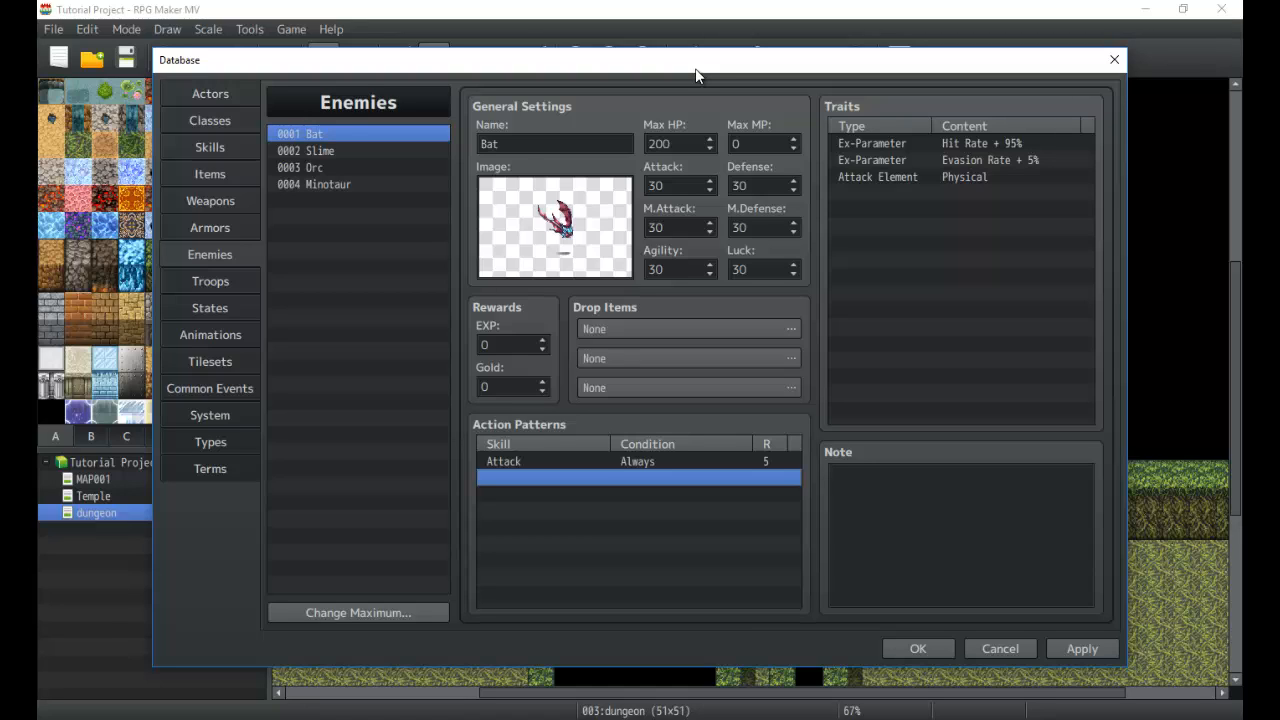
mouse_move(528, 138)
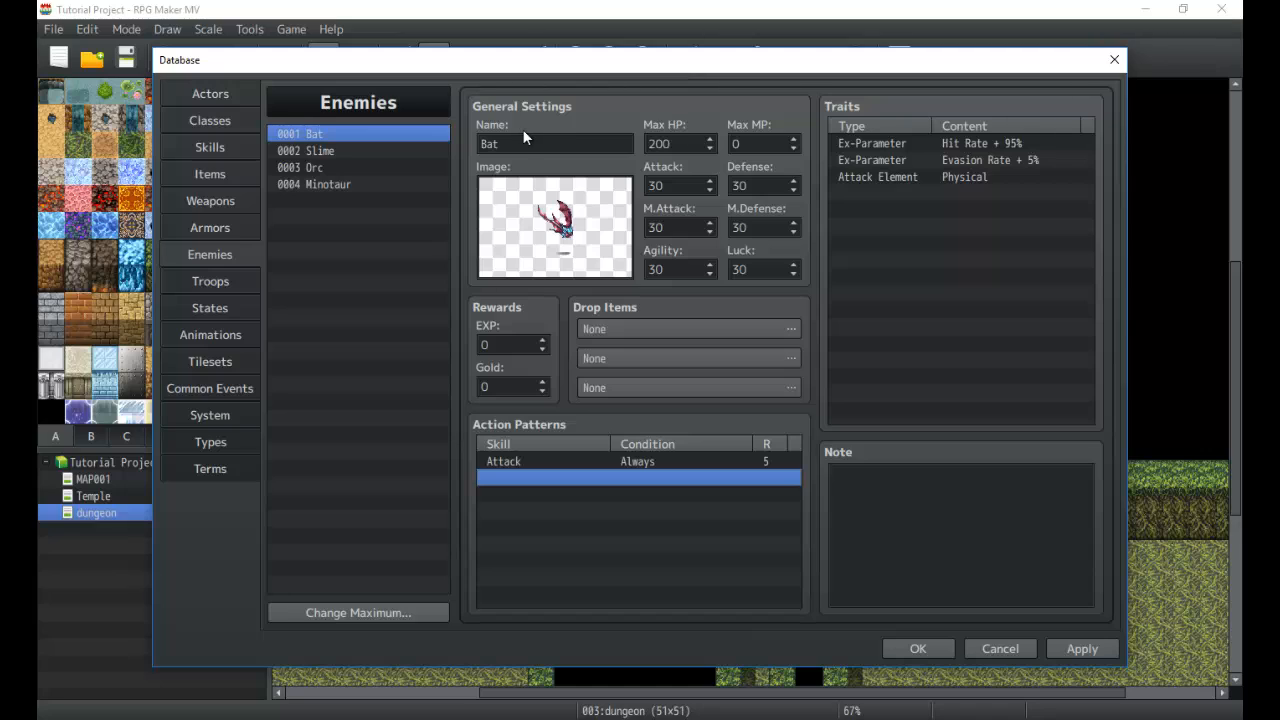
mouse_move(472, 218)
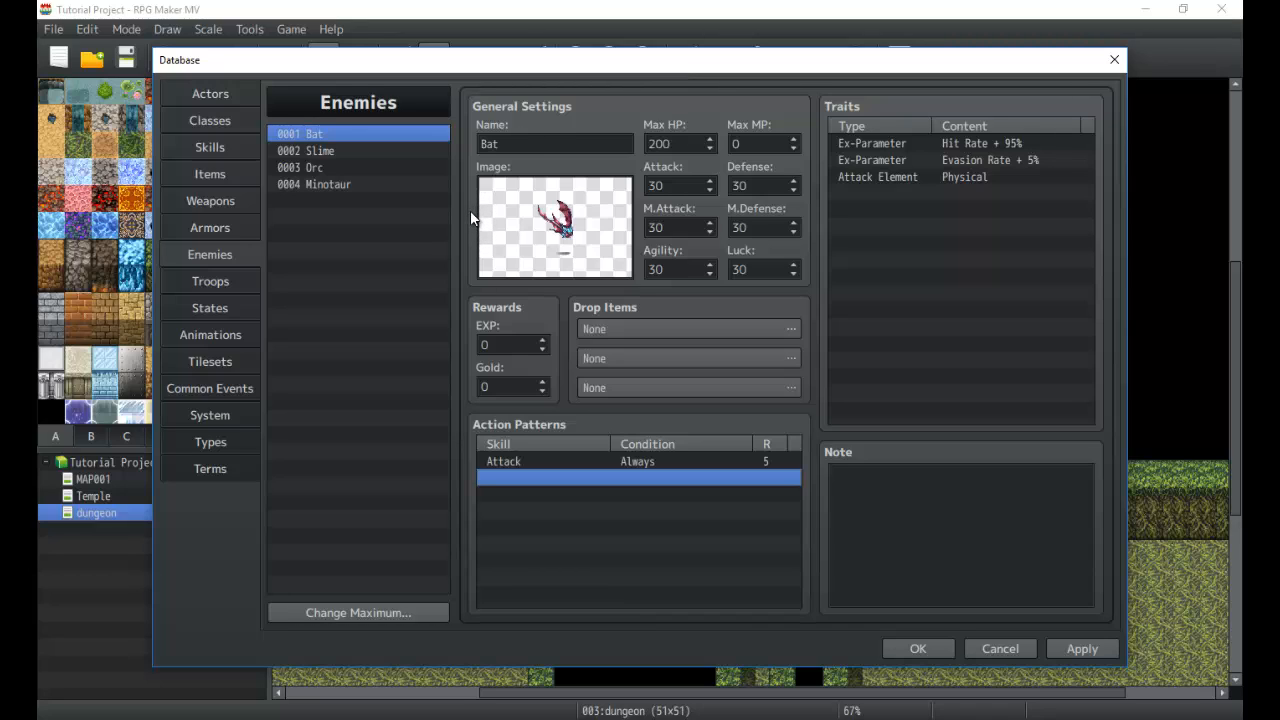
mouse_move(458, 236)
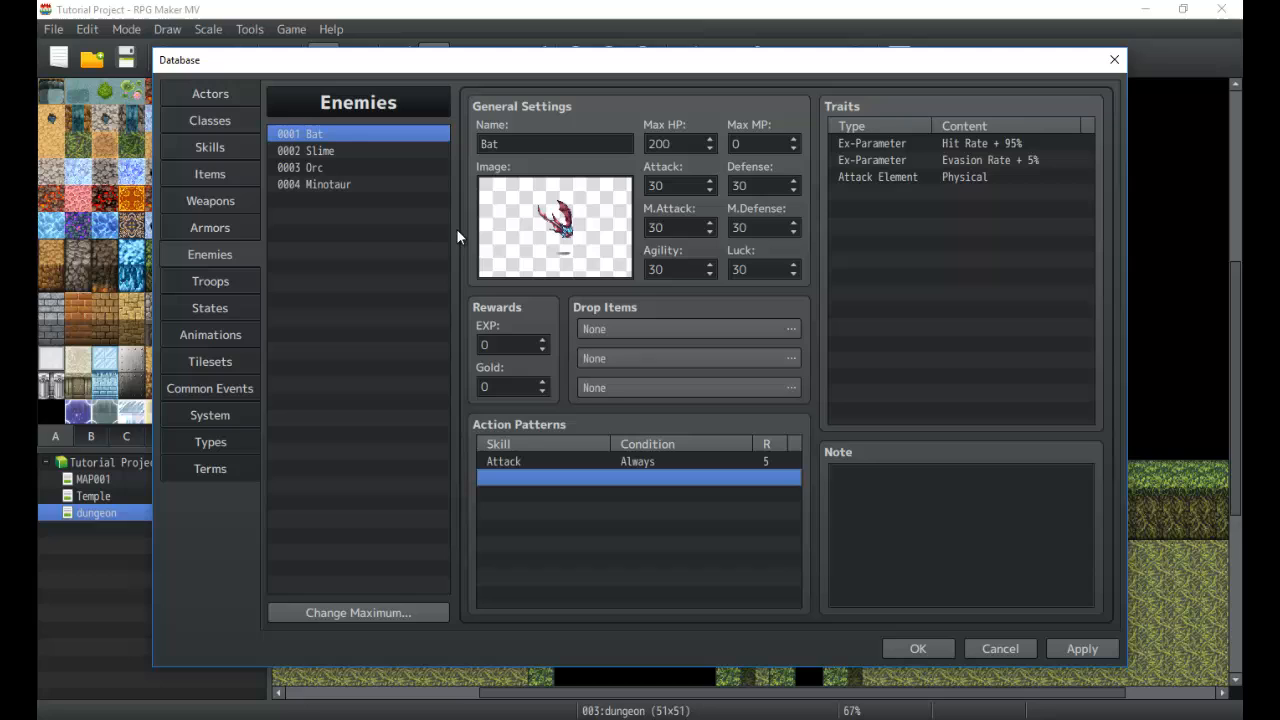
mouse_move(292, 192)
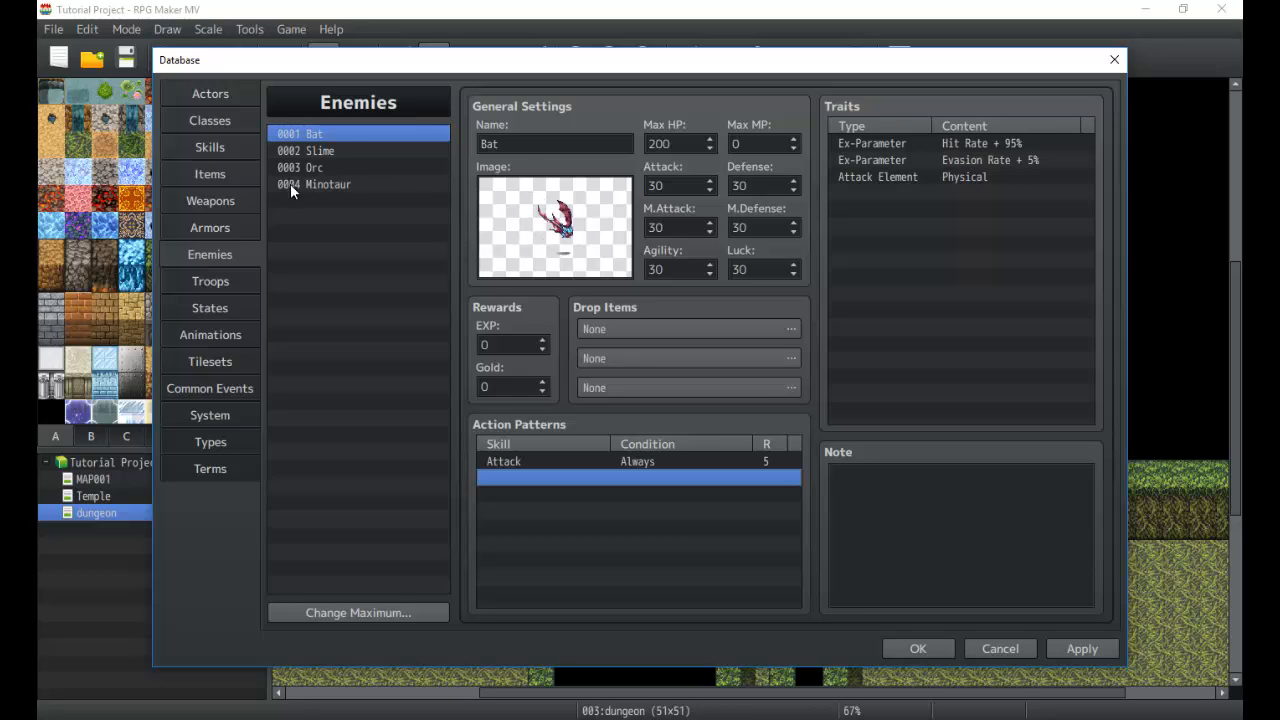
mouse_move(314, 228)
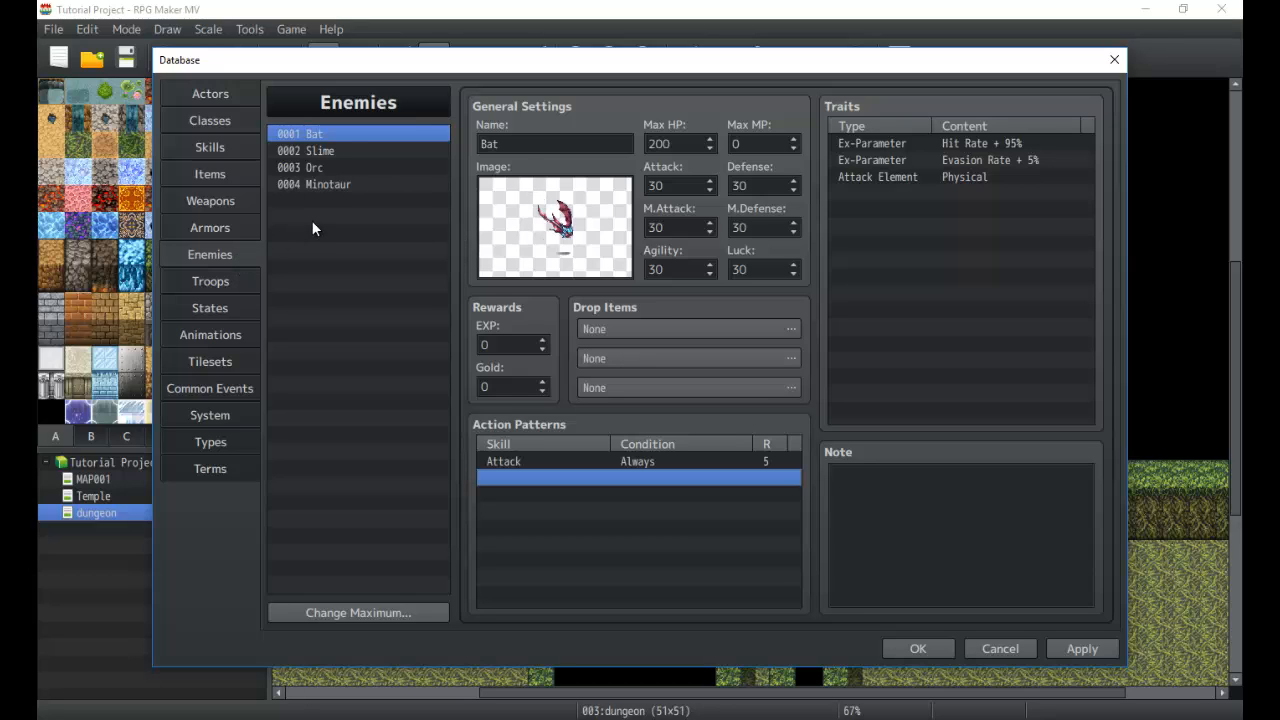
mouse_move(316, 224)
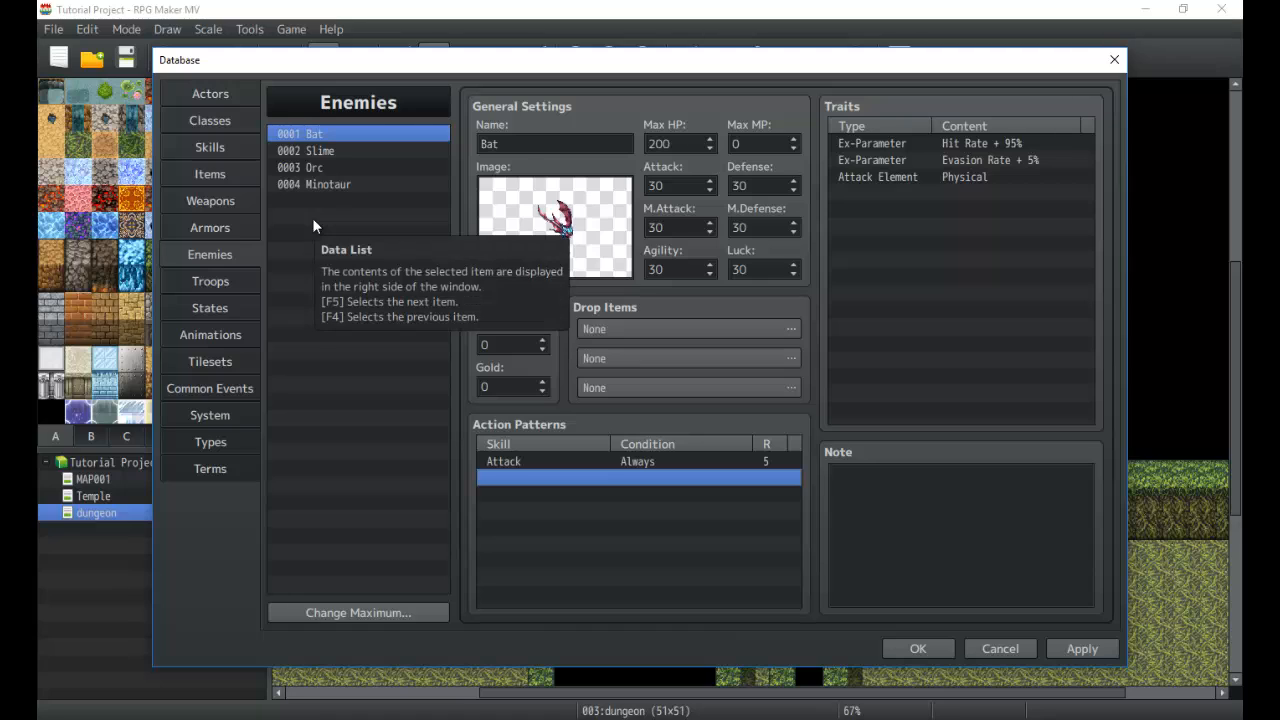
mouse_move(320, 166)
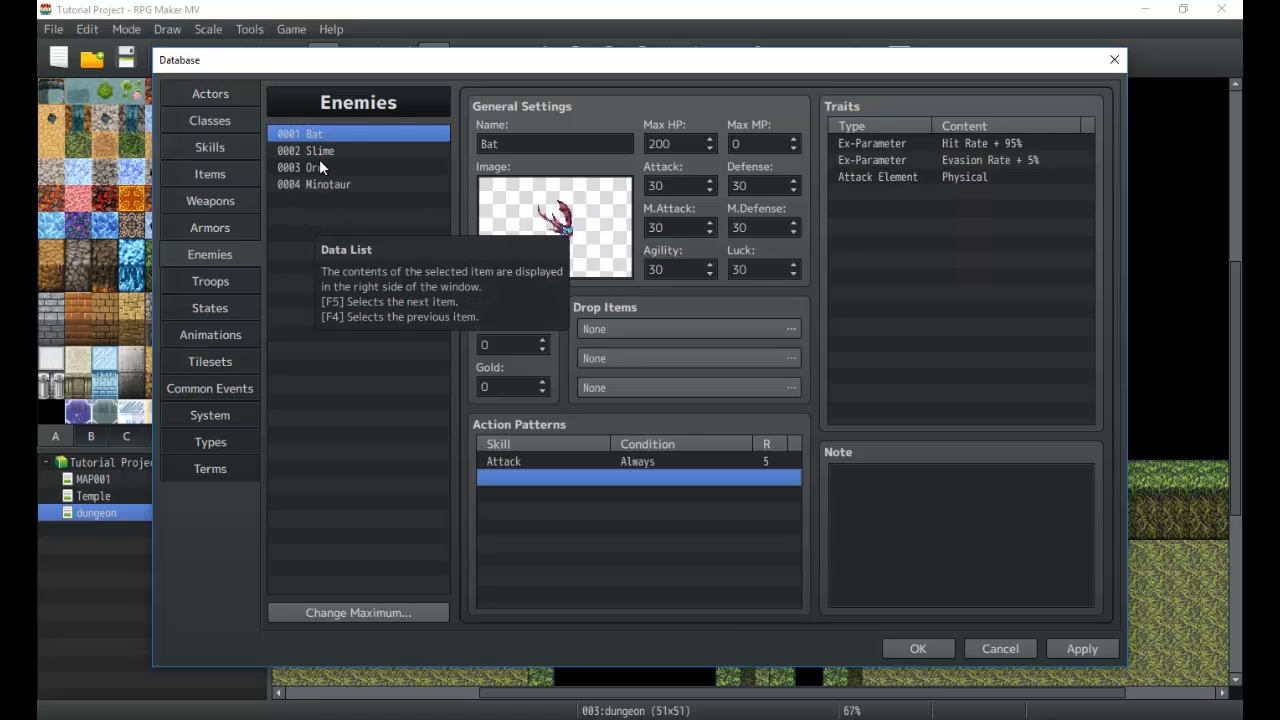
mouse_move(296, 204)
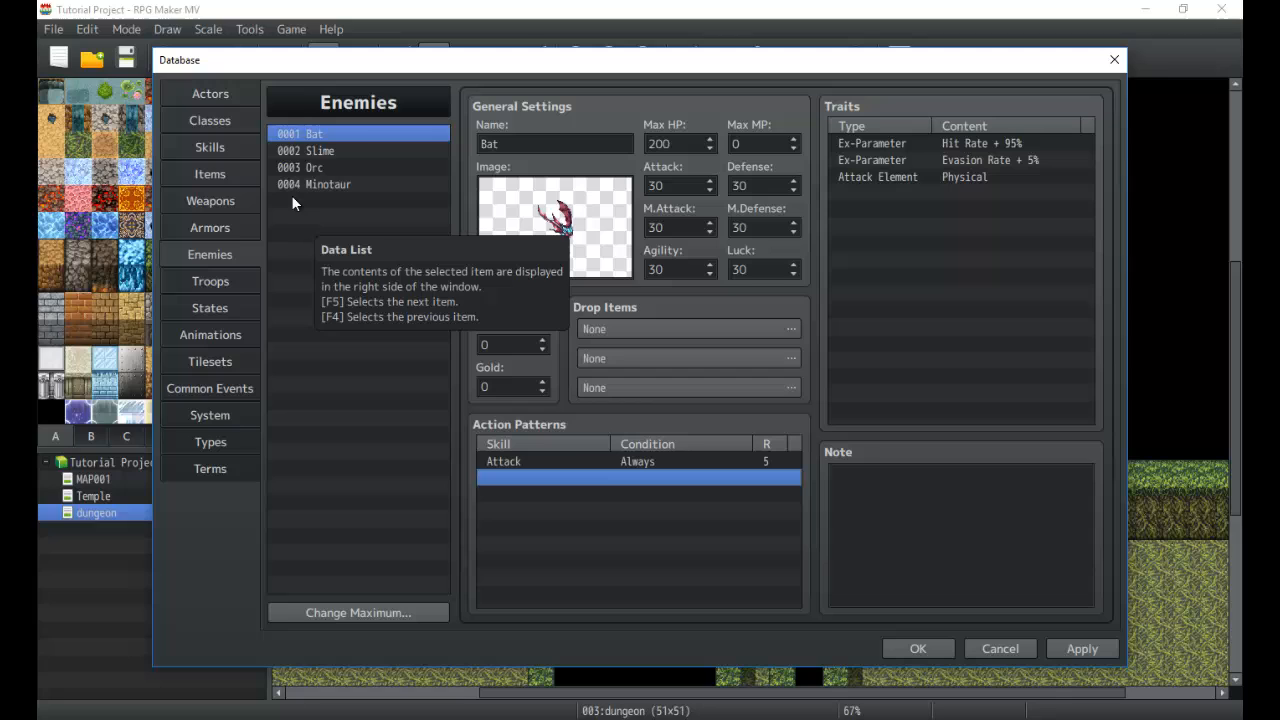
mouse_move(240, 284)
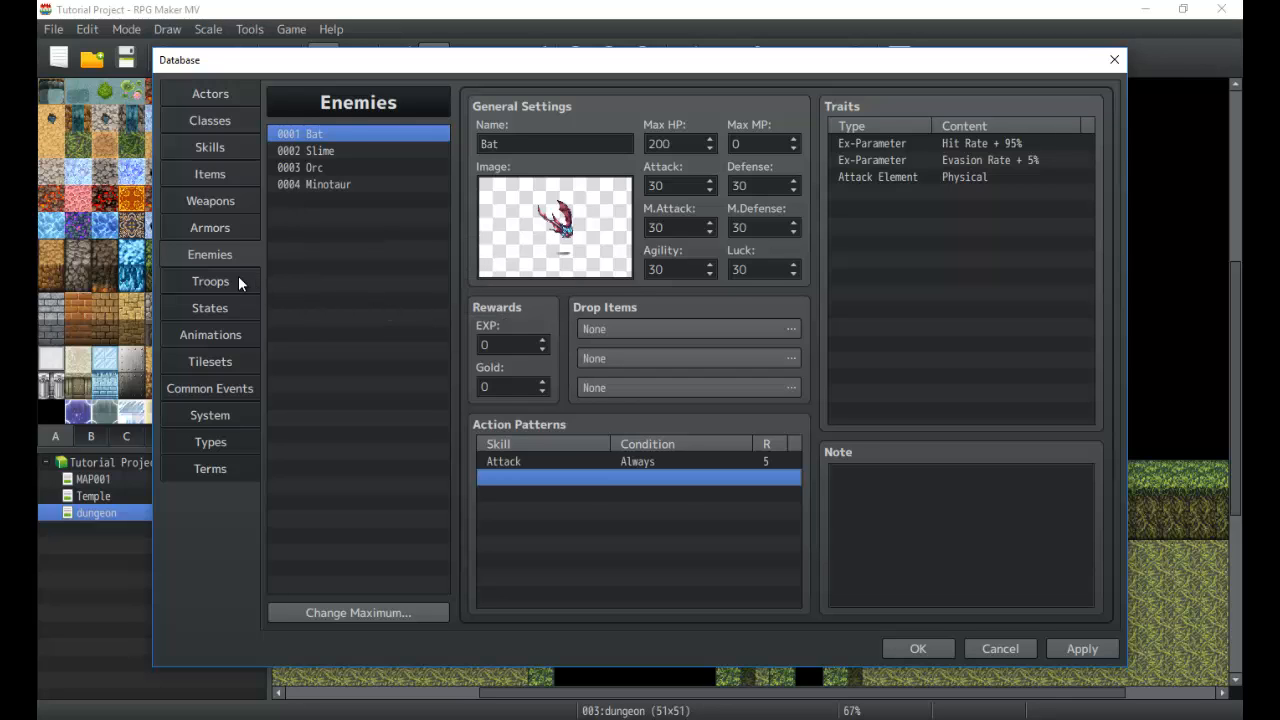
Step: Raise the Enemies maximum so the list holds six slots, adding empty entries after Minotaur
click(210, 280)
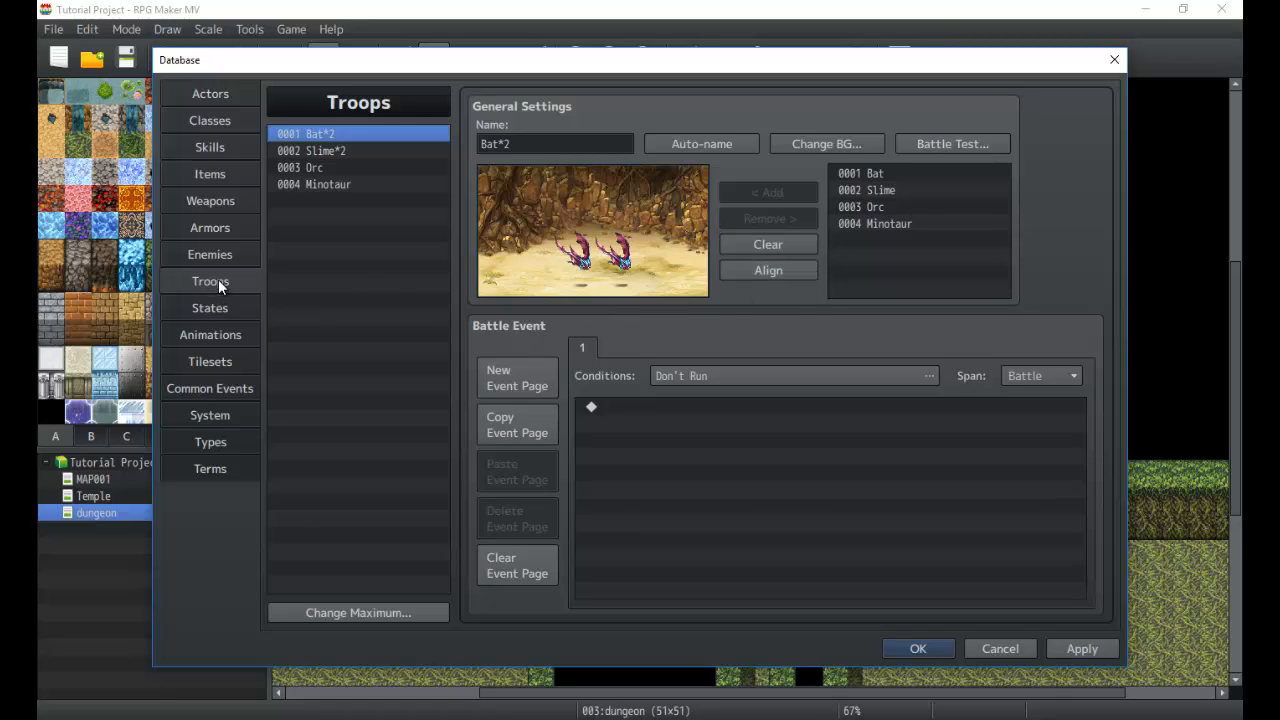
mouse_move(1104, 620)
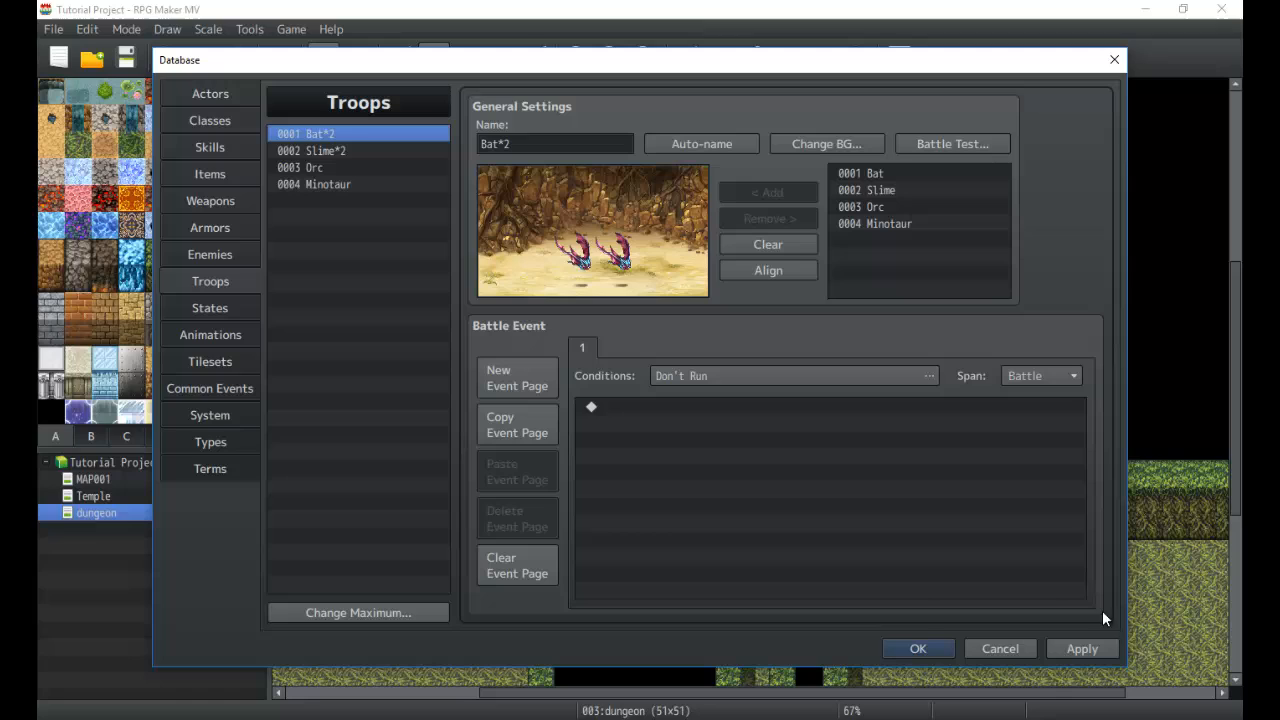
click(210, 254)
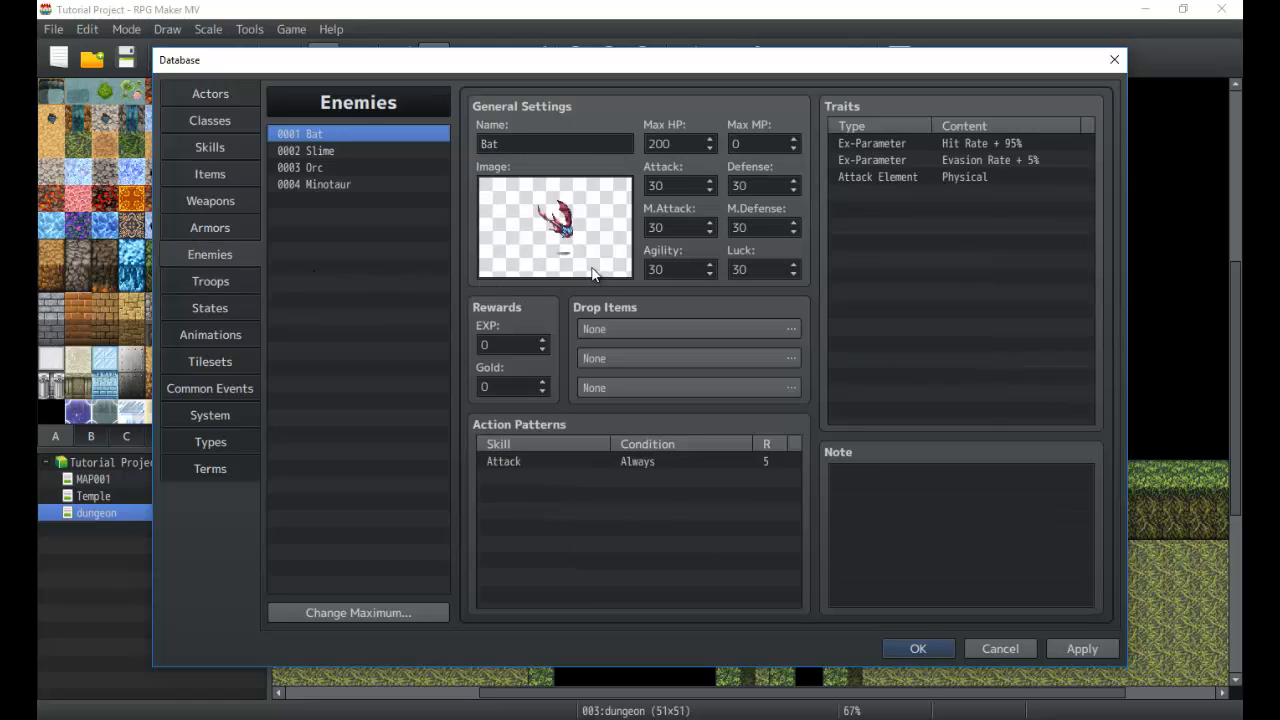
mouse_move(588, 294)
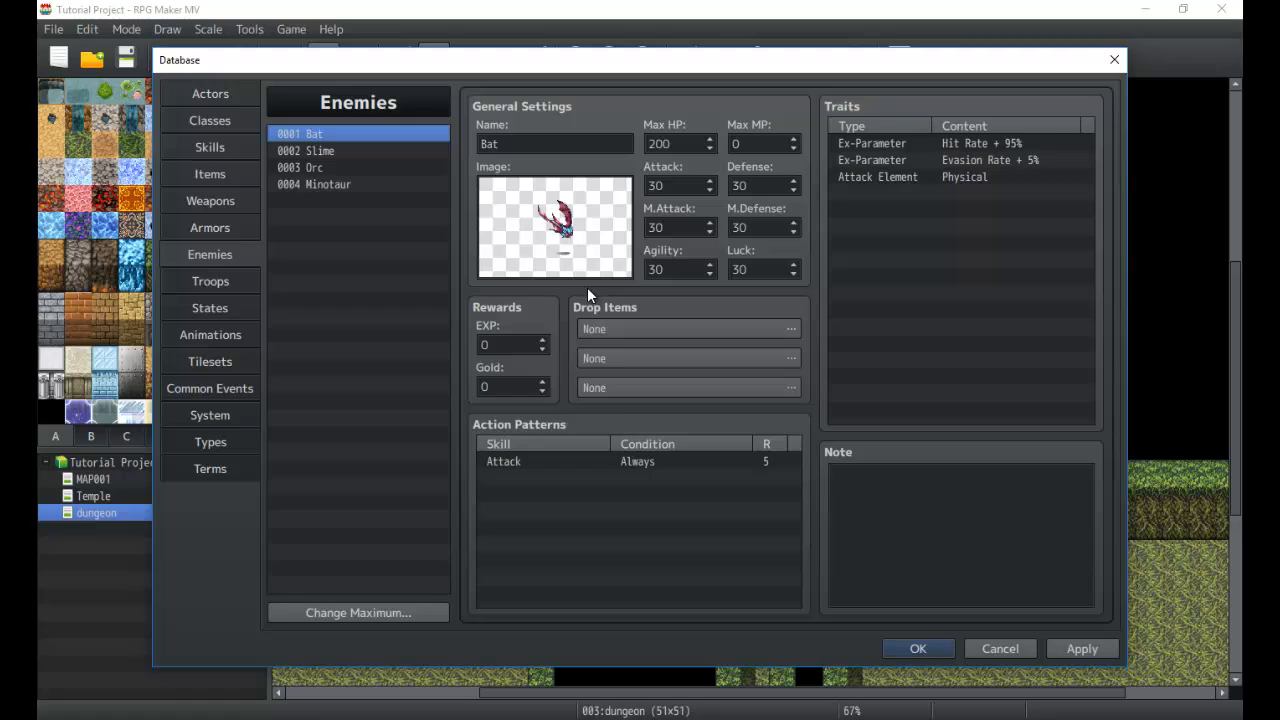
click(356, 612)
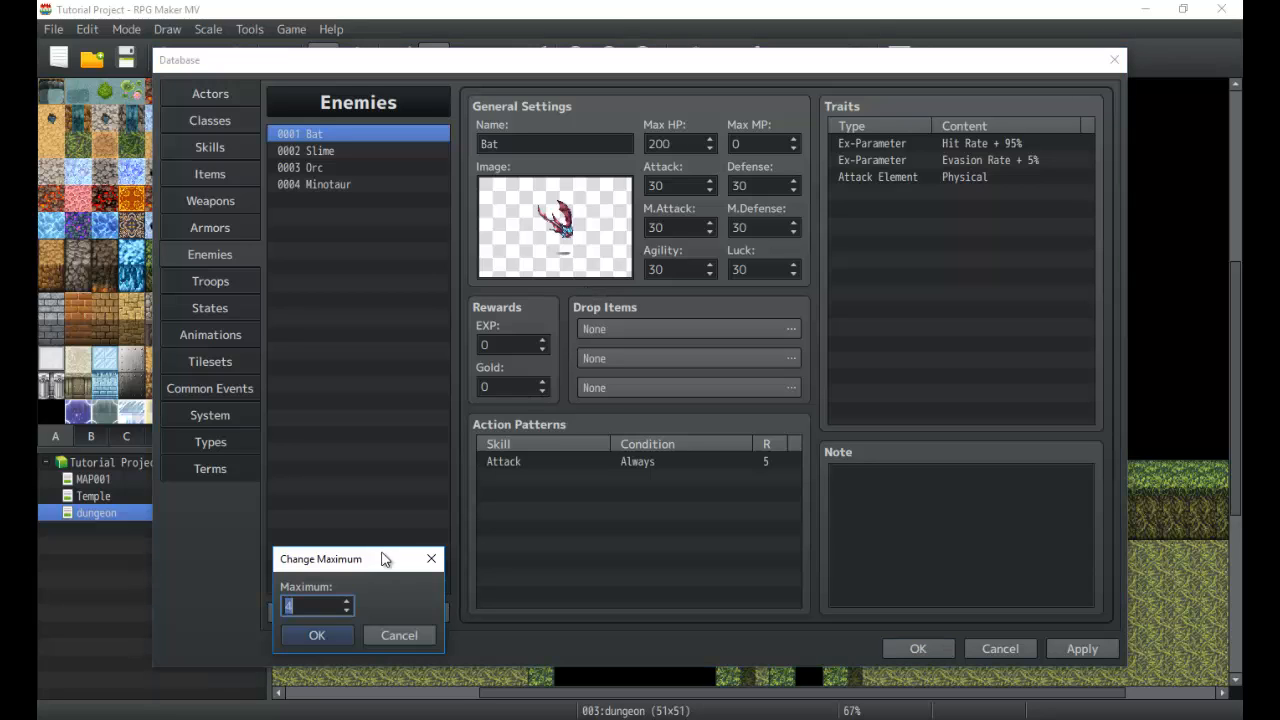
text(8)
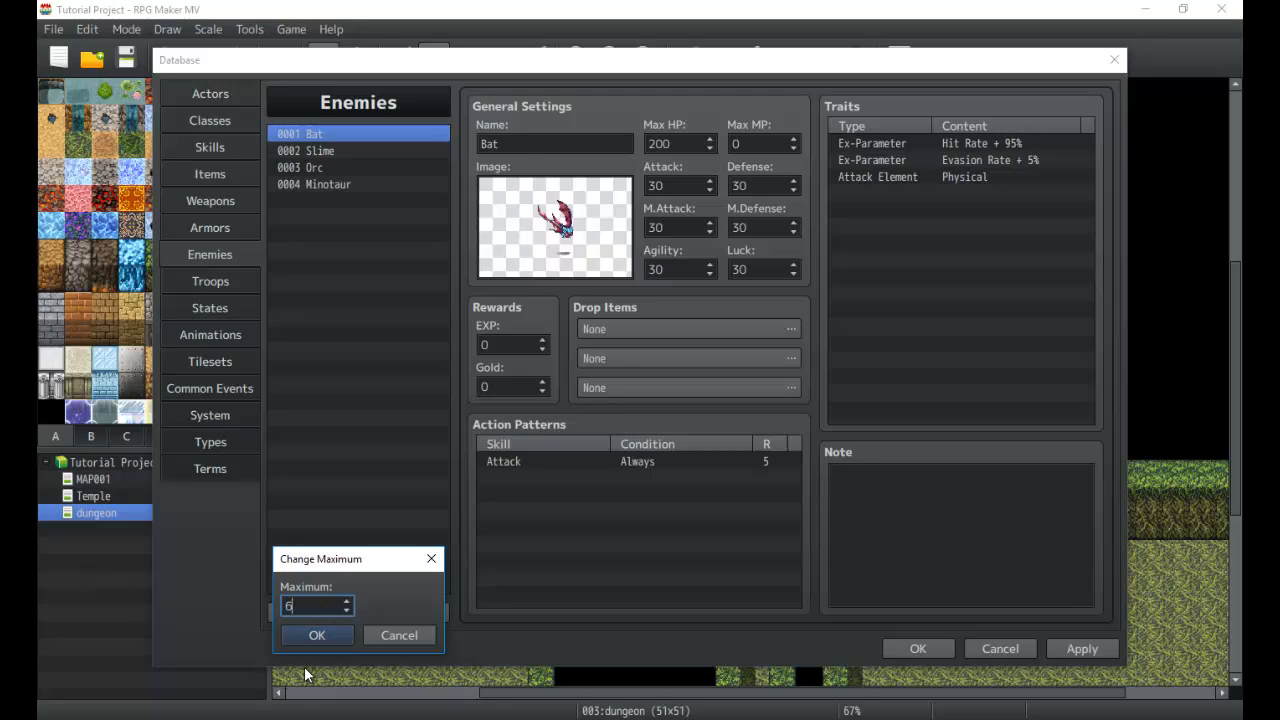
click(316, 636)
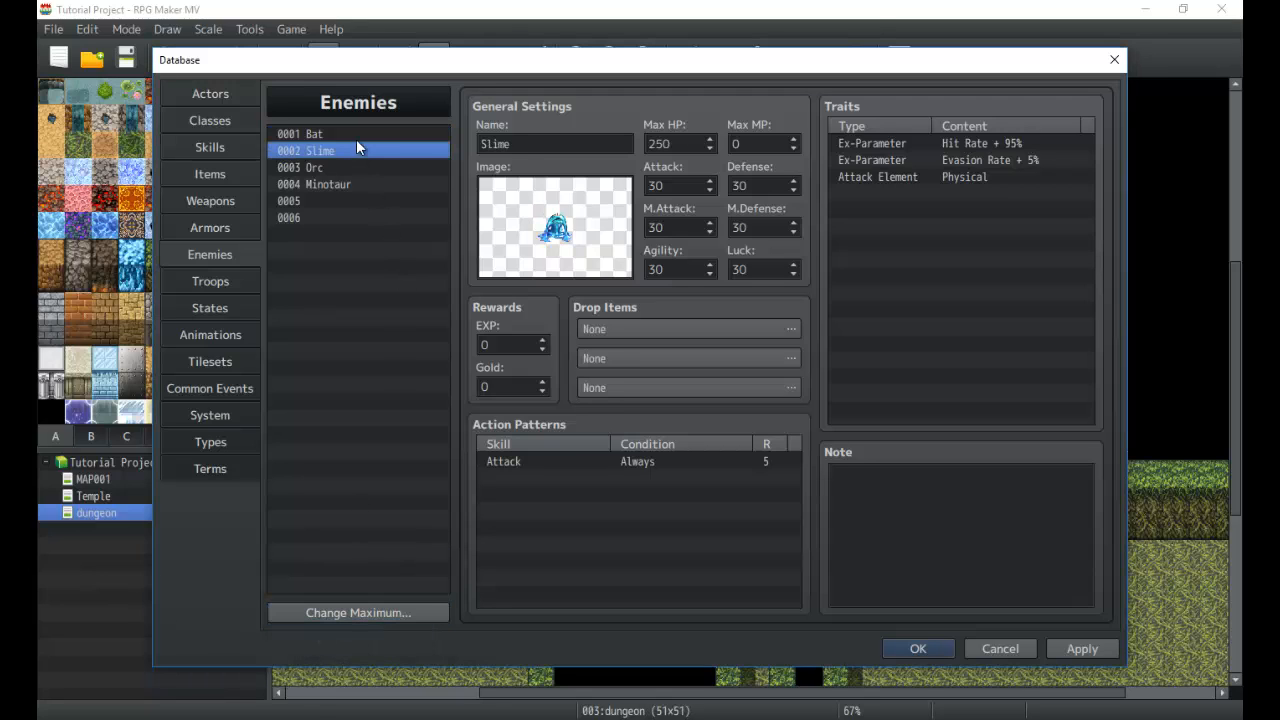
Step: Browse the Bat, Orc, Slime and Minotaur entries and return to the Bat
click(300, 132)
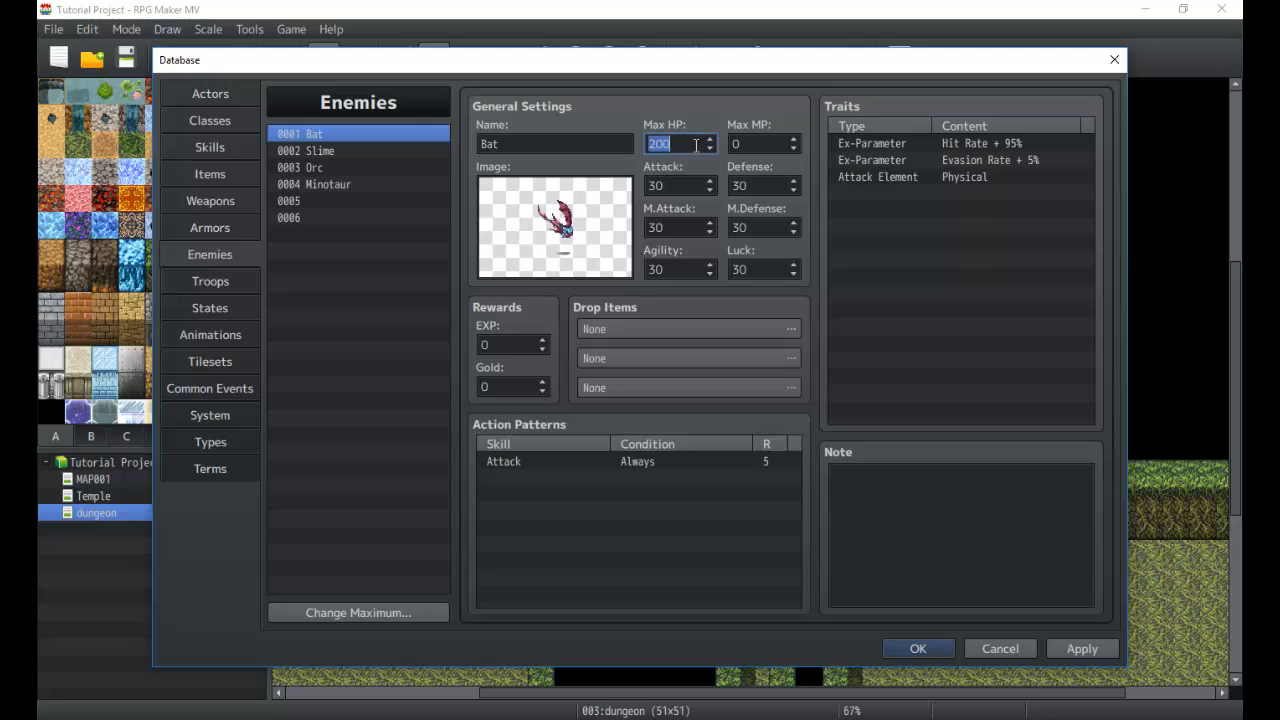
click(676, 184)
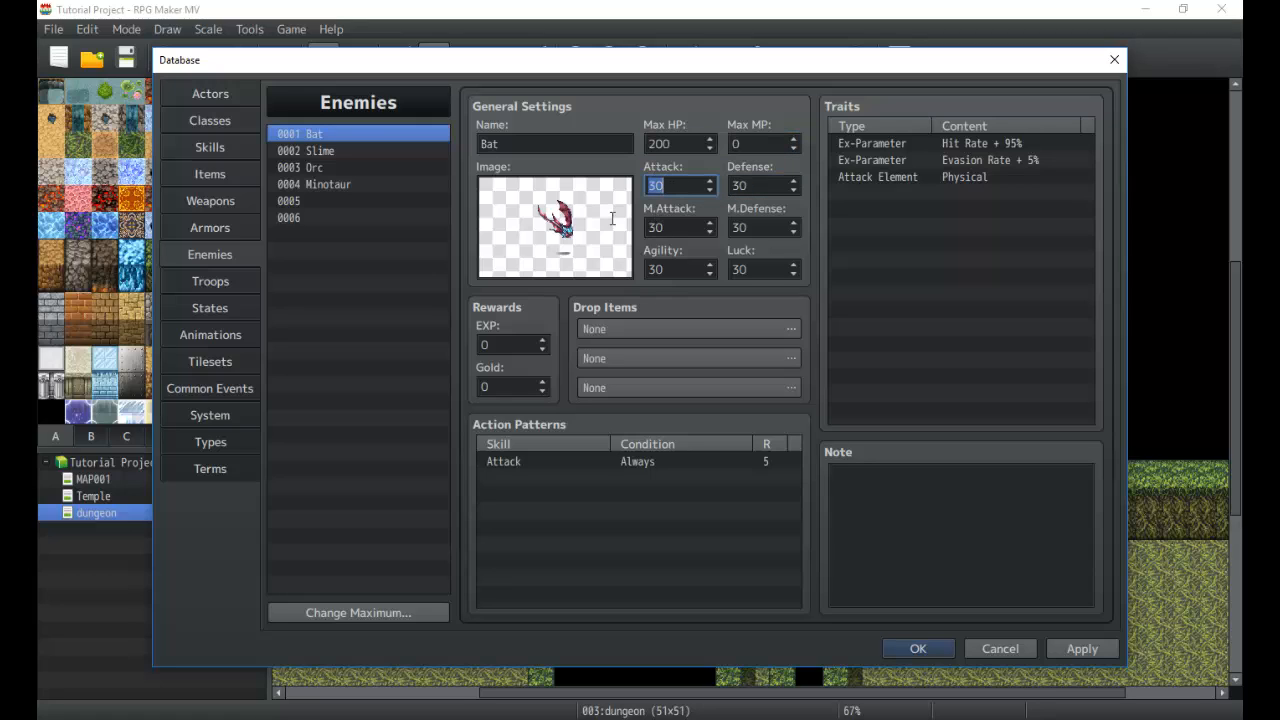
click(316, 168)
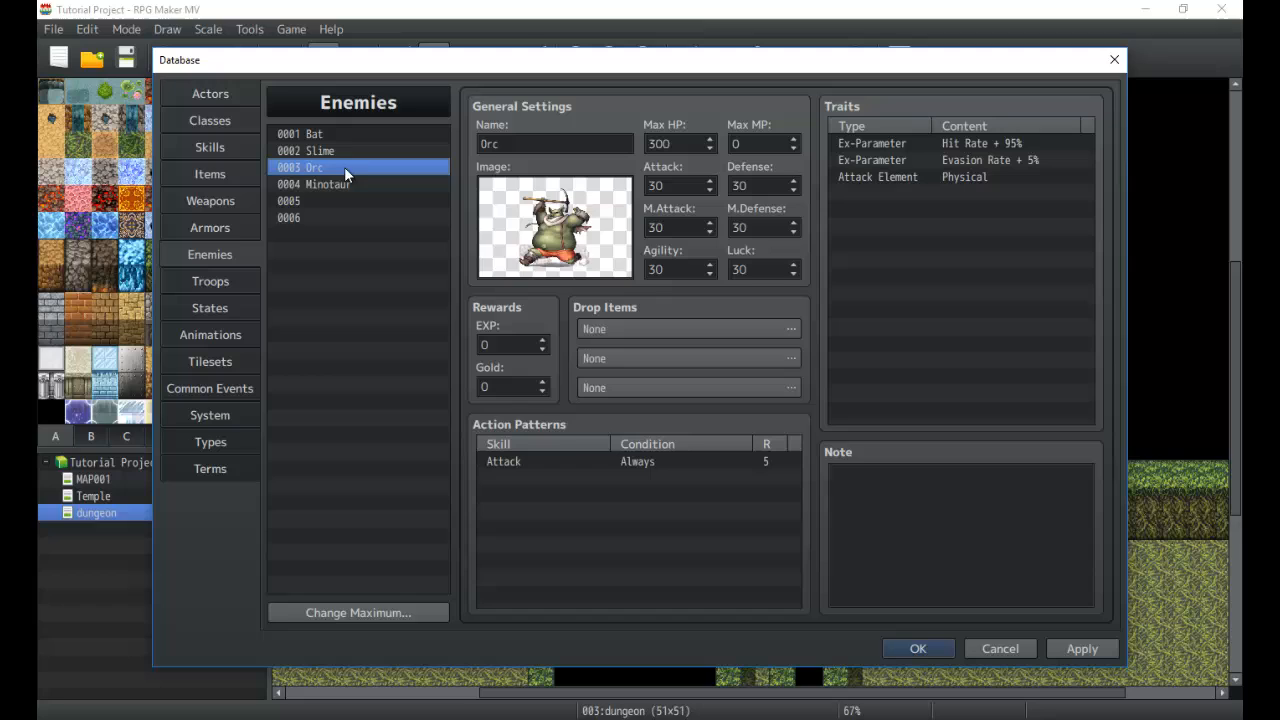
click(320, 150)
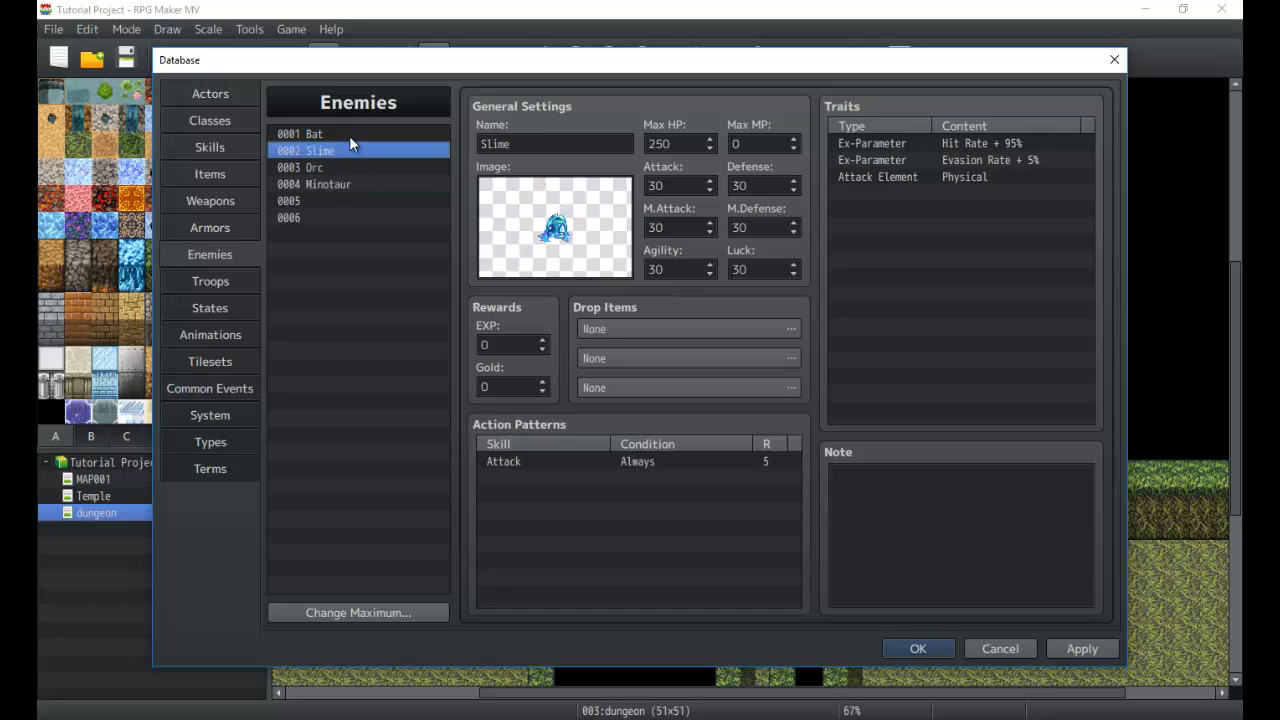
click(324, 184)
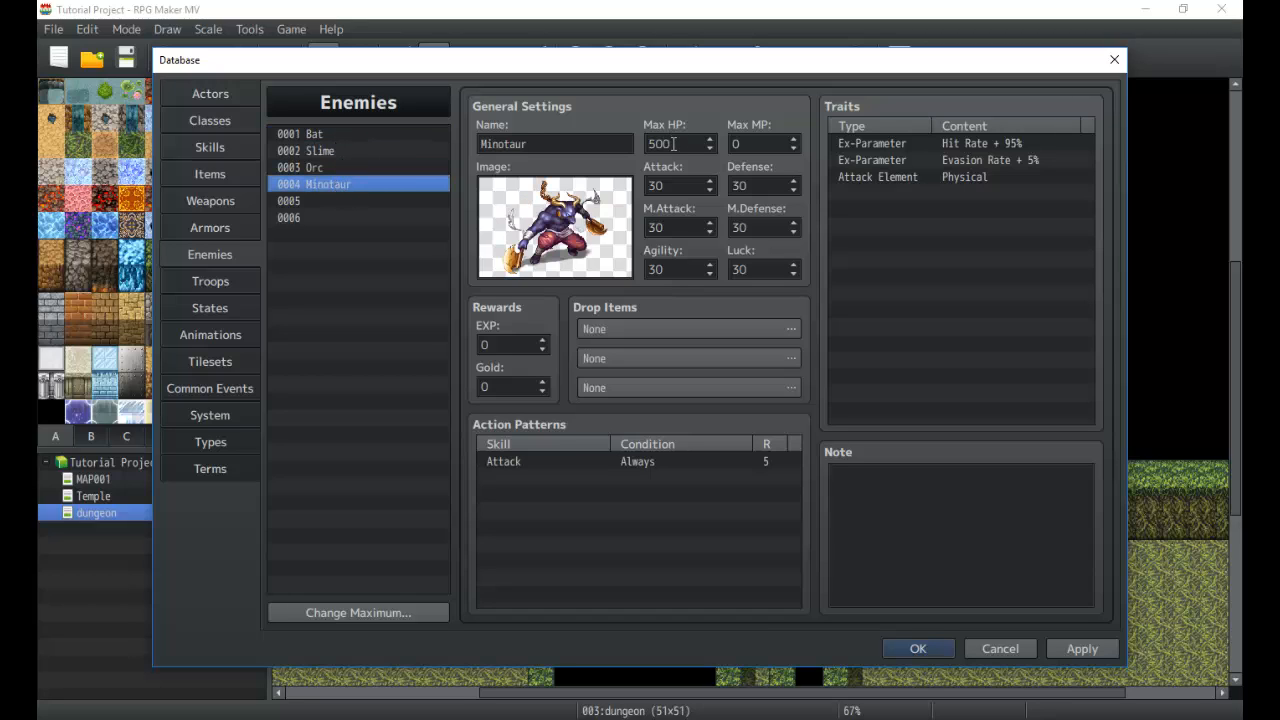
click(300, 132)
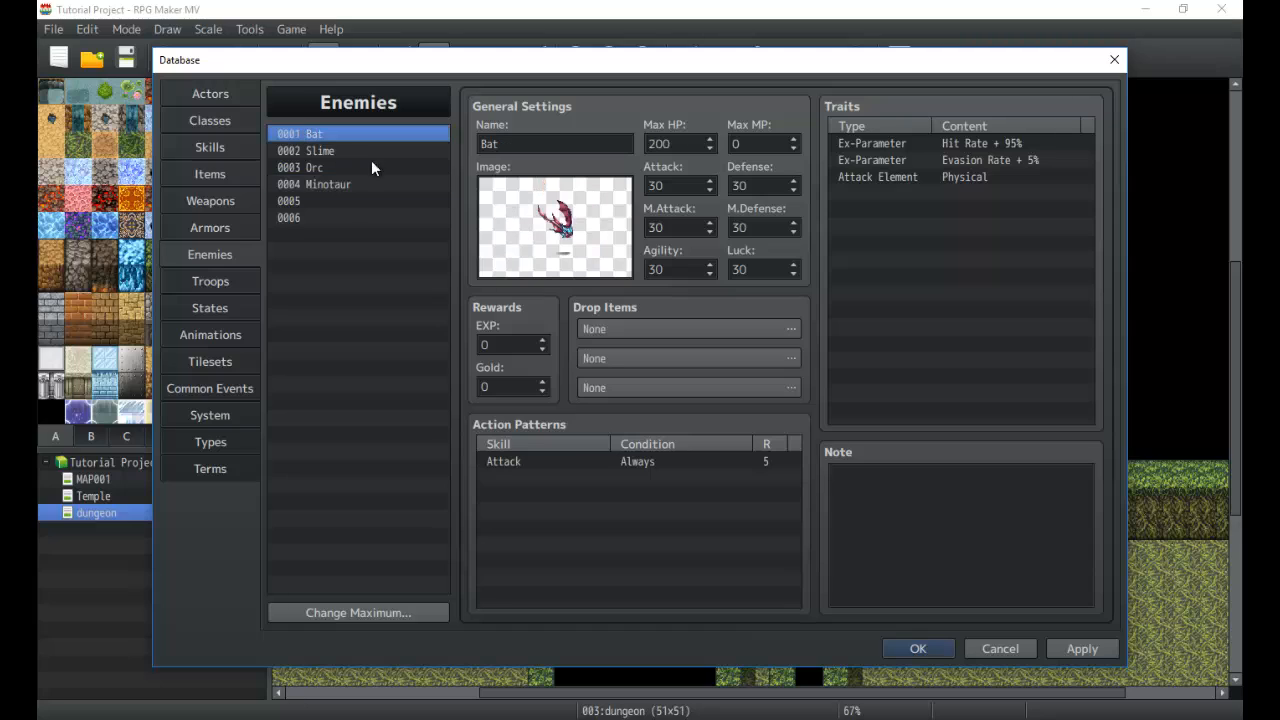
mouse_move(448, 224)
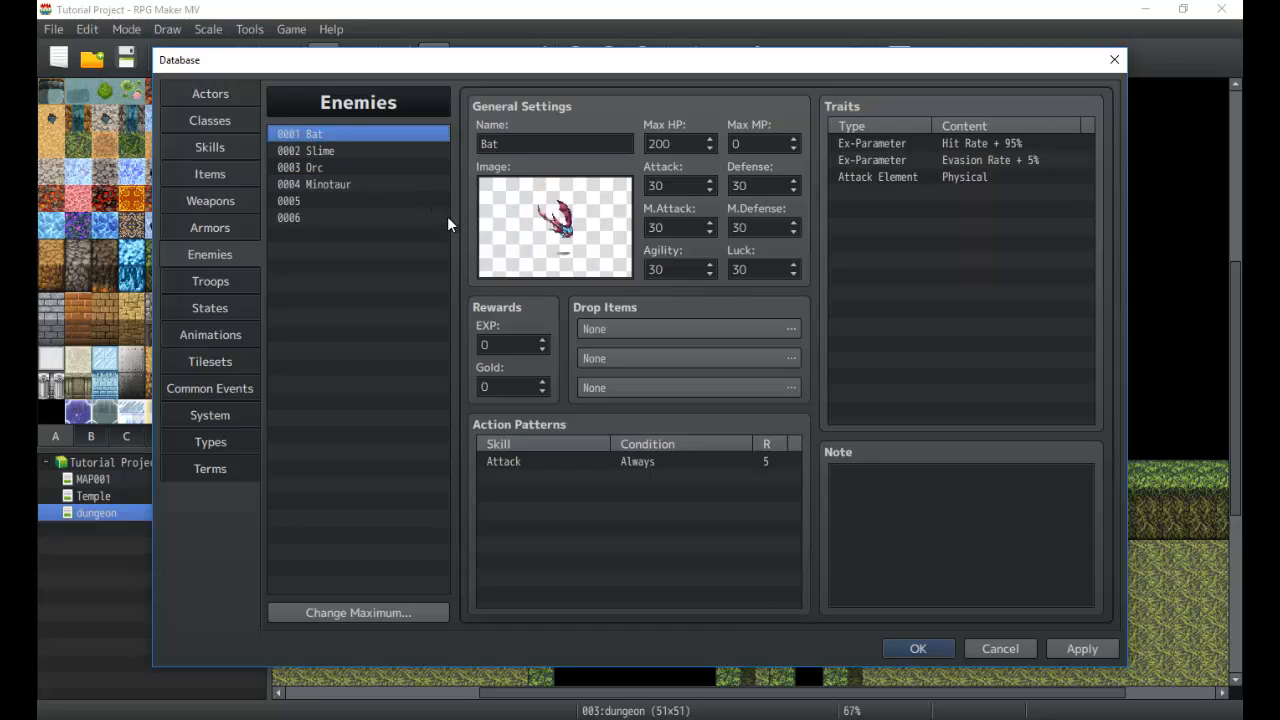
mouse_move(648, 120)
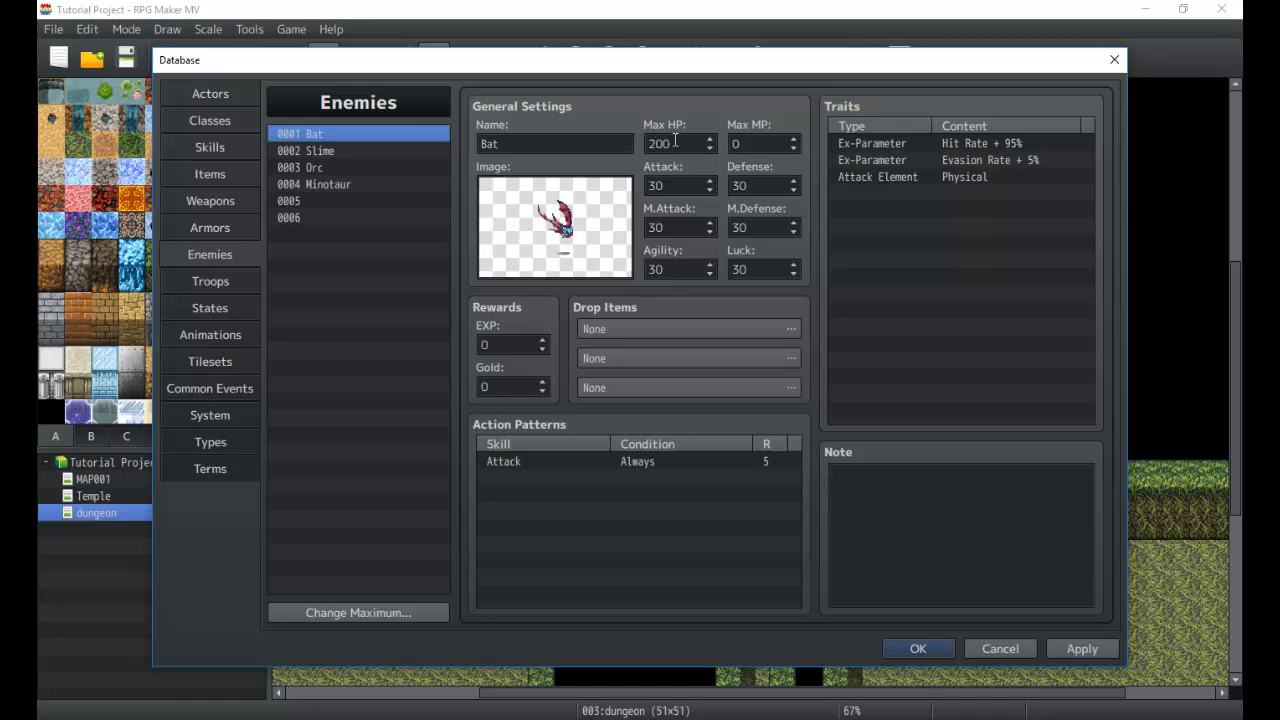
Step: Review the Bat's Max HP, Attack and Defense values in General Settings
click(676, 144)
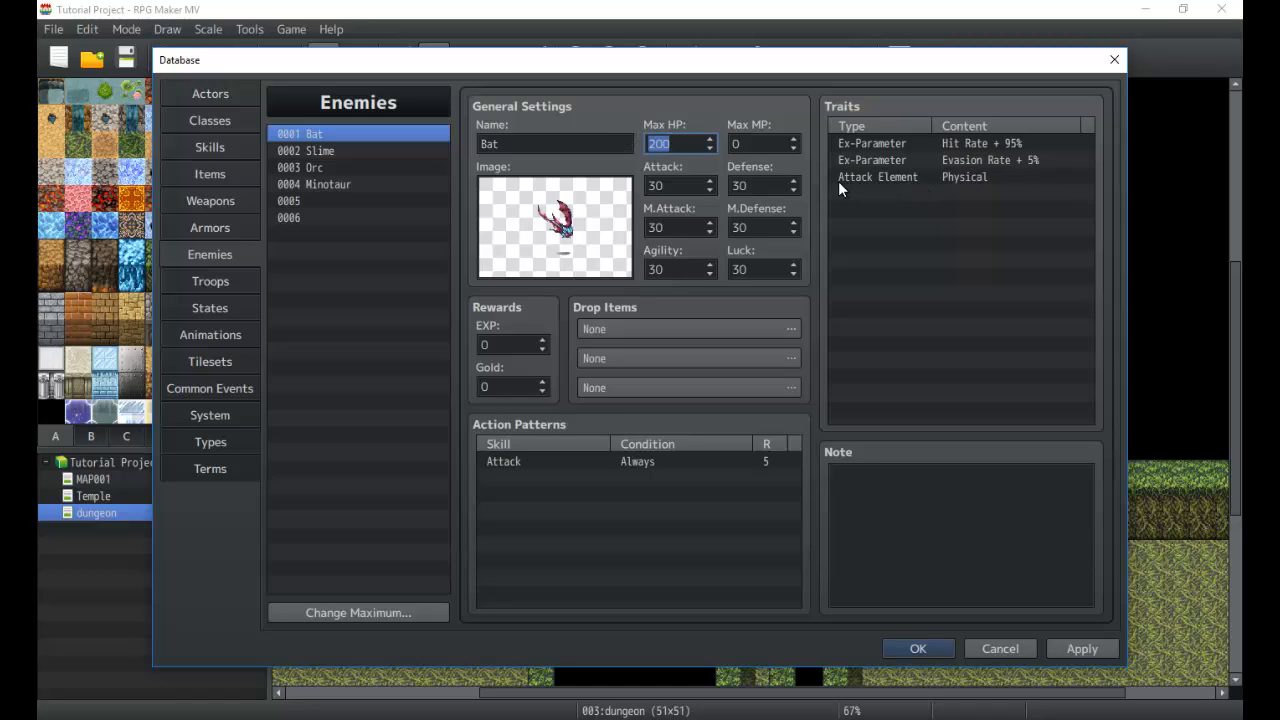
mouse_move(660, 222)
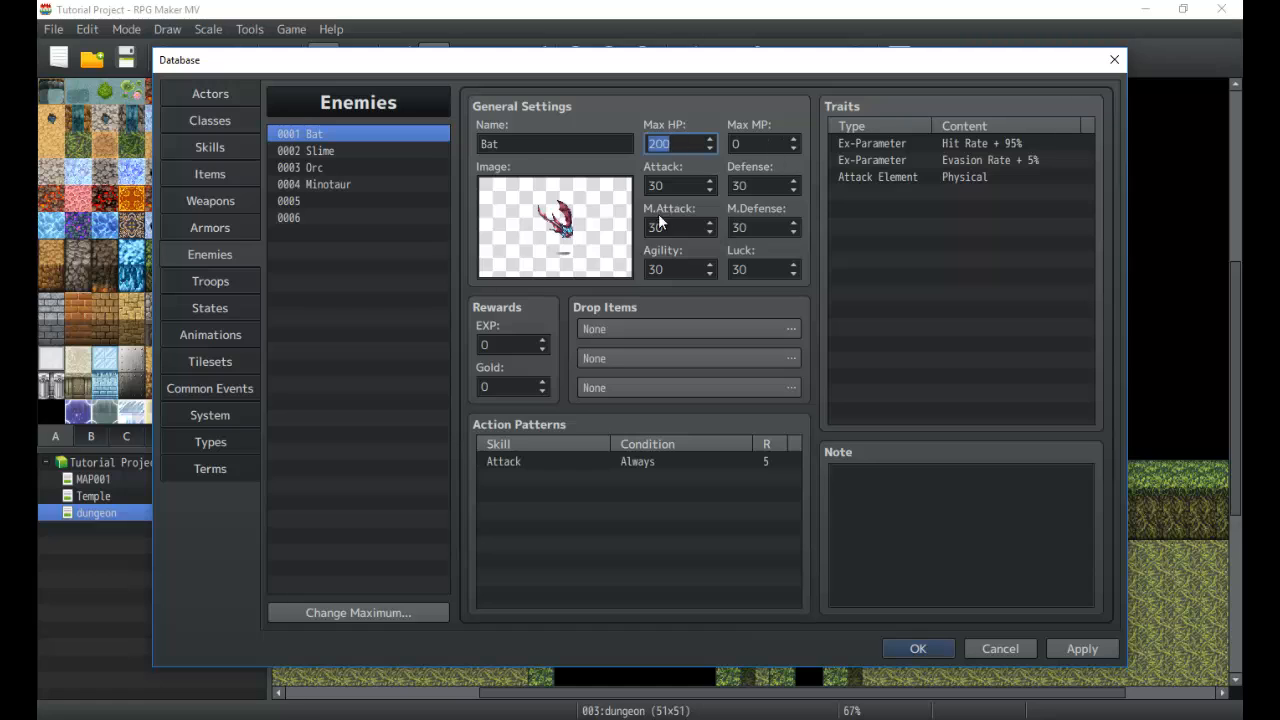
click(676, 184)
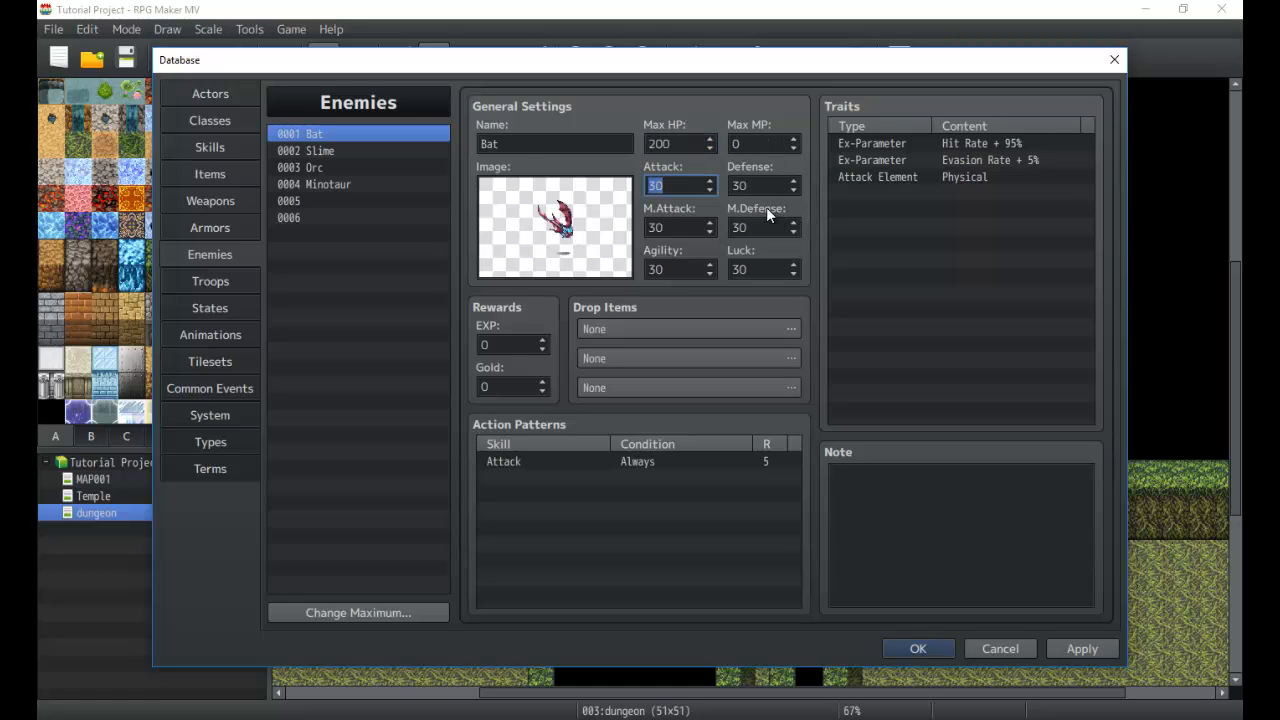
click(756, 186)
text(15)
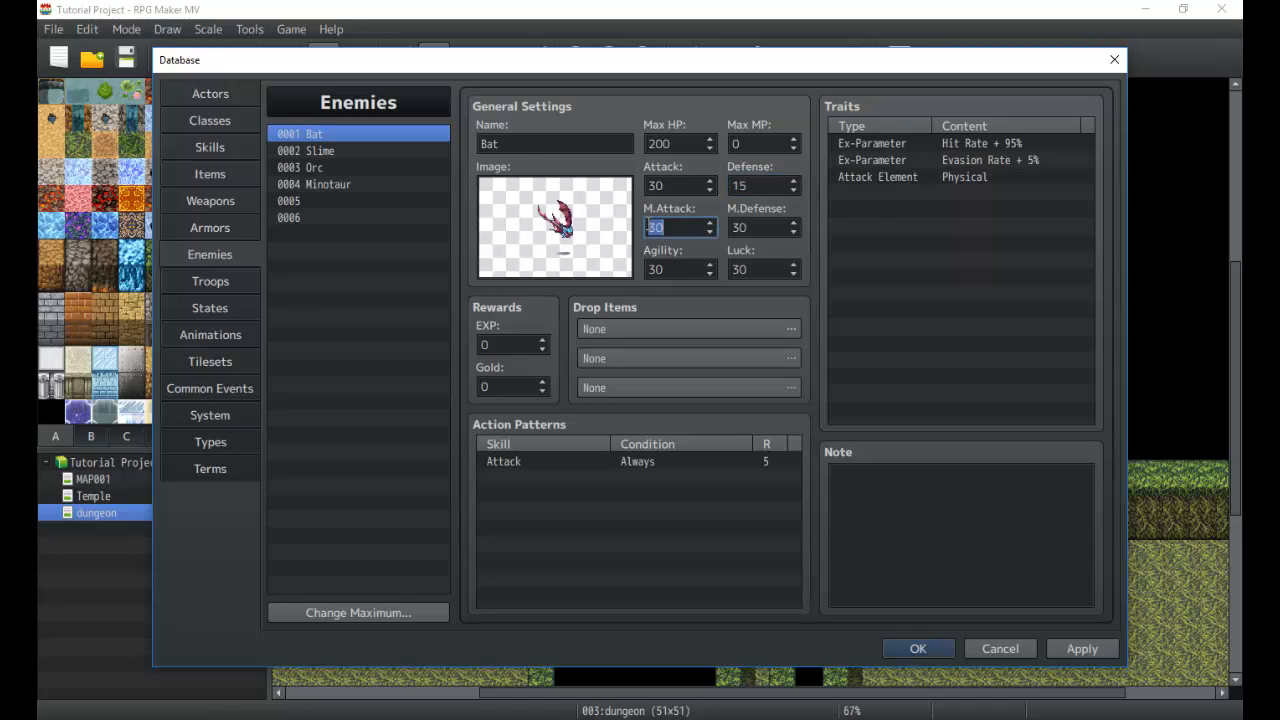
text(0)
click(764, 228)
text(5)
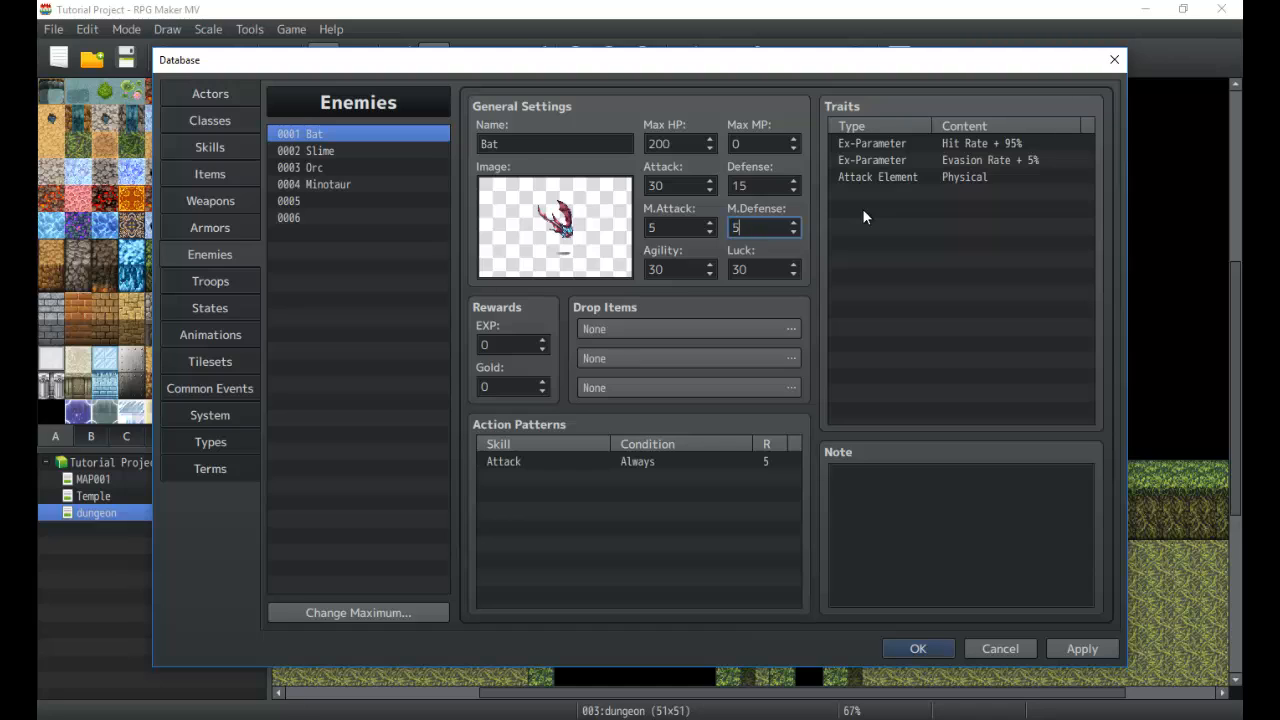
click(676, 268)
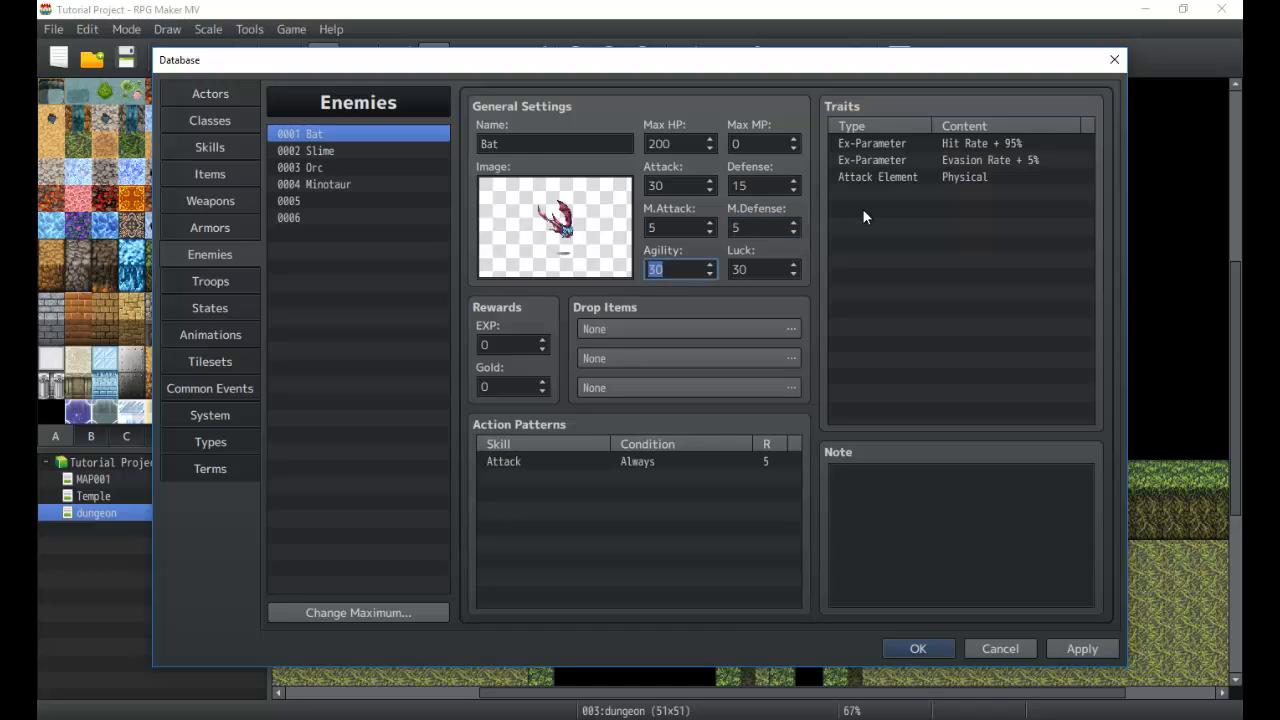
Step: Set the Bat's M.Defense to 10 and its Agility and Luck to 40
click(760, 228)
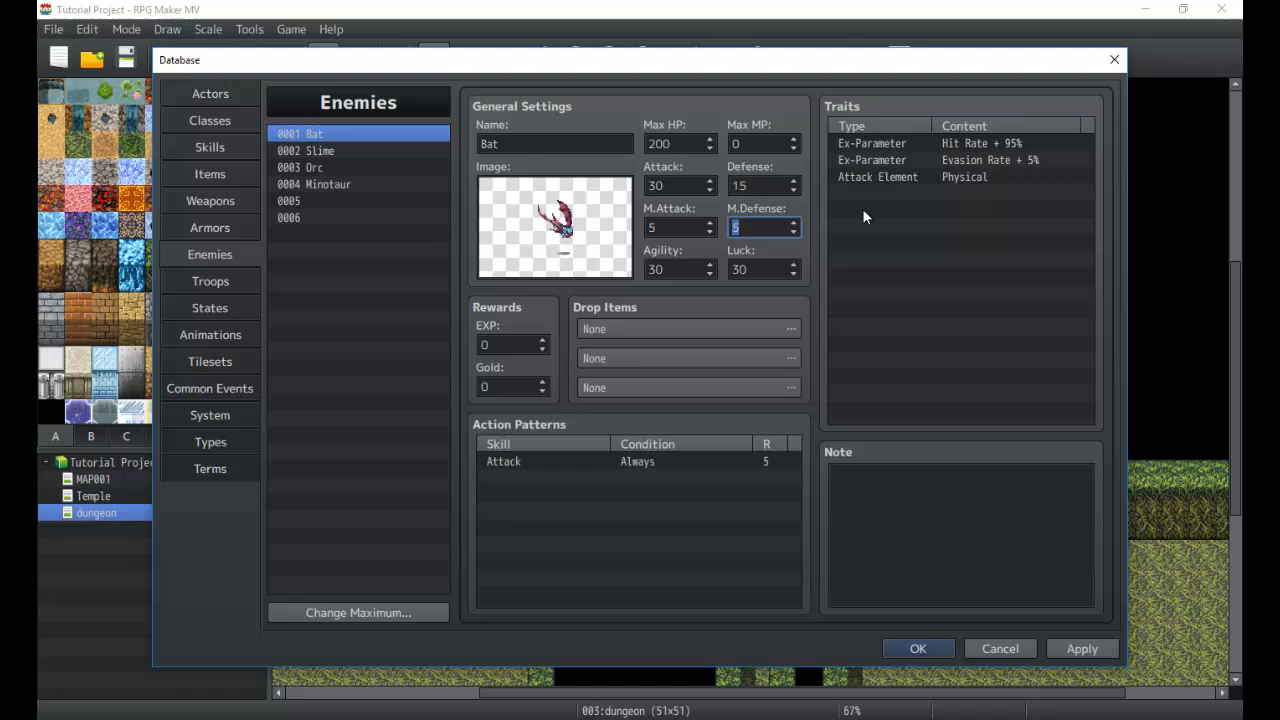
text(10)
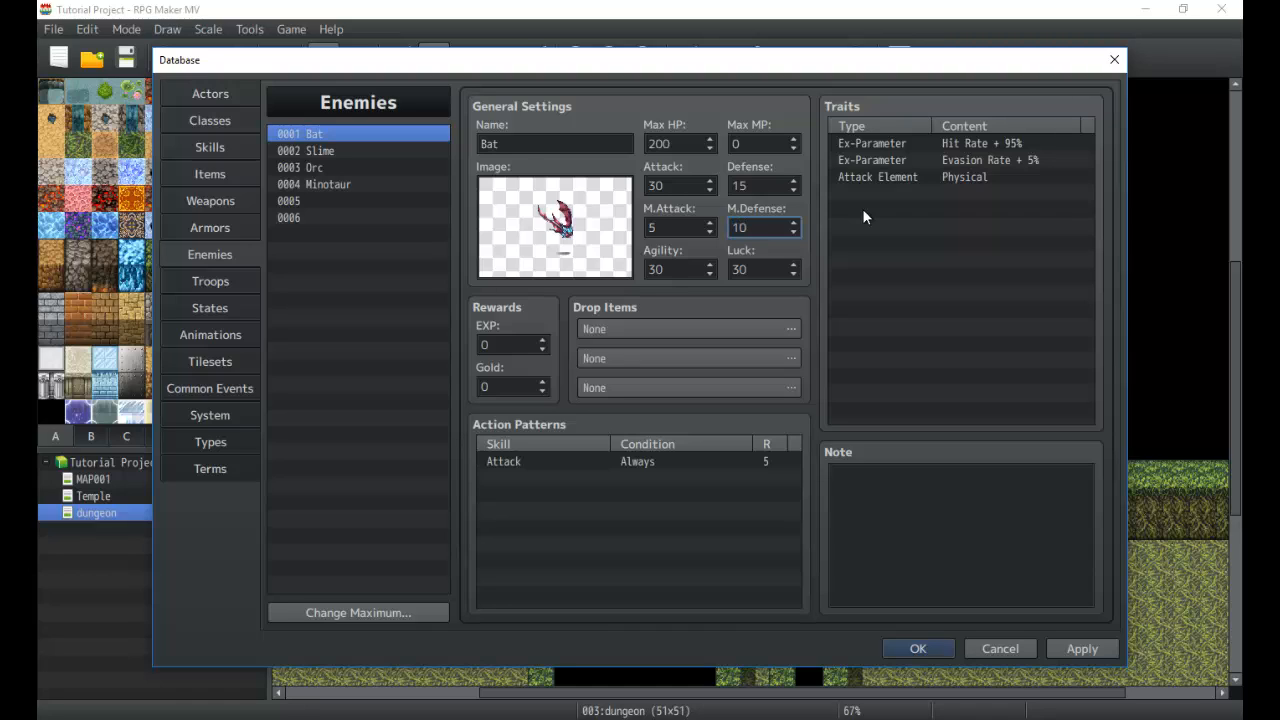
click(680, 268)
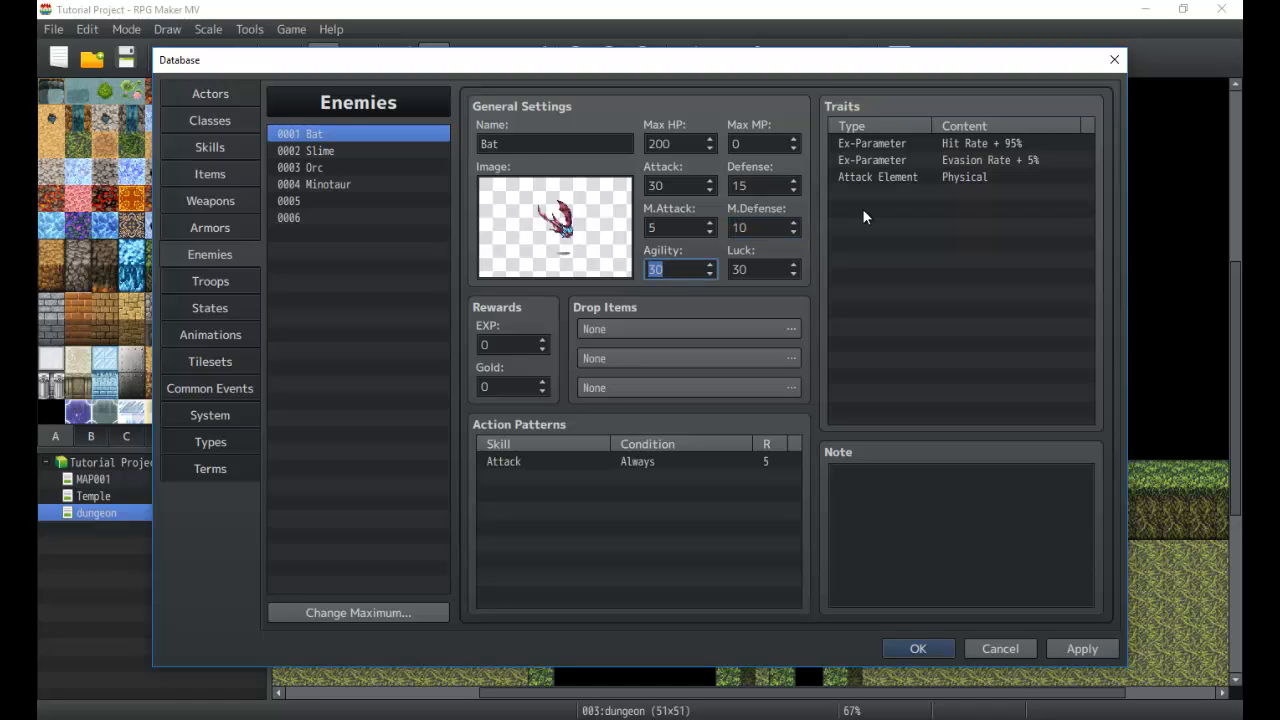
text(45)
click(764, 268)
text(40)
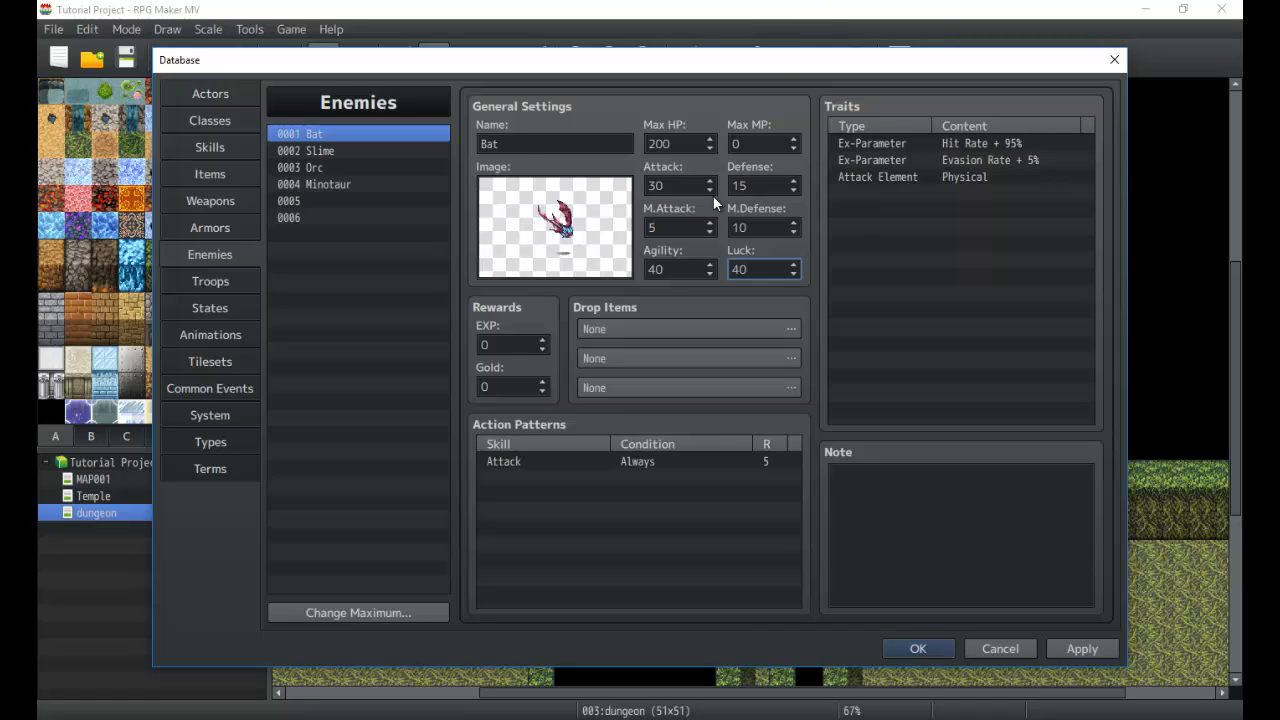
mouse_move(612, 378)
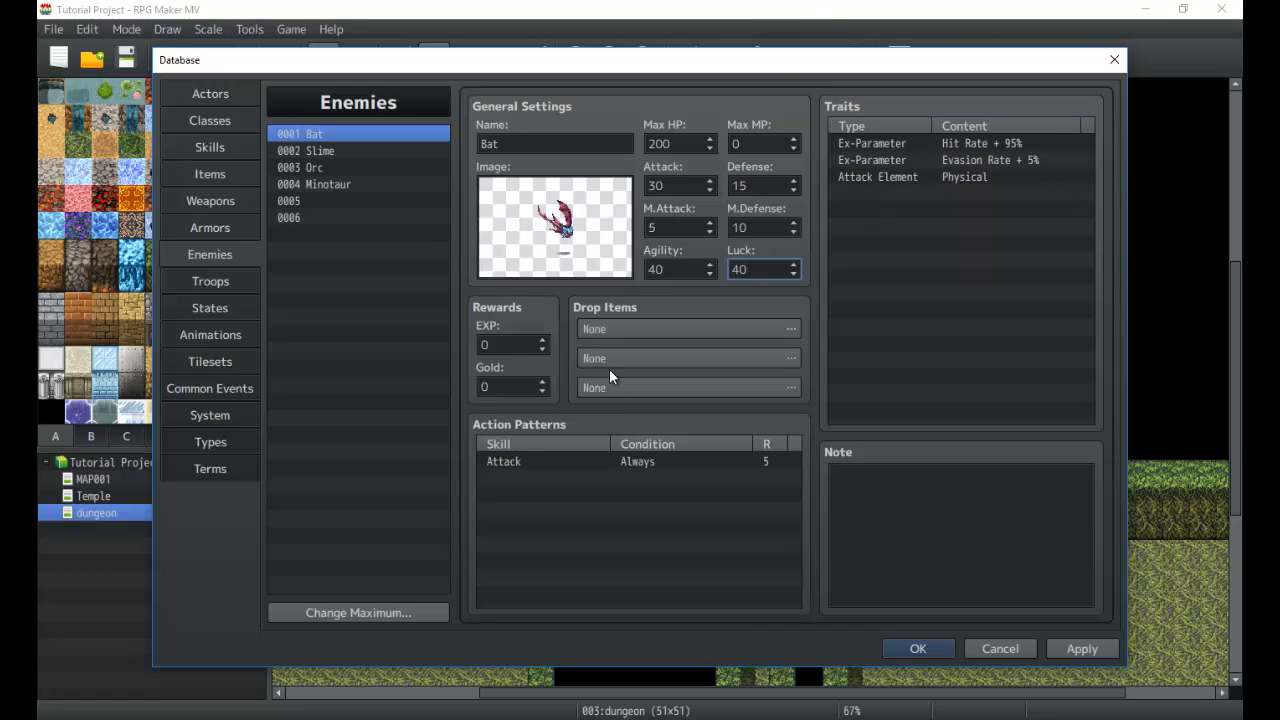
Step: Inspect the experience reward and the Hero class's EXP curve in the Classes tab
click(504, 344)
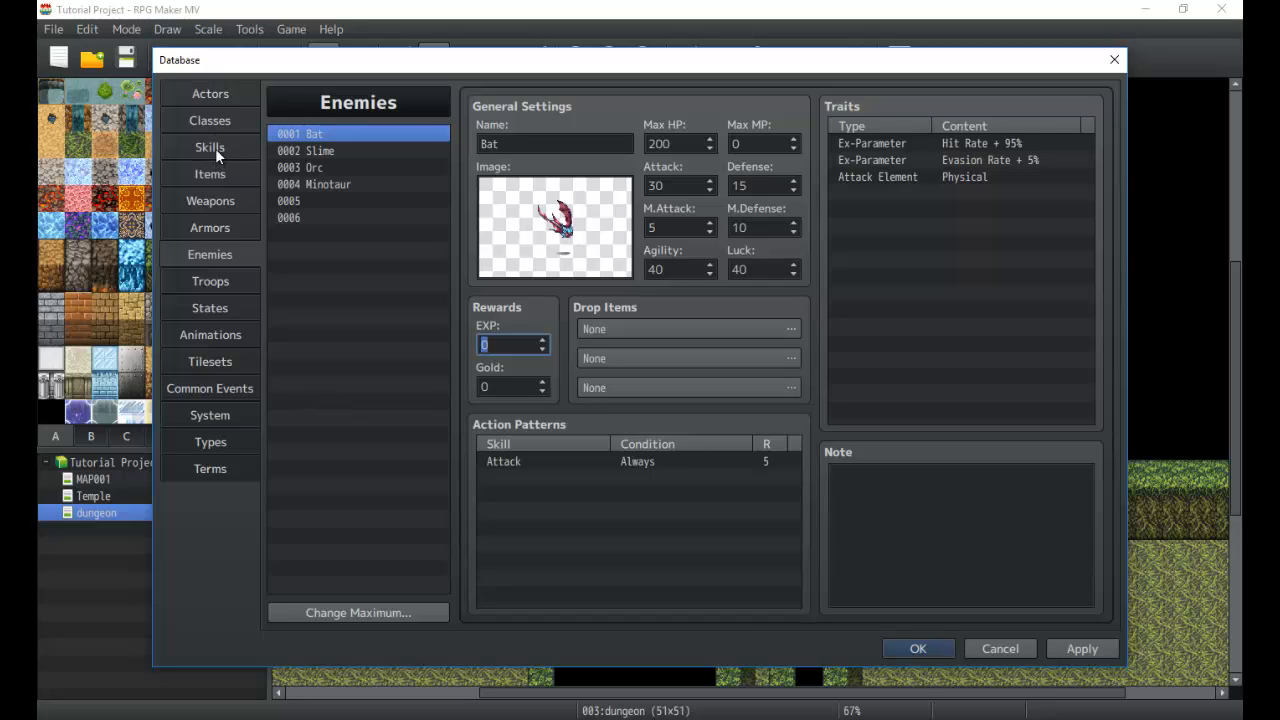
click(210, 120)
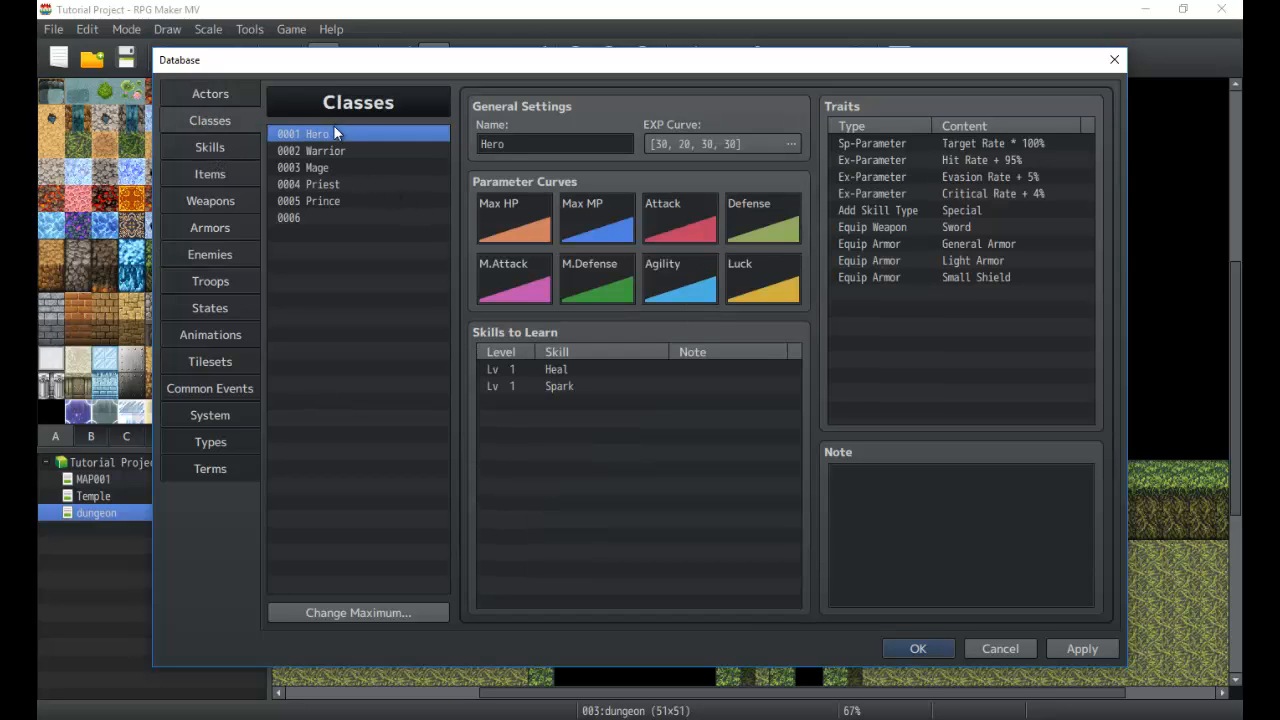
mouse_move(700, 308)
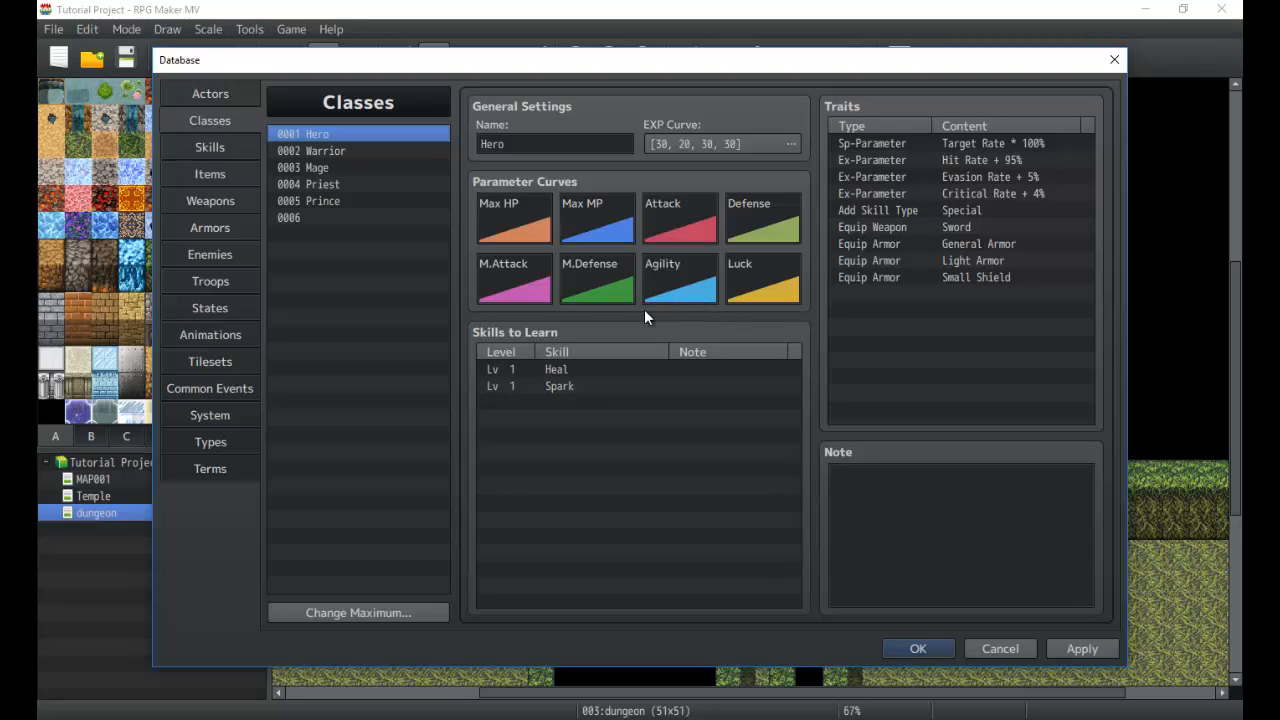
mouse_move(634, 324)
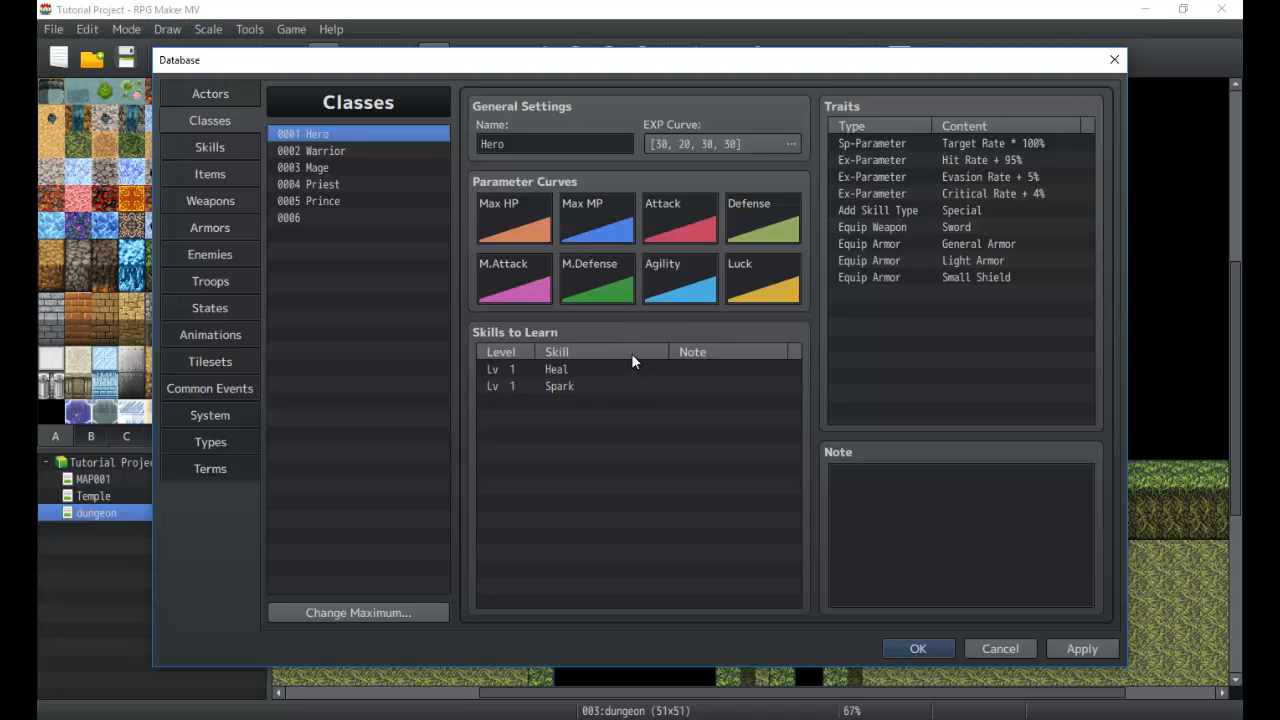
mouse_move(624, 364)
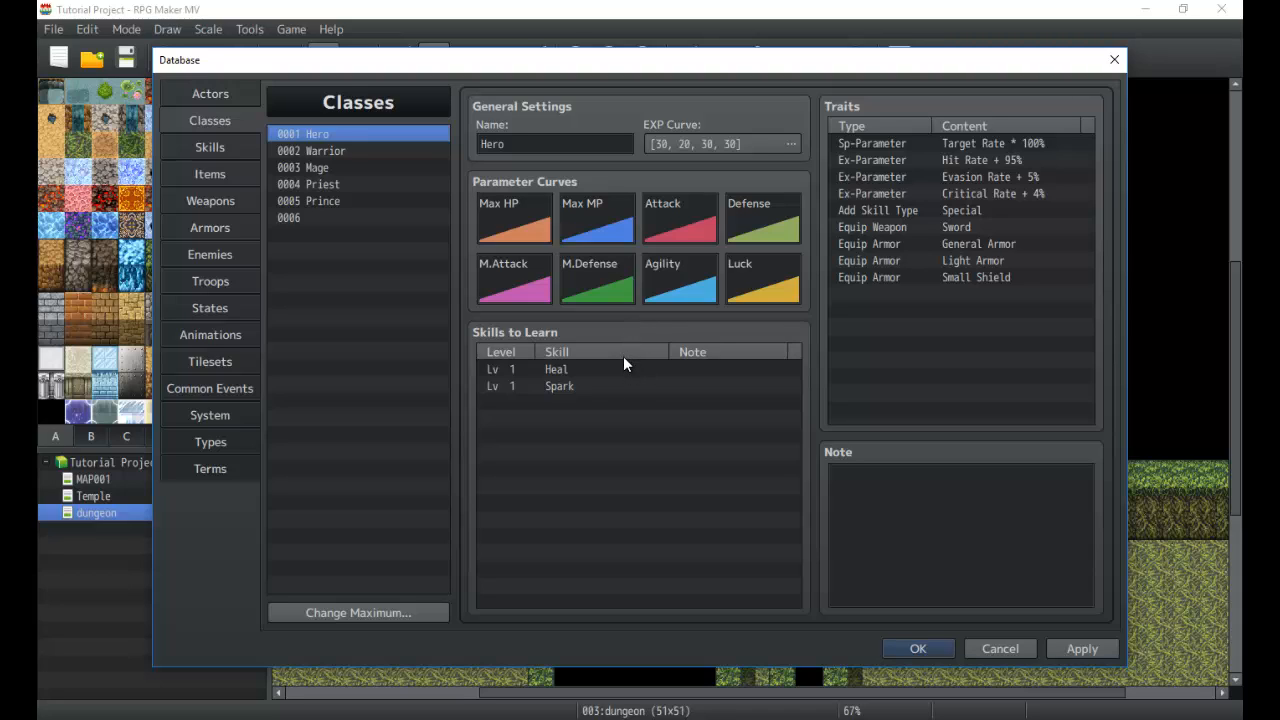
mouse_move(596, 392)
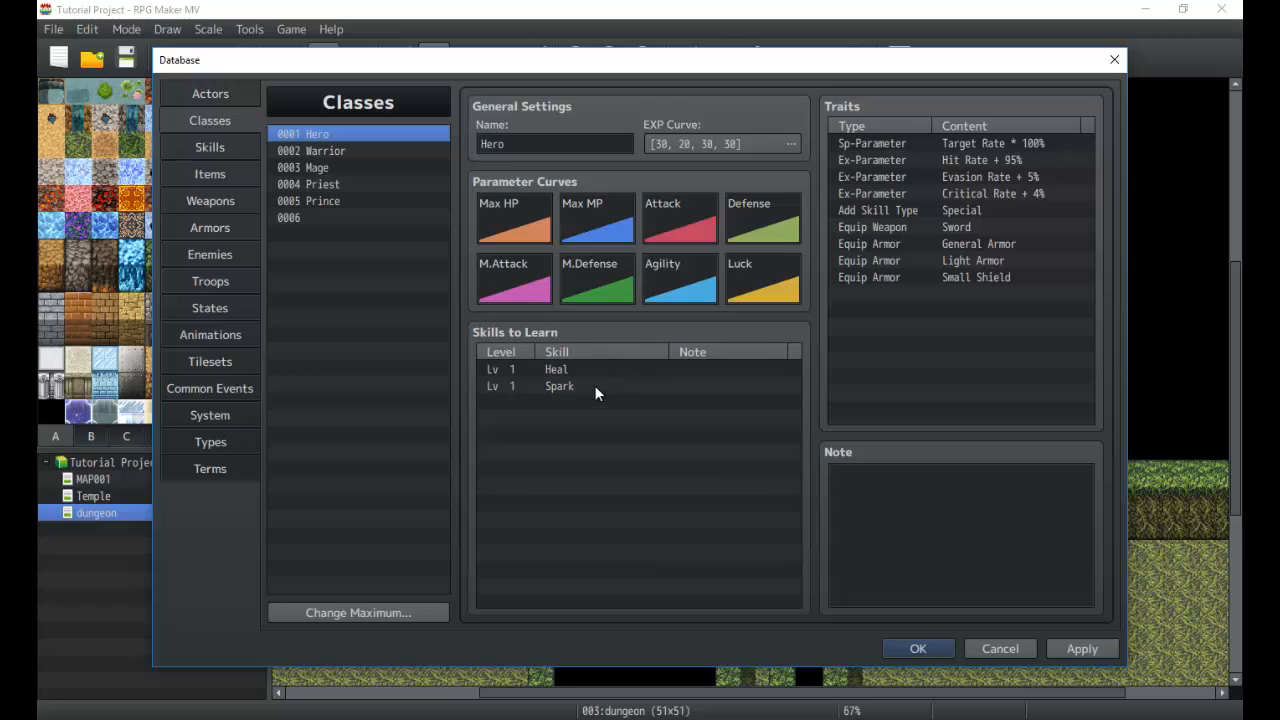
mouse_move(722, 156)
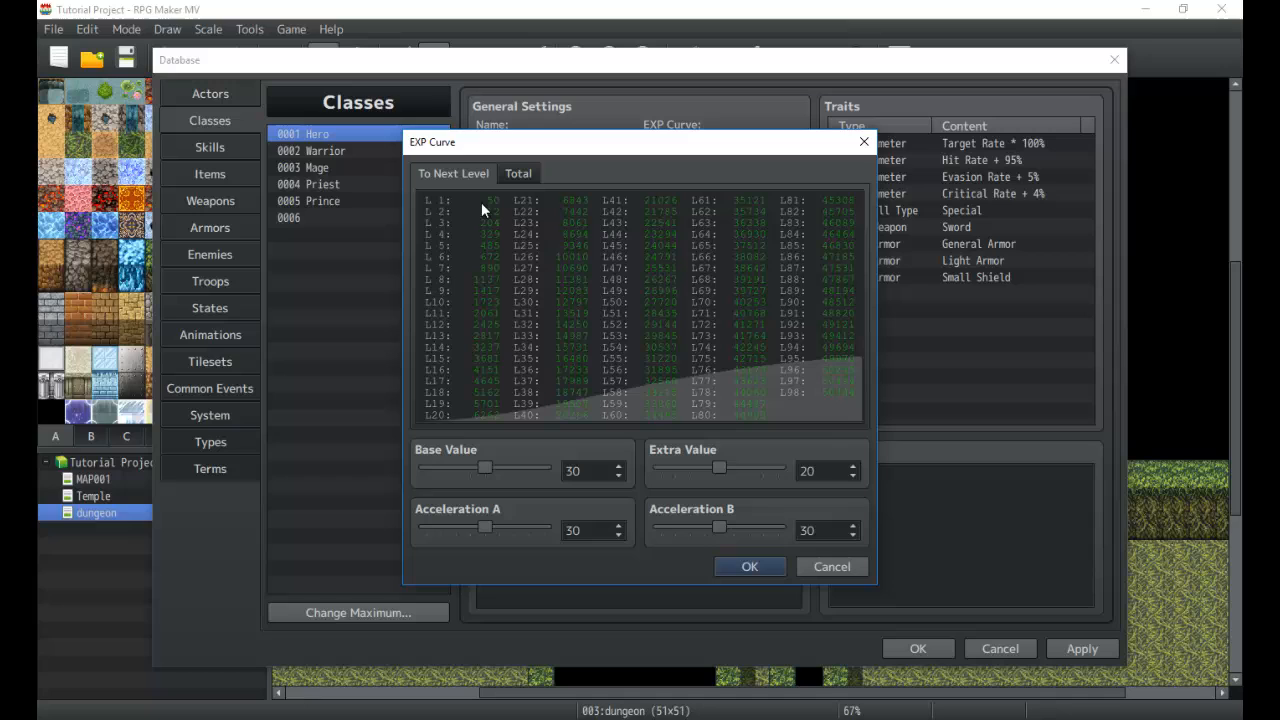
mouse_move(776, 516)
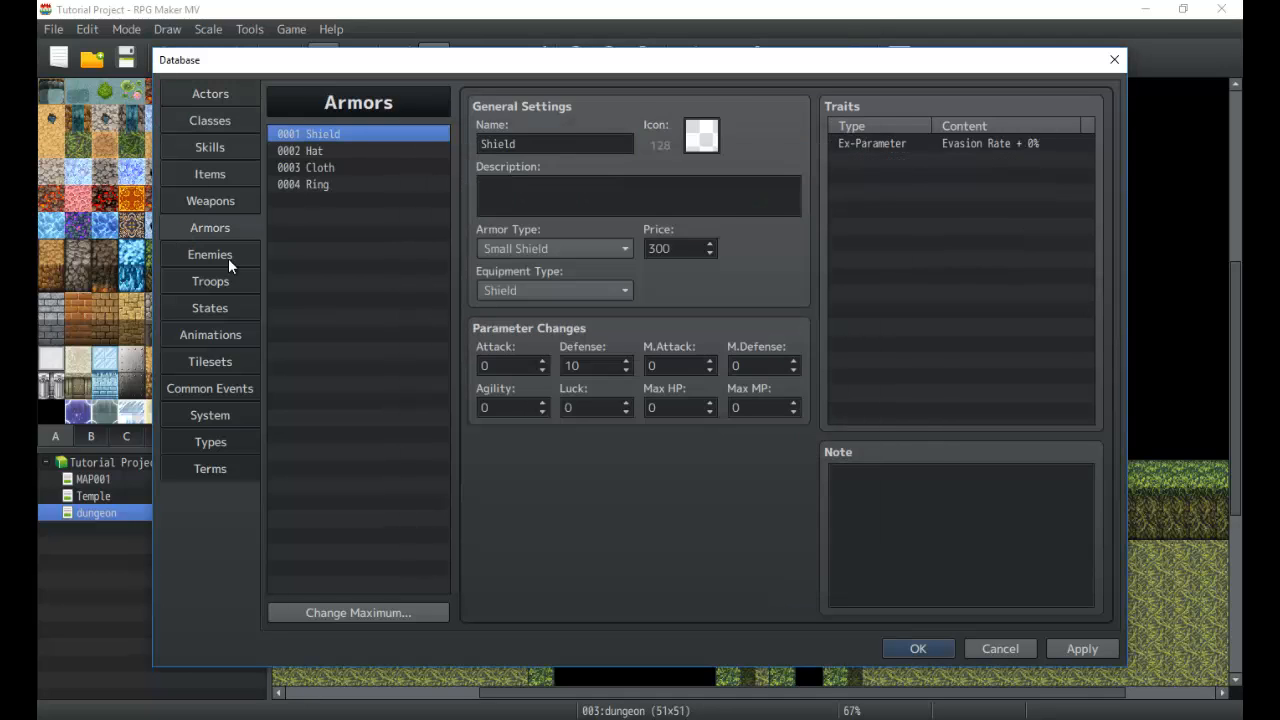
Step: Return to the Enemies list with the Bat selected for its reward settings
click(210, 254)
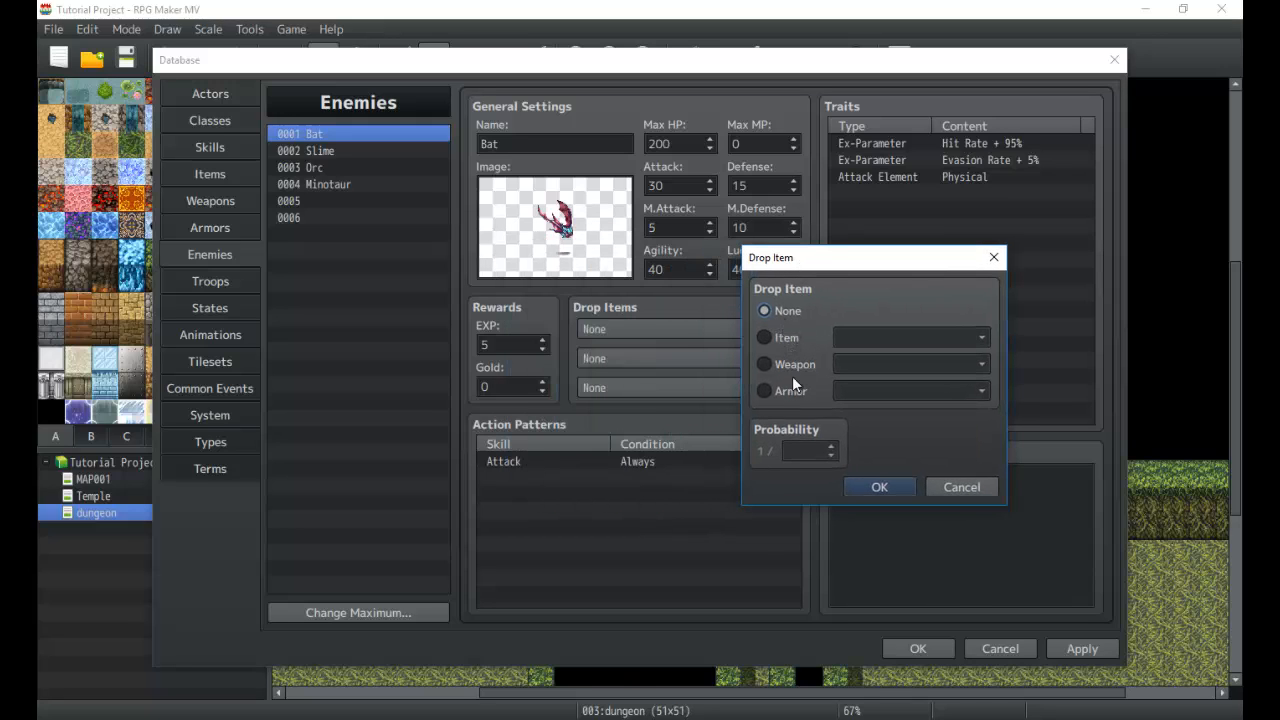
Step: Make the Bat drop a Potion at 1/2 probability and confirm it
click(764, 336)
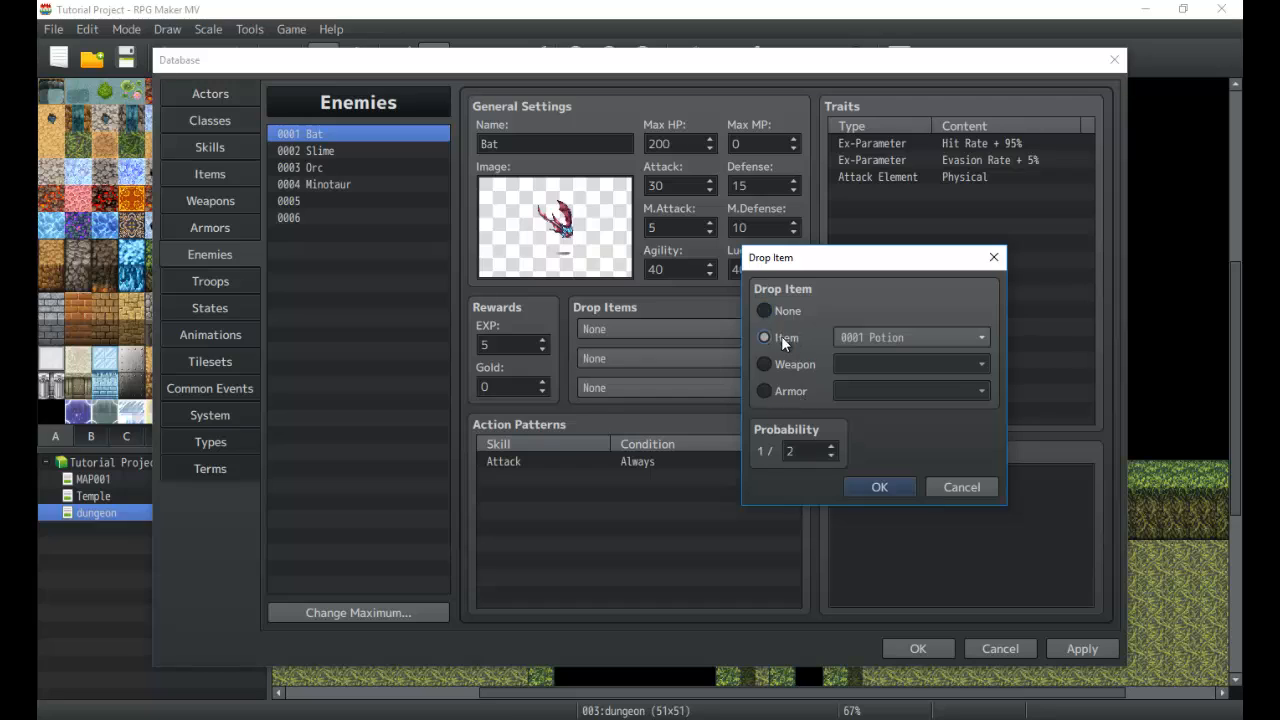
mouse_move(778, 442)
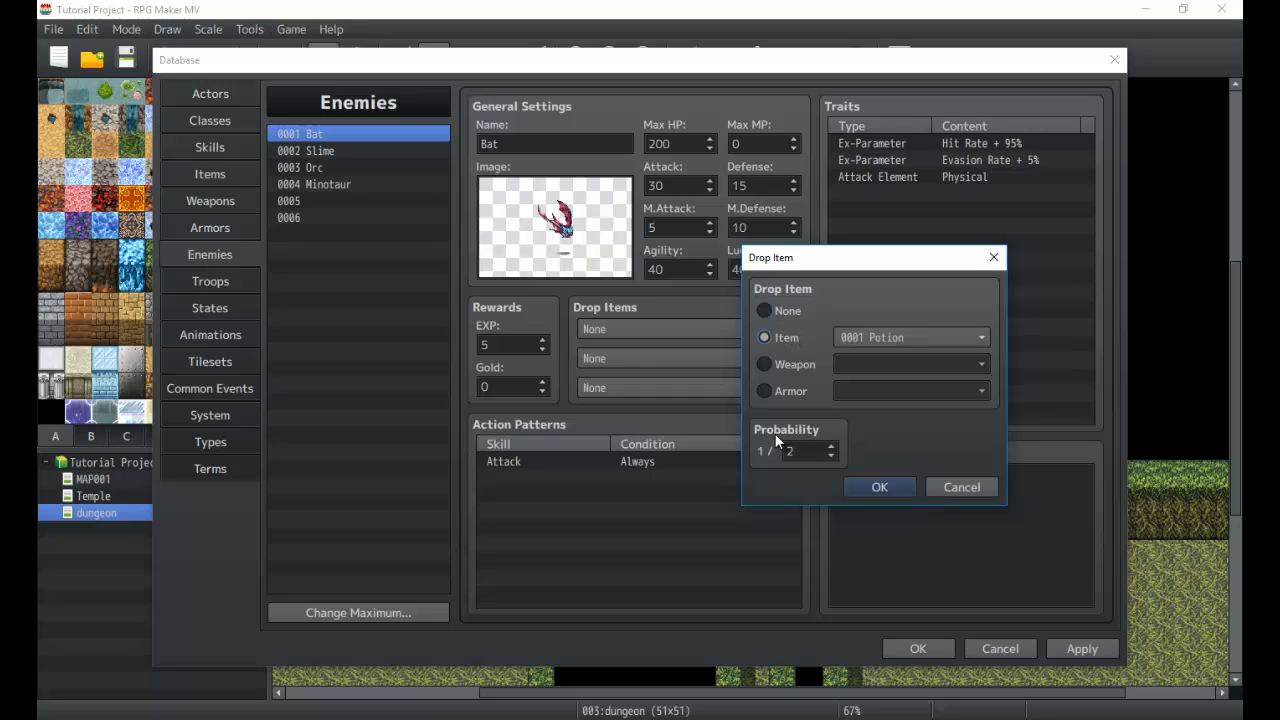
mouse_move(800, 450)
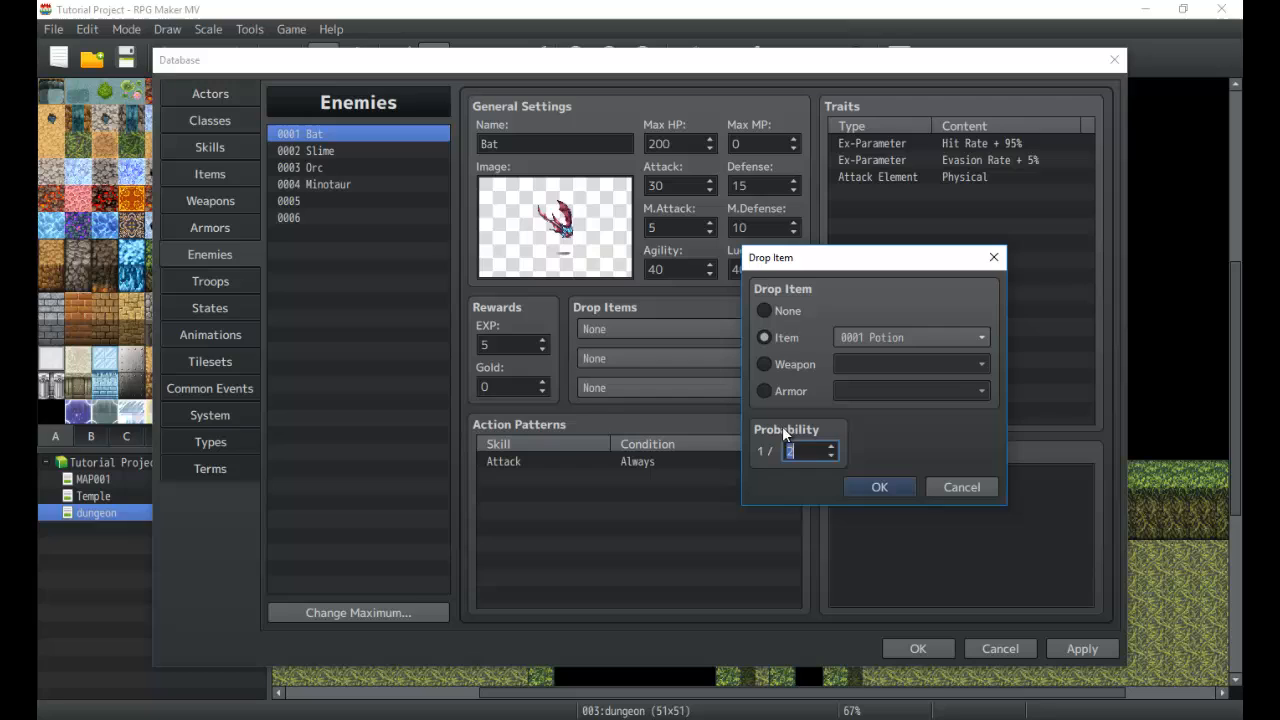
mouse_move(628, 348)
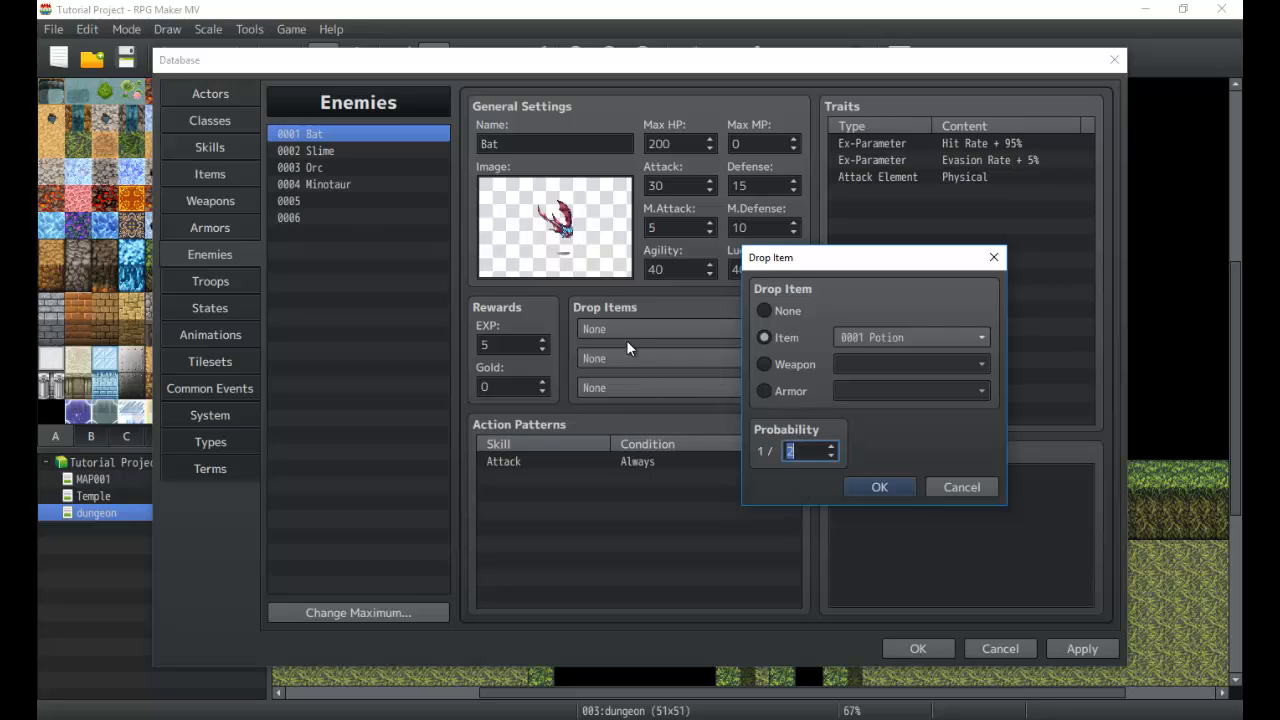
mouse_move(612, 318)
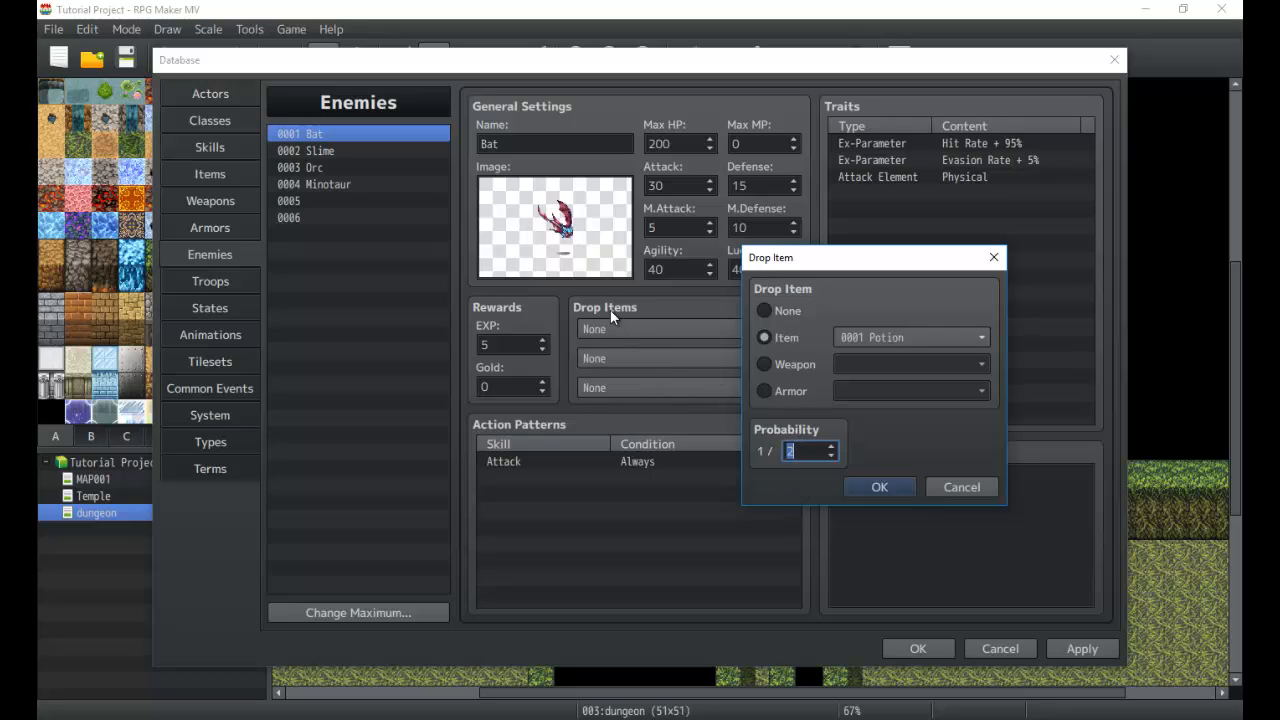
mouse_move(1060, 584)
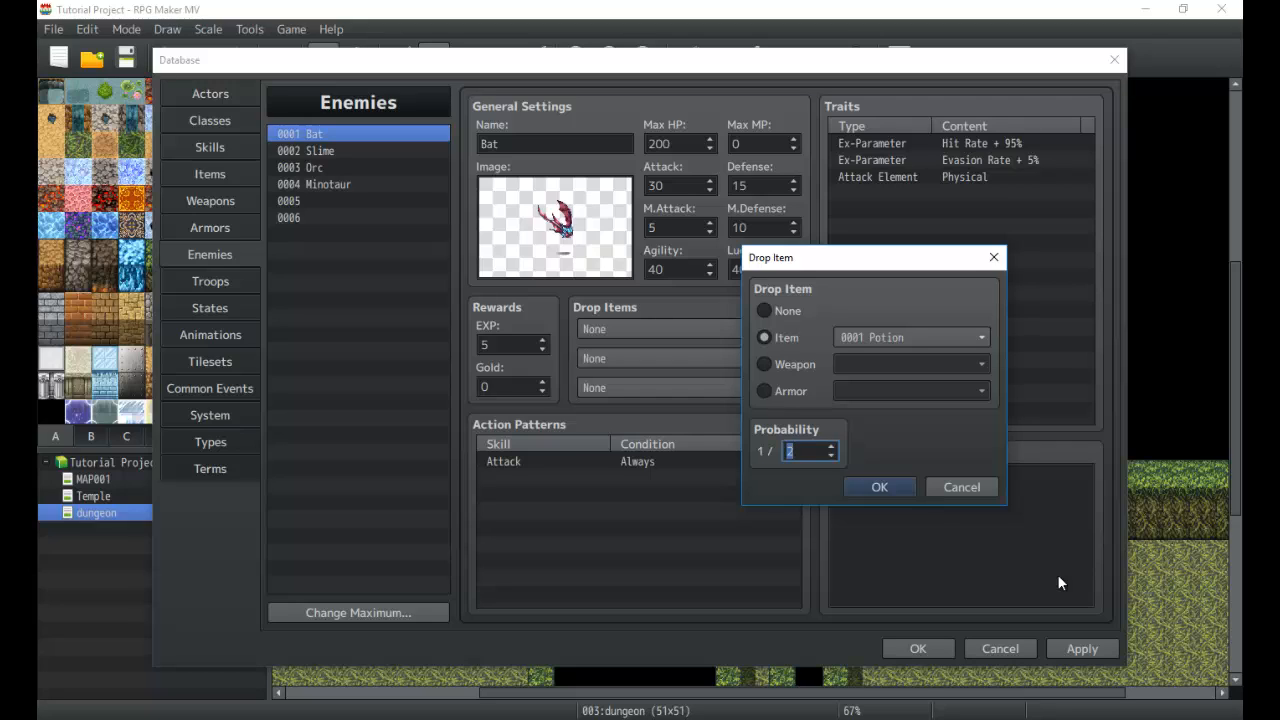
mouse_move(930, 716)
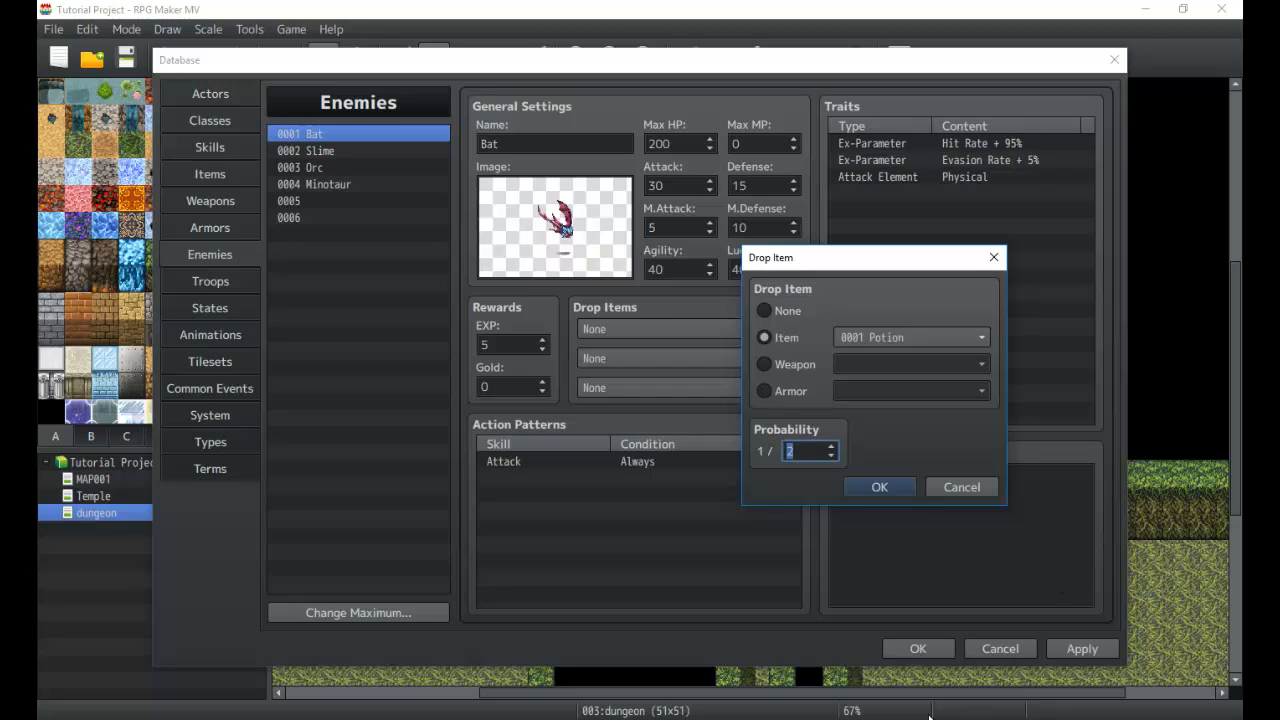
mouse_move(518, 514)
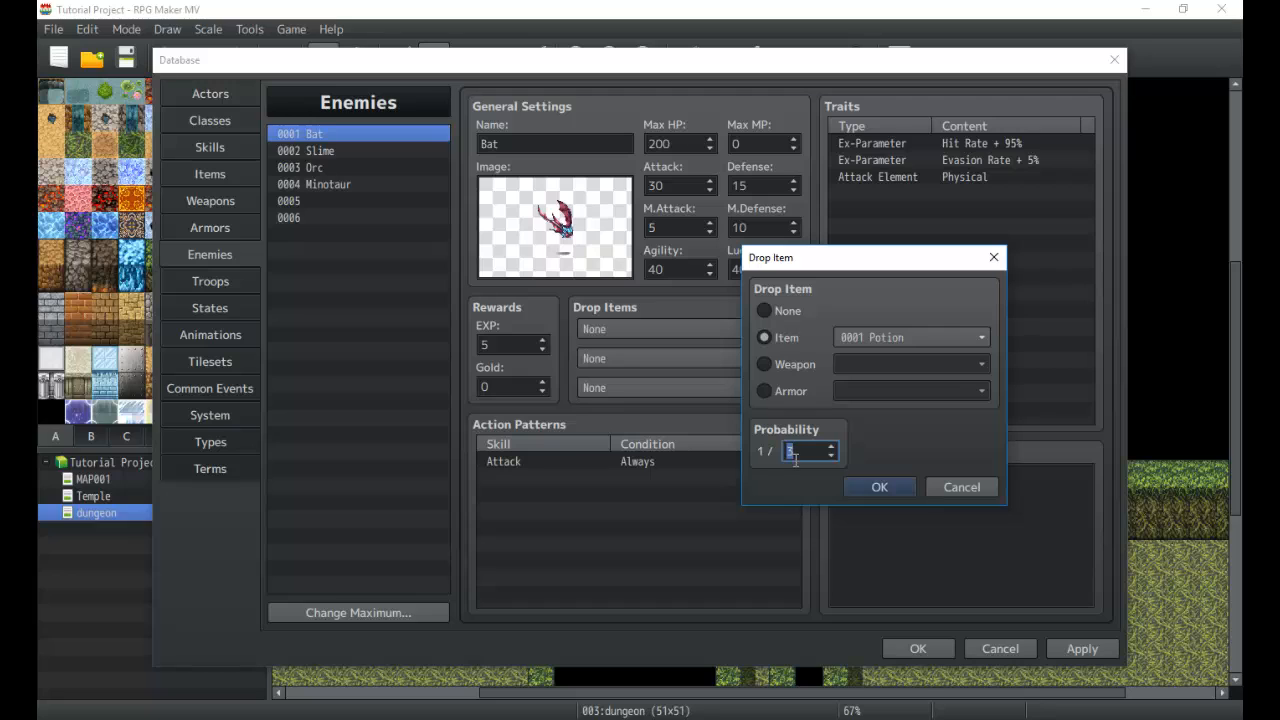
text(2)
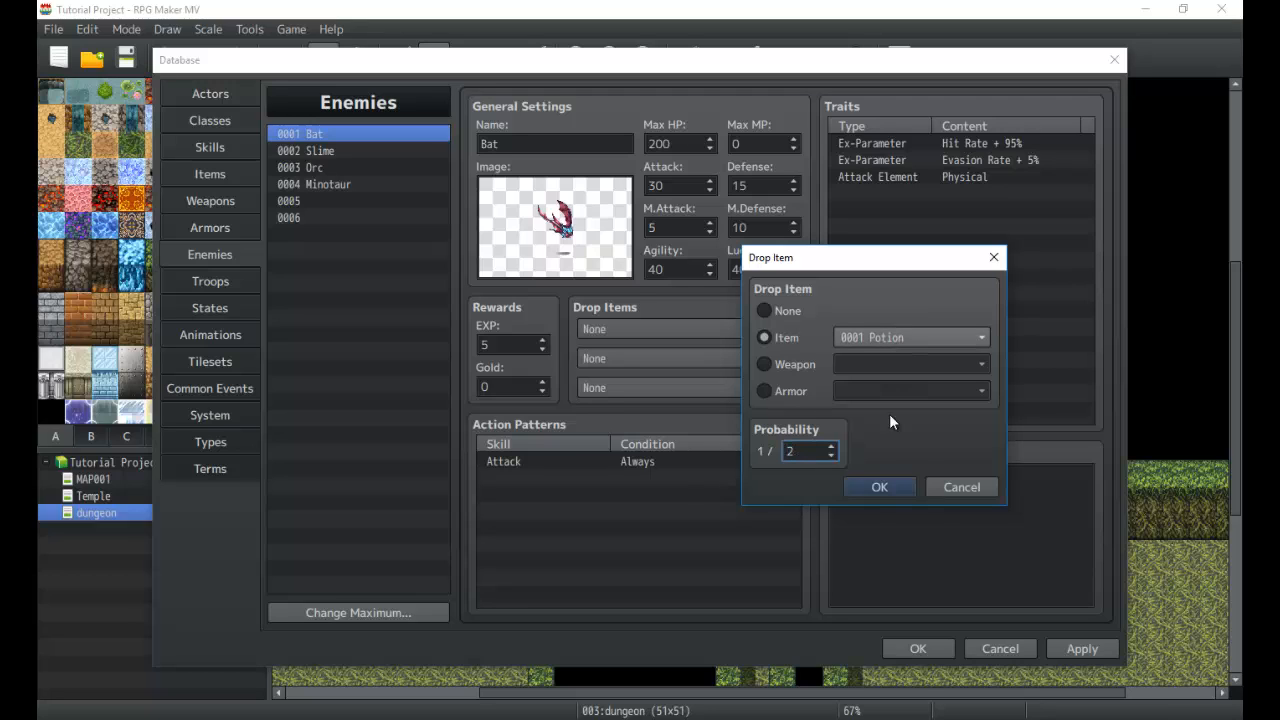
click(880, 488)
text(3)
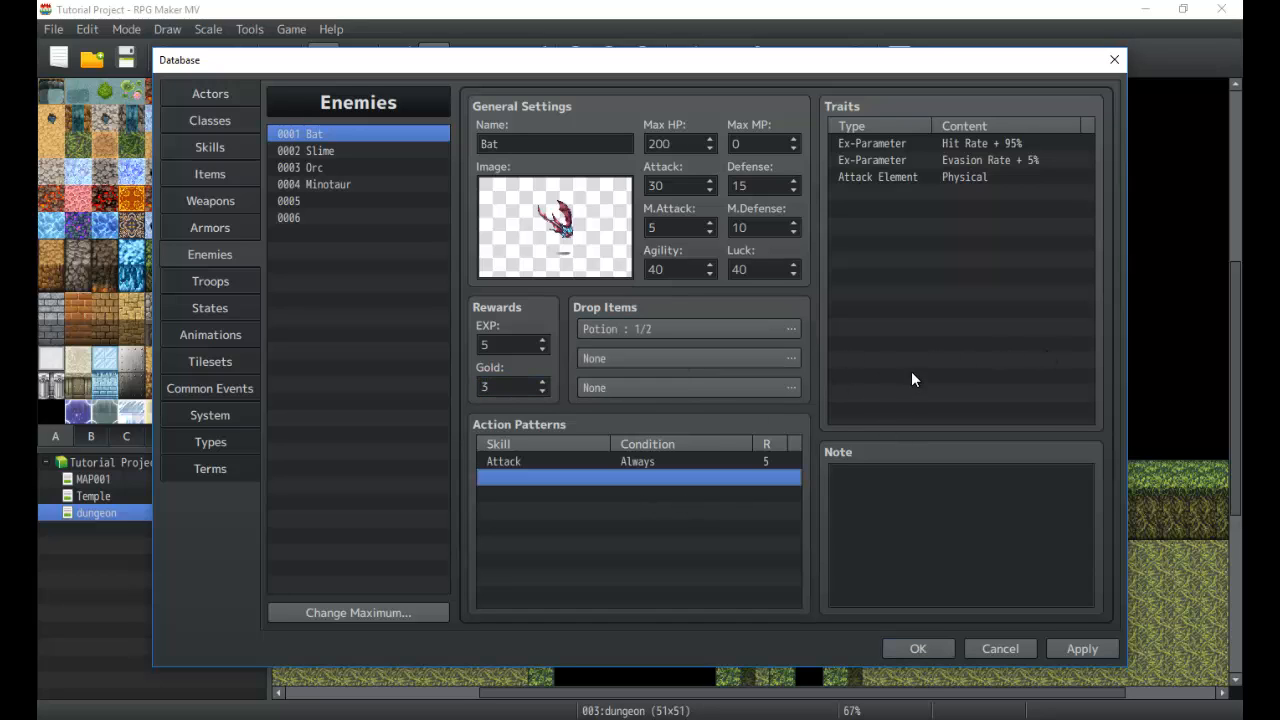
Step: Confirm the Bat's Evasion Rate trait at + 10%
click(990, 160)
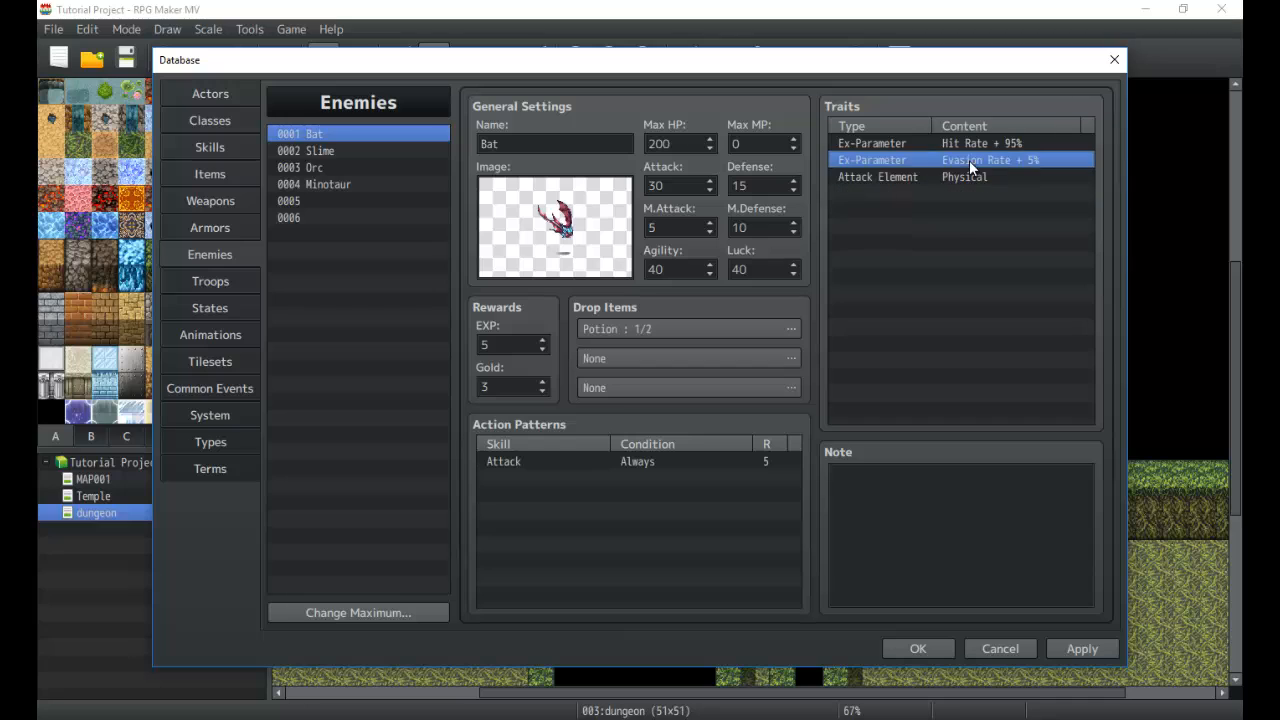
double_click(990, 160)
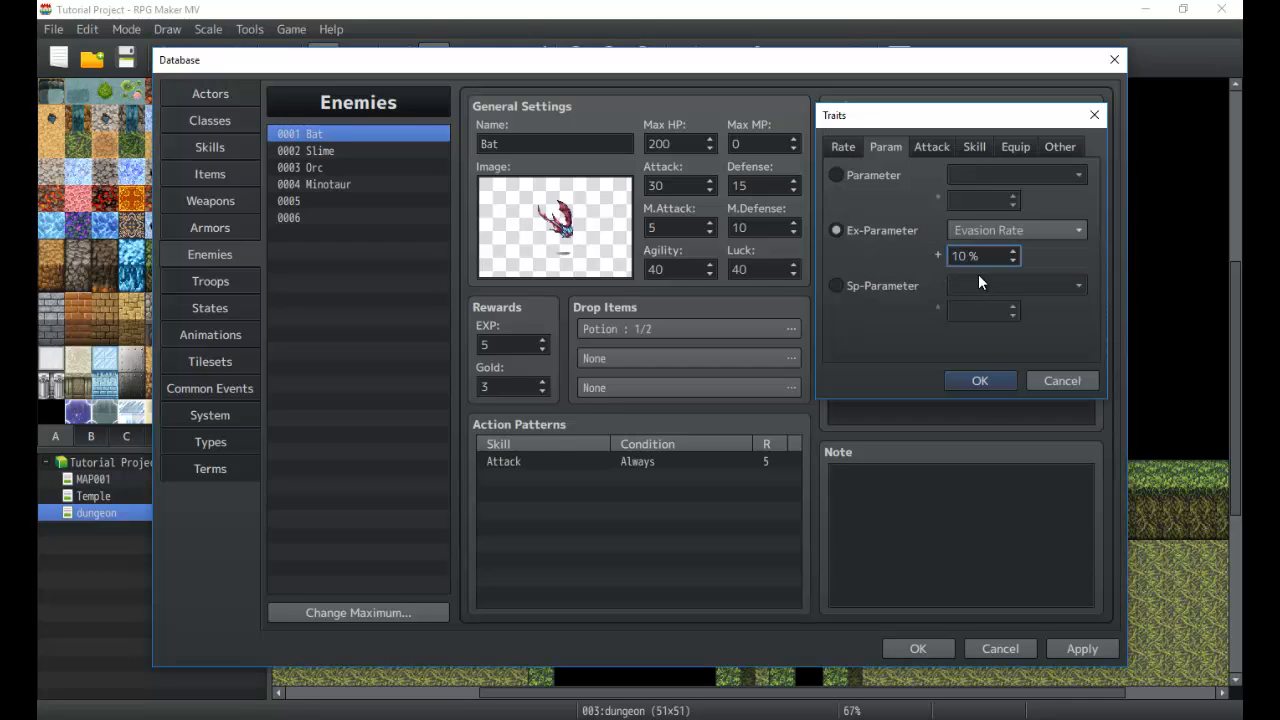
click(980, 380)
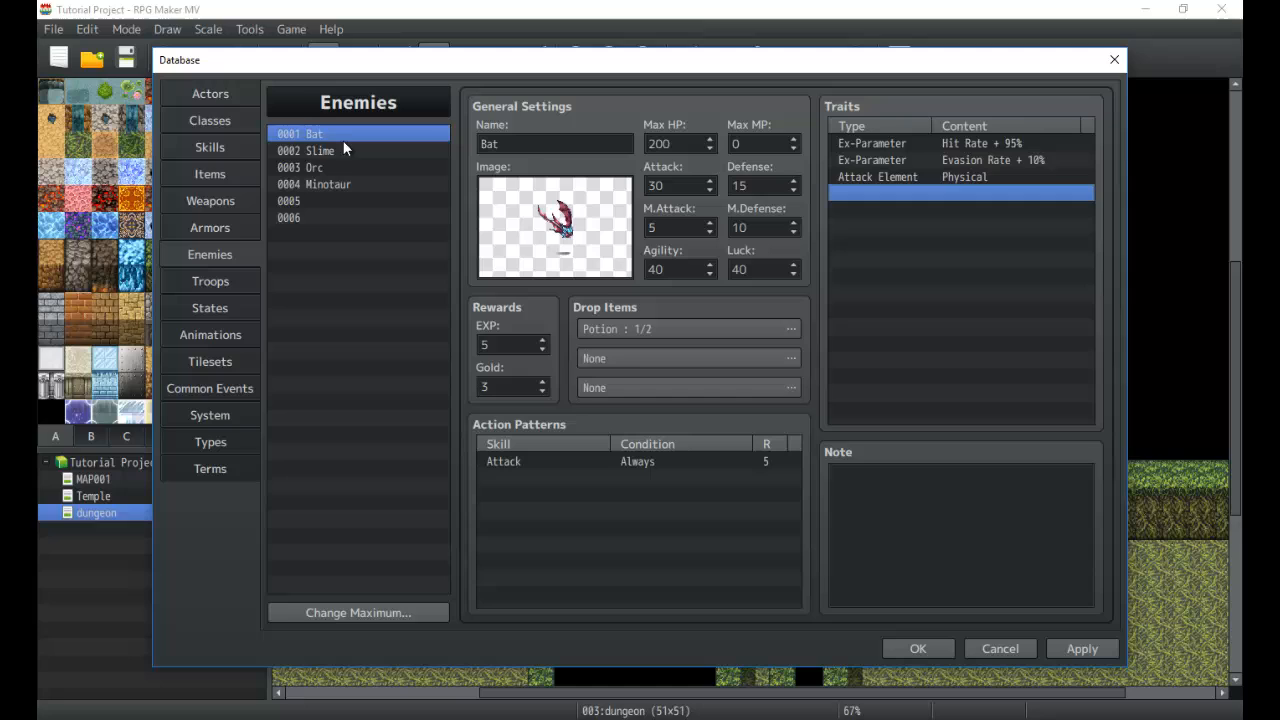
mouse_move(872, 256)
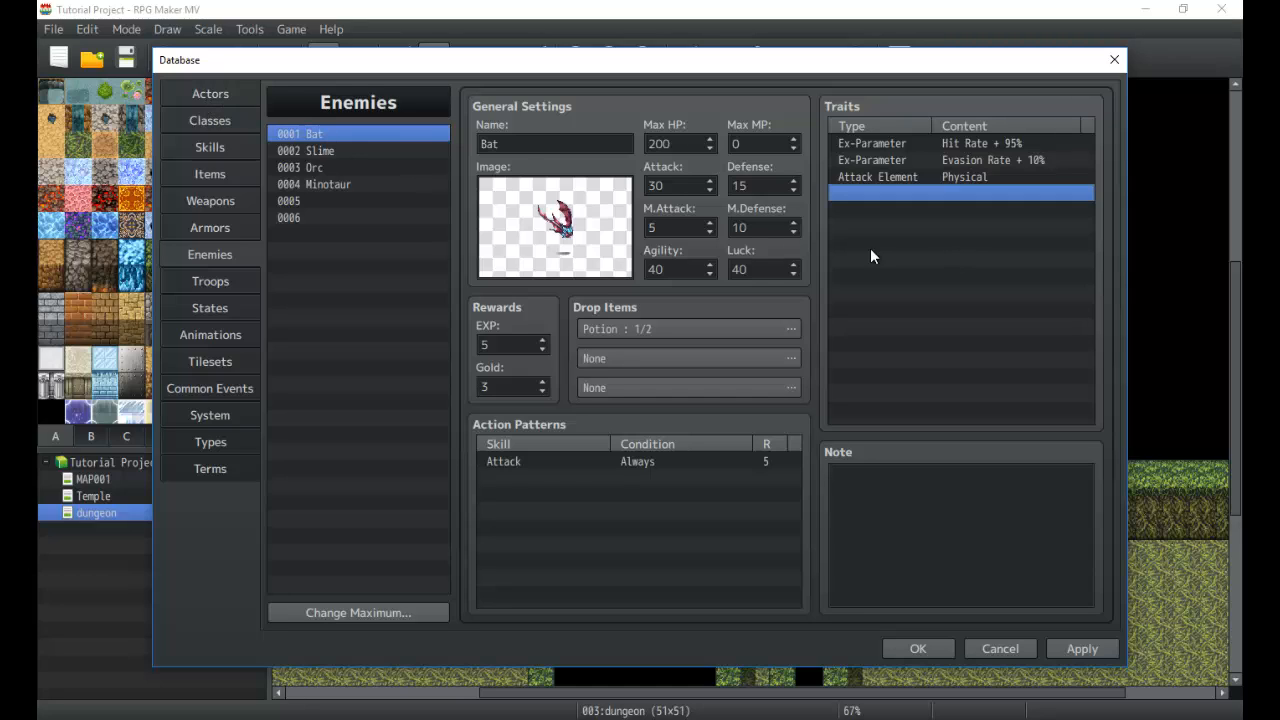
mouse_move(968, 264)
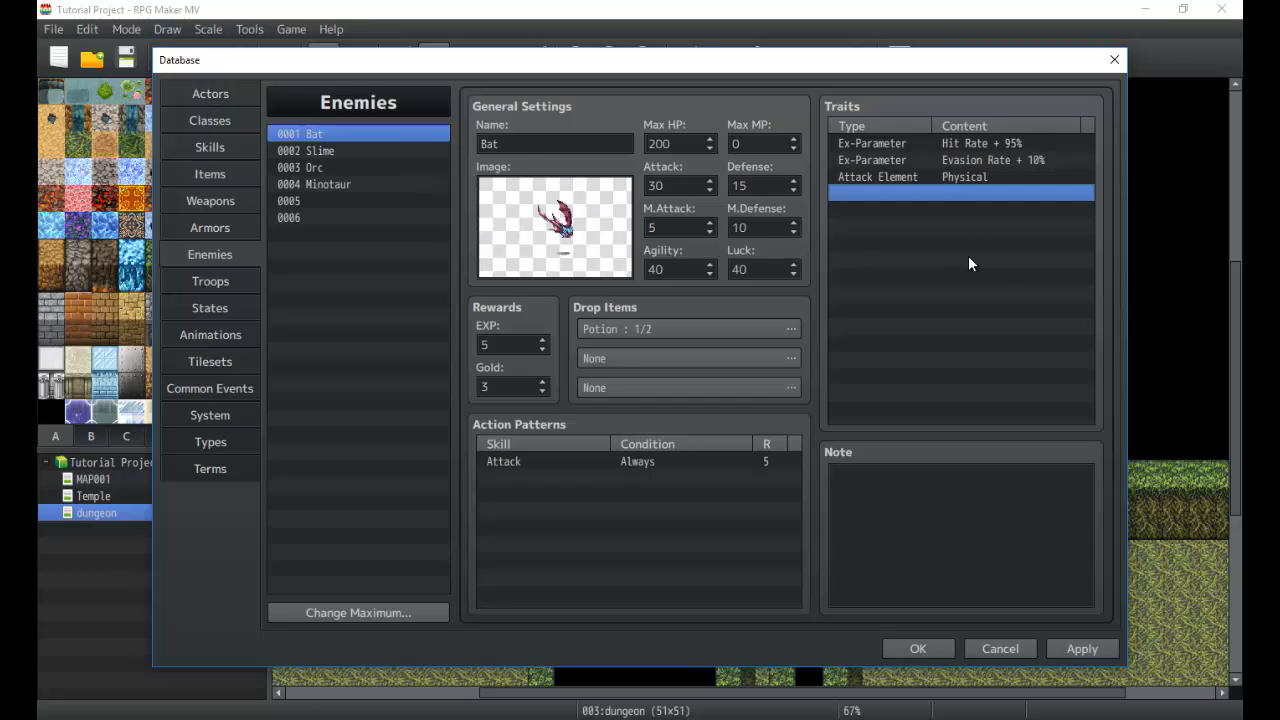
Step: Browse the Rate, Skill and other trait options for a new trait, then cancel without adding one
double_click(960, 176)
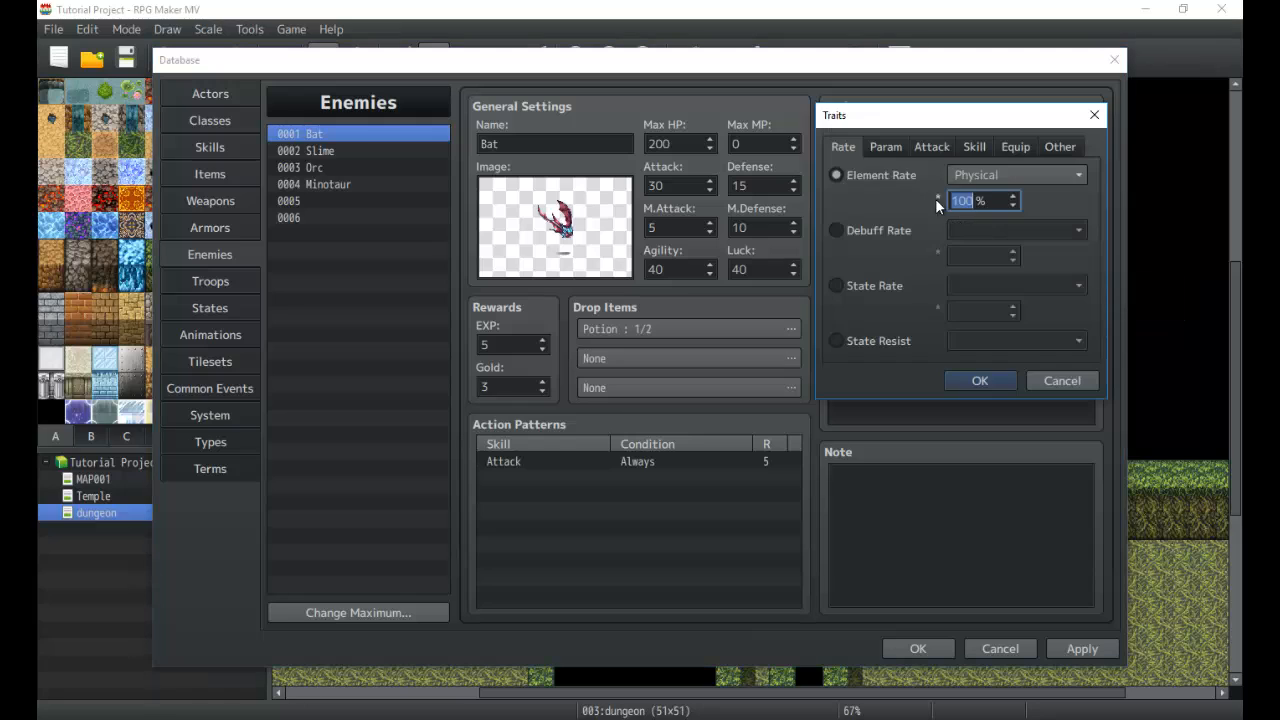
click(1060, 146)
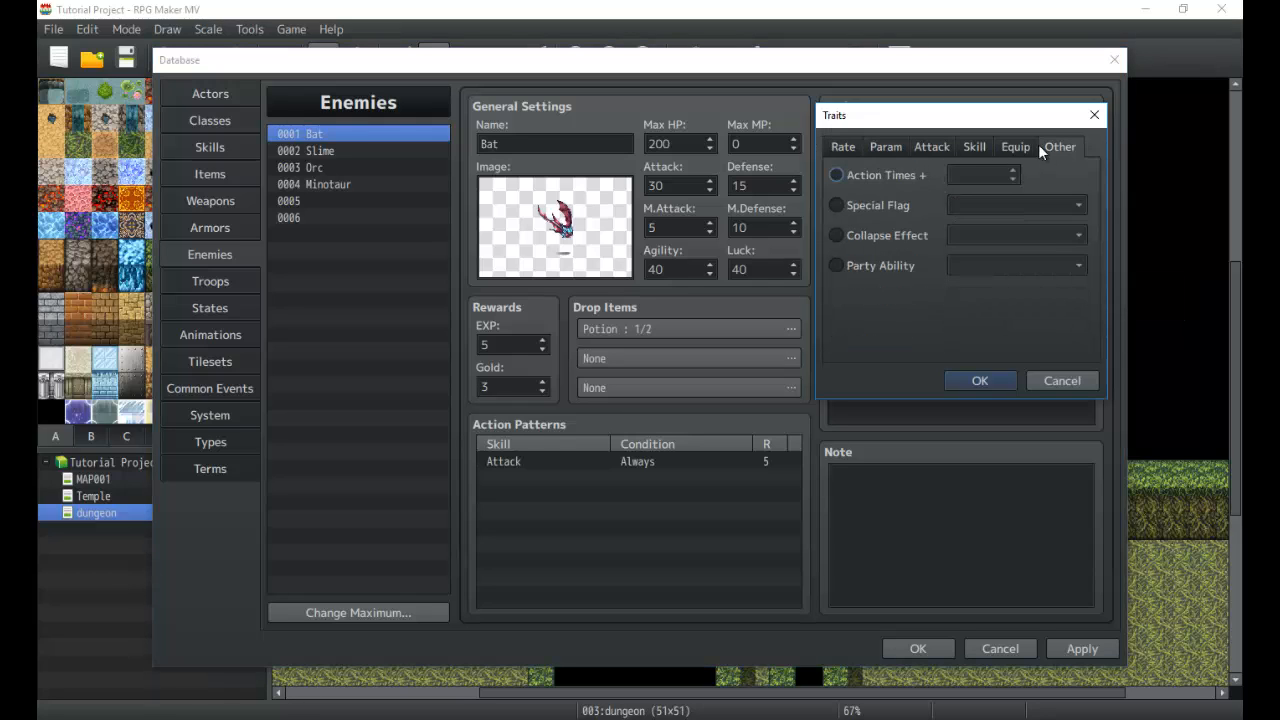
click(974, 146)
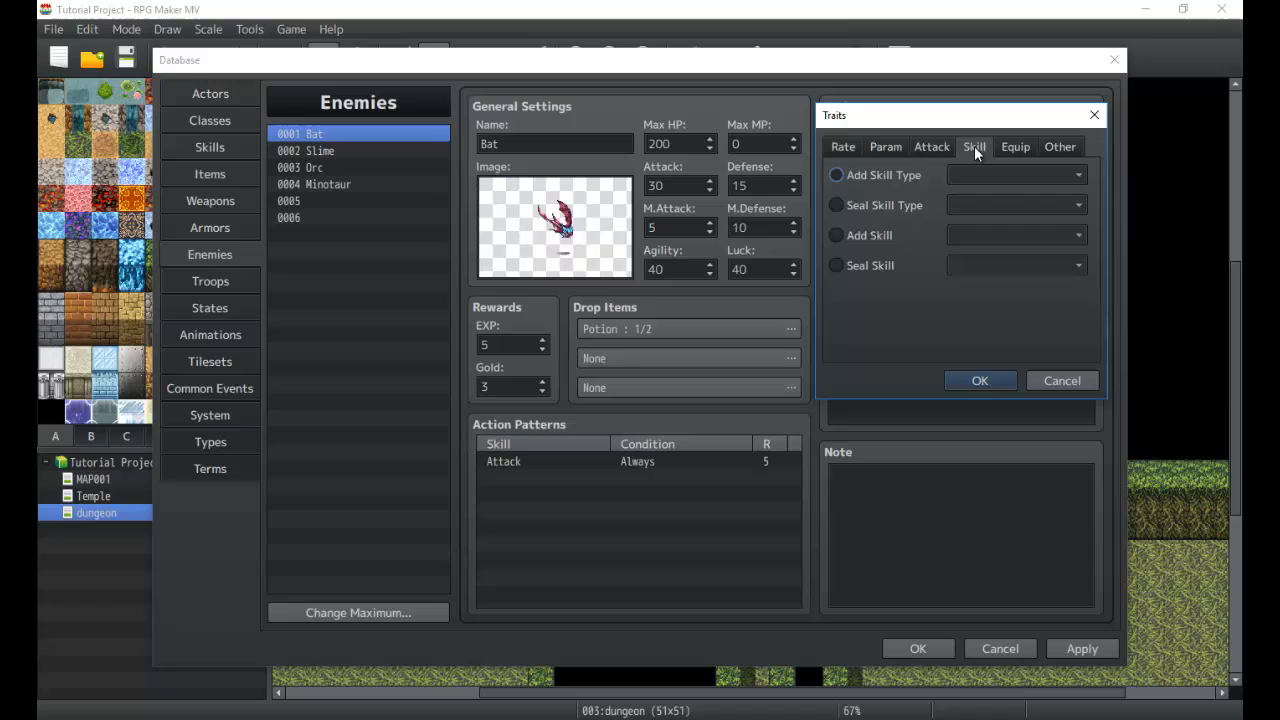
click(844, 146)
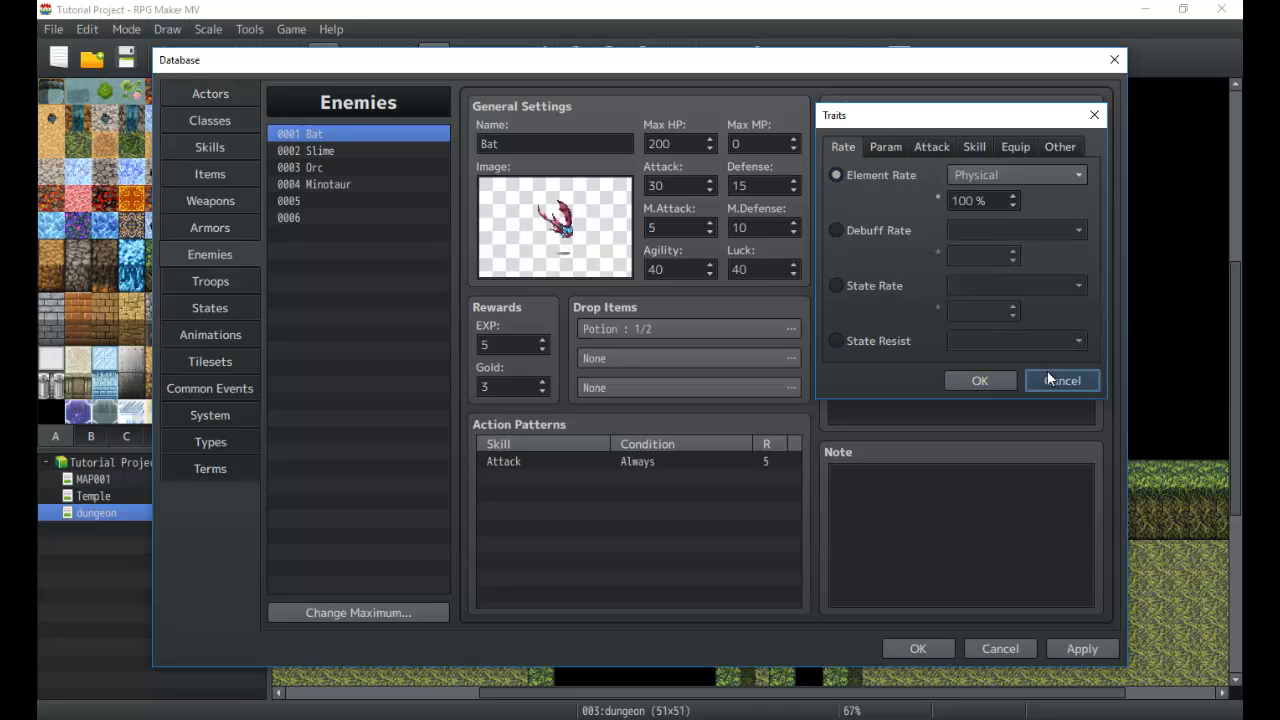
click(1060, 380)
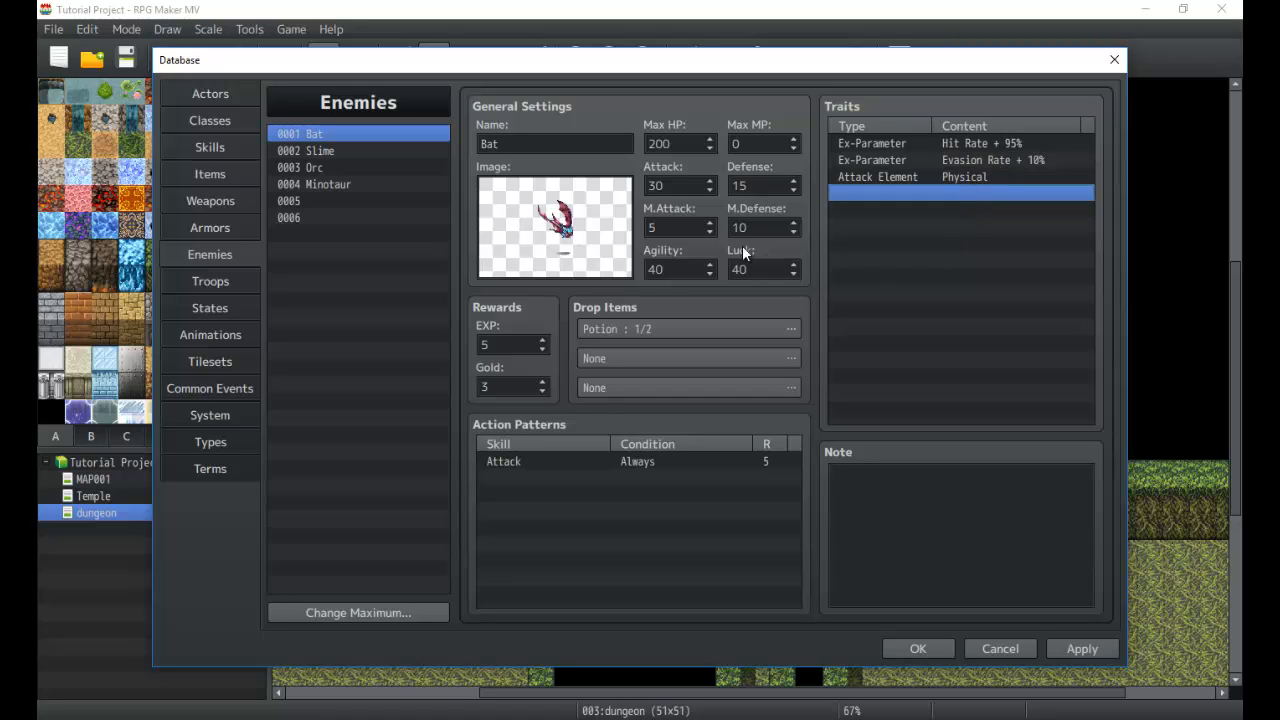
mouse_move(756, 356)
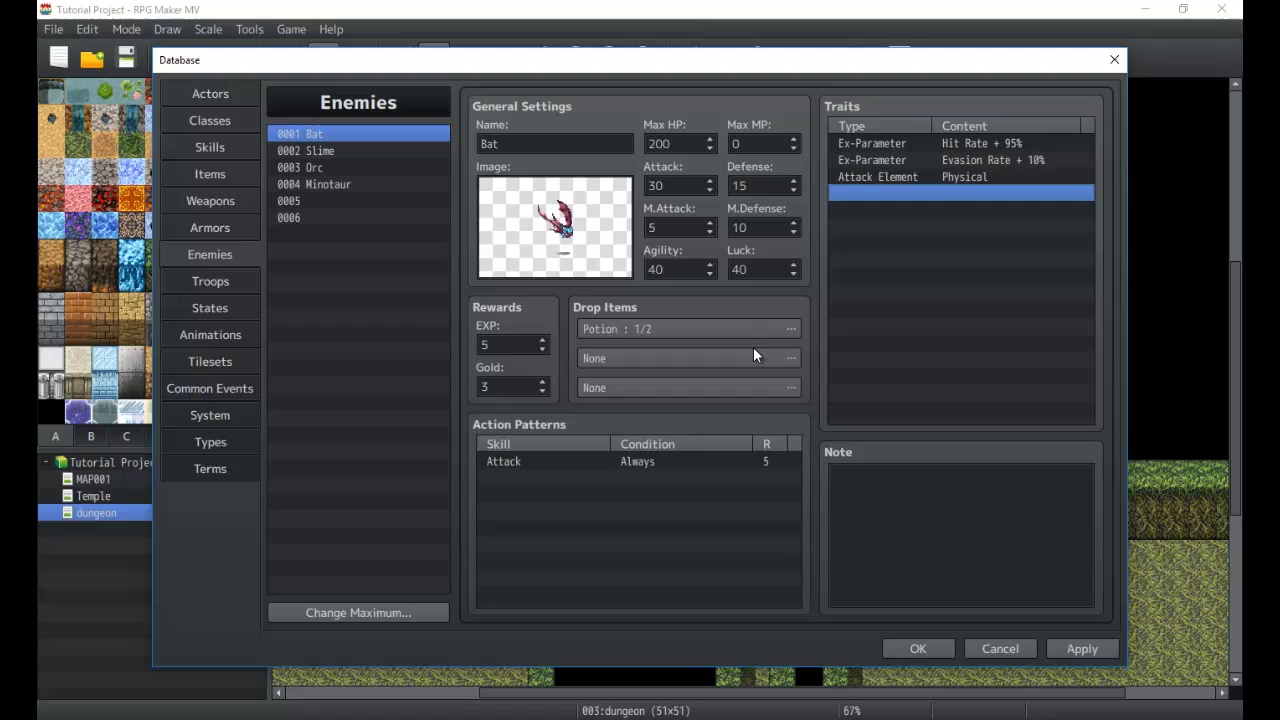
click(316, 150)
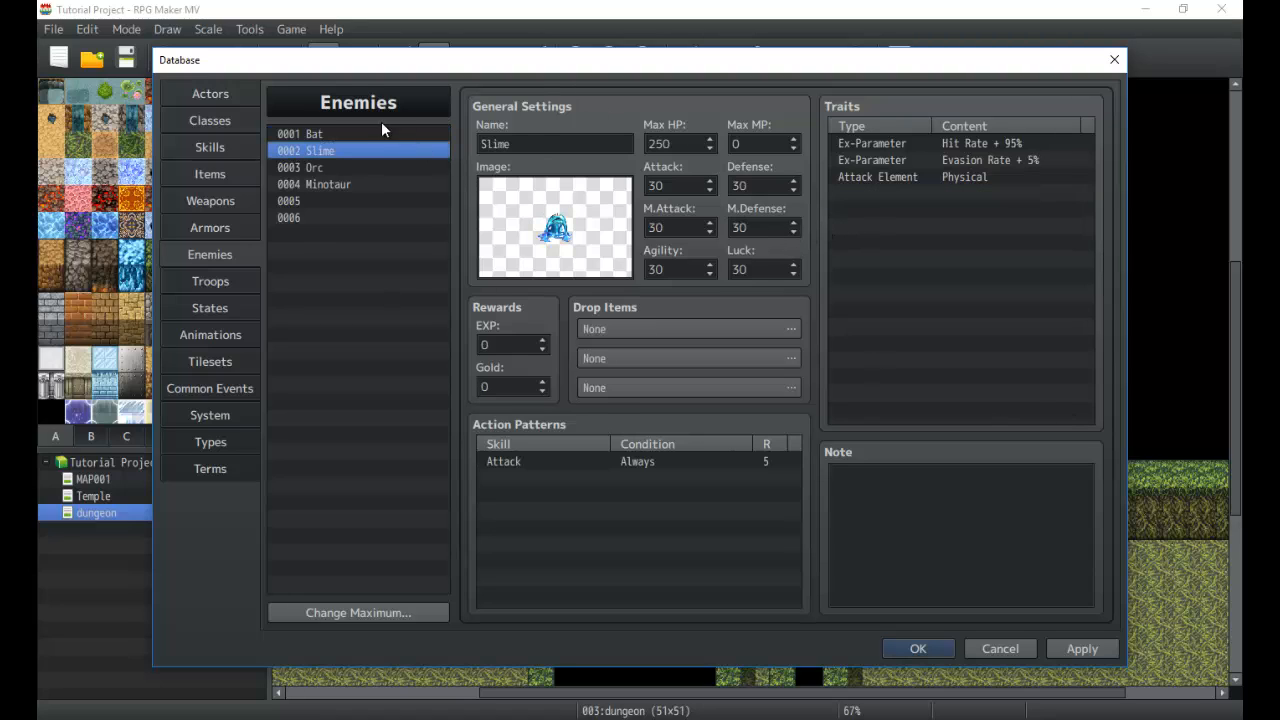
click(670, 144)
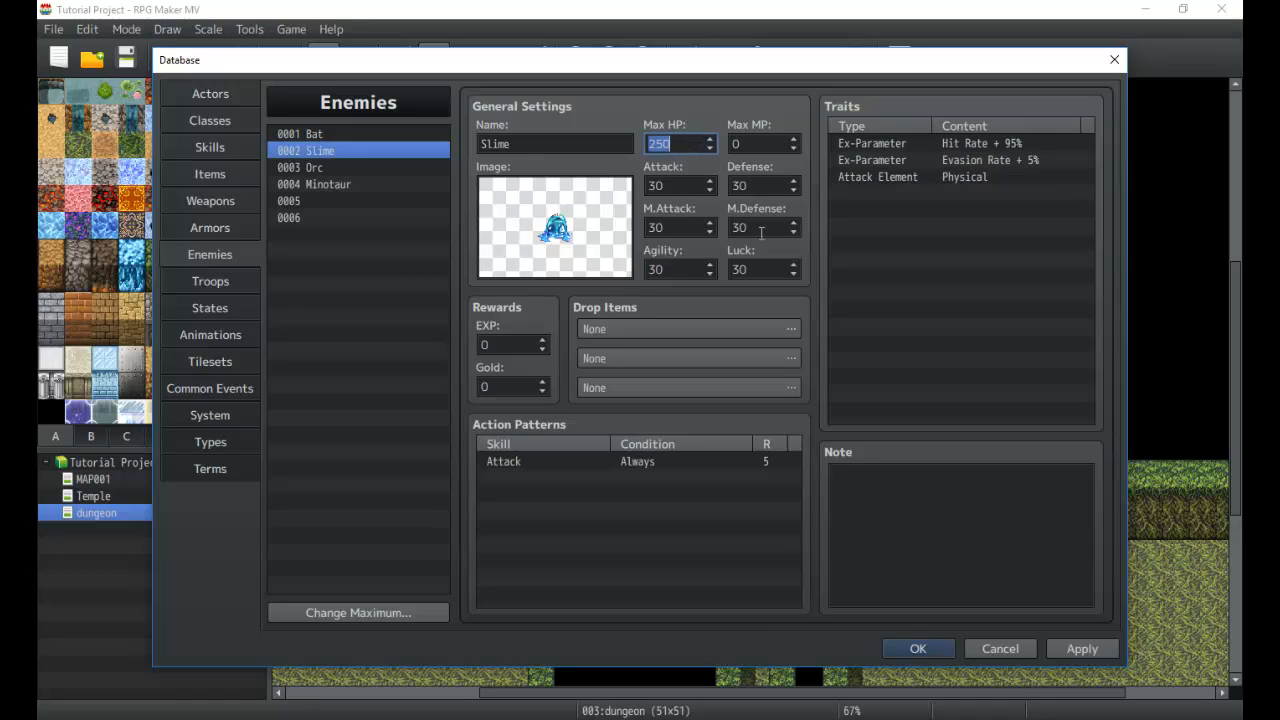
mouse_move(670, 218)
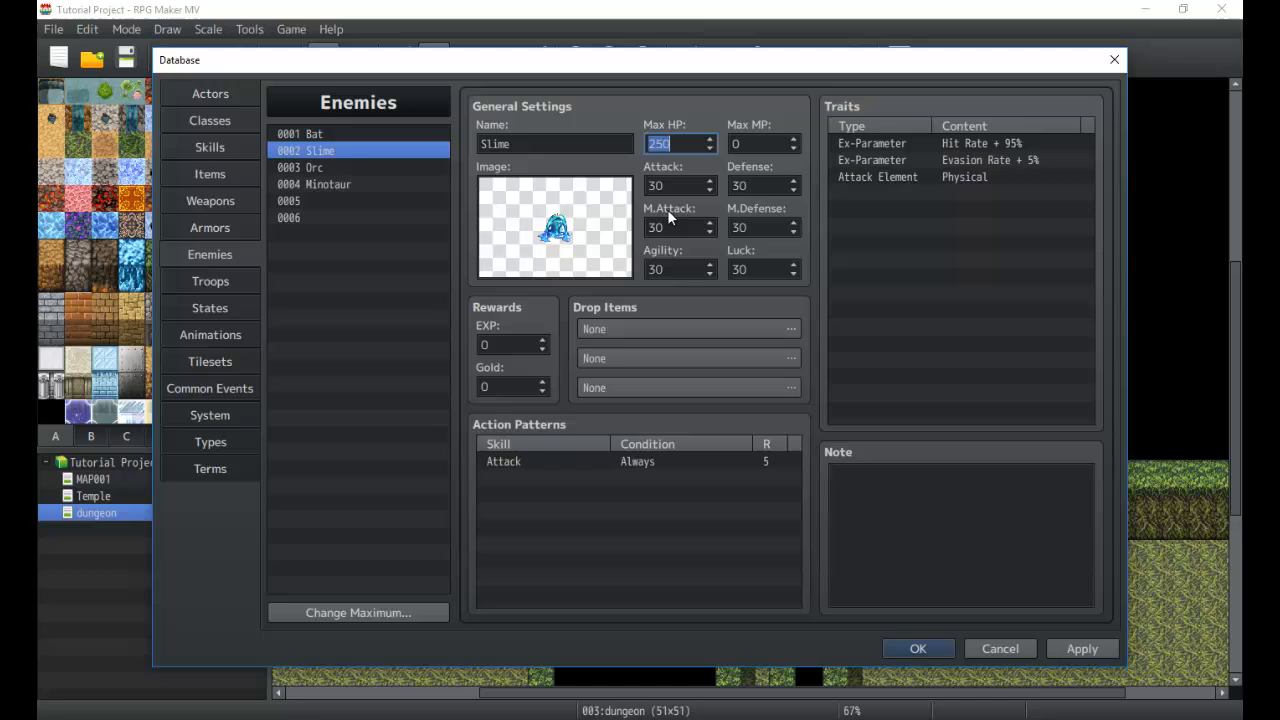
mouse_move(670, 284)
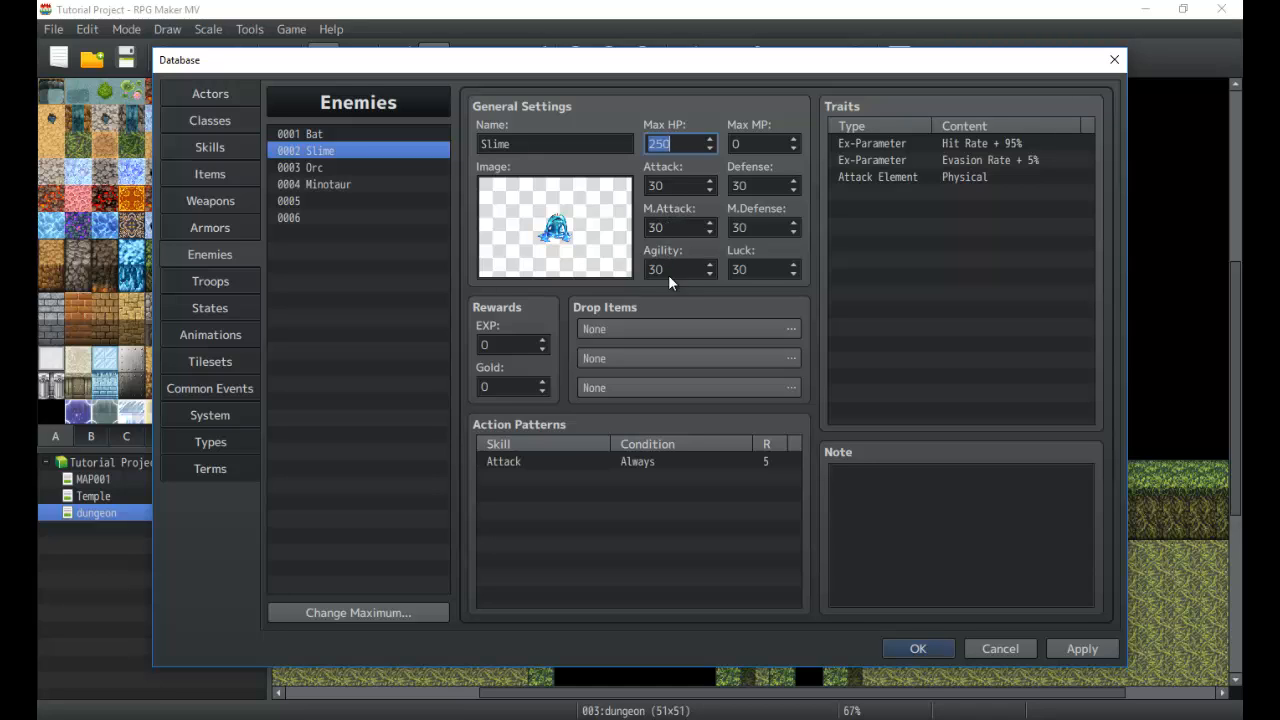
mouse_move(716, 192)
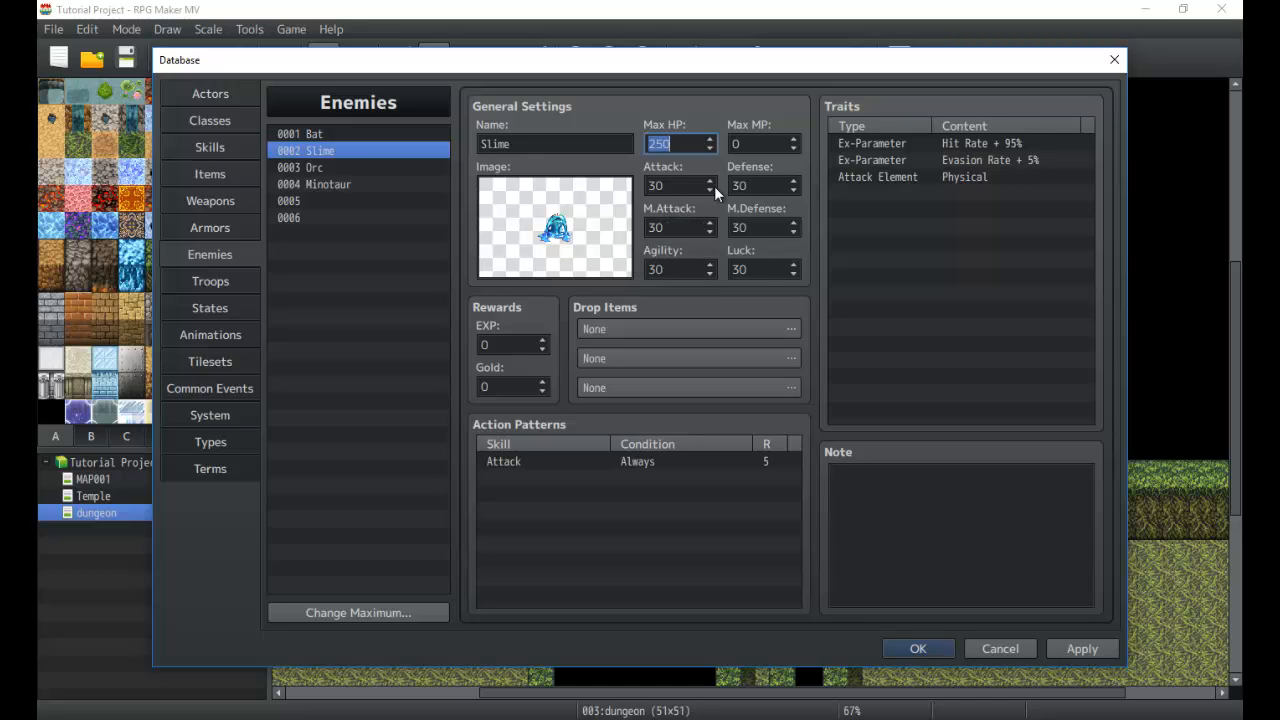
click(960, 192)
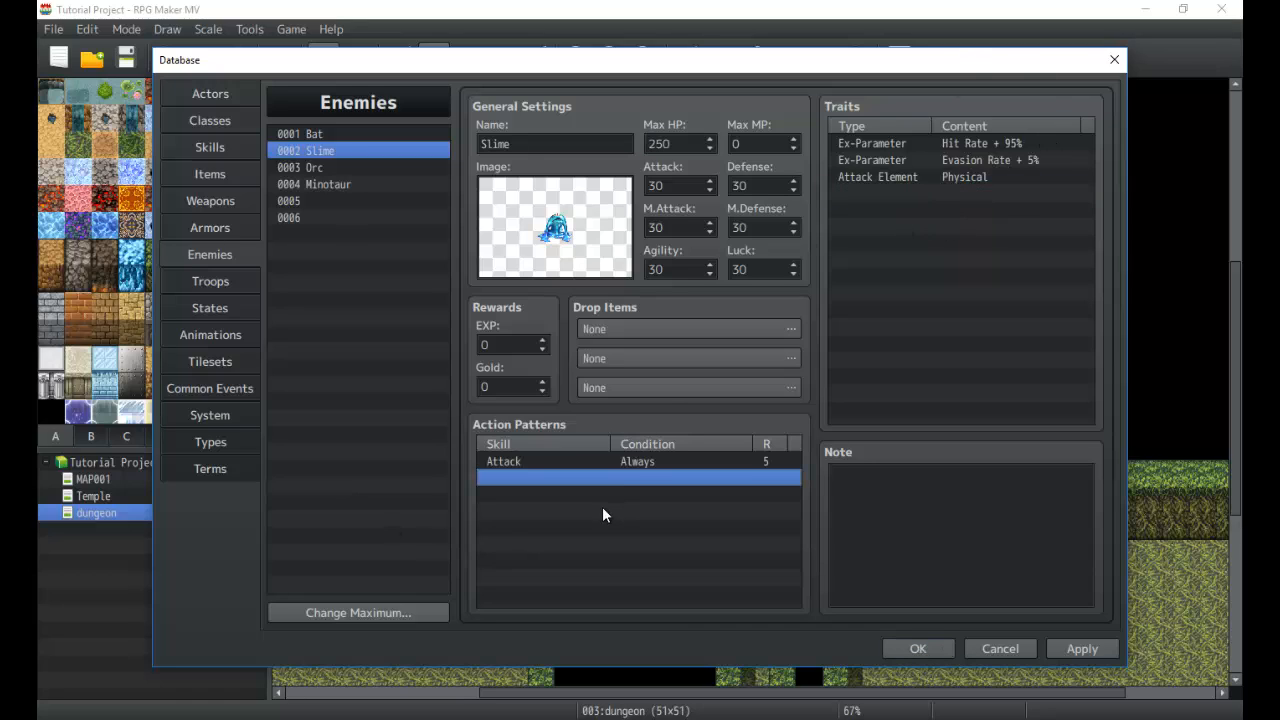
click(300, 132)
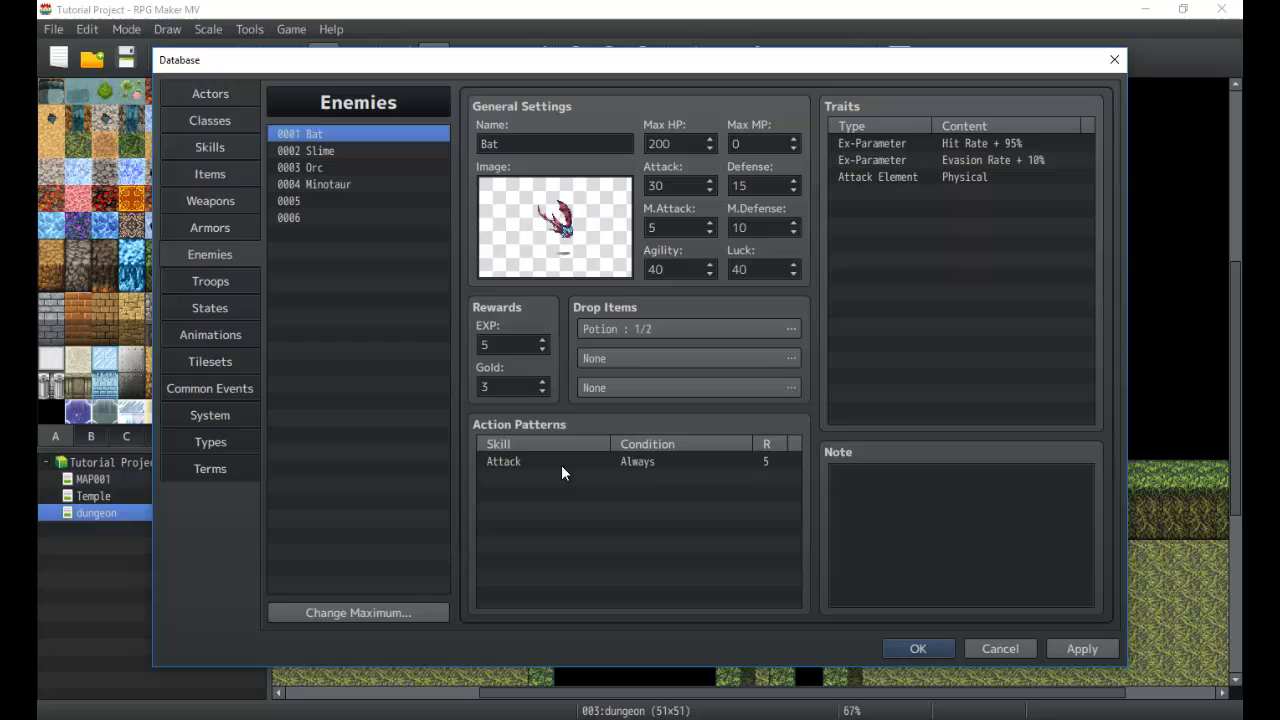
Step: Start a new action pattern for the Bat with Wait as its skill
double_click(504, 460)
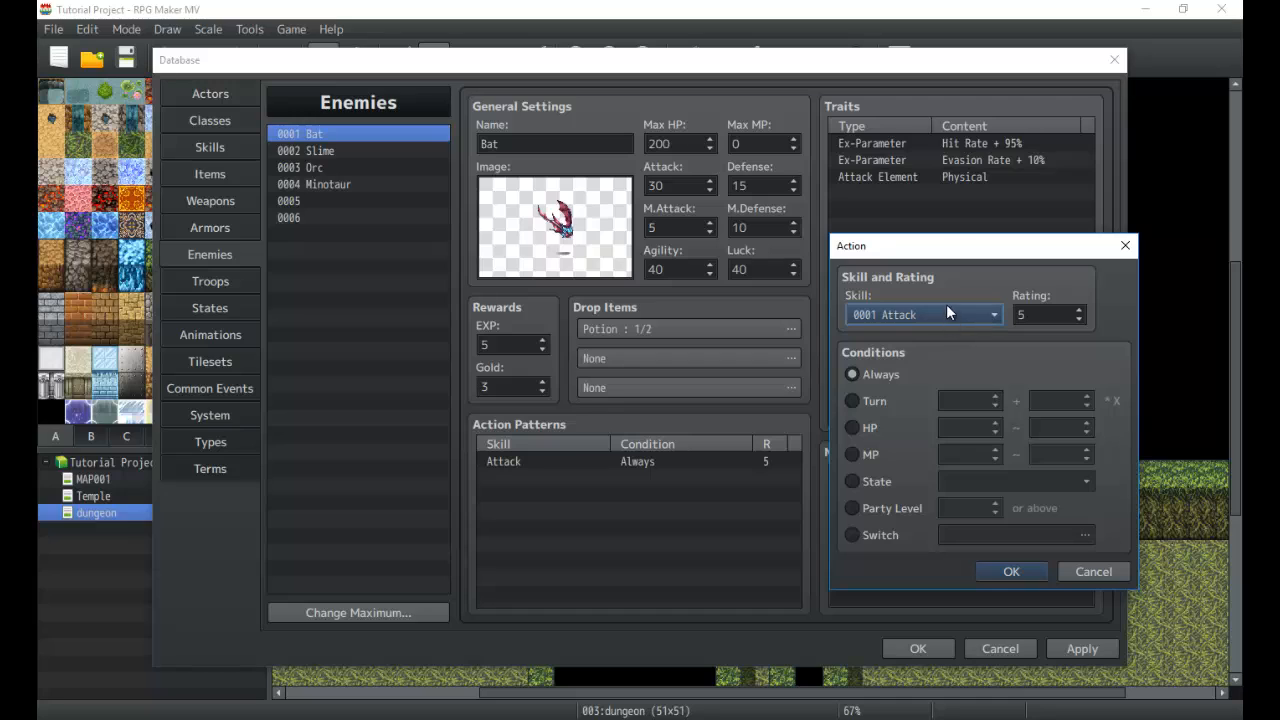
mouse_move(1092, 336)
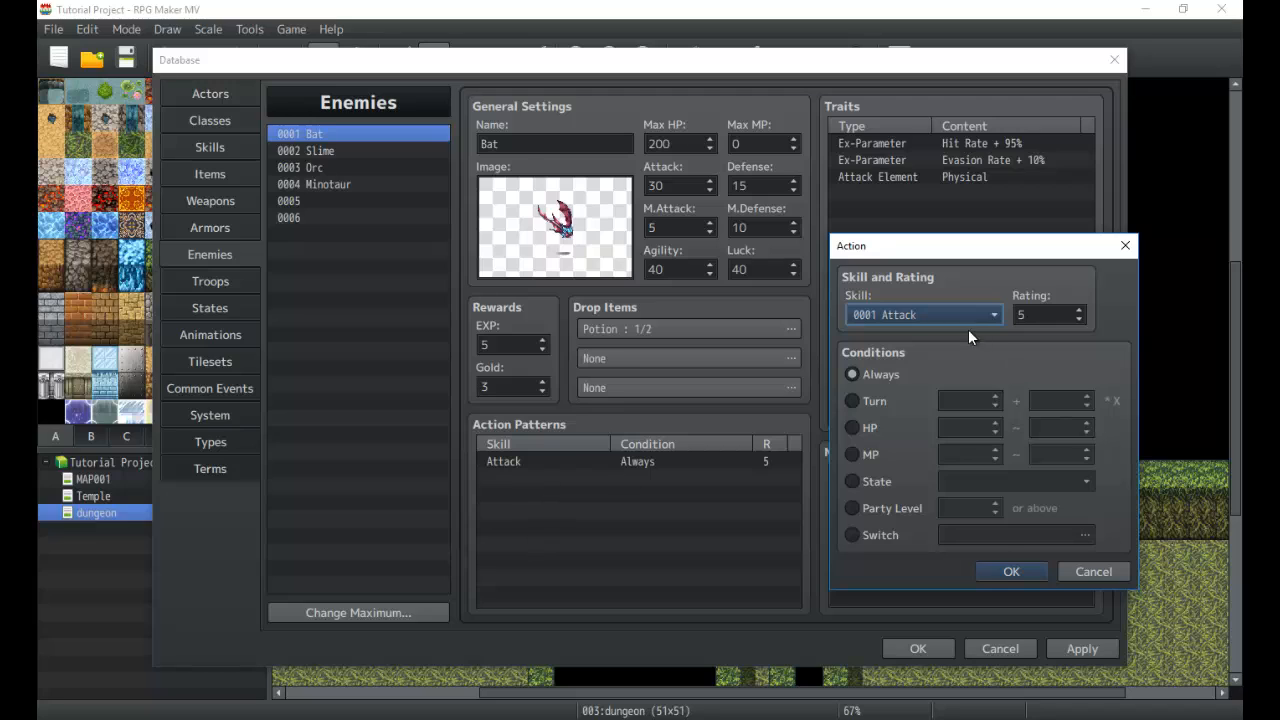
click(992, 314)
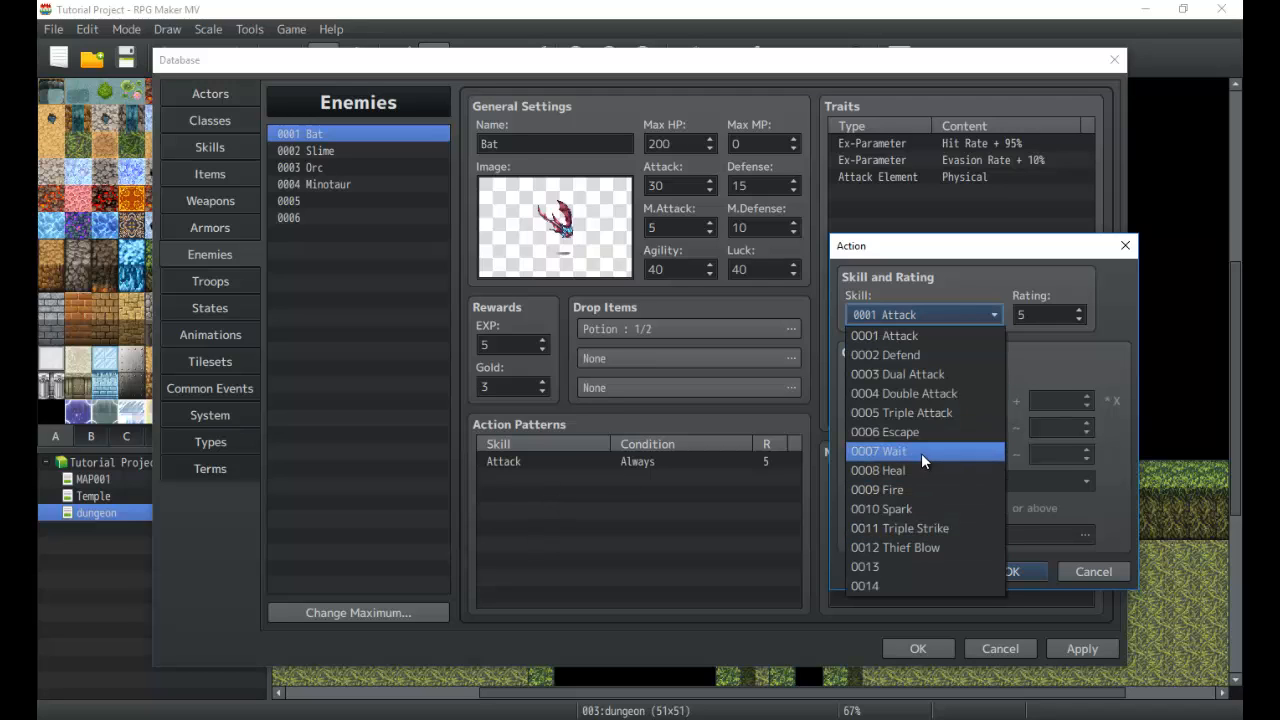
click(880, 452)
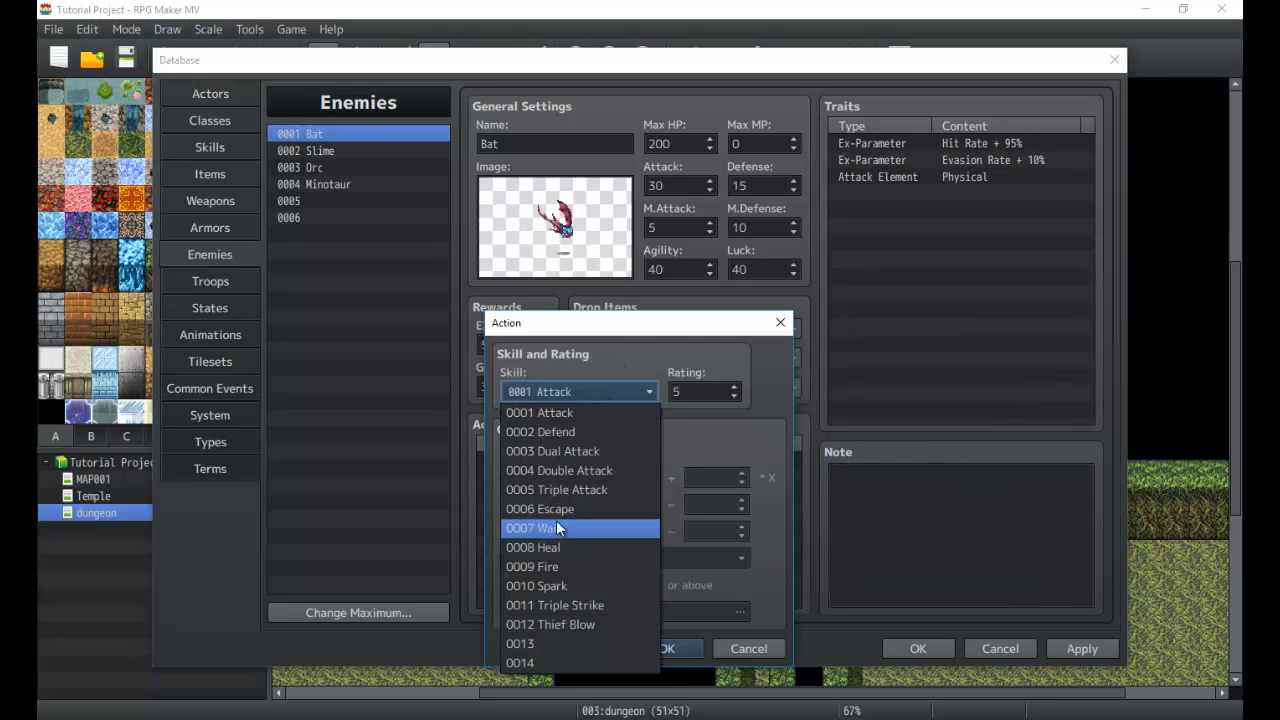
click(536, 528)
text(75)
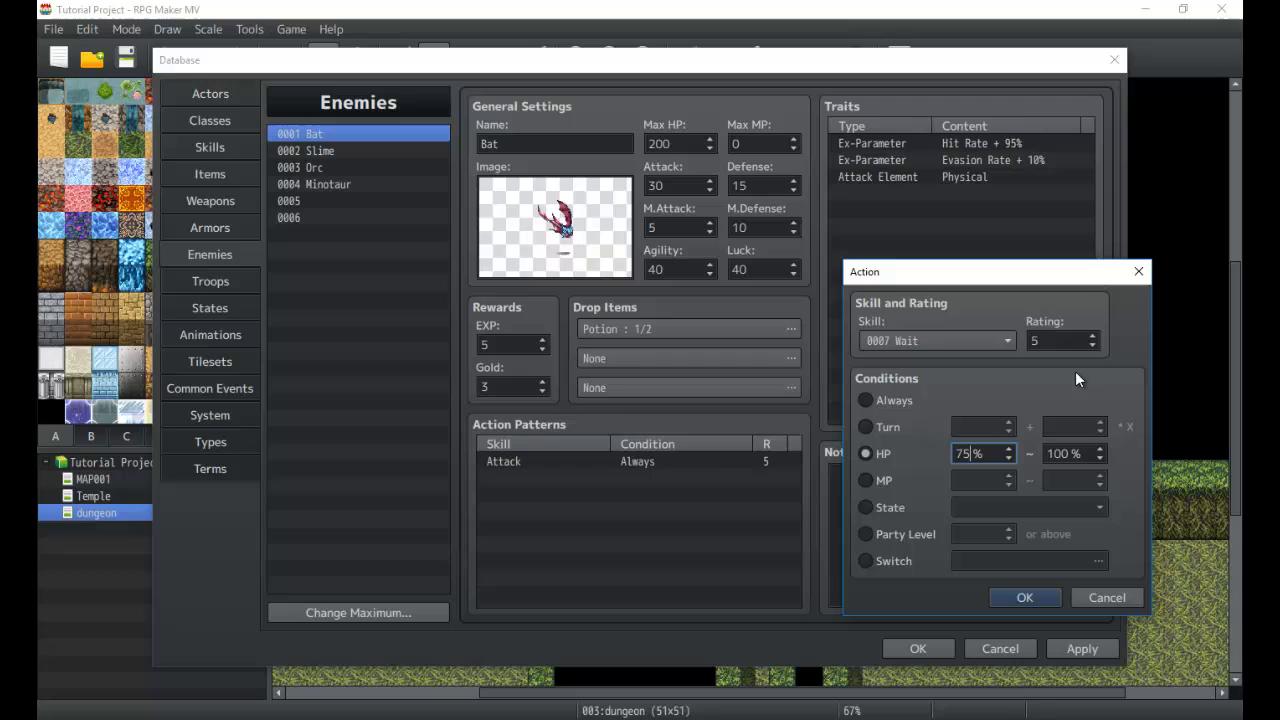
Step: Give the Wait action an HP 75%–100% condition, confirm it, and start another pattern for Double Attack
click(1070, 452)
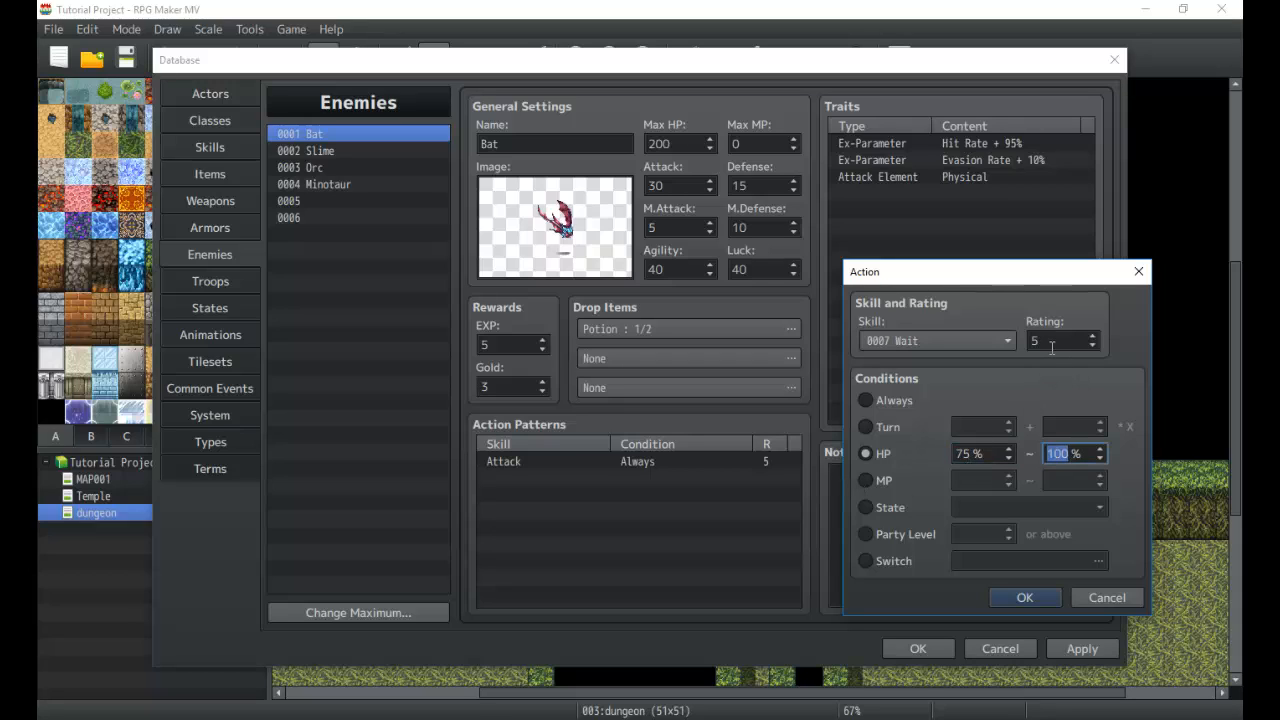
click(1056, 340)
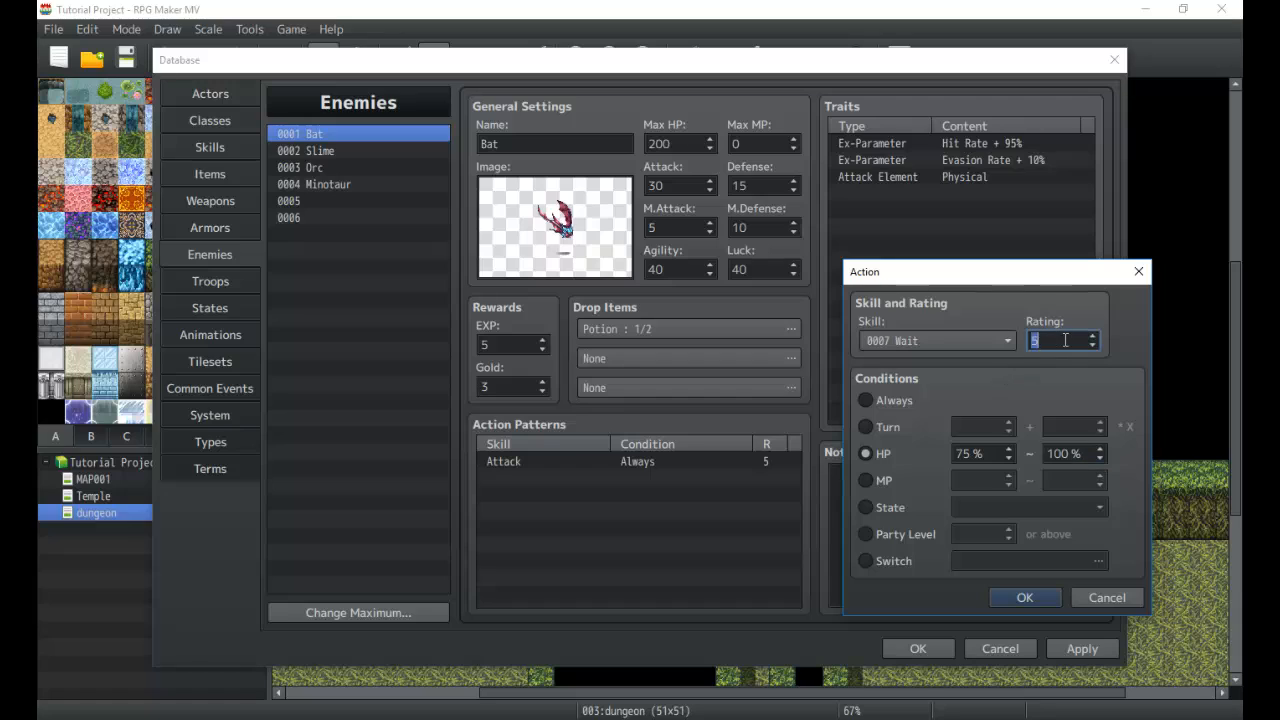
mouse_move(1056, 370)
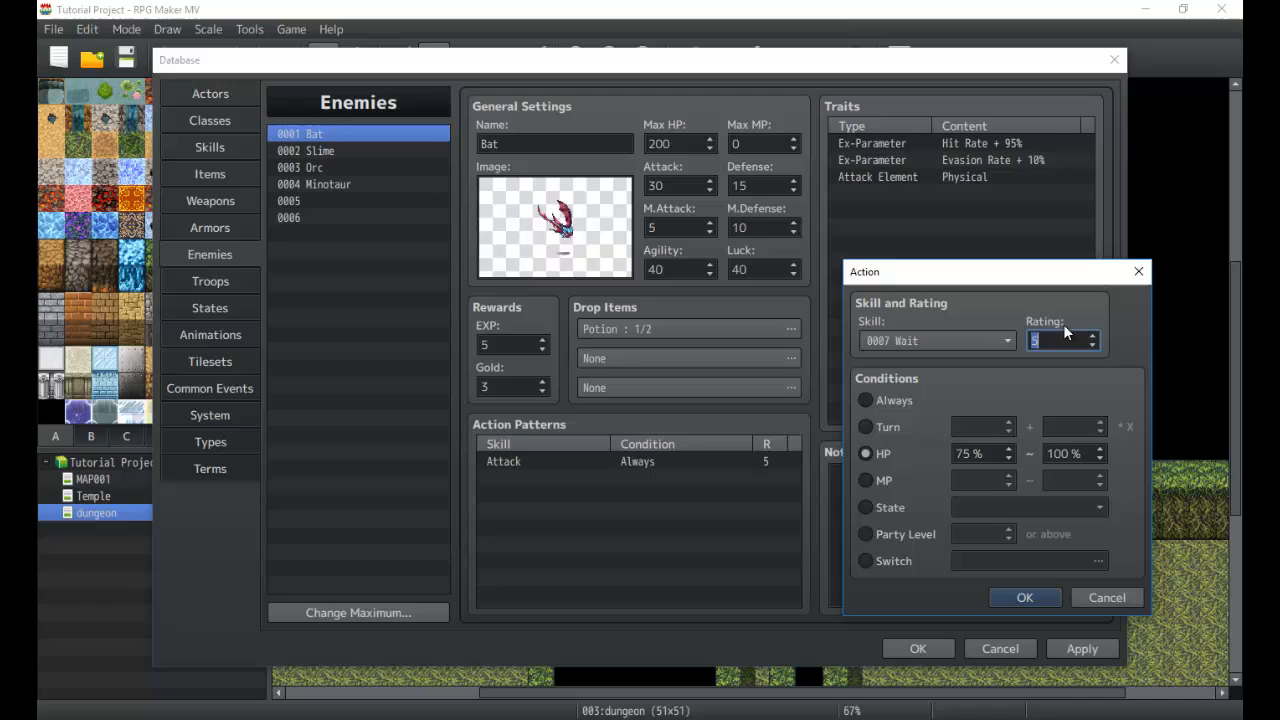
mouse_move(1064, 340)
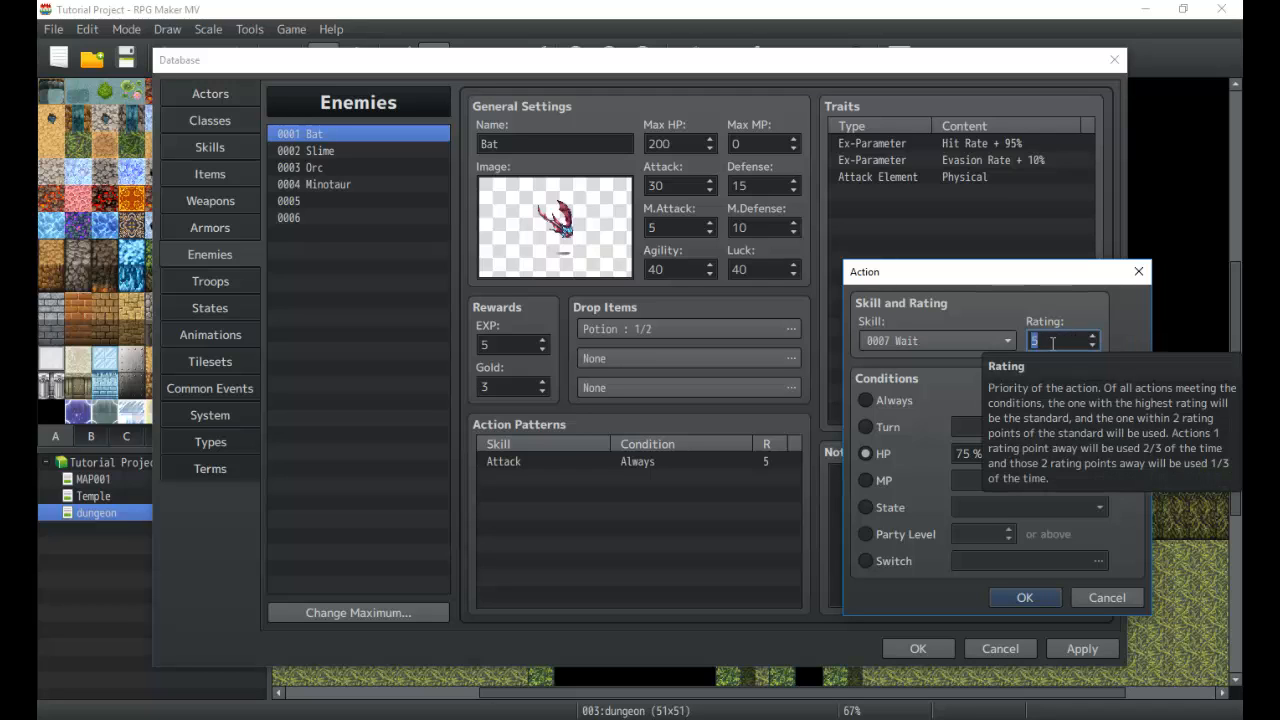
mouse_move(630, 468)
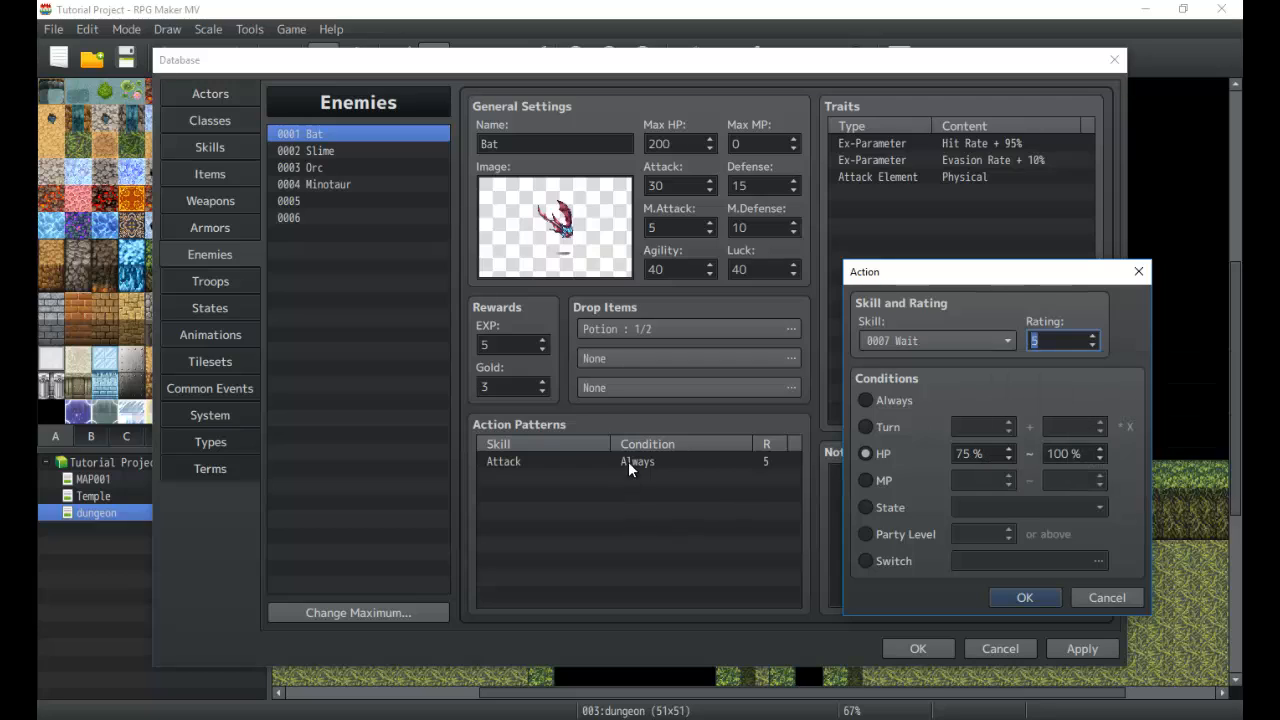
mouse_move(636, 470)
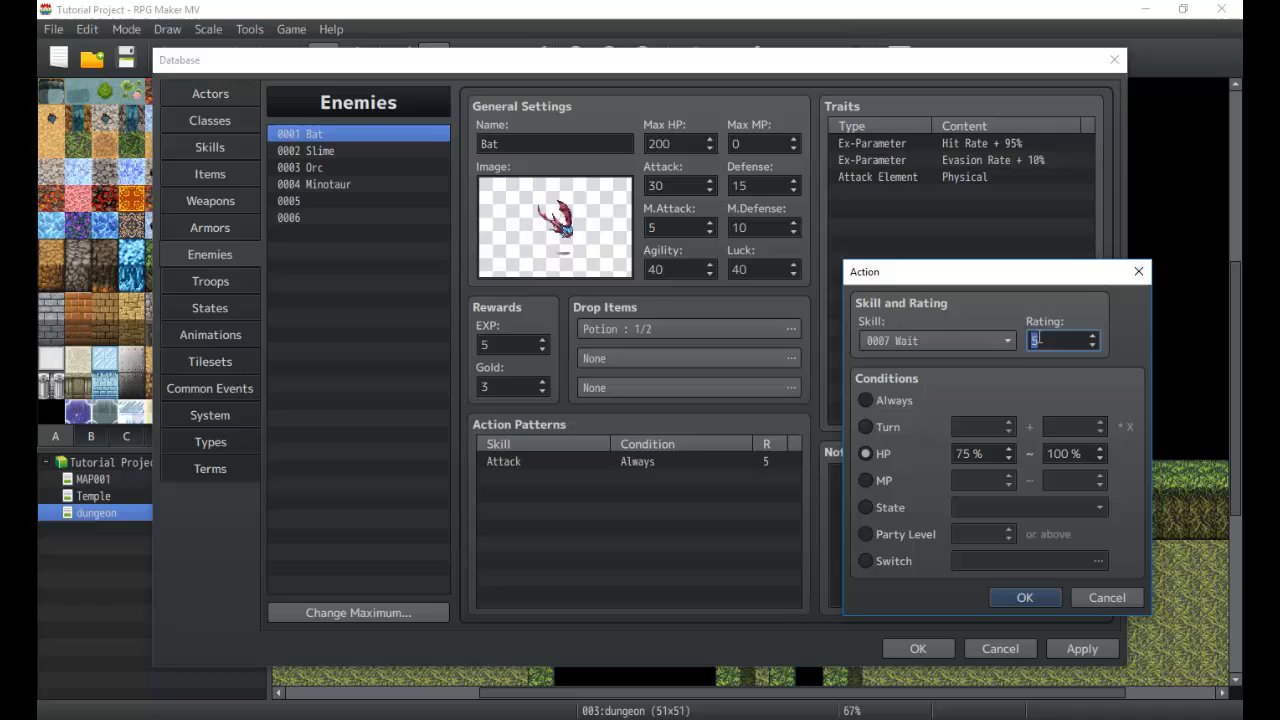
mouse_move(1060, 340)
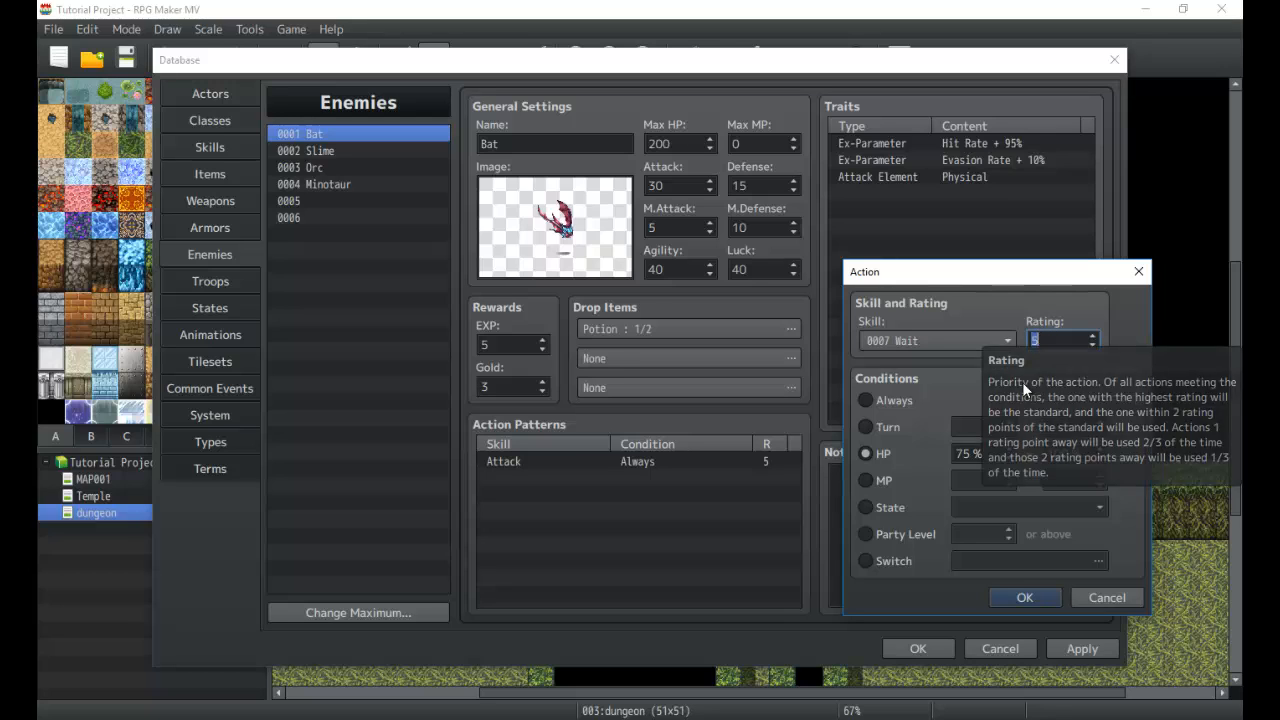
click(1024, 596)
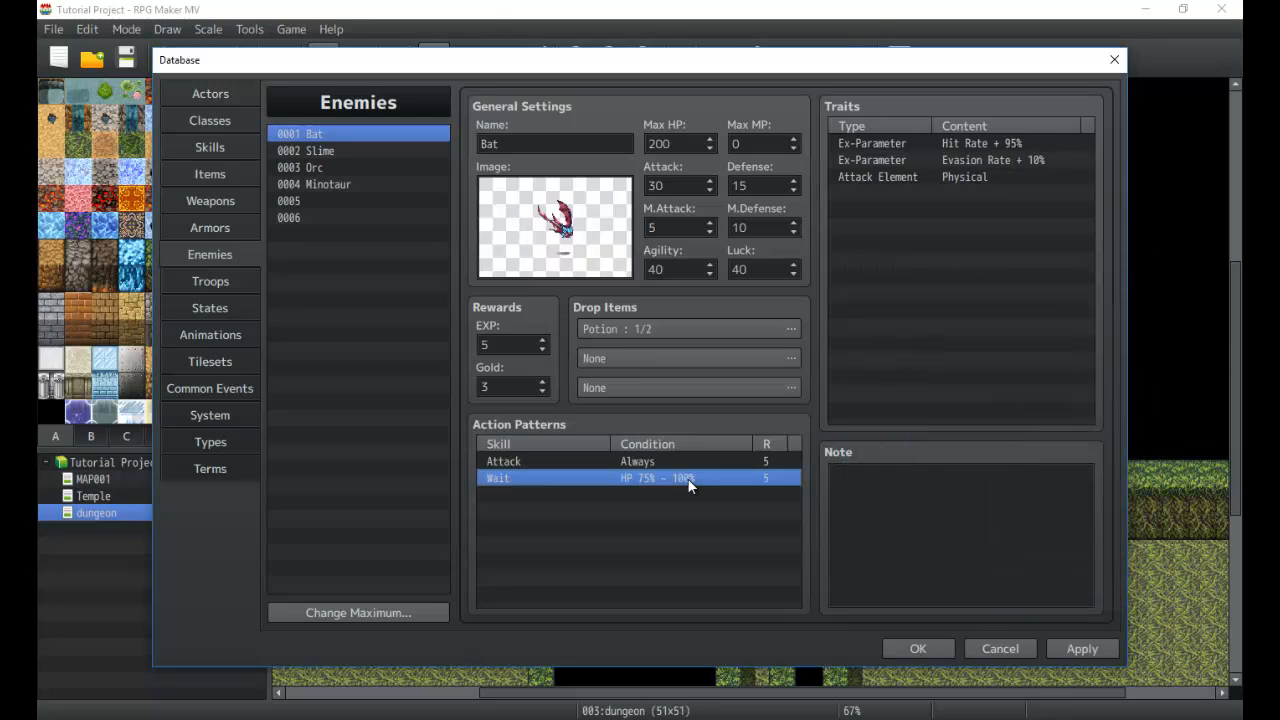
mouse_move(692, 488)
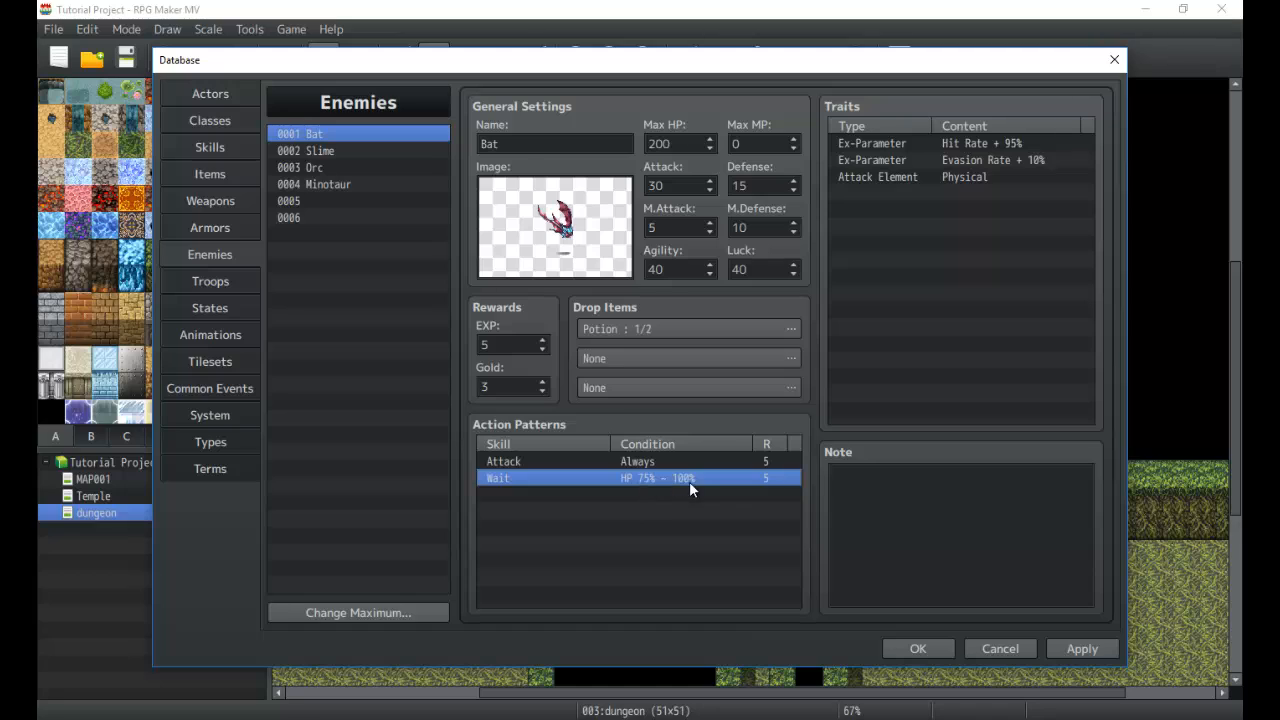
mouse_move(770, 478)
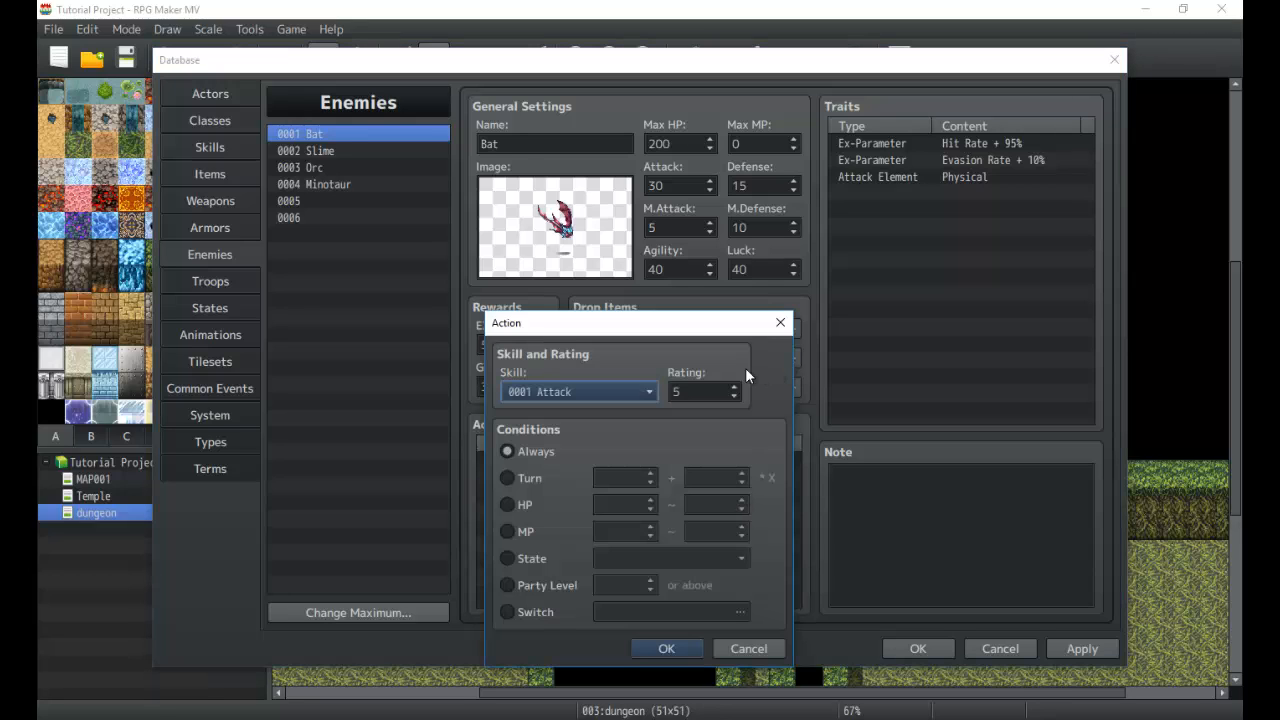
click(648, 390)
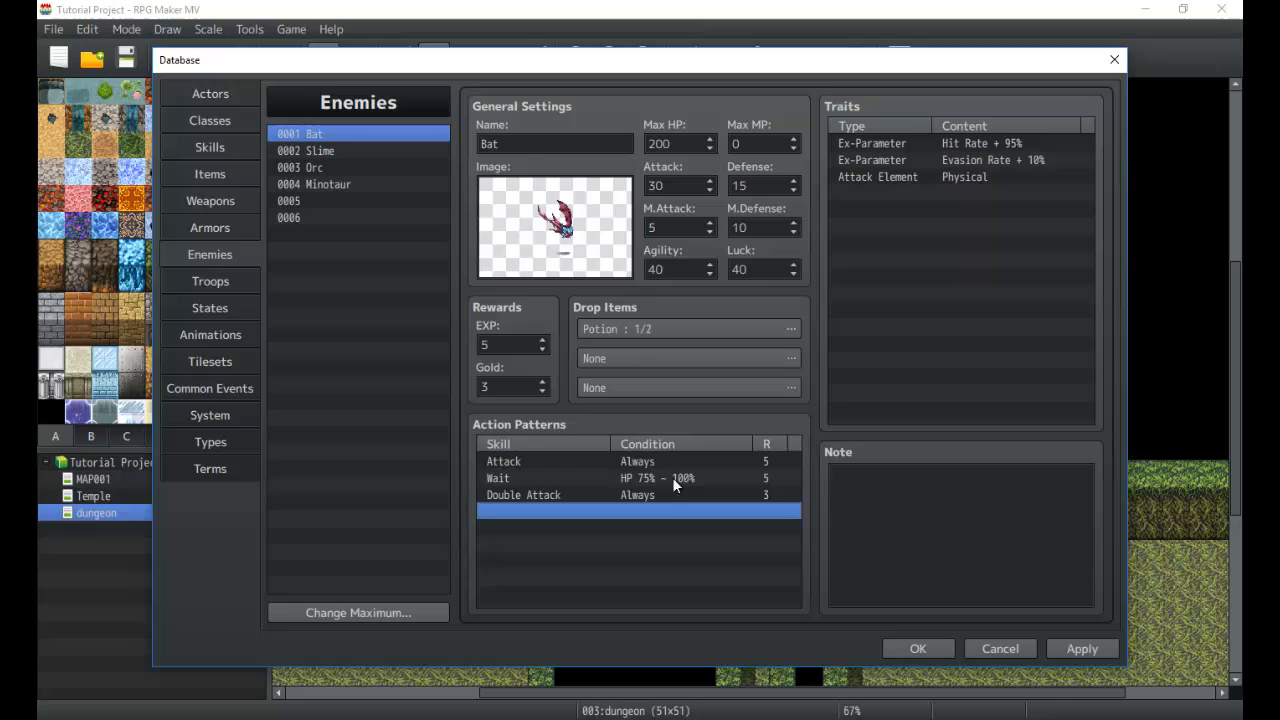
click(504, 460)
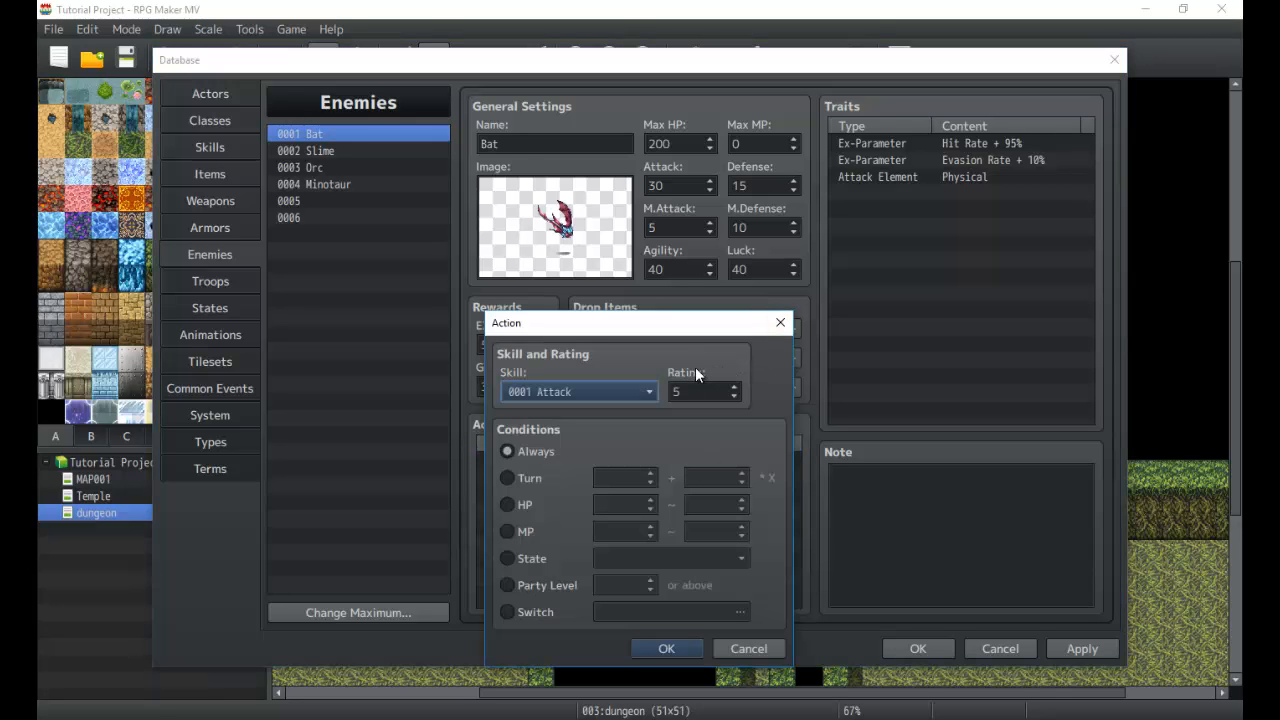
mouse_move(684, 372)
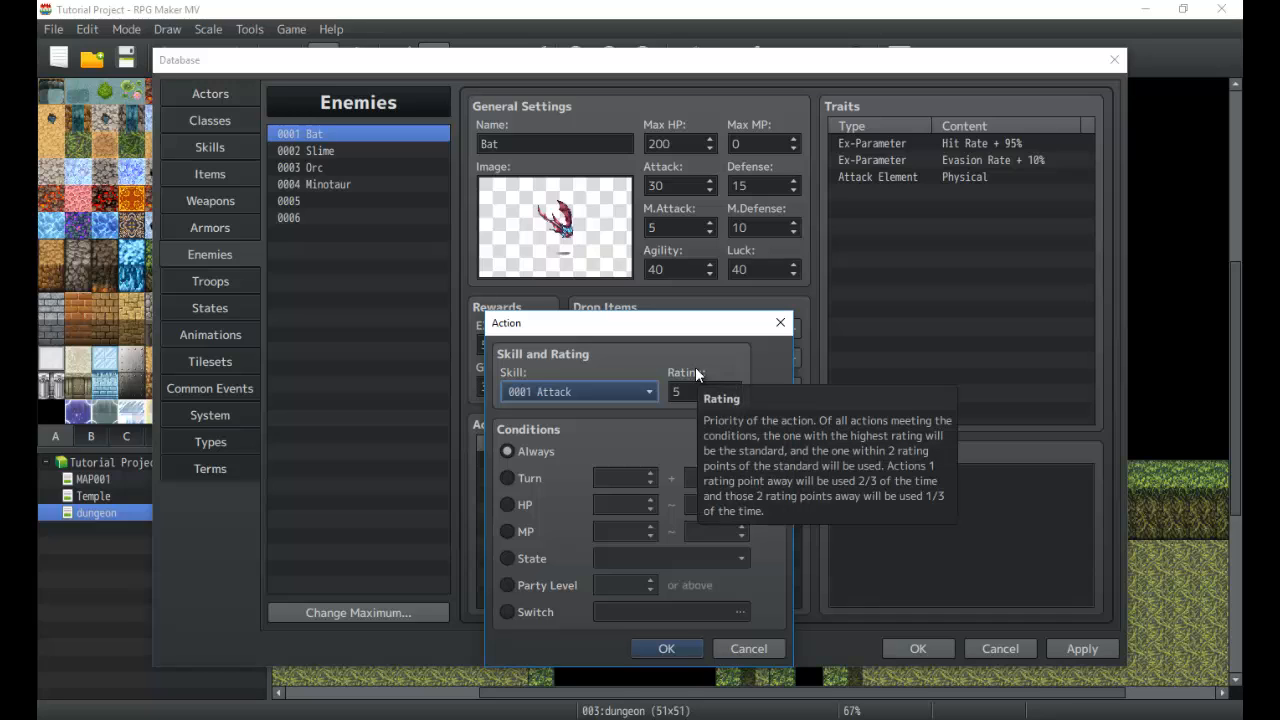
mouse_move(688, 374)
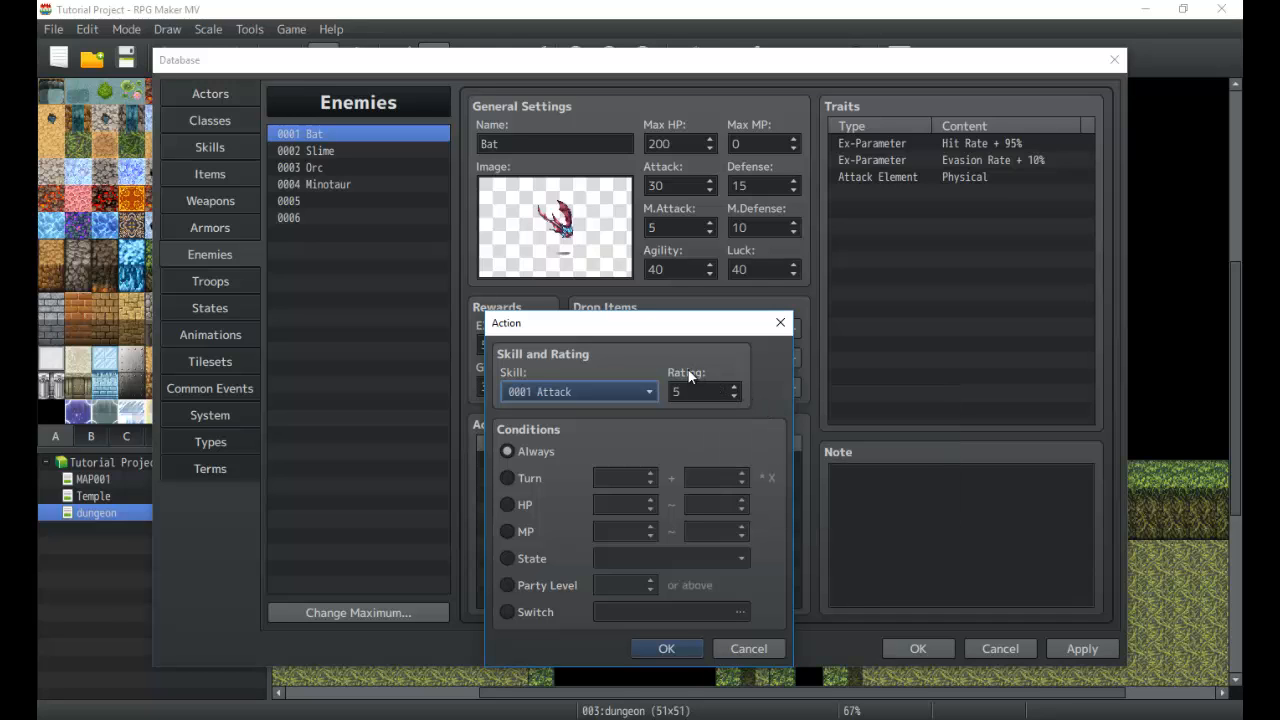
mouse_move(688, 372)
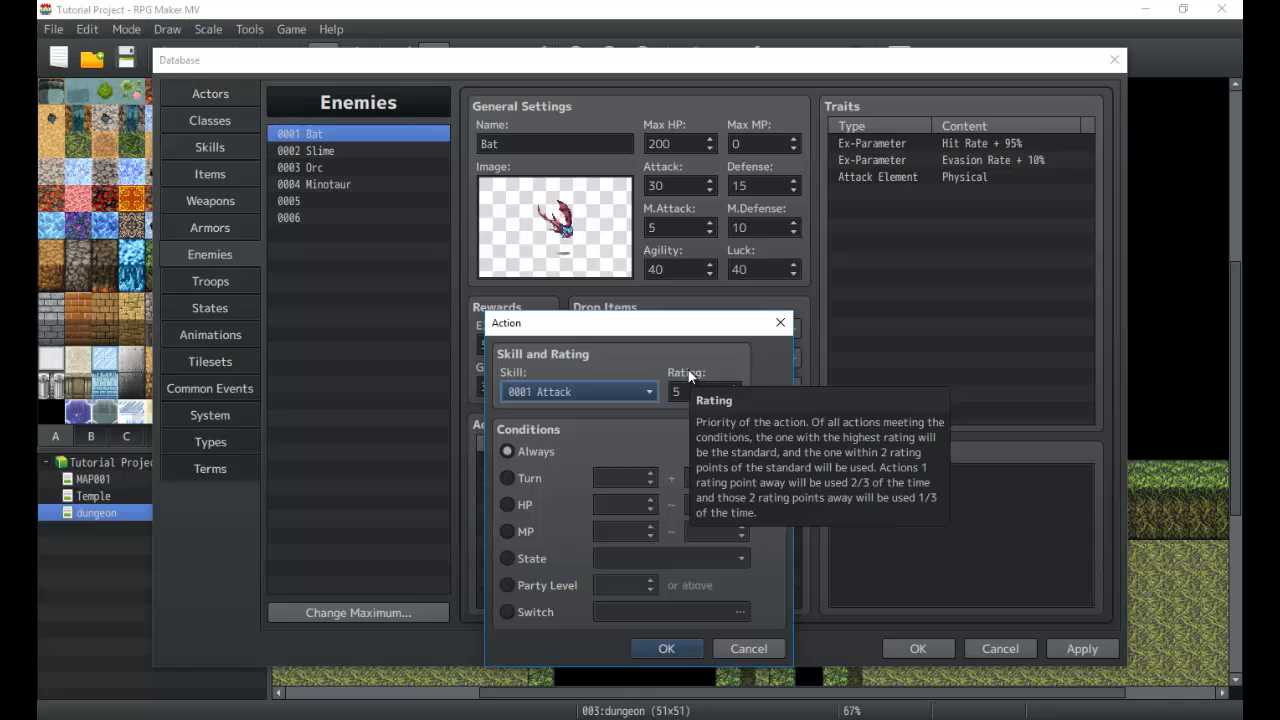
click(666, 648)
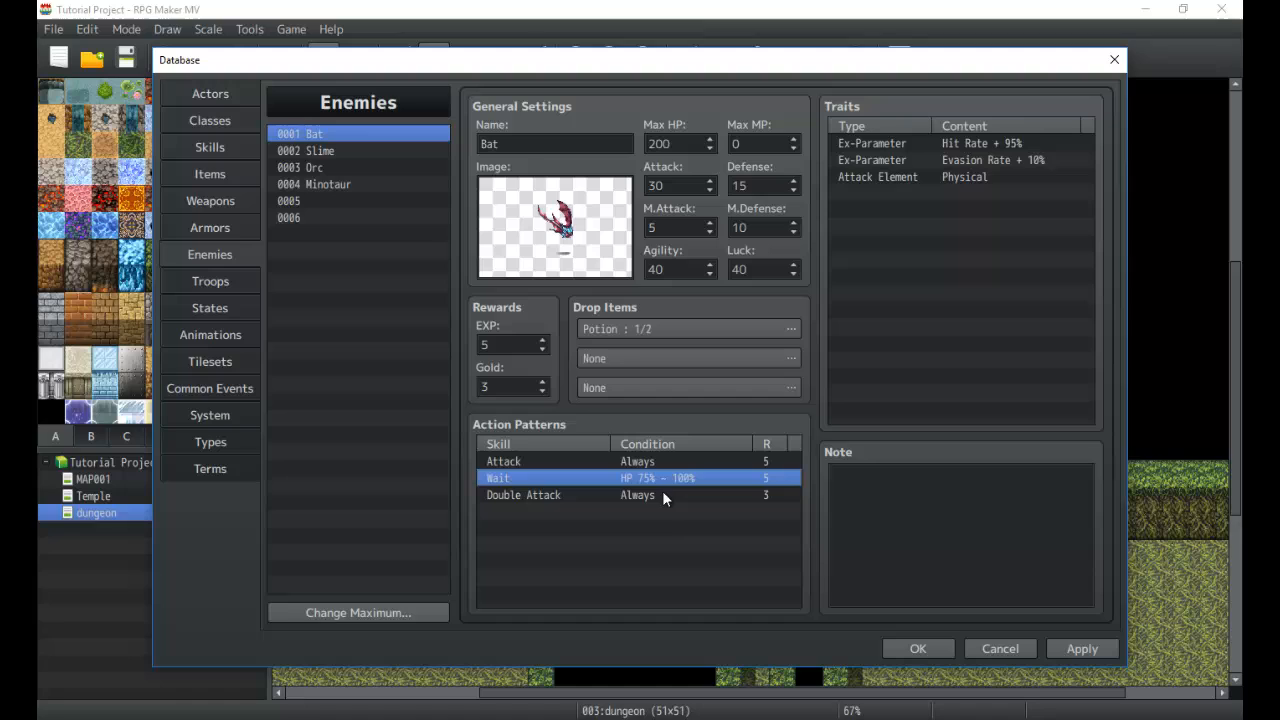
mouse_move(818, 20)
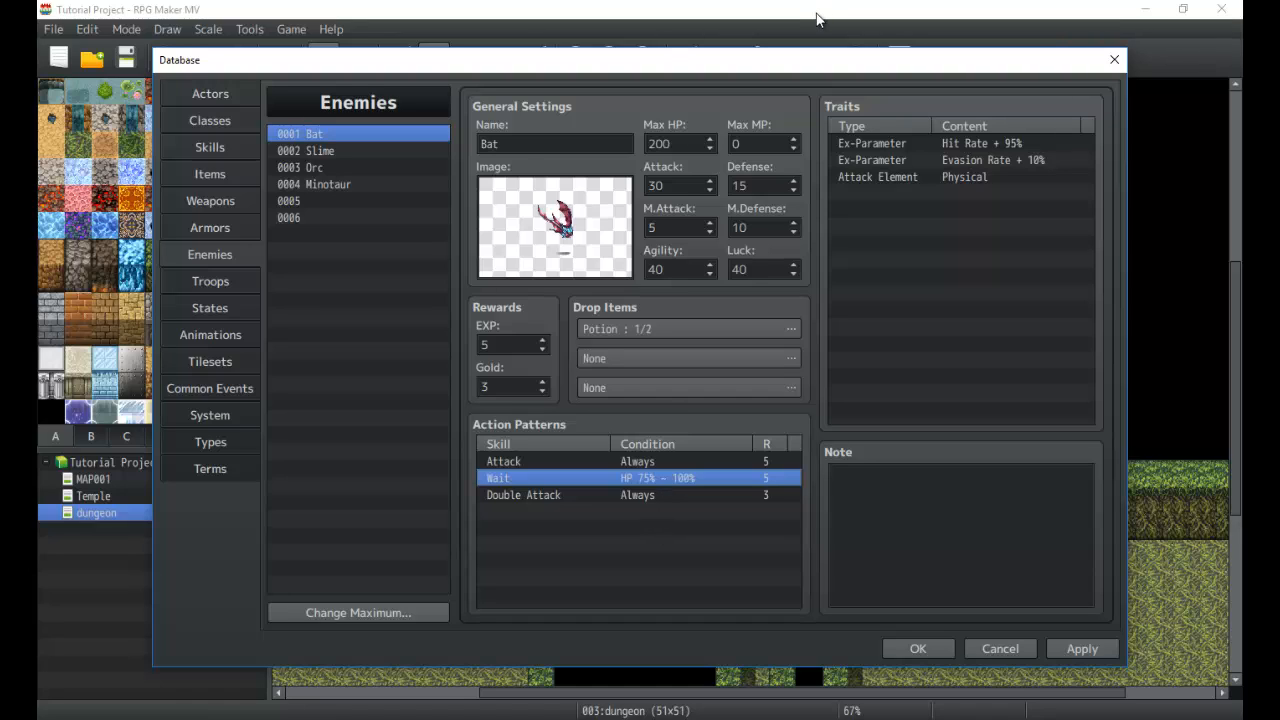
mouse_move(812, 32)
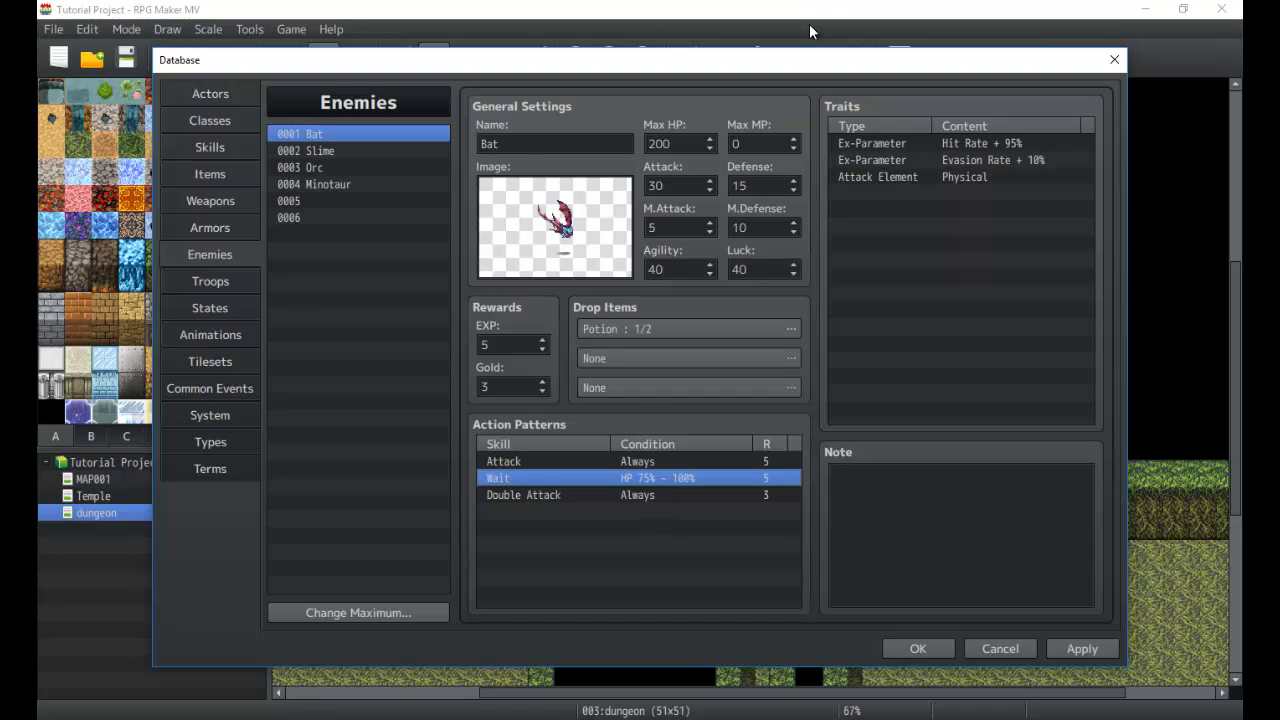
mouse_move(778, 500)
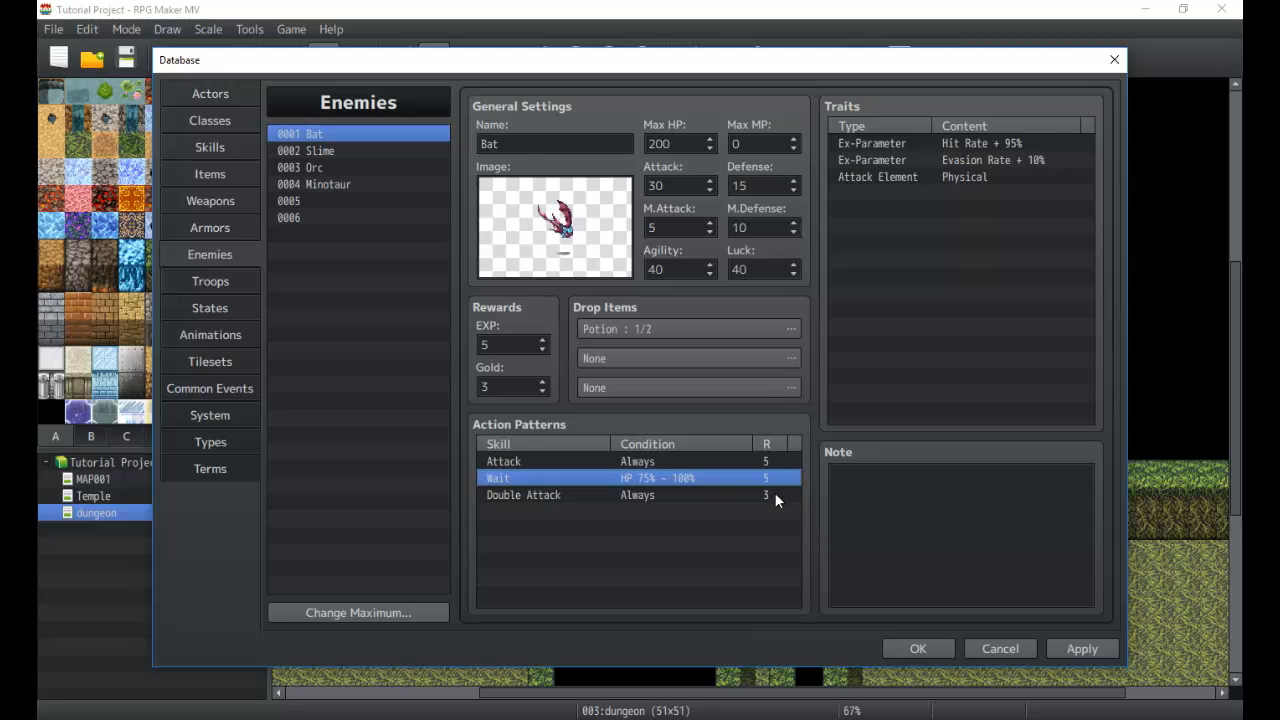
mouse_move(742, 492)
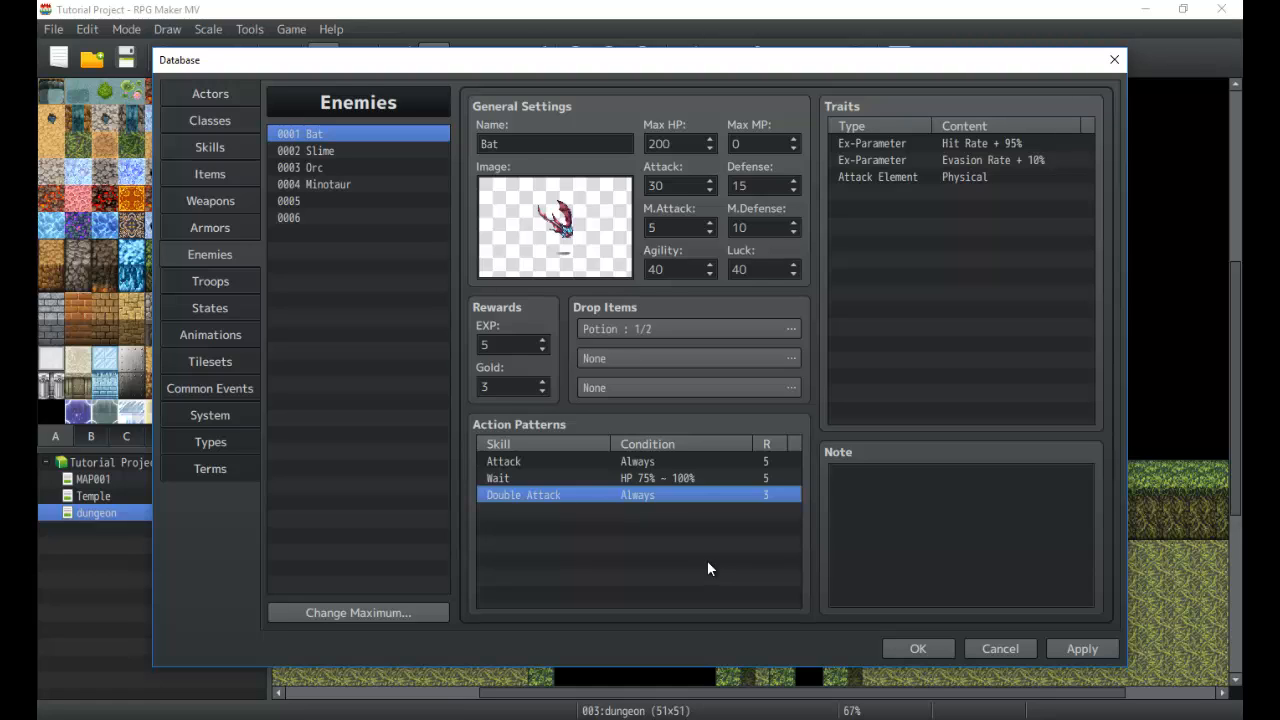
mouse_move(768, 508)
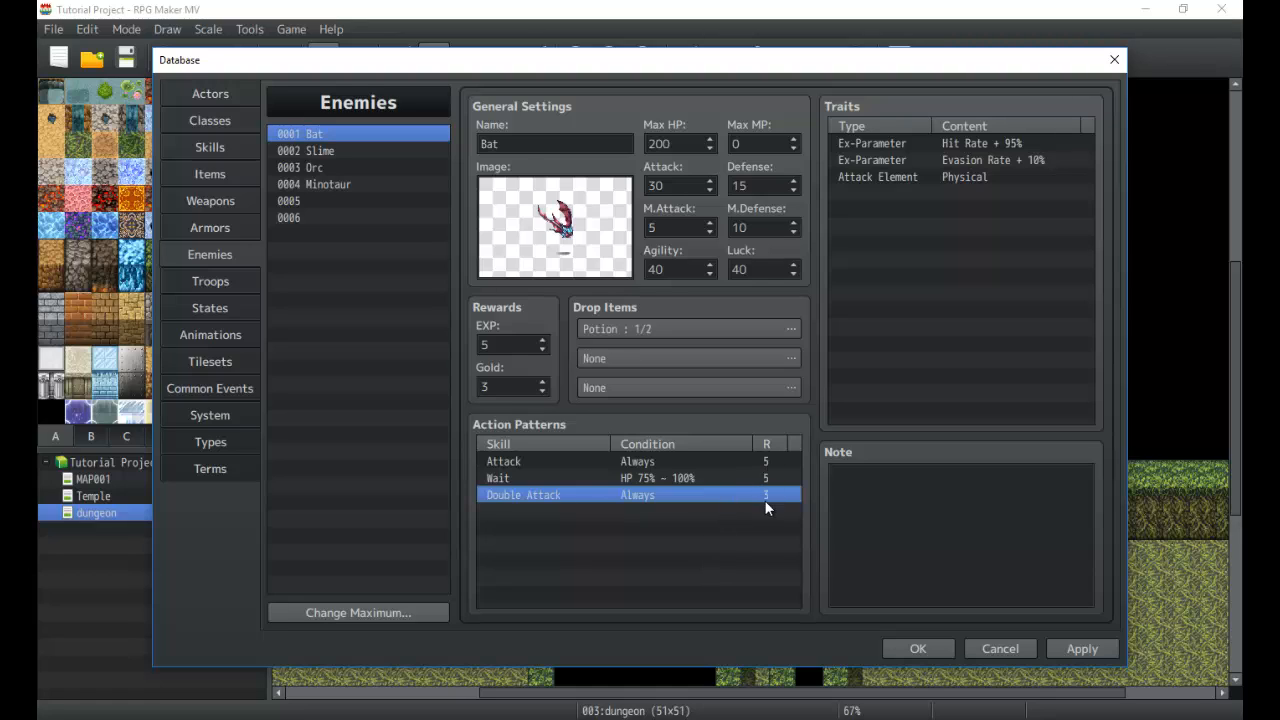
mouse_move(894, 516)
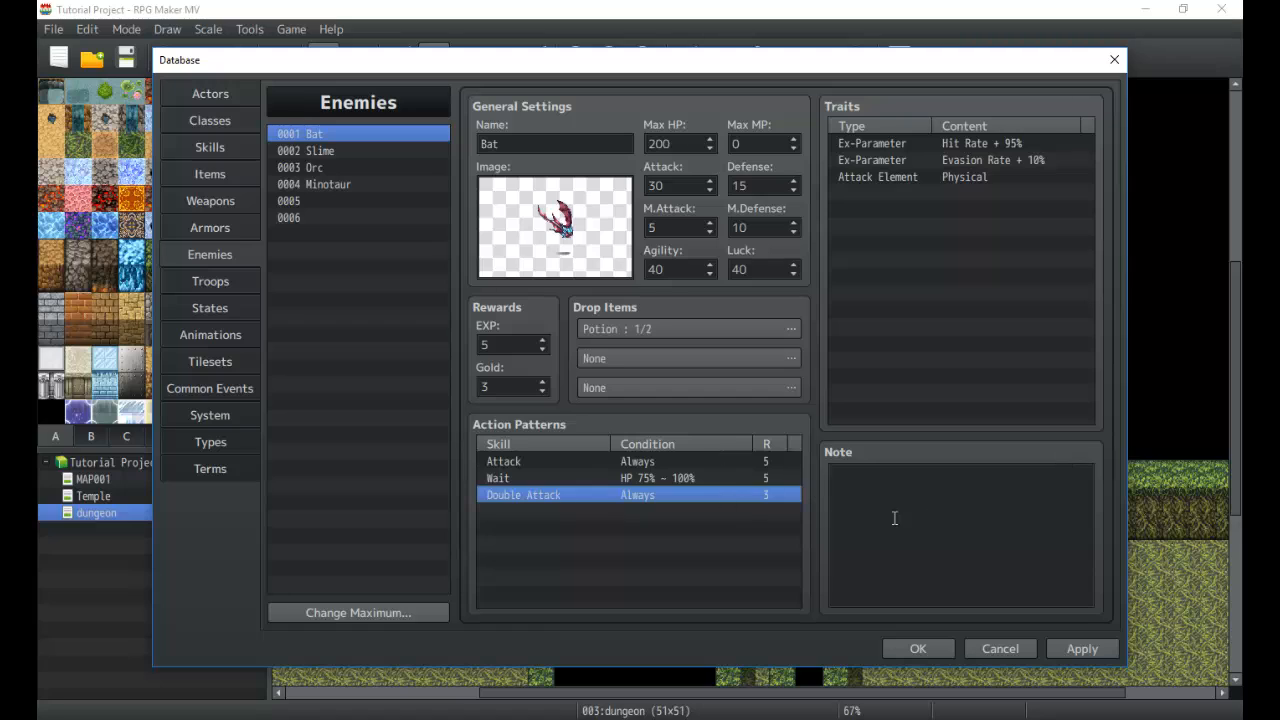
click(496, 476)
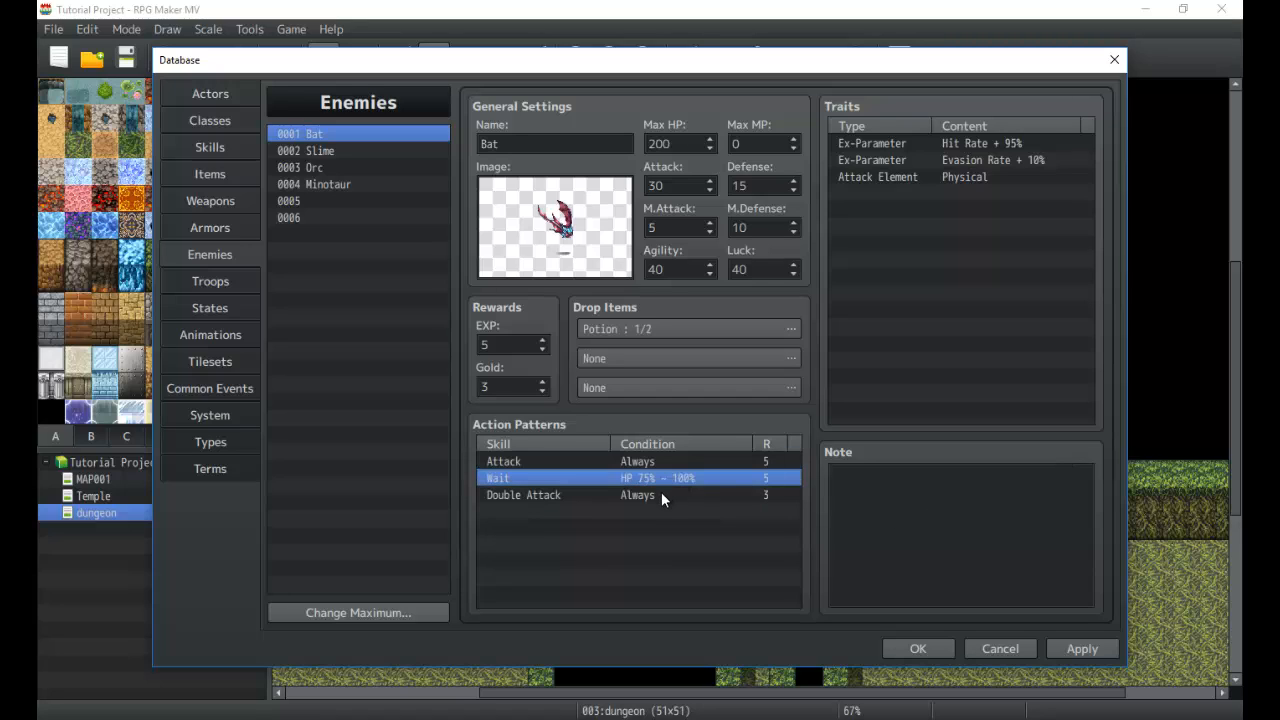
click(640, 510)
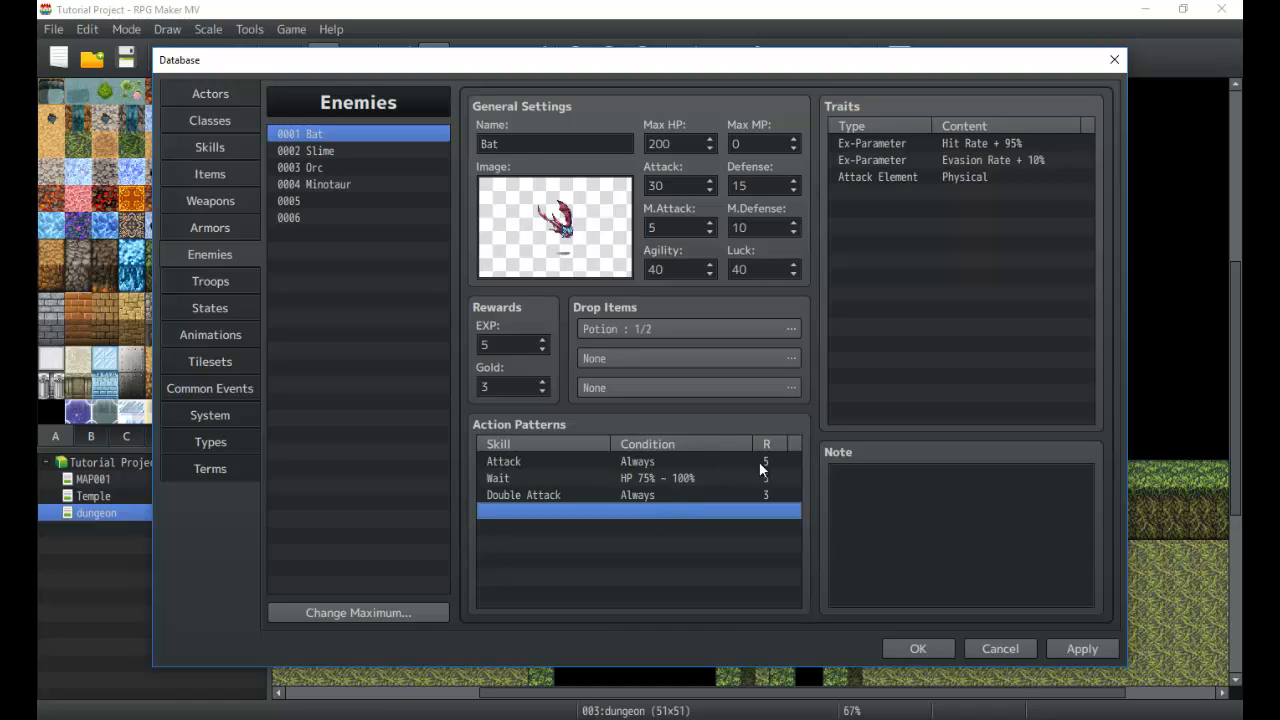
mouse_move(770, 472)
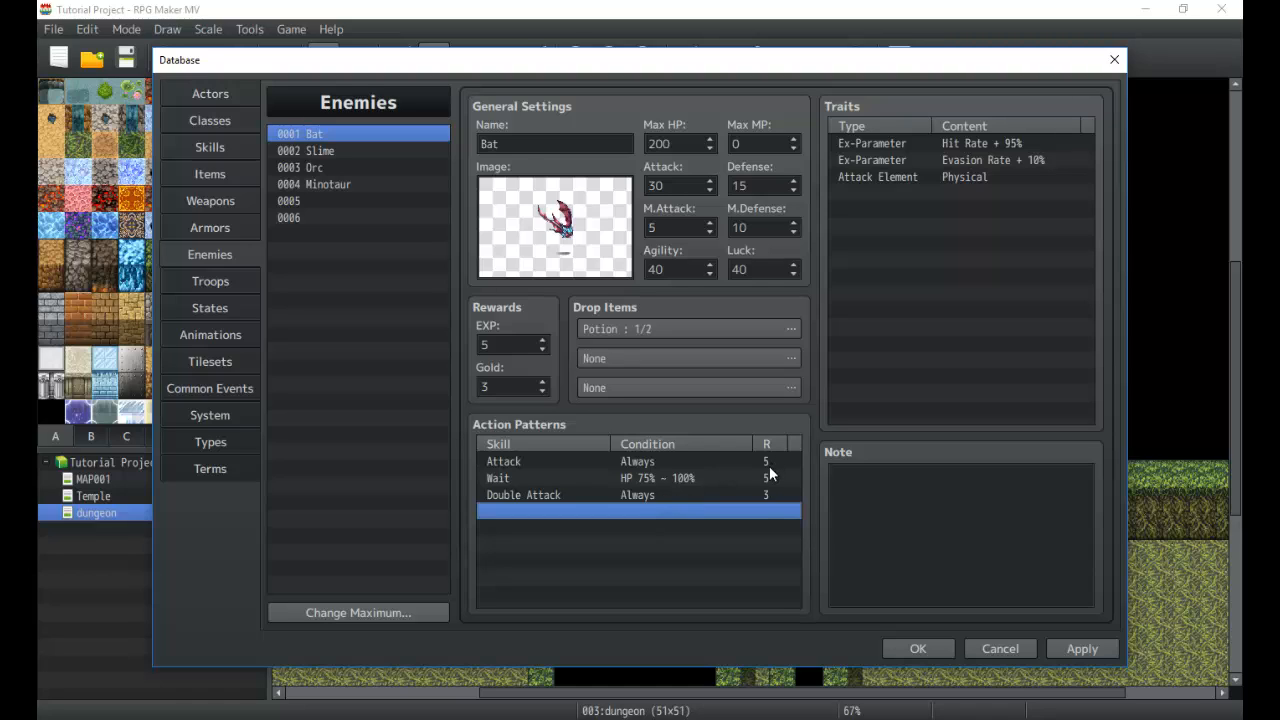
mouse_move(756, 498)
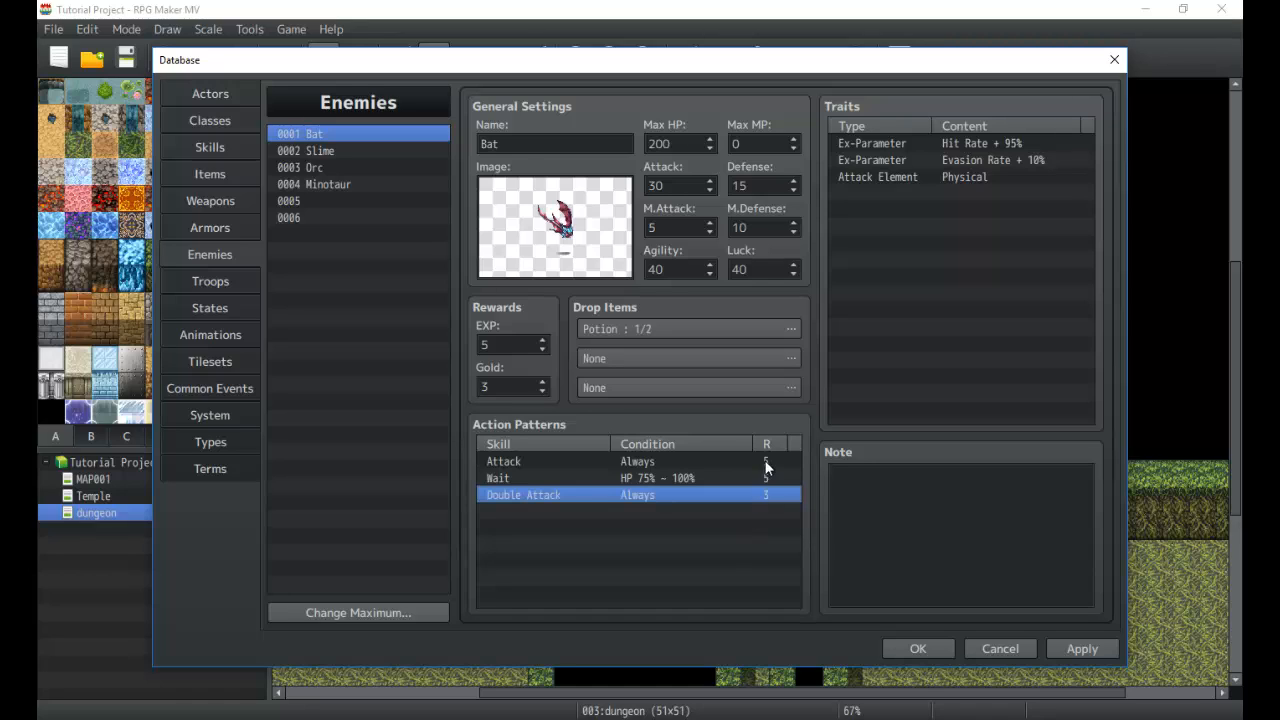
mouse_move(726, 490)
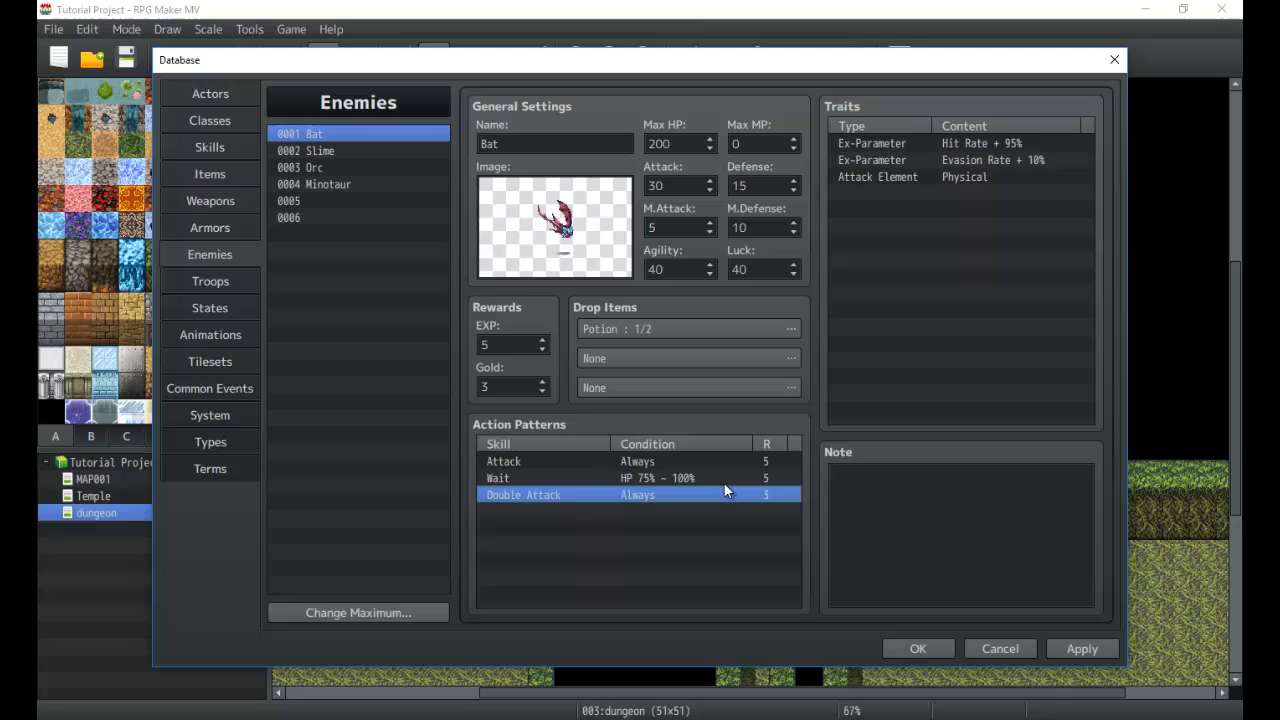
mouse_move(726, 486)
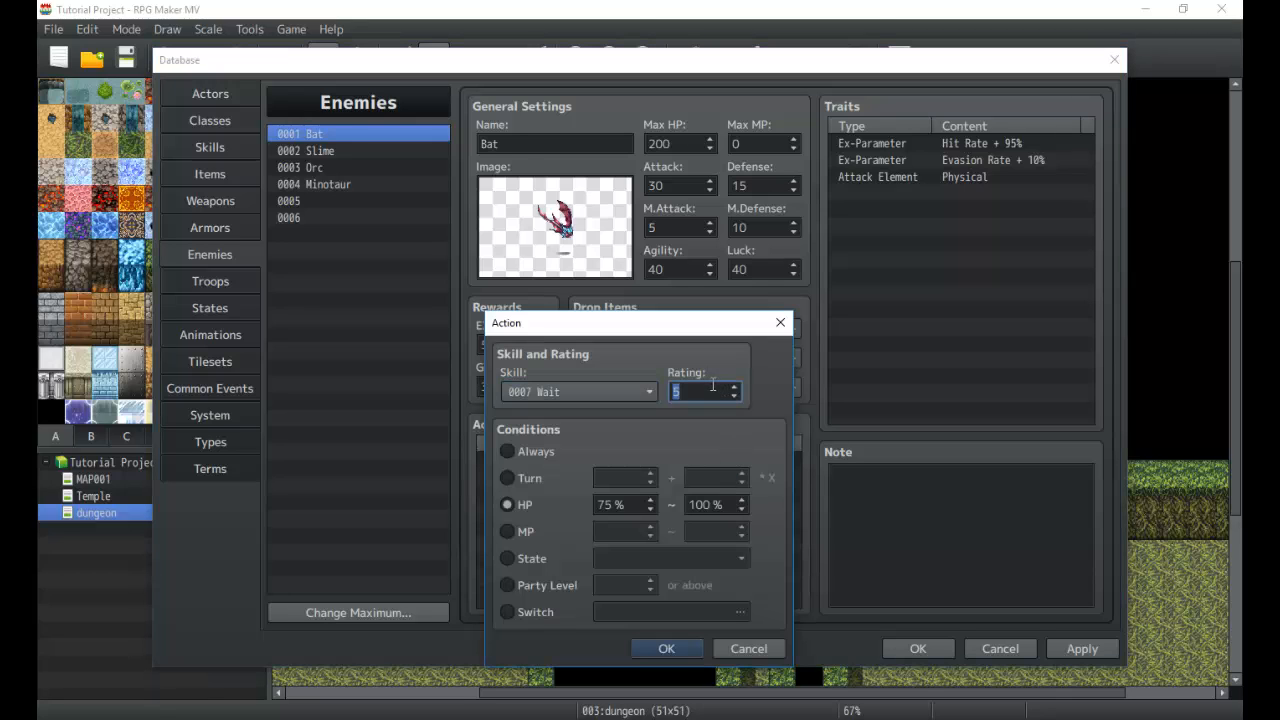
Step: Confirm the Wait action's rating of 6, then compare the Attack and Wait pattern rows
click(666, 648)
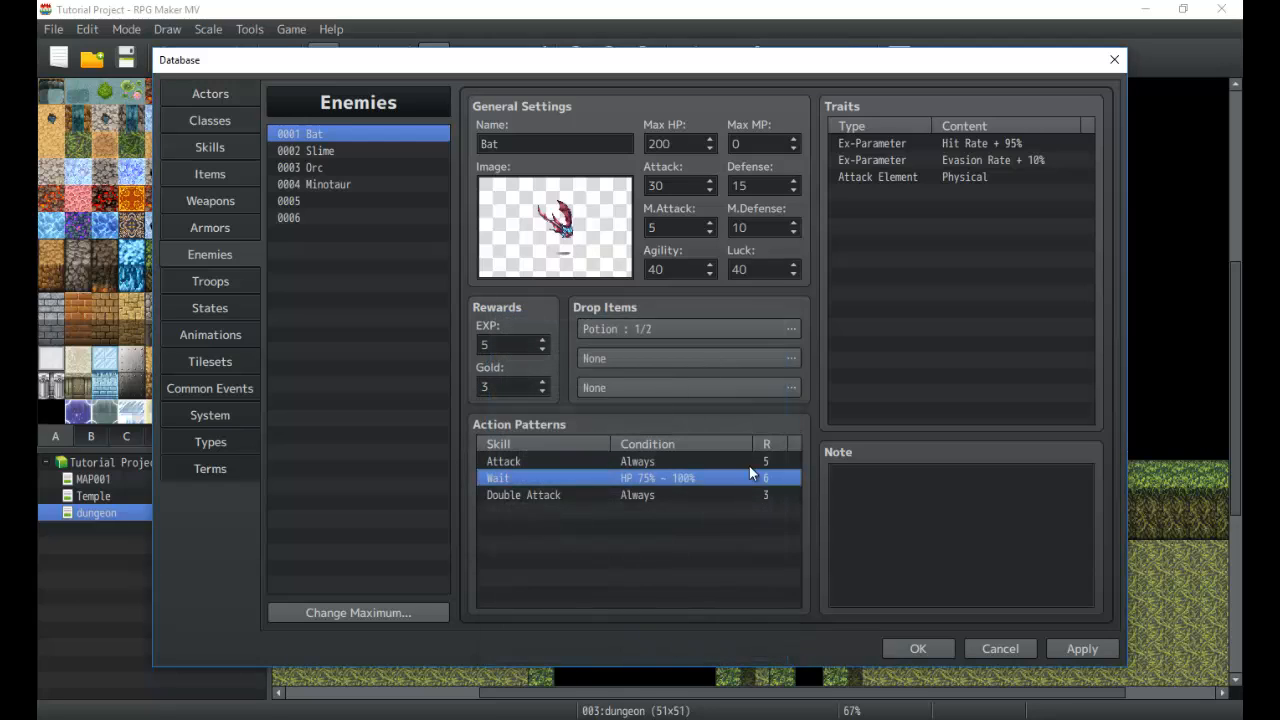
mouse_move(648, 482)
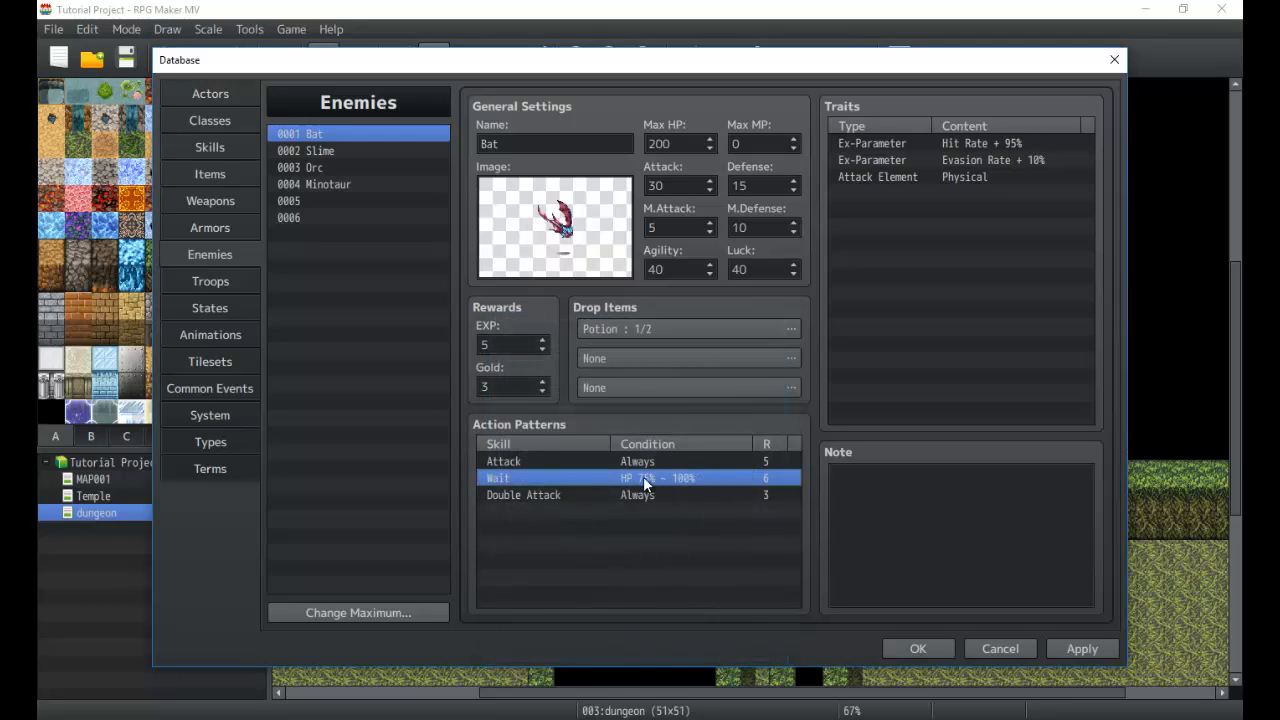
mouse_move(650, 492)
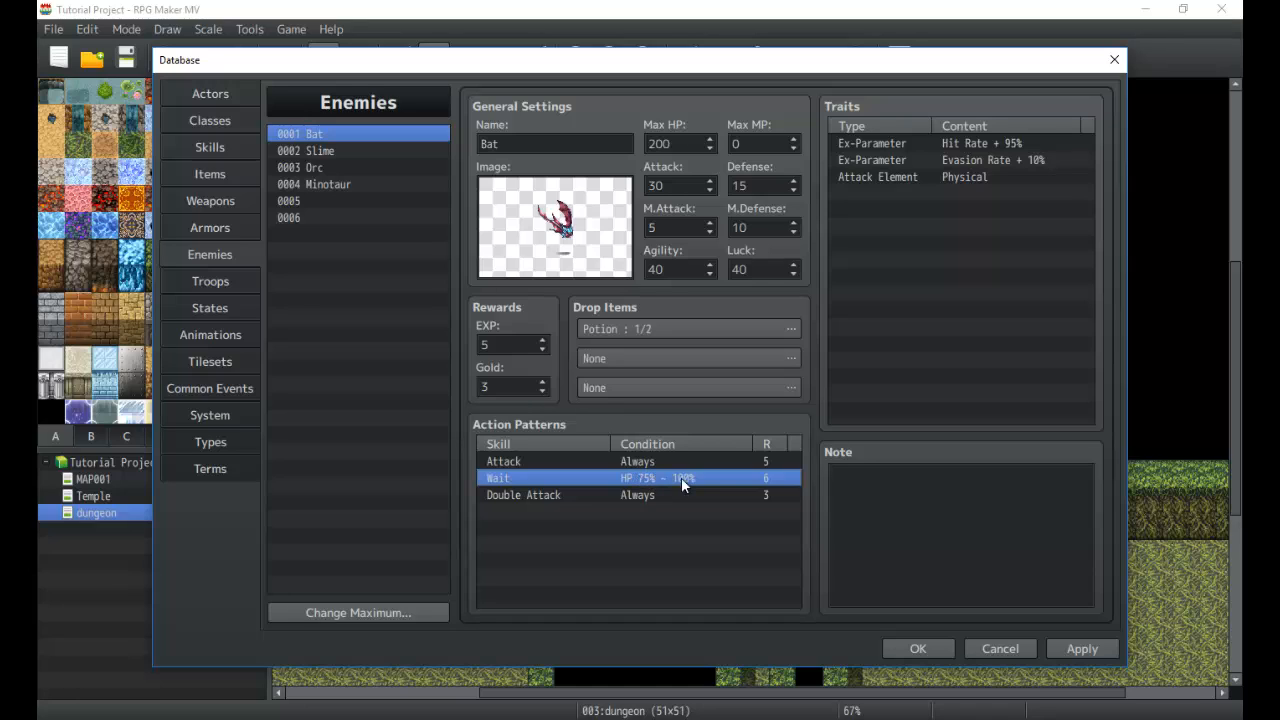
click(504, 460)
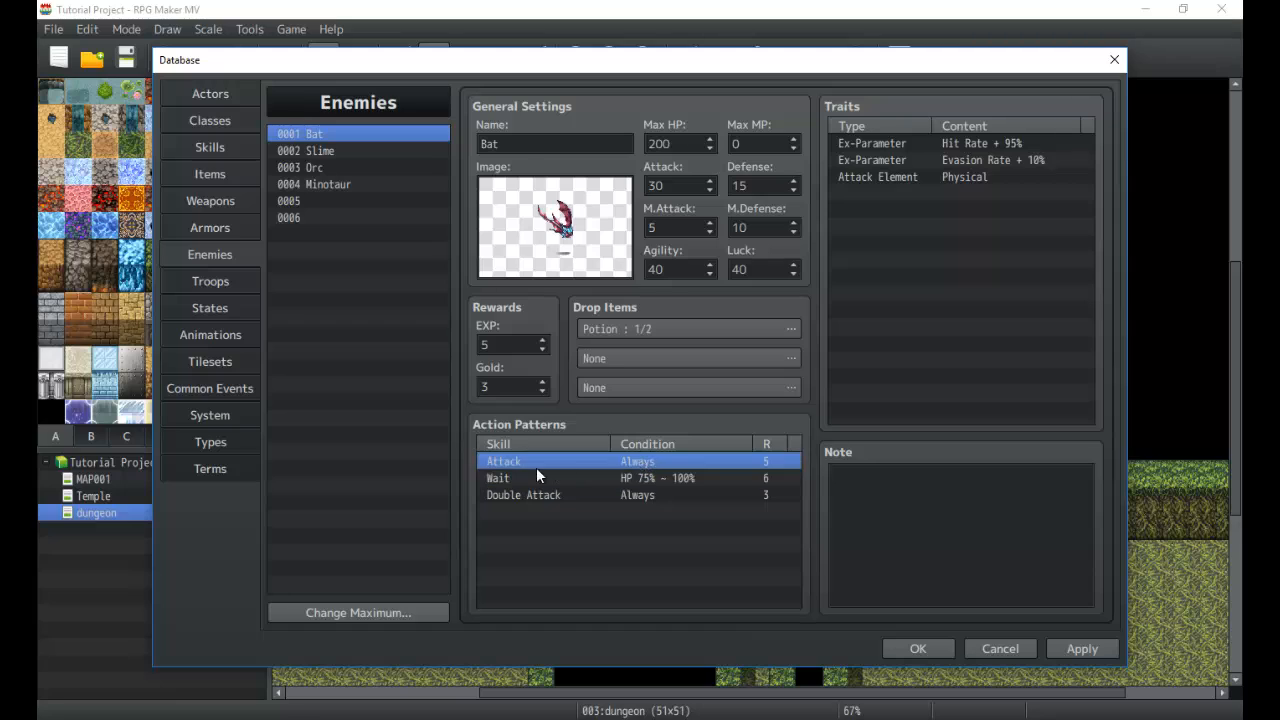
mouse_move(906, 652)
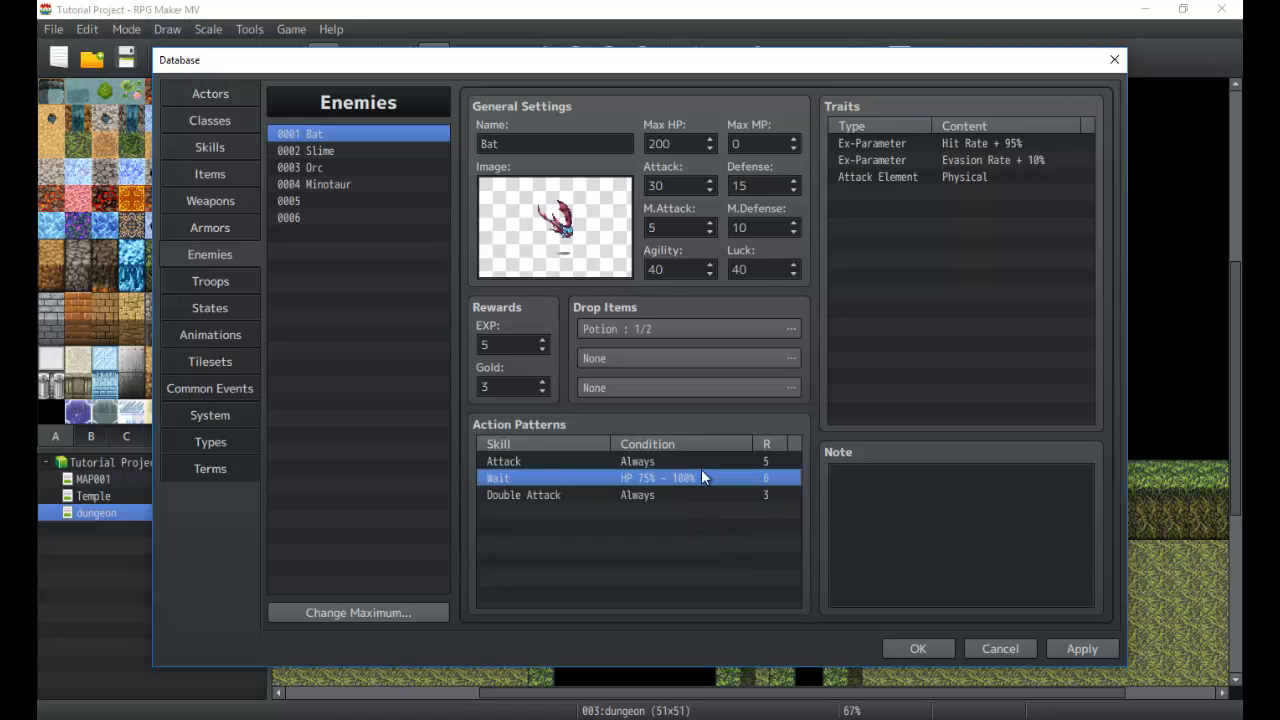
click(504, 460)
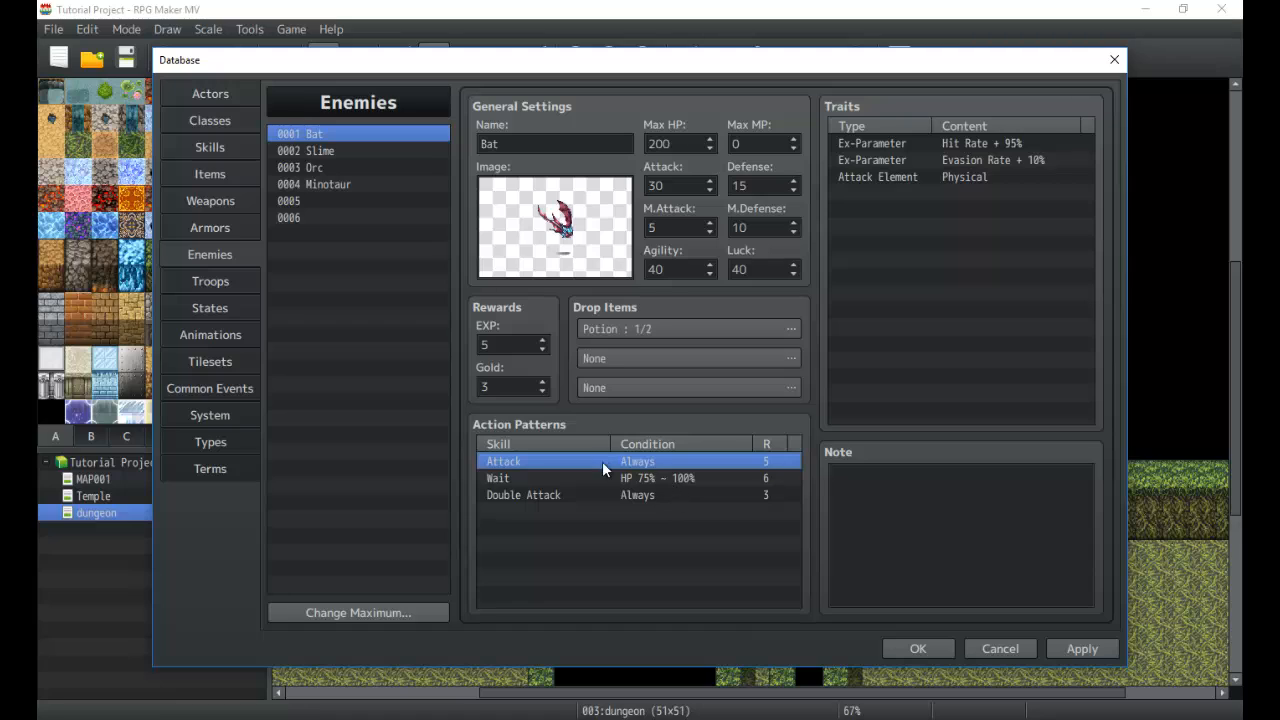
click(524, 494)
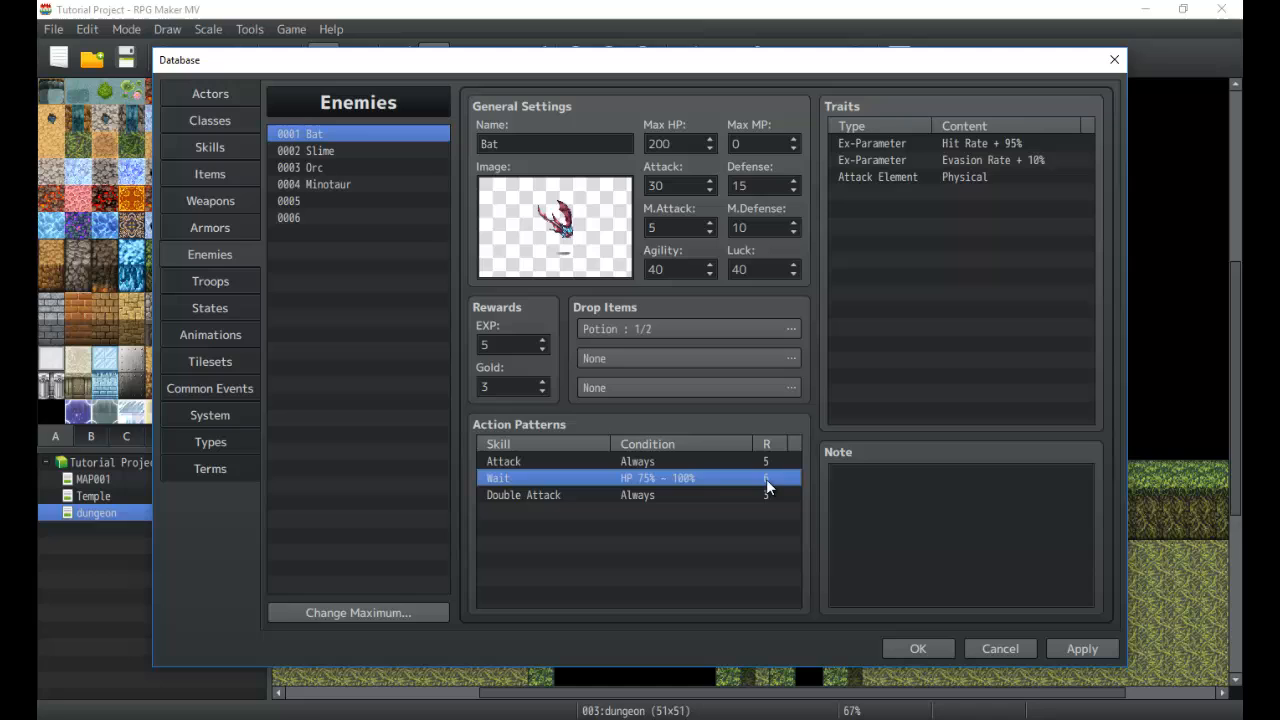
click(504, 460)
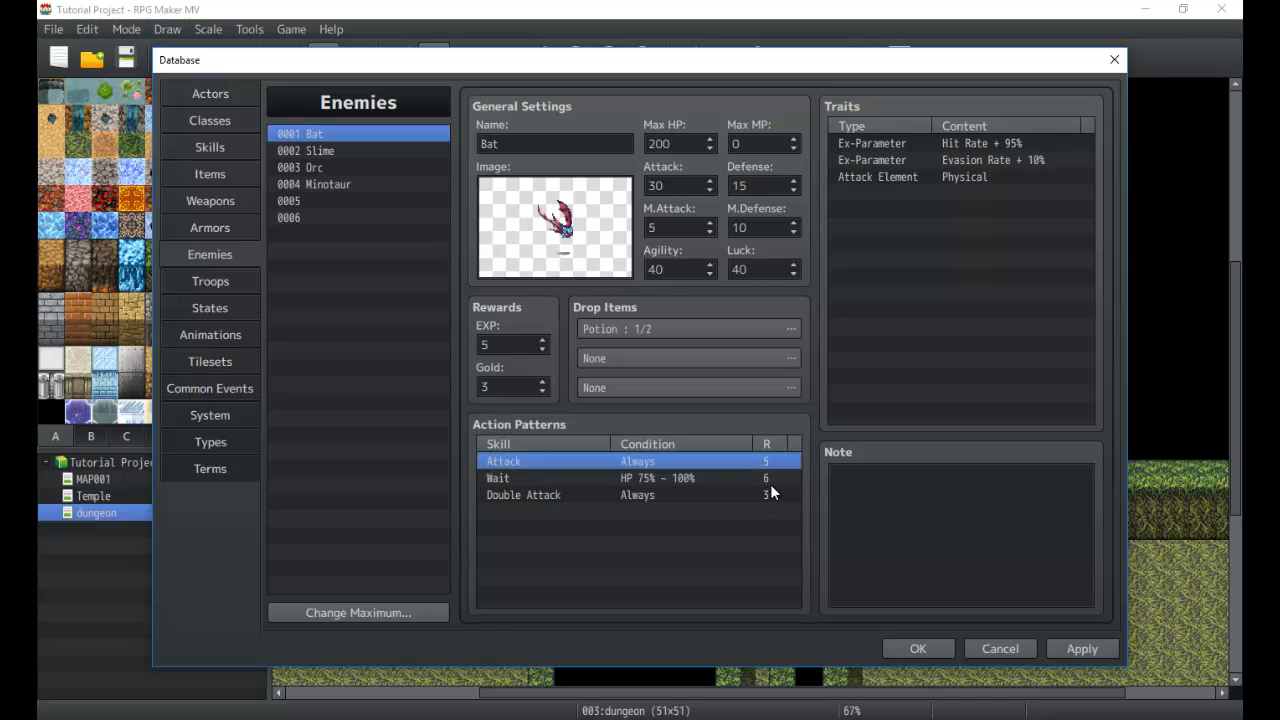
mouse_move(806, 536)
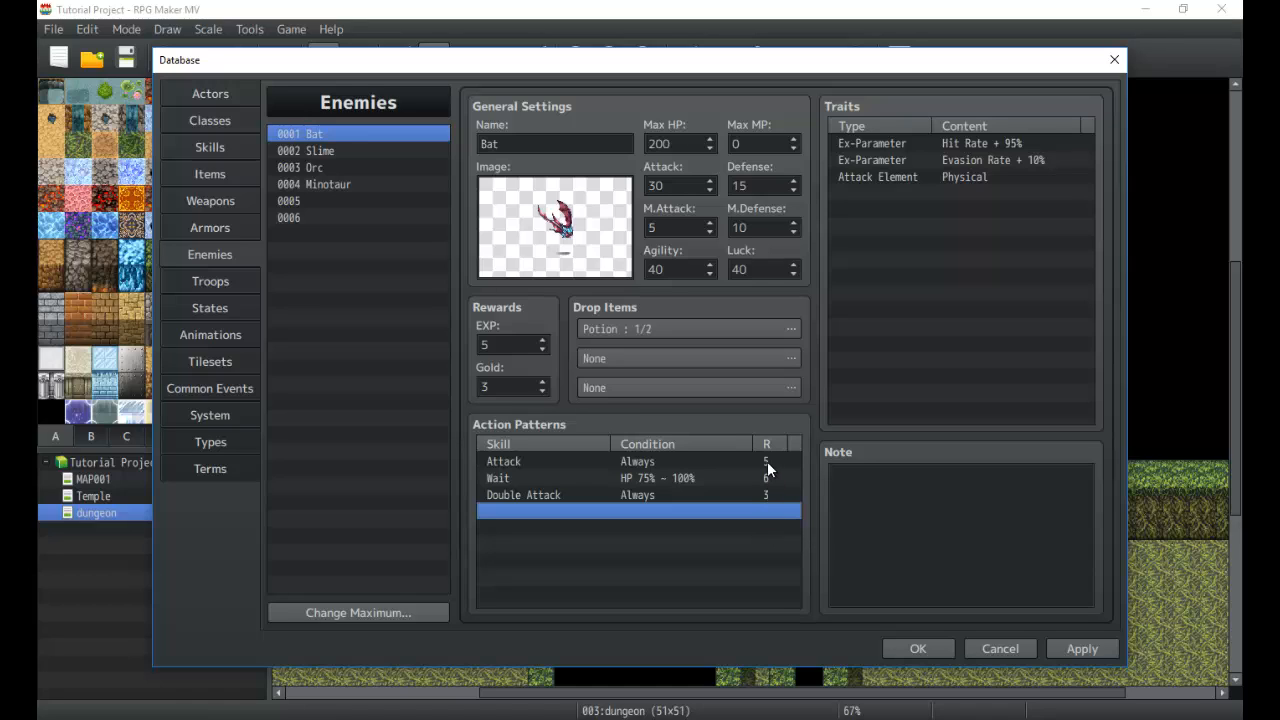
mouse_move(242, 270)
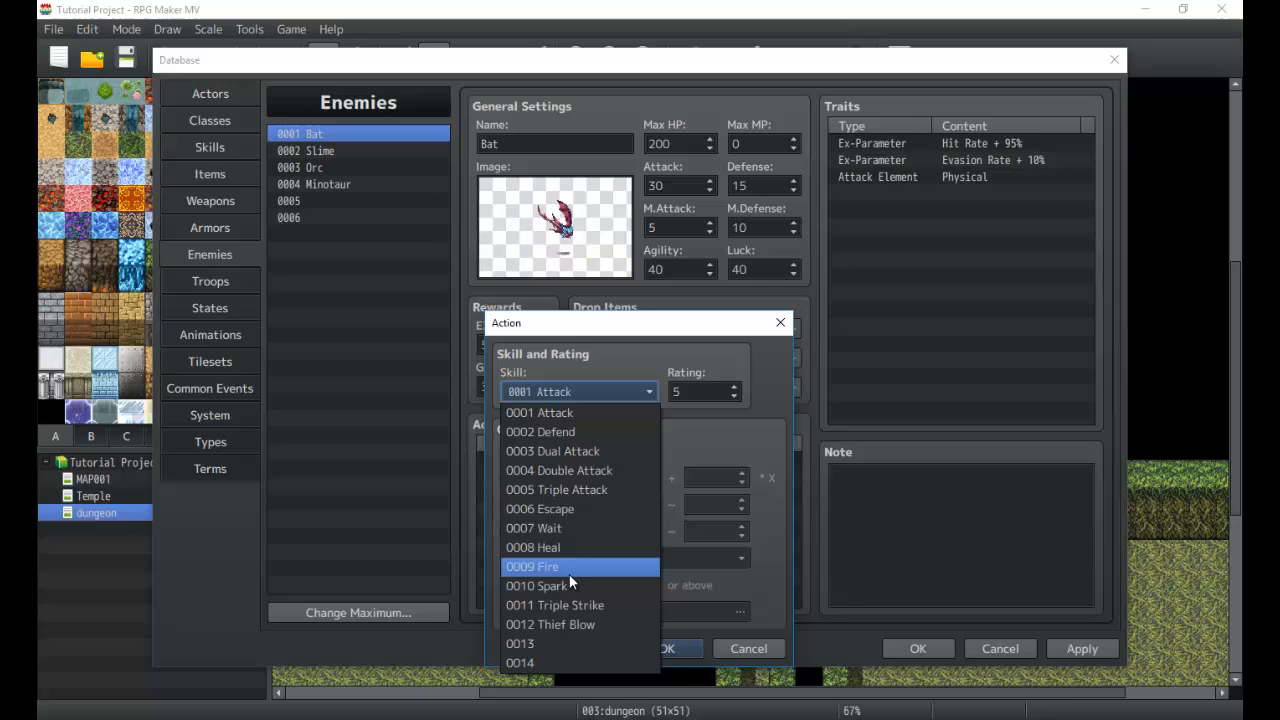
Step: Choose Escape as the action's skill and try turn-based conditions for it
click(540, 510)
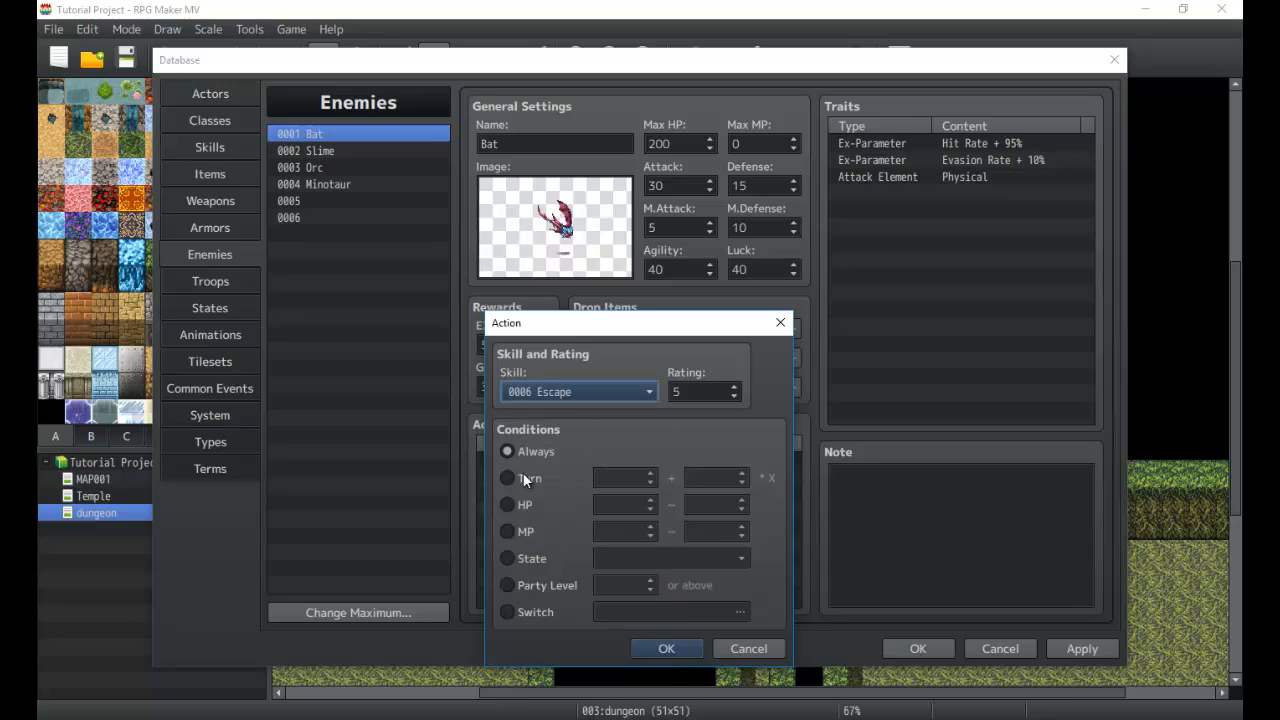
click(508, 478)
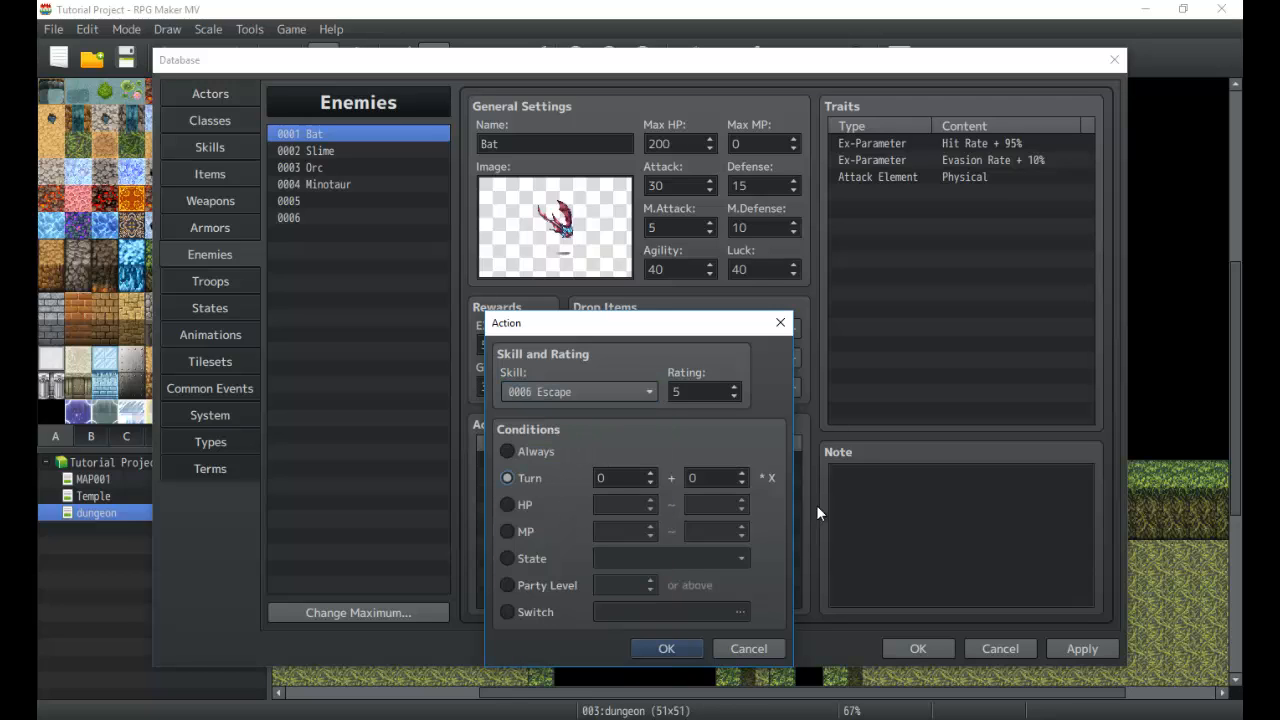
click(620, 478)
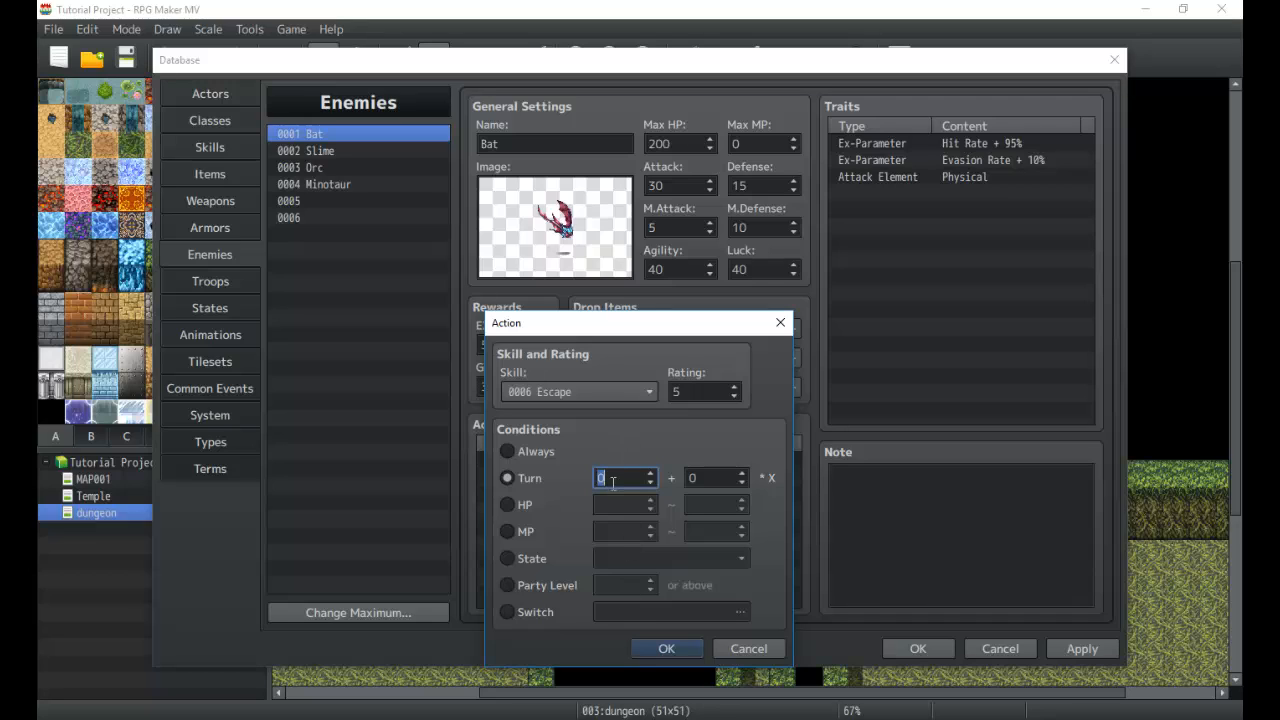
mouse_move(524, 478)
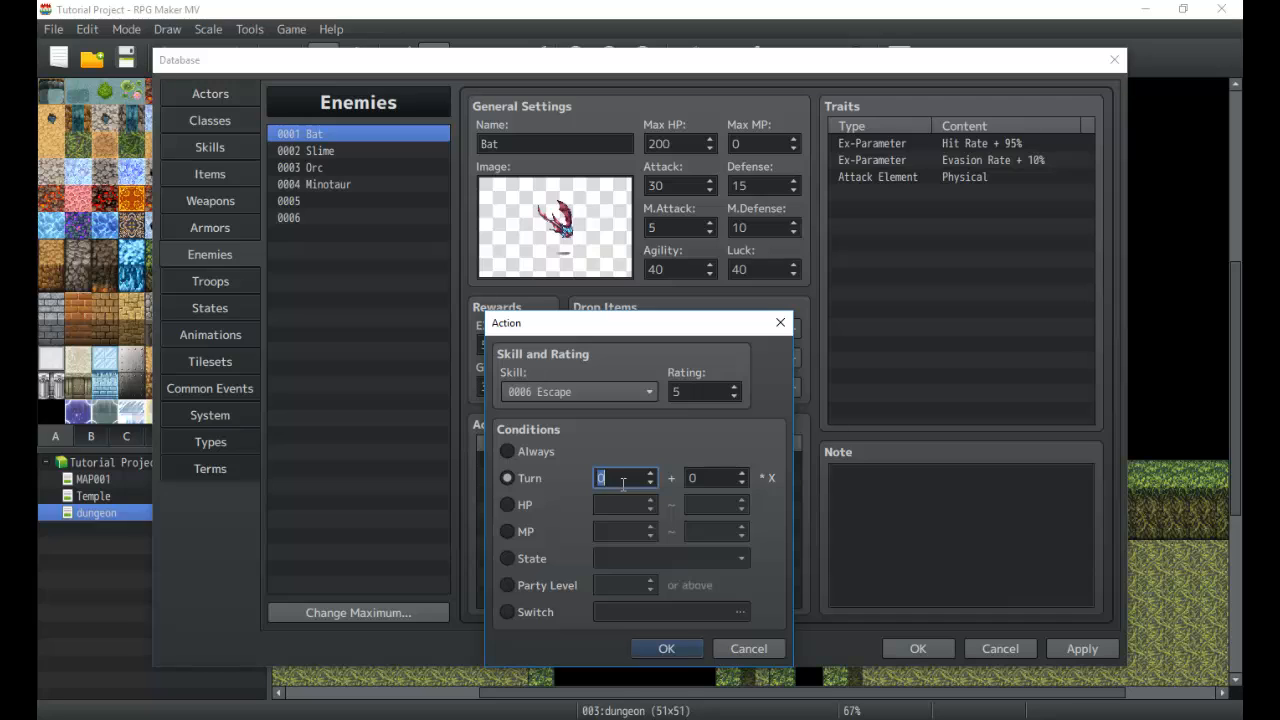
text(2)
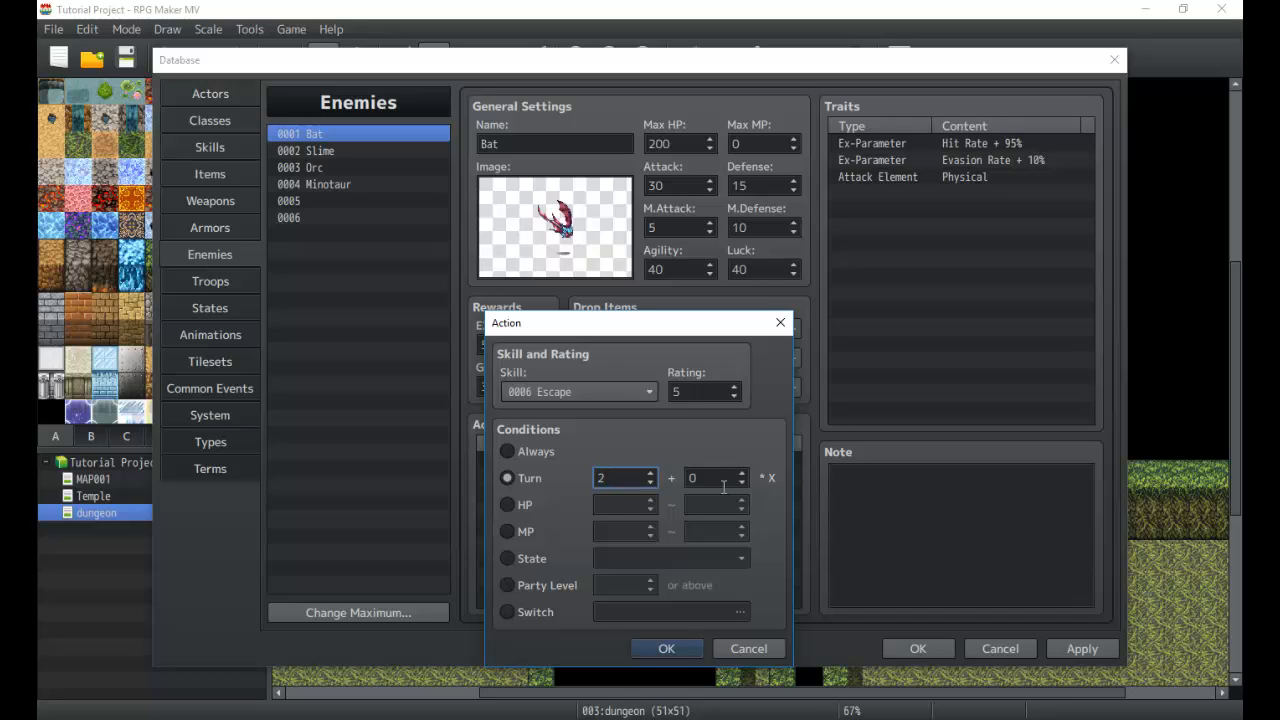
click(710, 478)
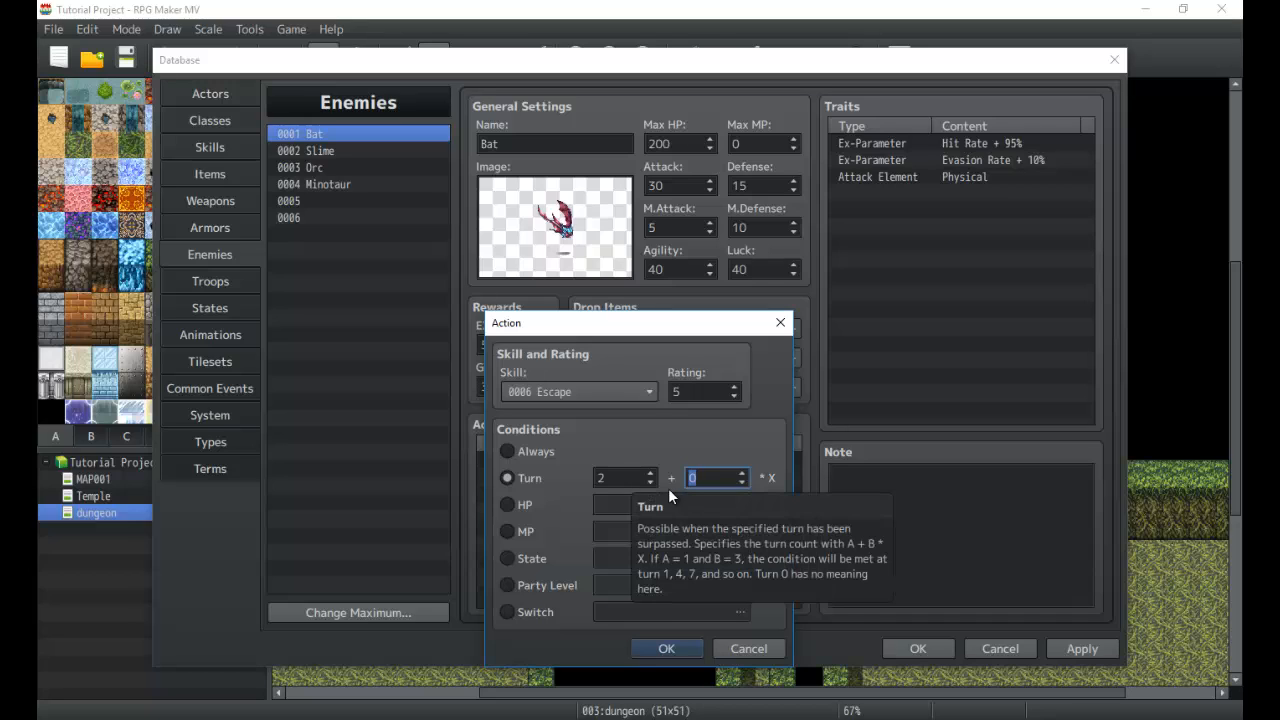
text(3)
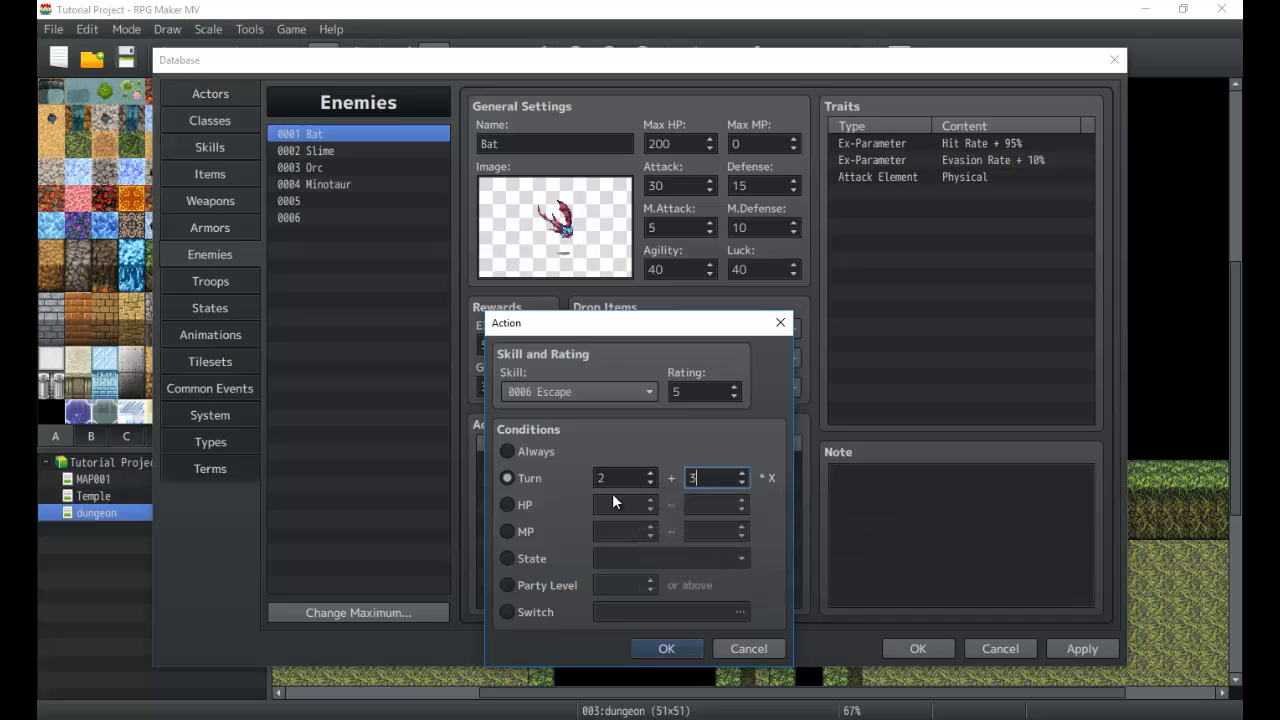
mouse_move(616, 490)
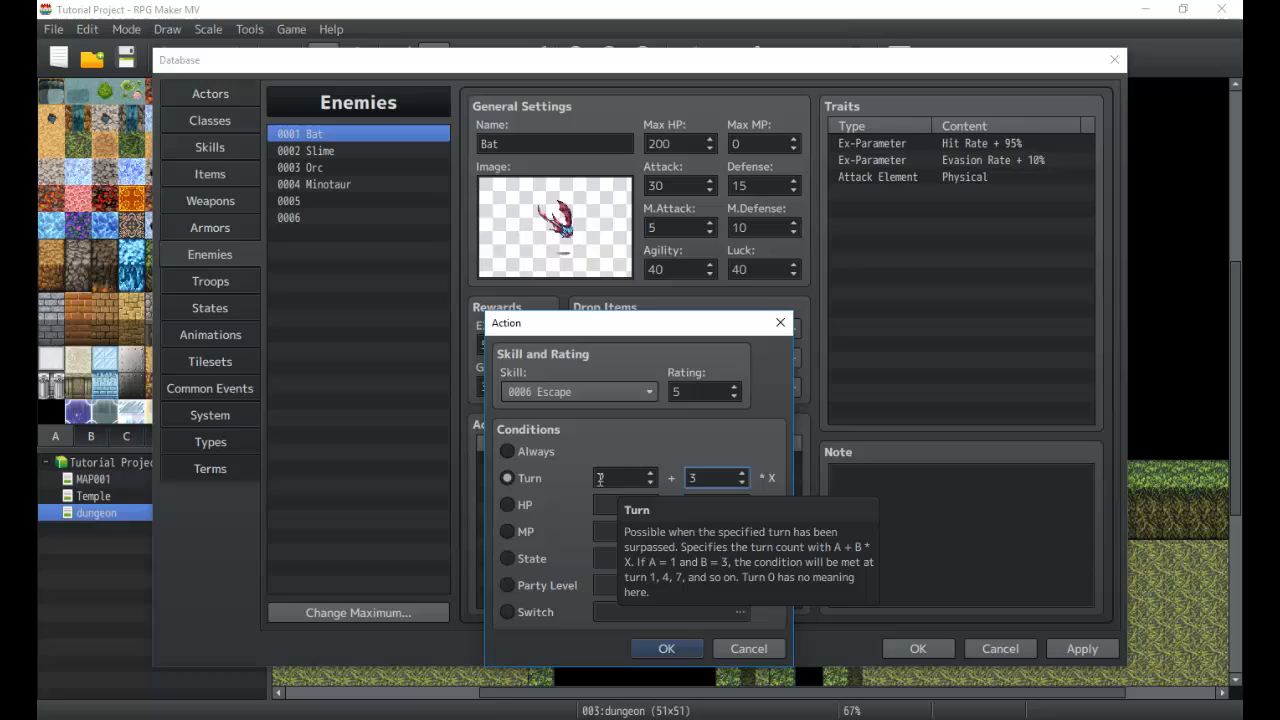
text(2)
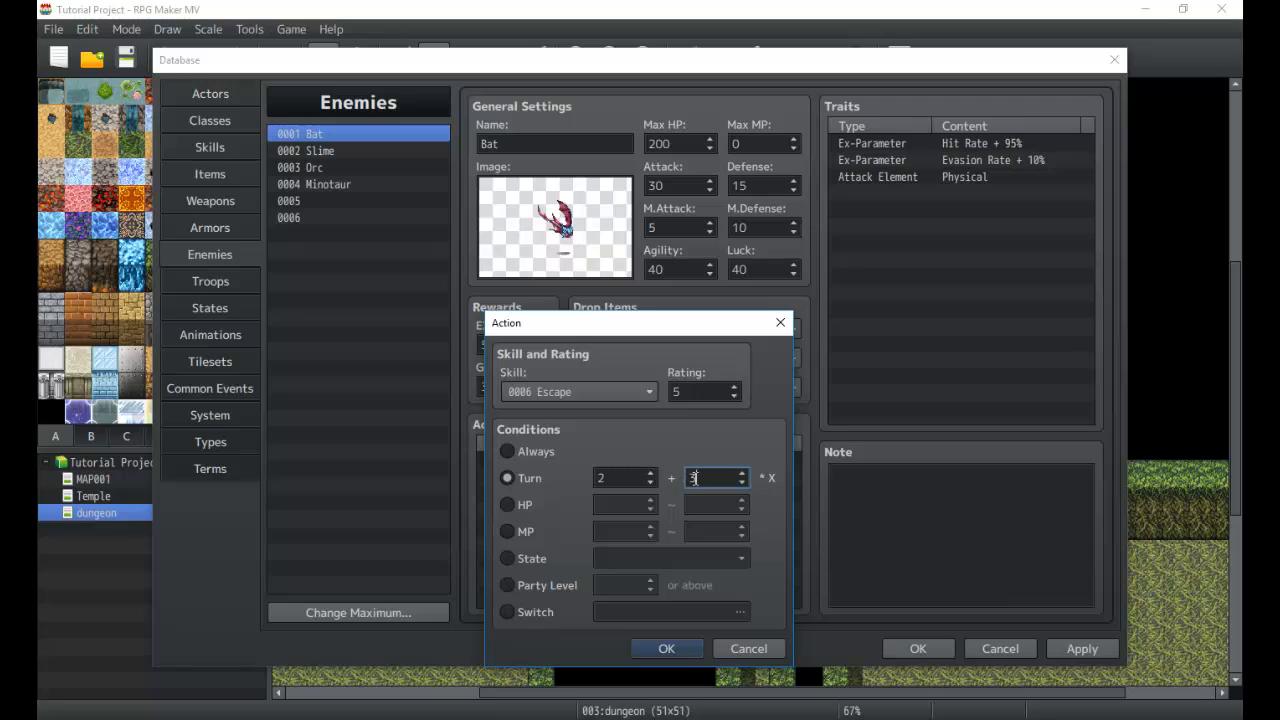
mouse_move(900, 564)
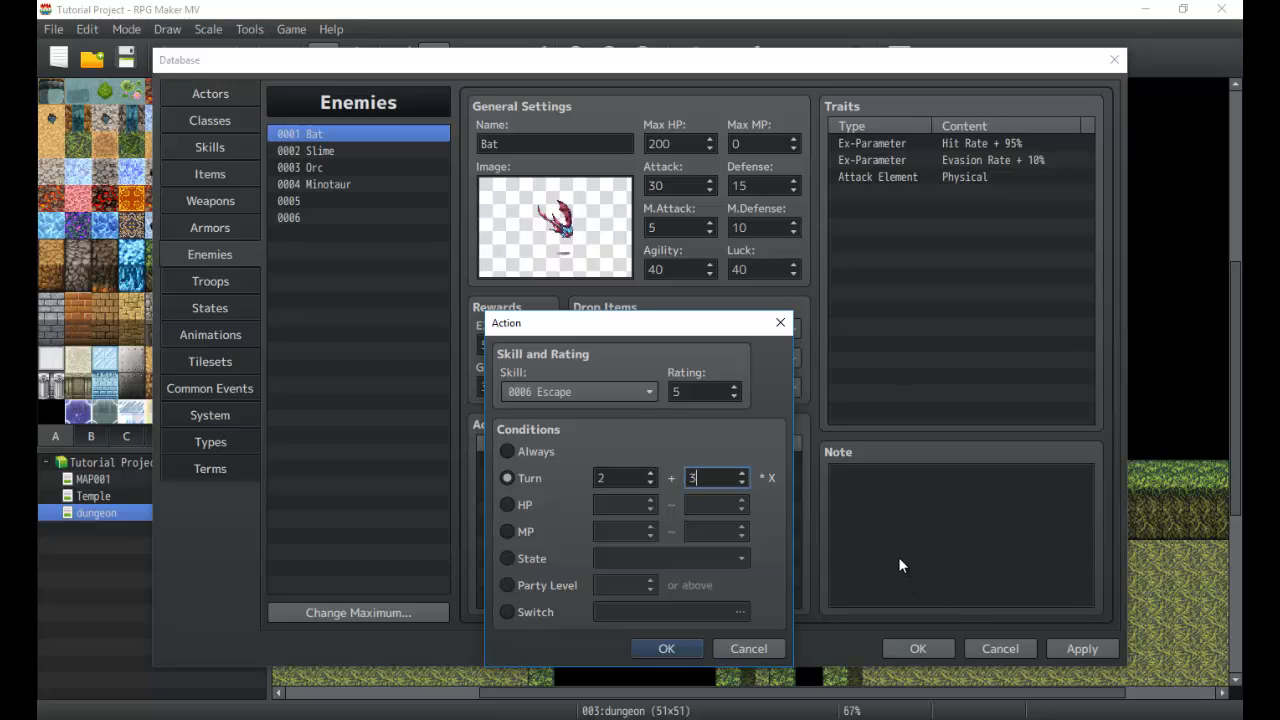
mouse_move(670, 560)
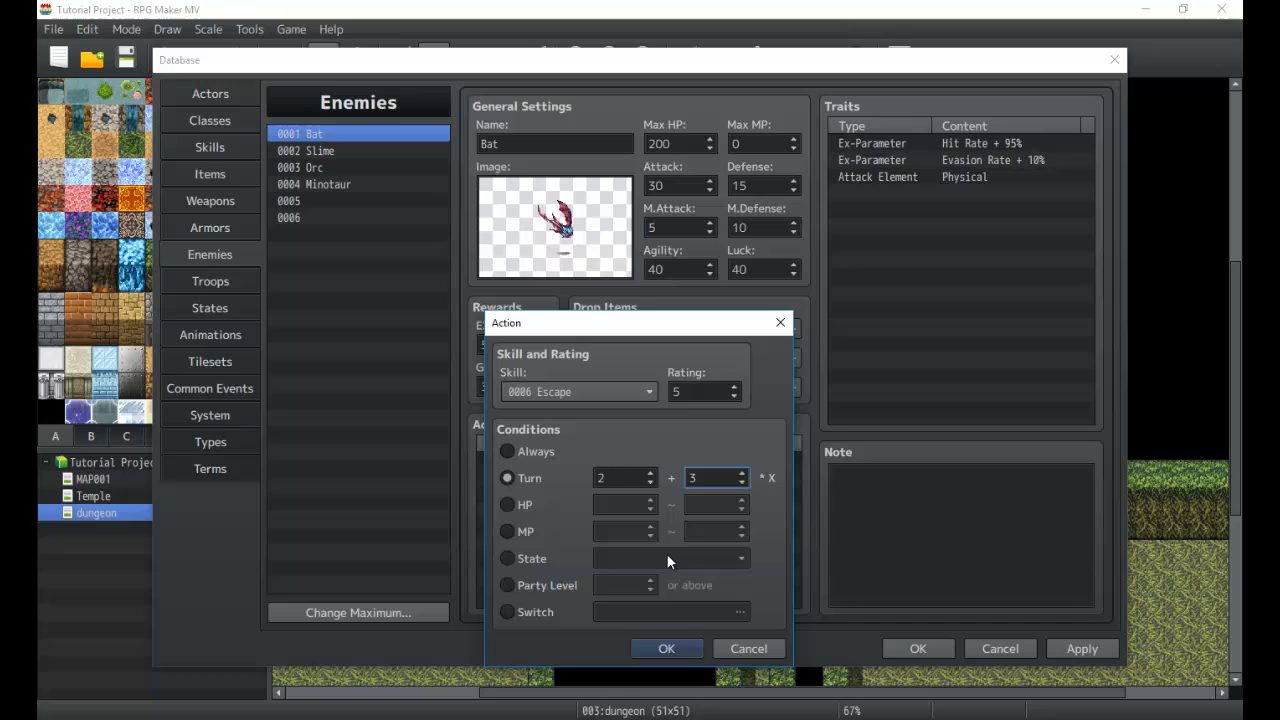
click(624, 476)
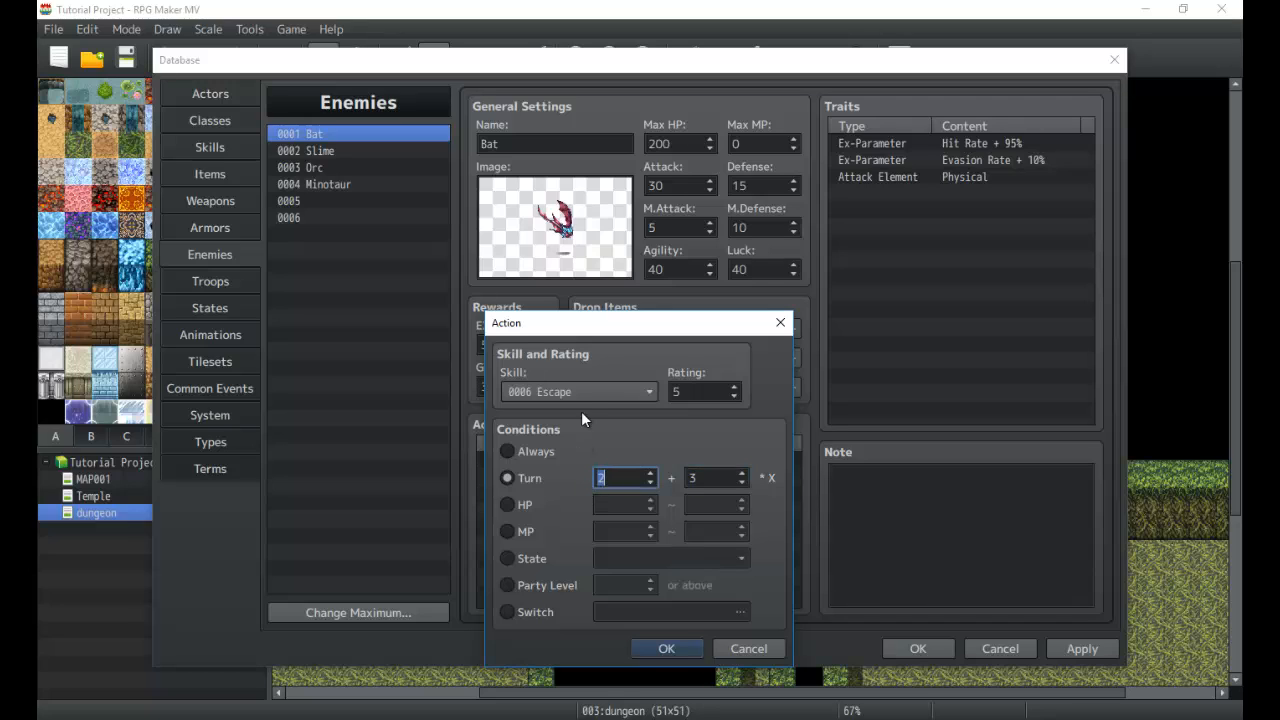
mouse_move(670, 510)
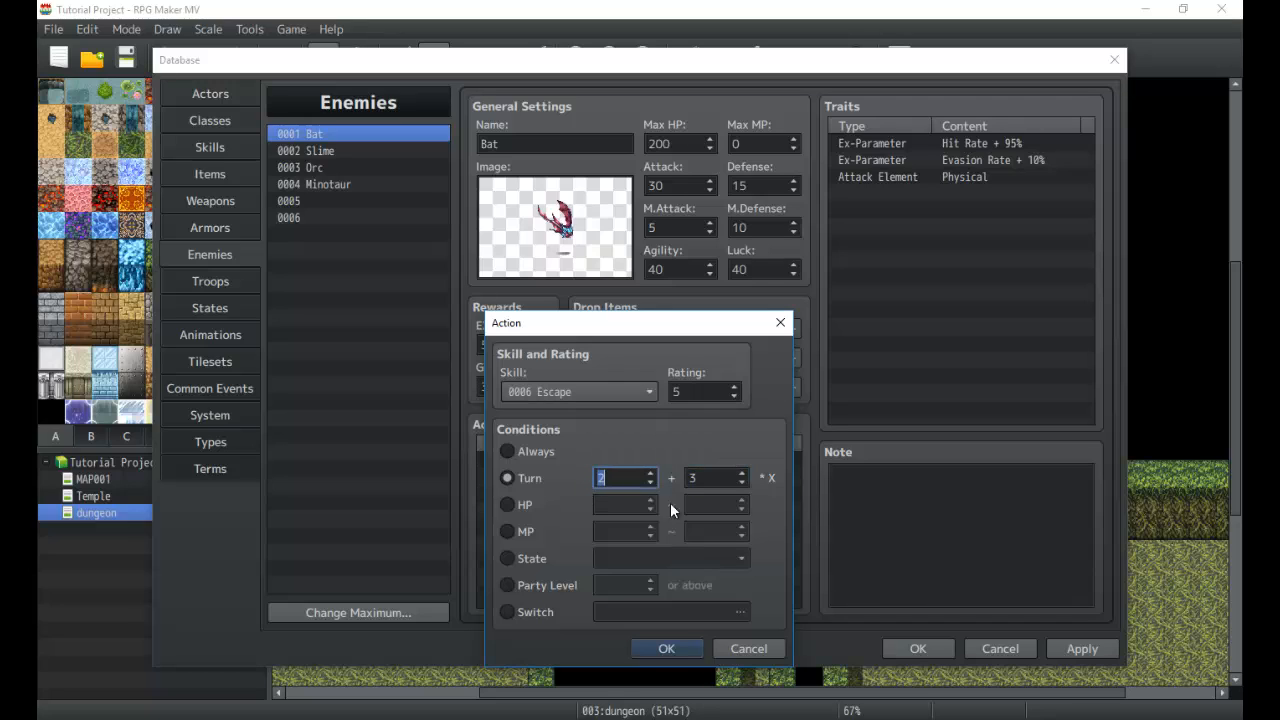
mouse_move(518, 508)
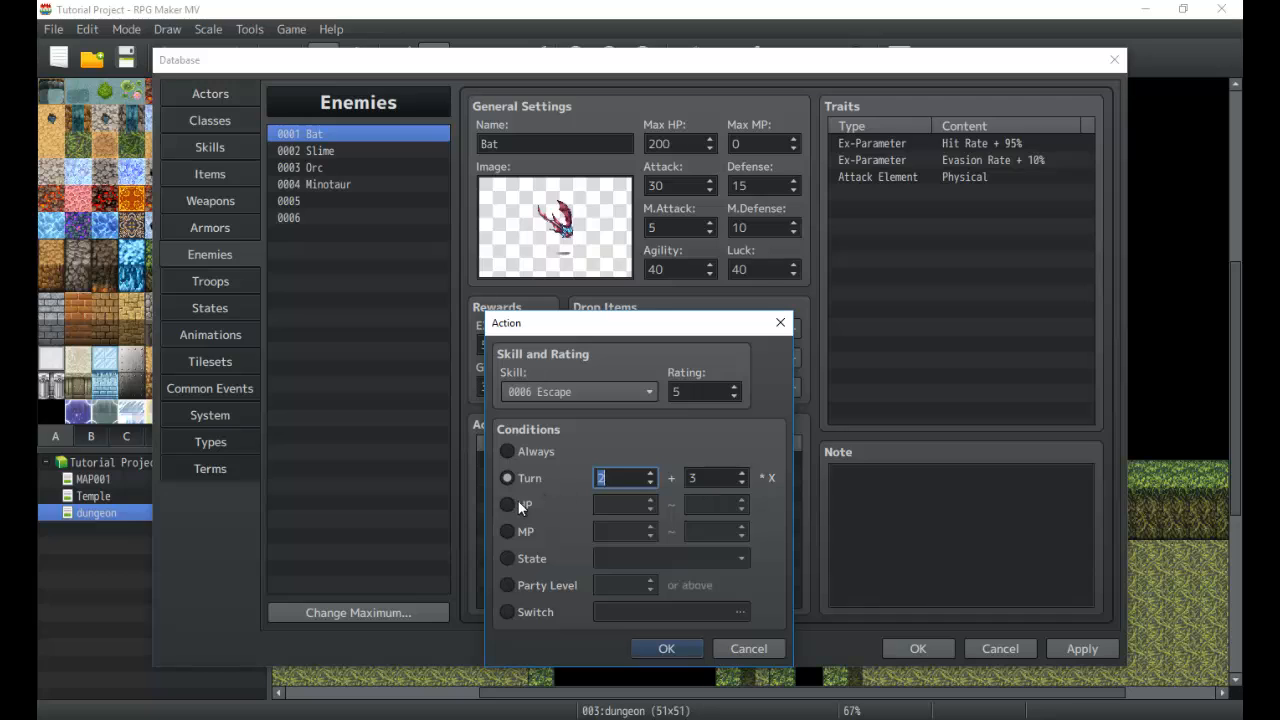
Step: Settle on Party Level 5 or above as the Escape condition, confirm it, and discard the extra action dialog
click(508, 504)
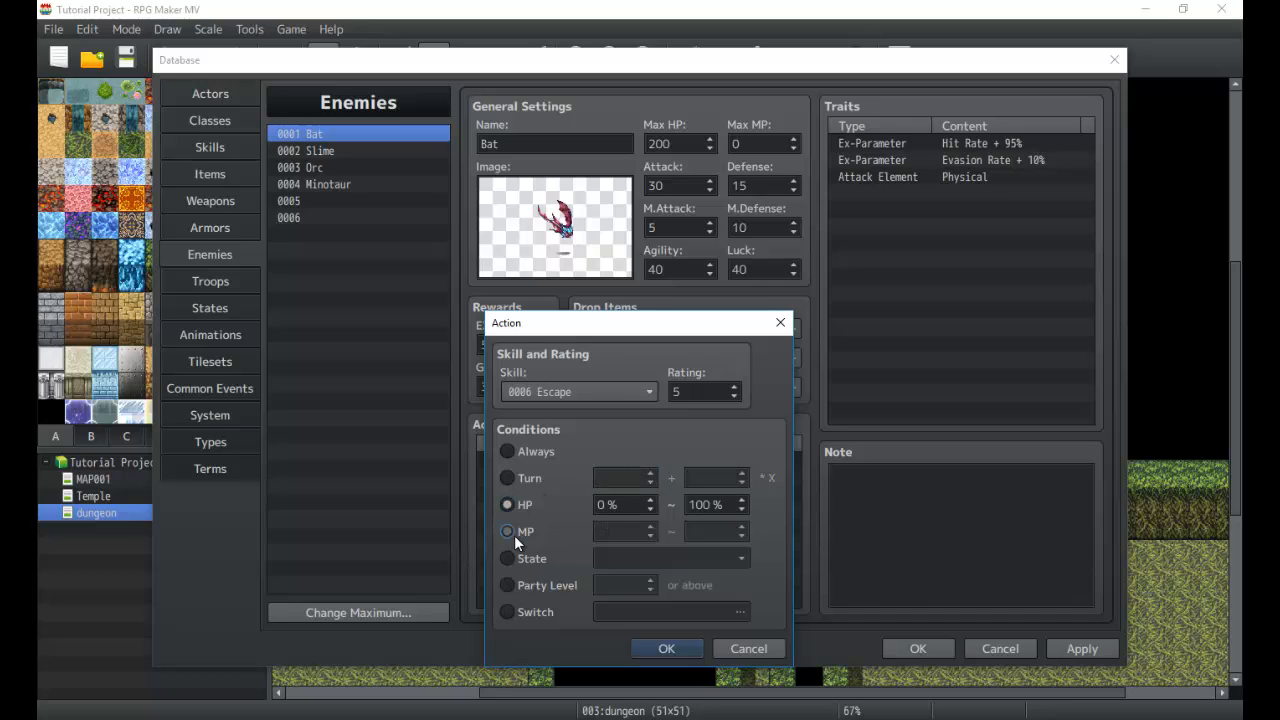
click(508, 558)
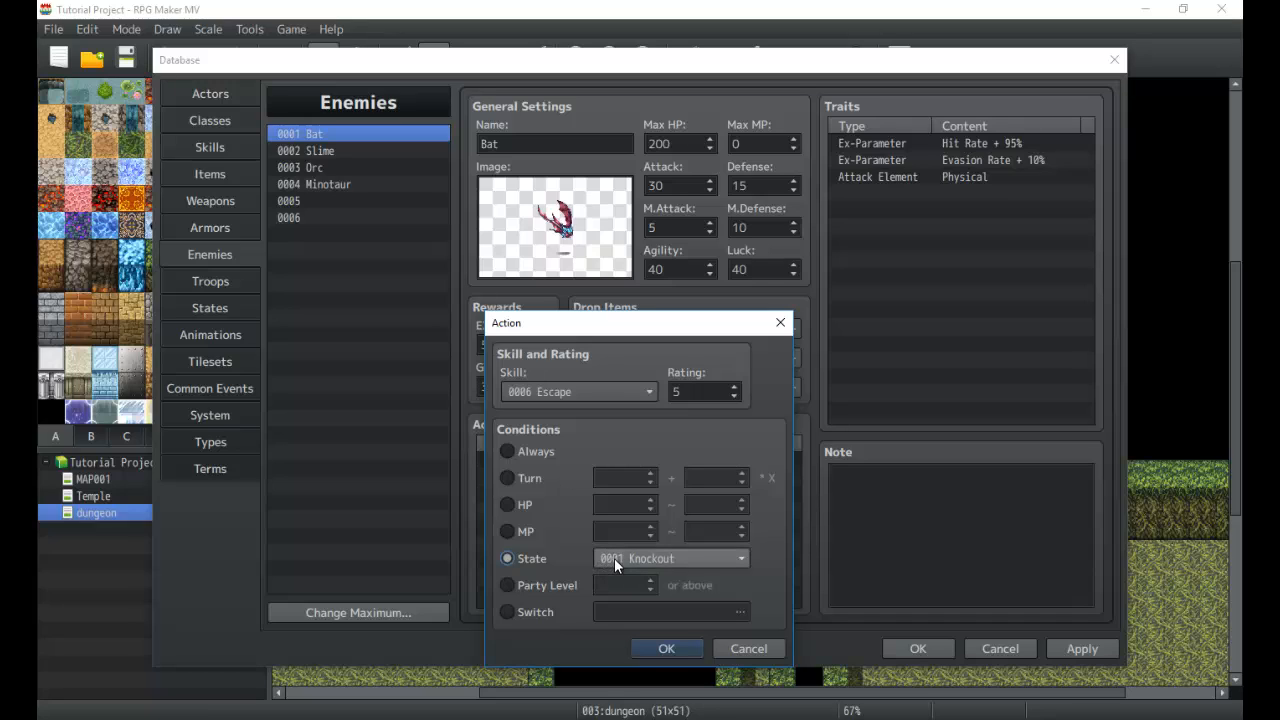
click(508, 584)
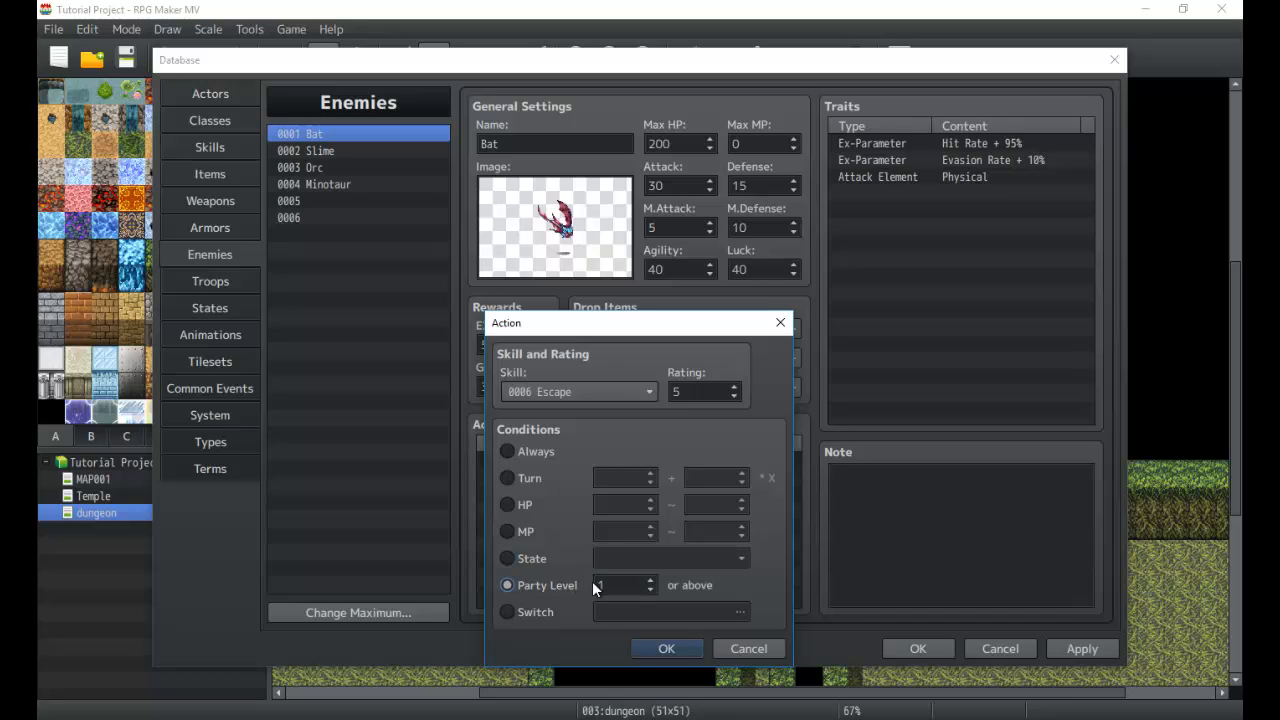
click(620, 584)
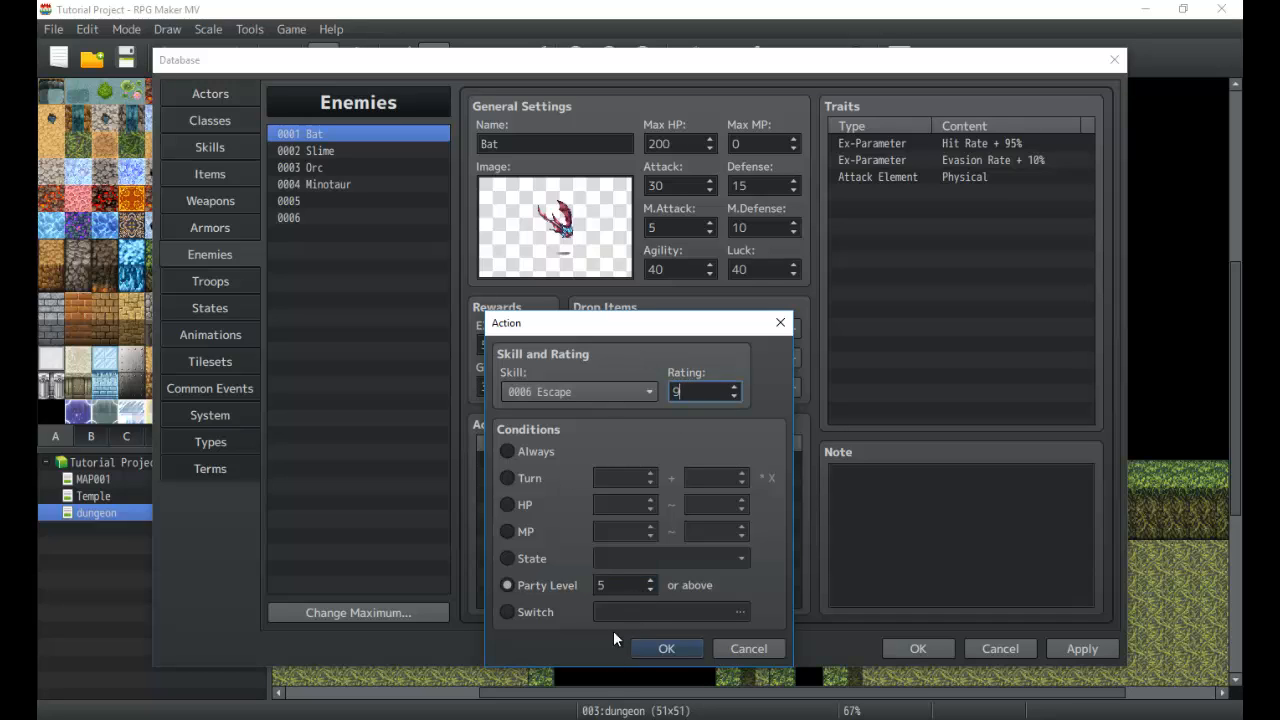
click(666, 648)
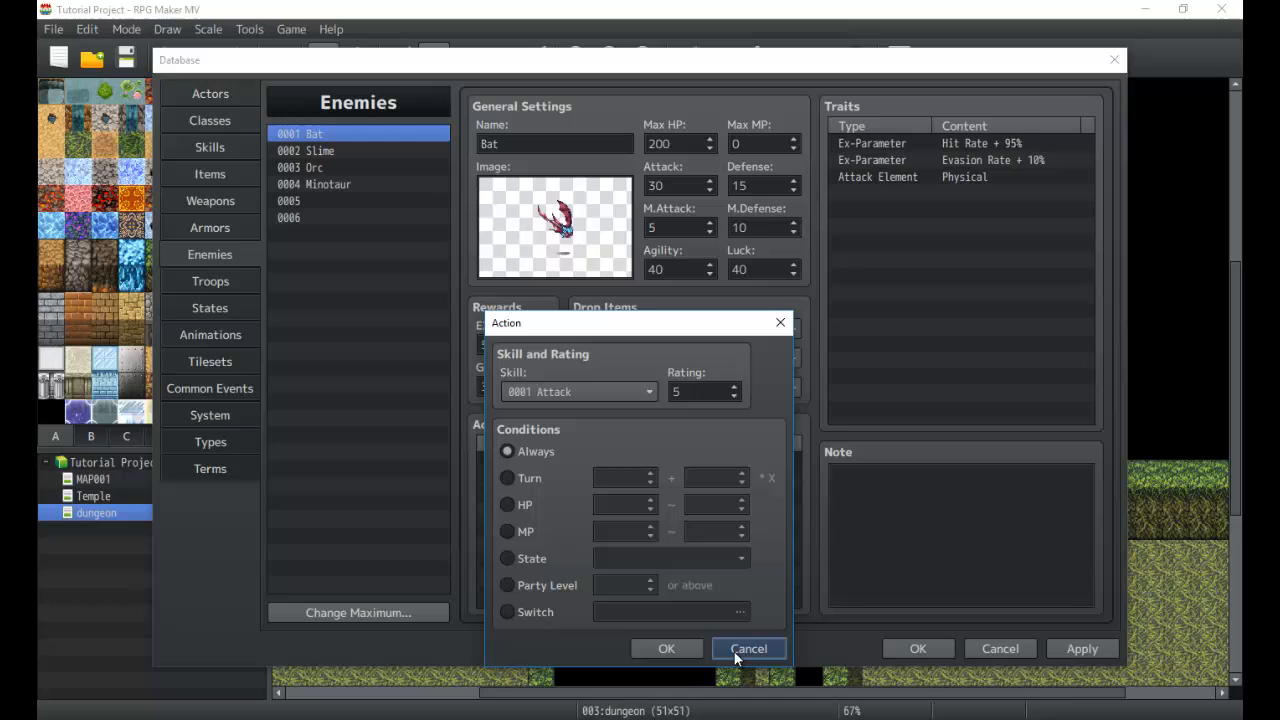
click(748, 648)
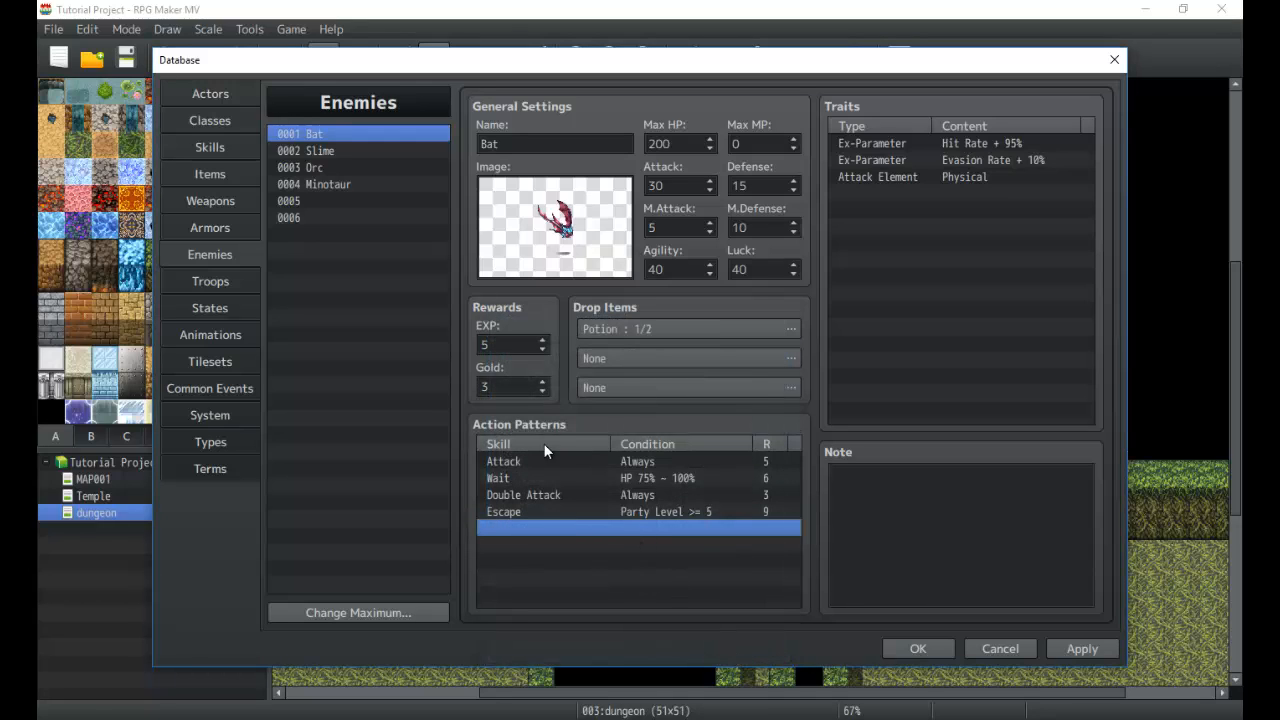
mouse_move(260, 276)
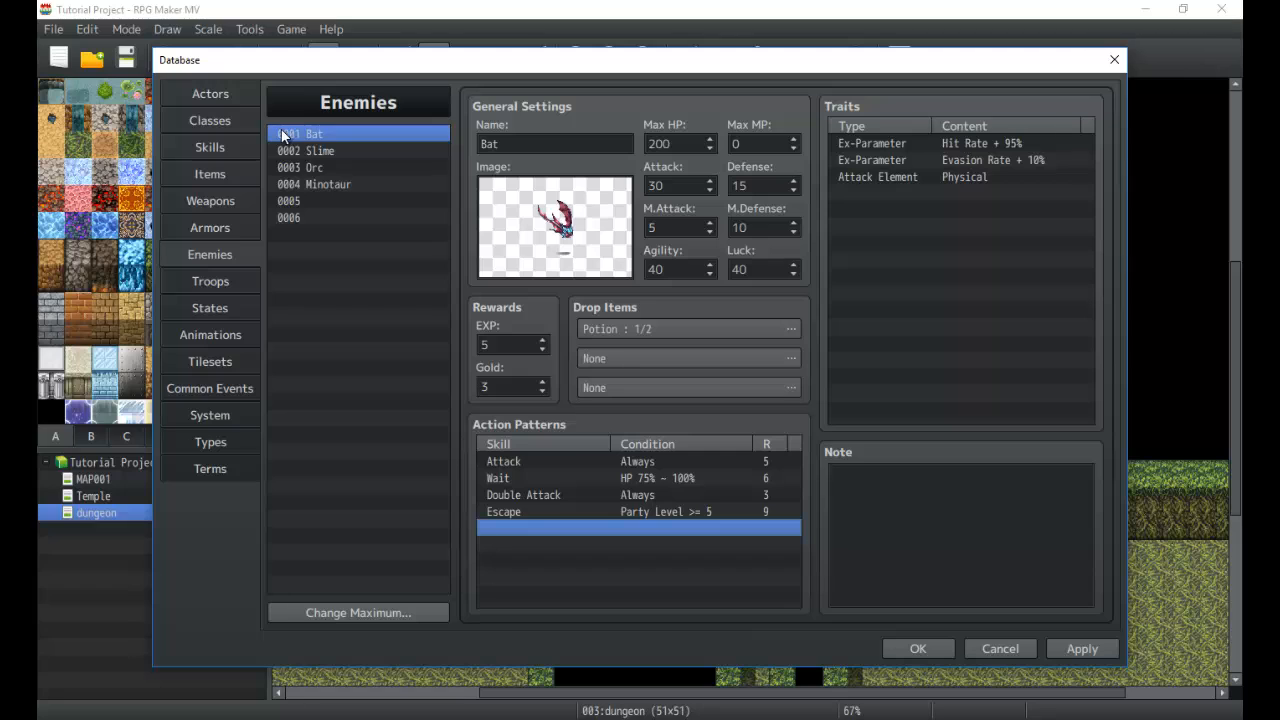
Step: Raise the Troops maximum to five and select the new empty troop 0005
click(210, 280)
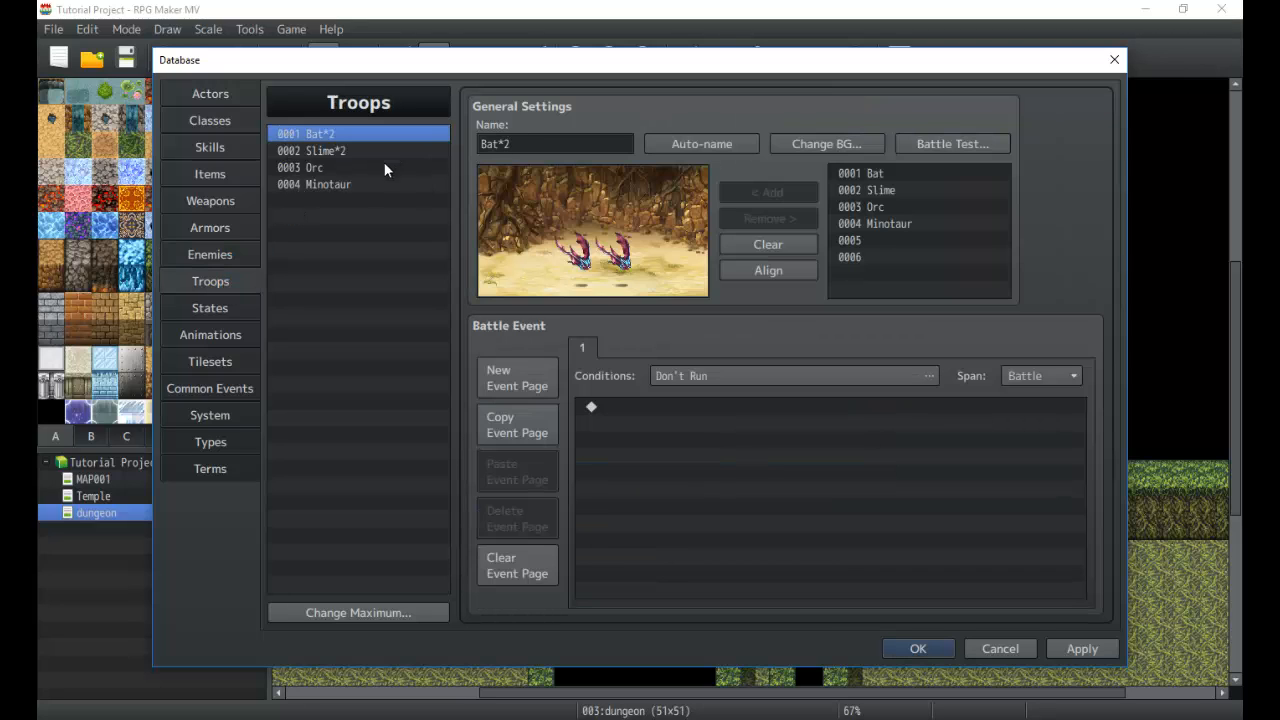
click(356, 612)
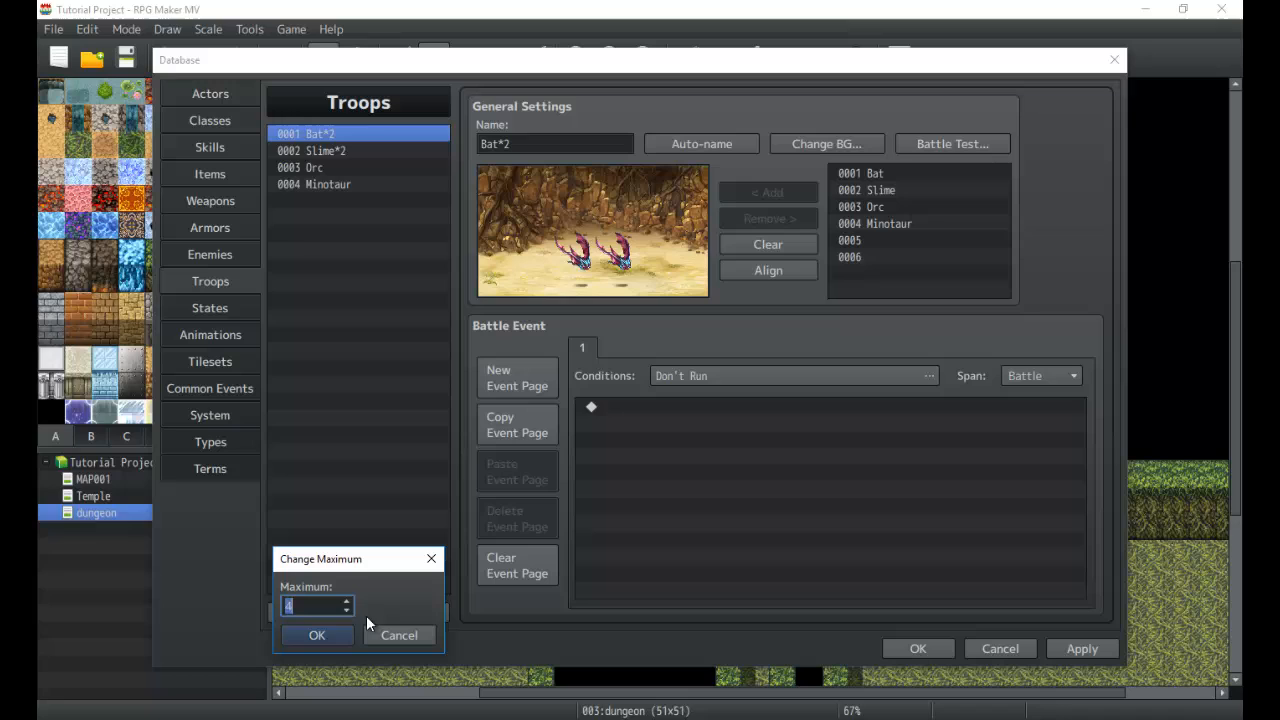
click(316, 636)
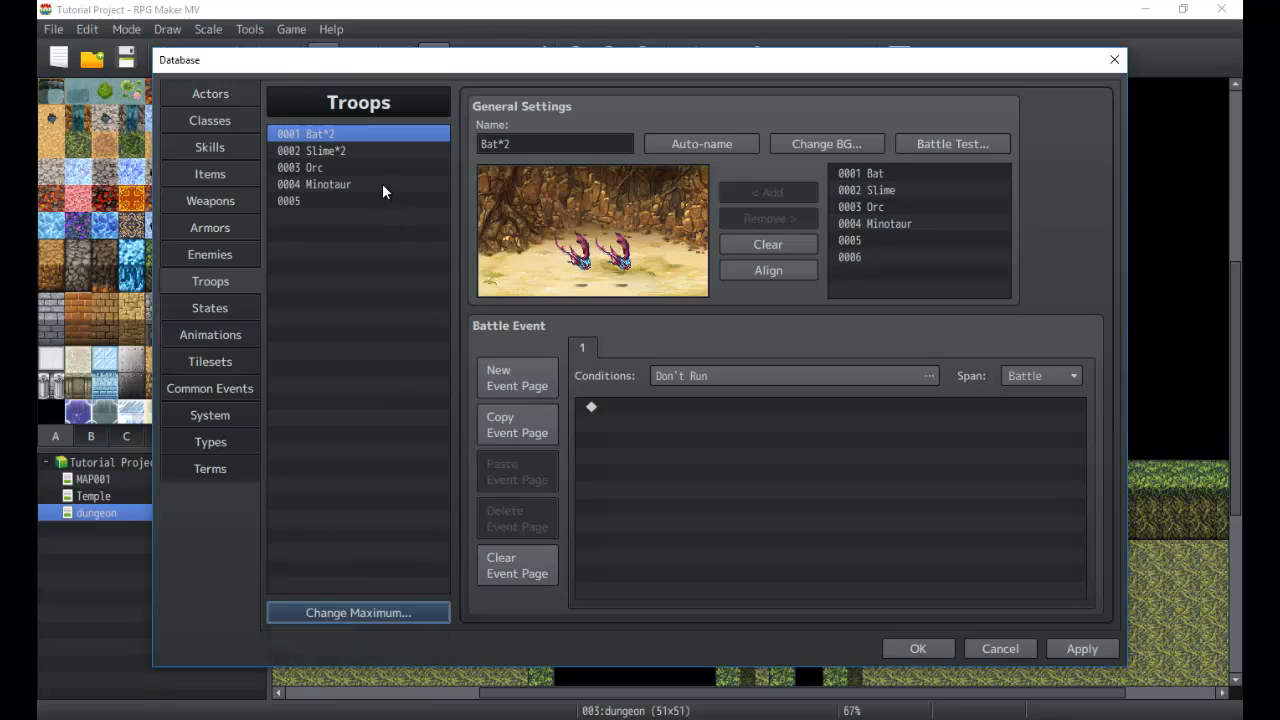
click(288, 200)
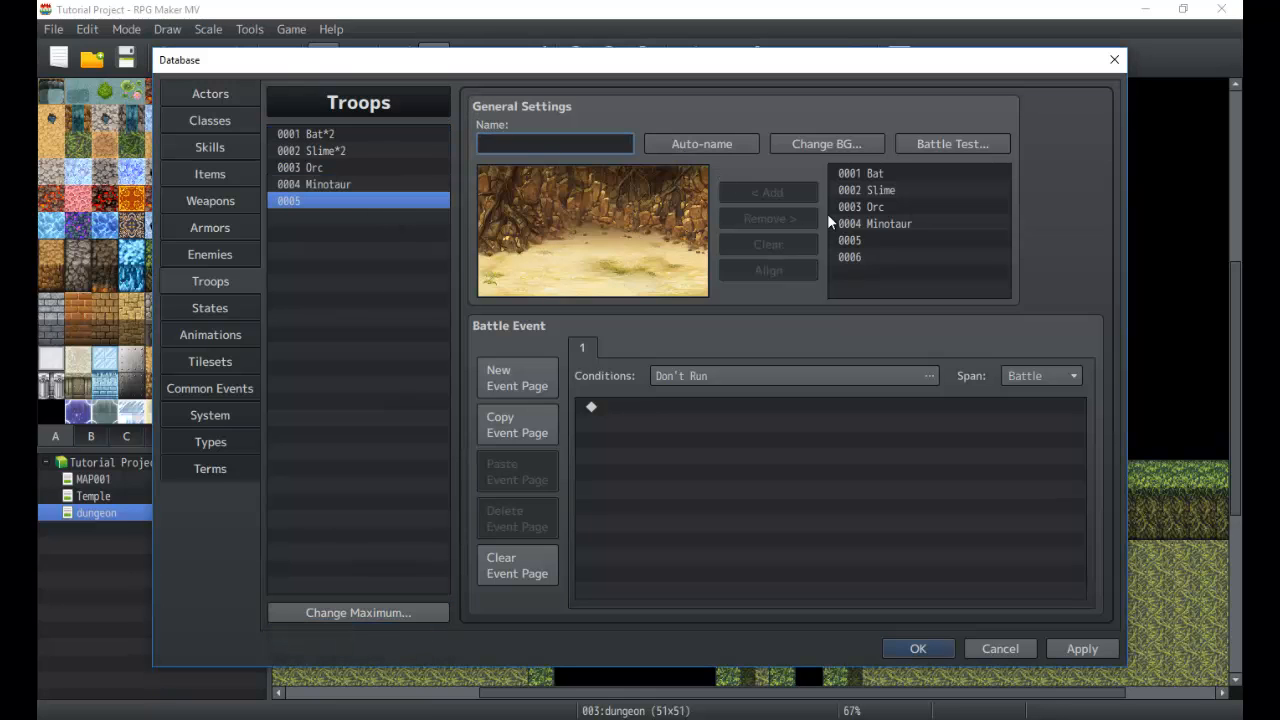
Step: Add Bats and a Slime to troop 0005's battle scene
click(876, 172)
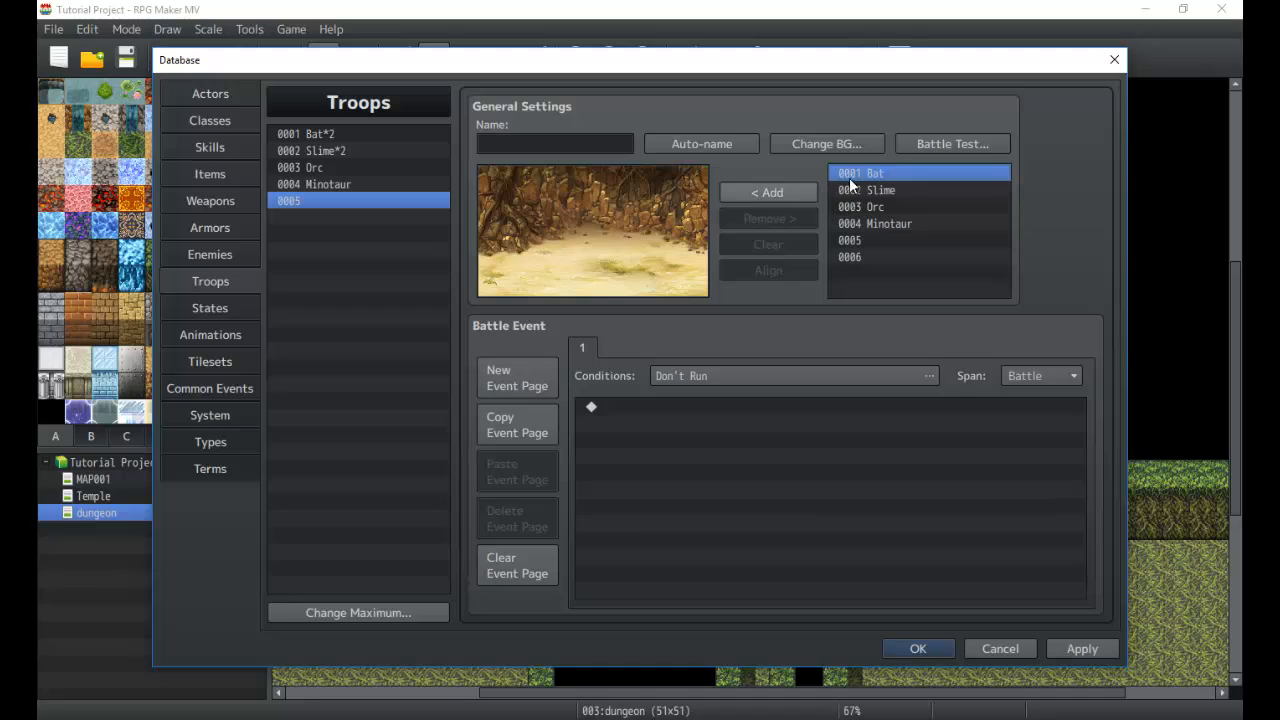
click(888, 224)
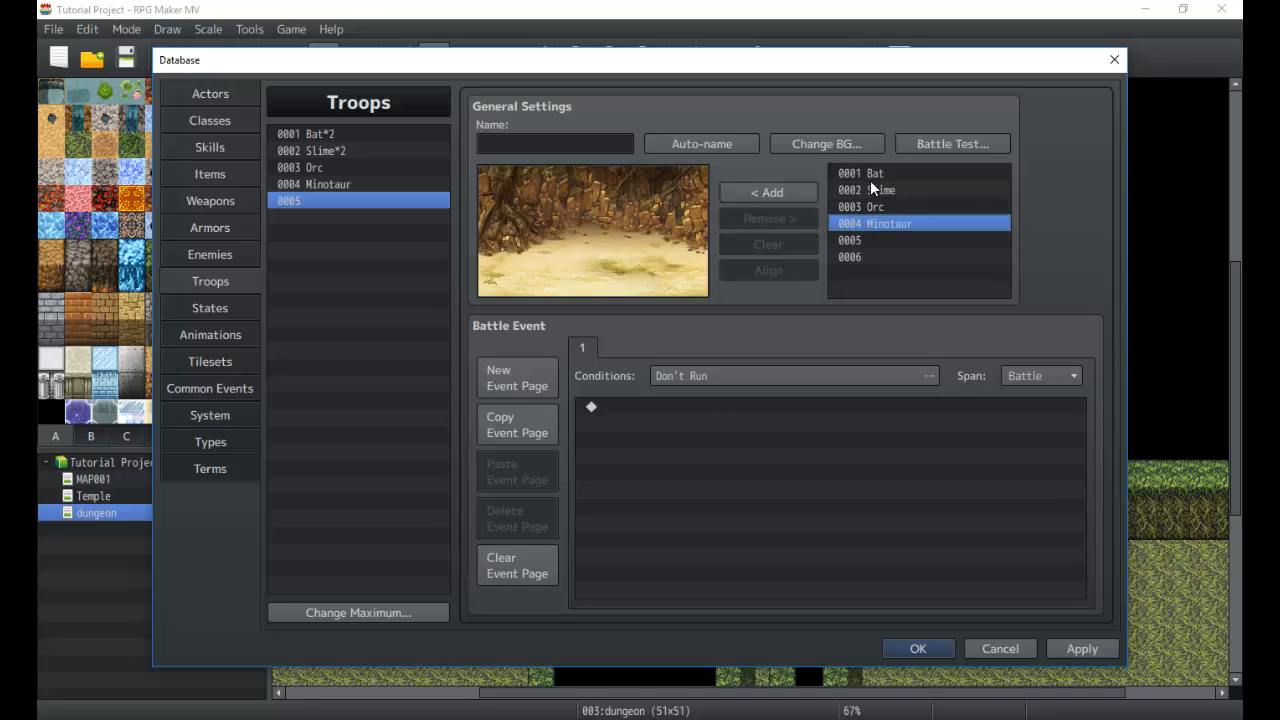
click(768, 192)
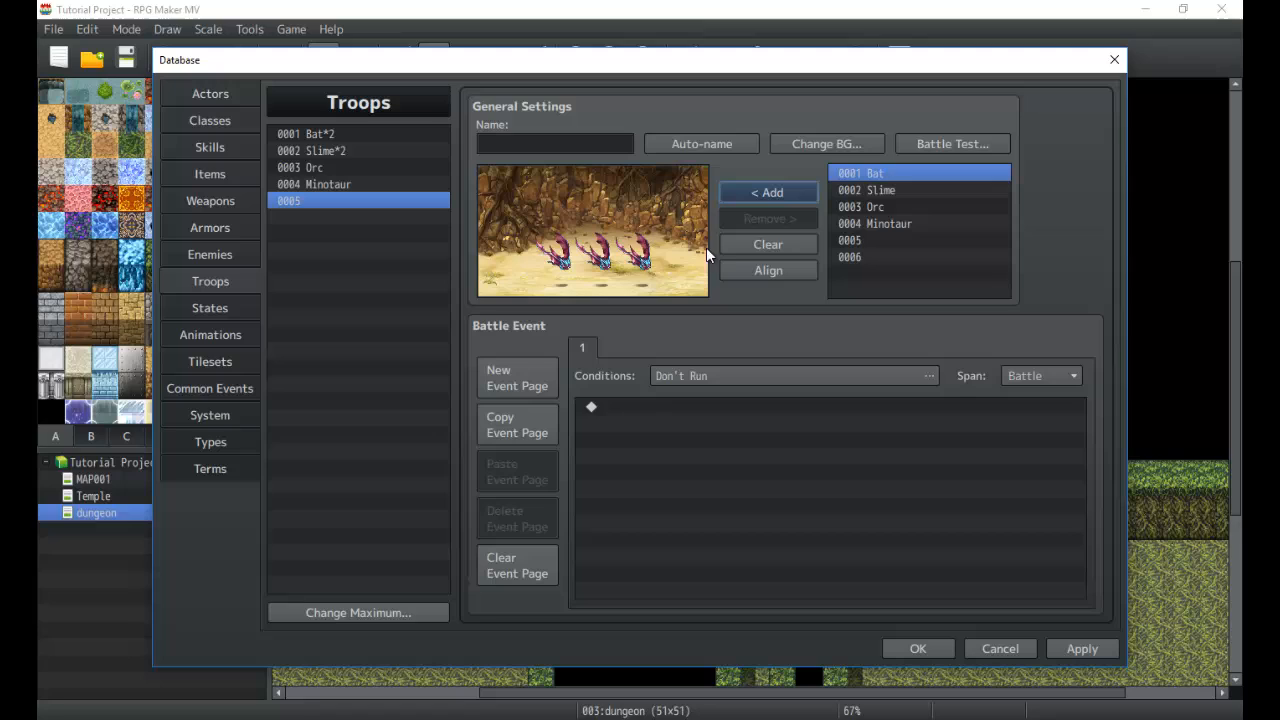
mouse_move(638, 262)
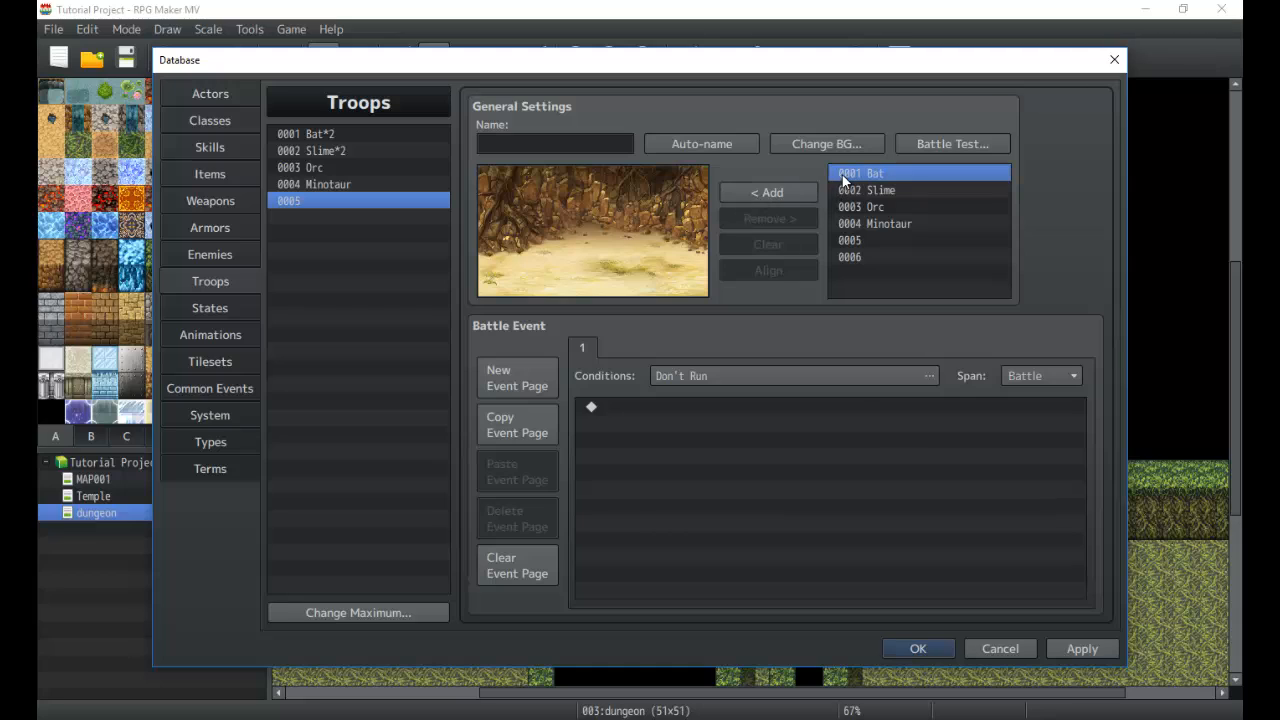
click(768, 192)
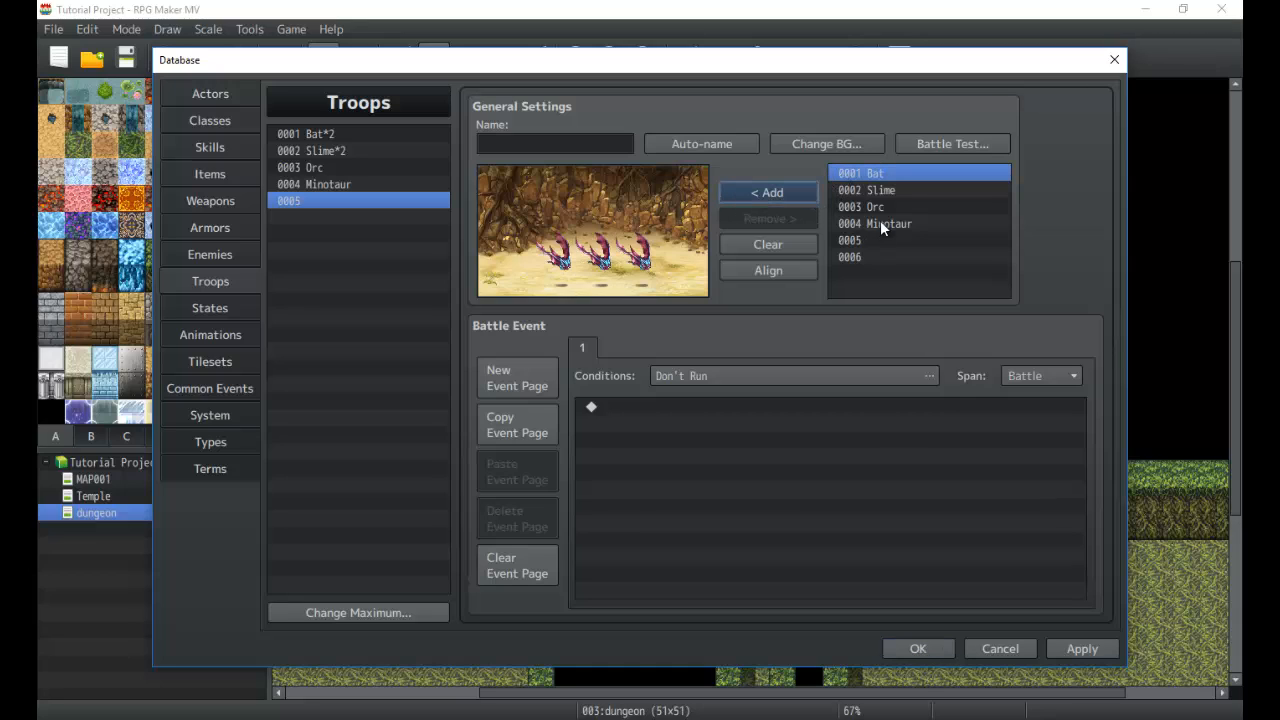
click(876, 206)
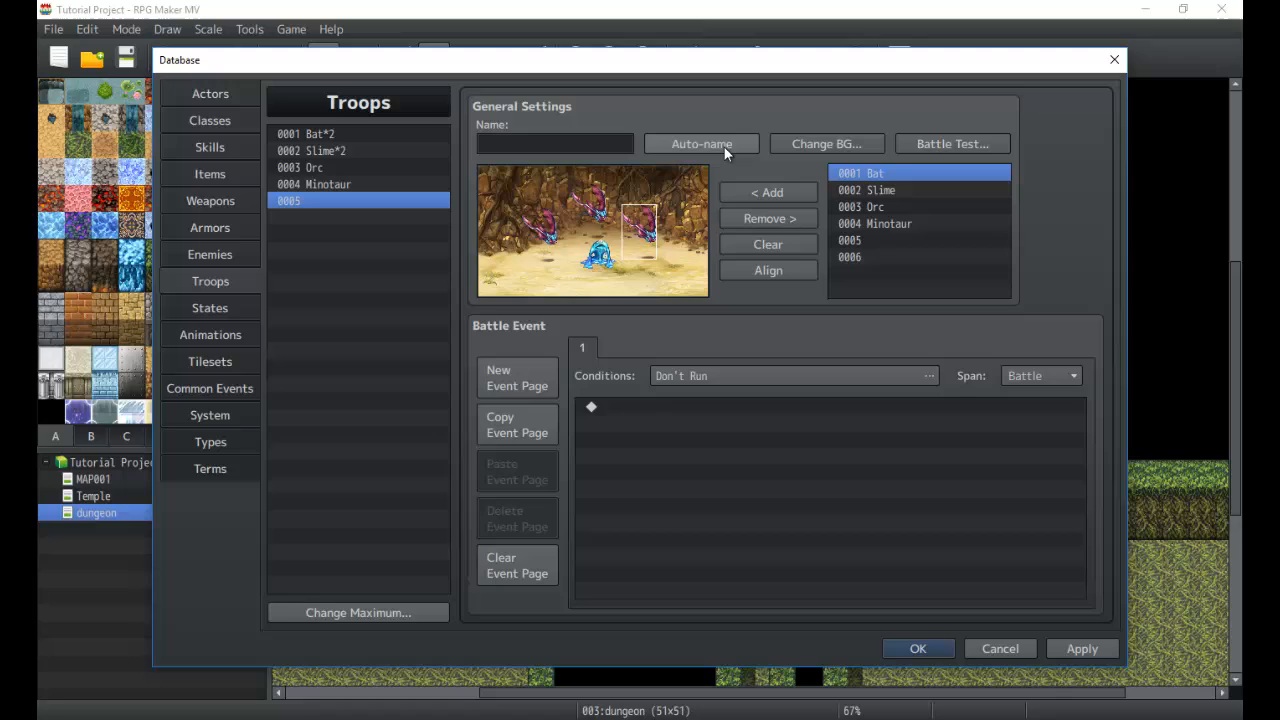
Step: Auto-name troop 0005 as Slime, Bat*3 and give it a castle-interior battle background
click(700, 144)
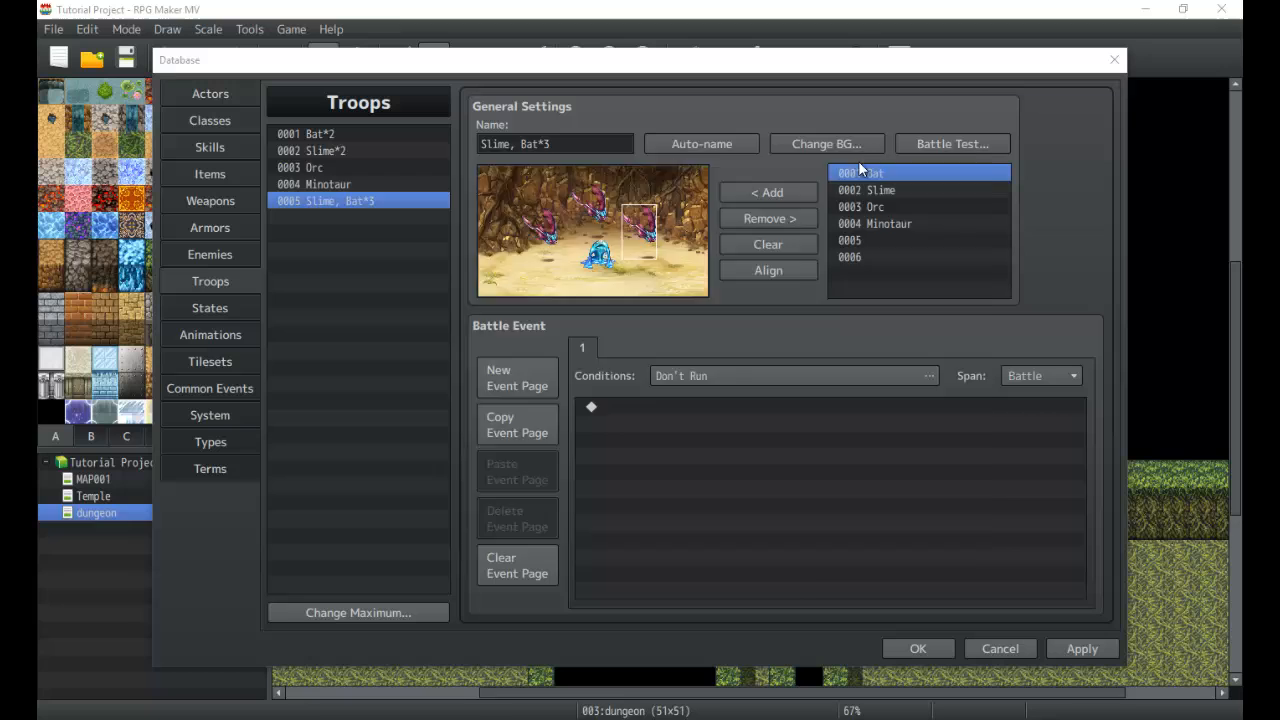
click(826, 144)
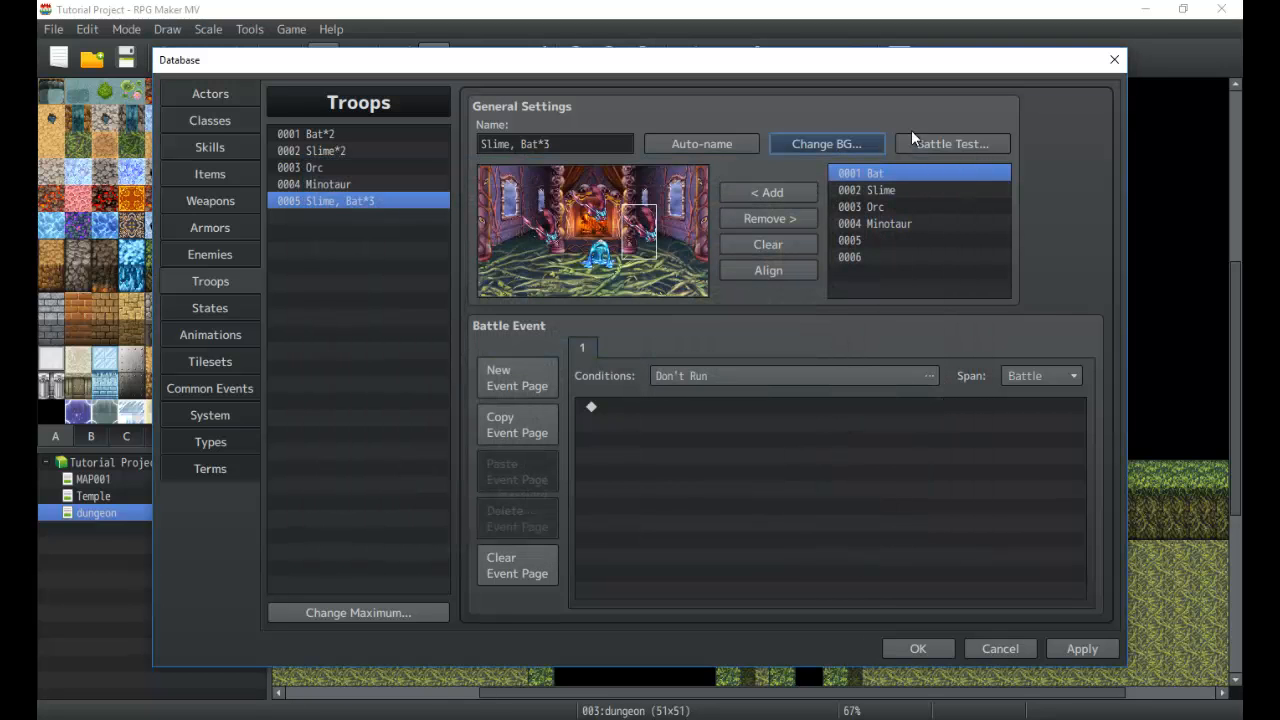
mouse_move(952, 144)
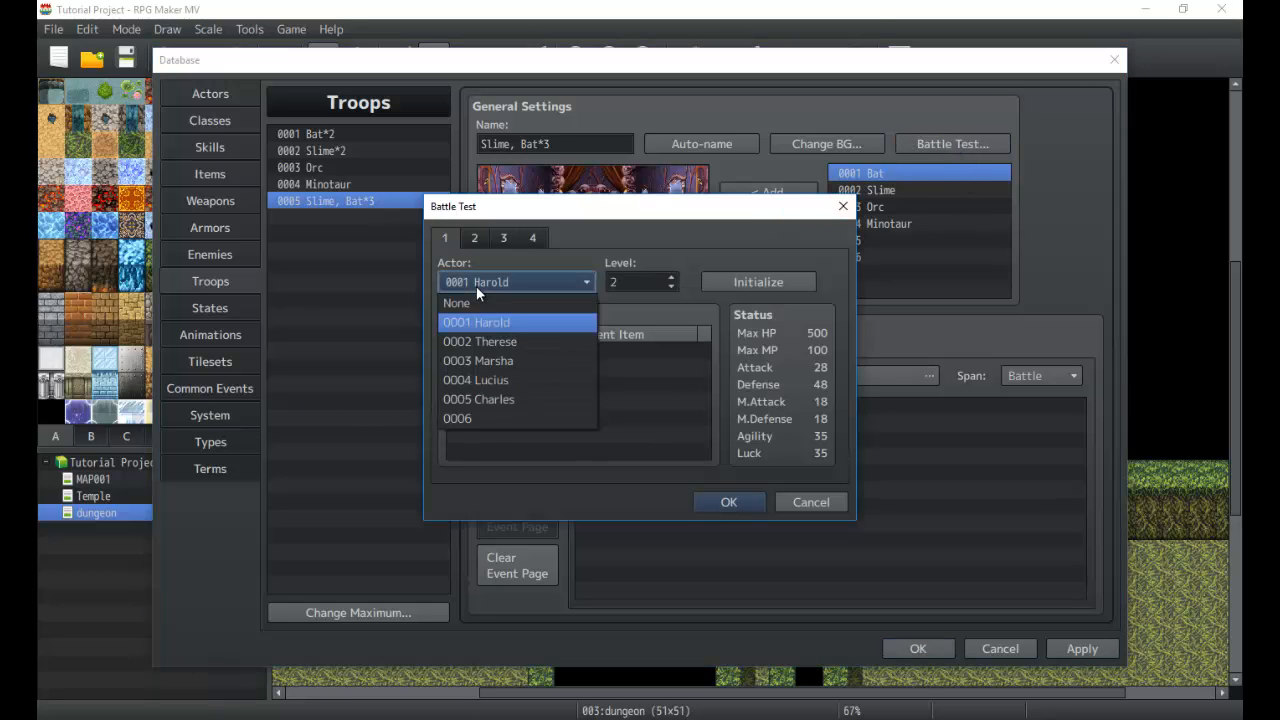
Step: Set up the Battle Test party with Harold and Therese at level 2 and launch the test battle
click(476, 322)
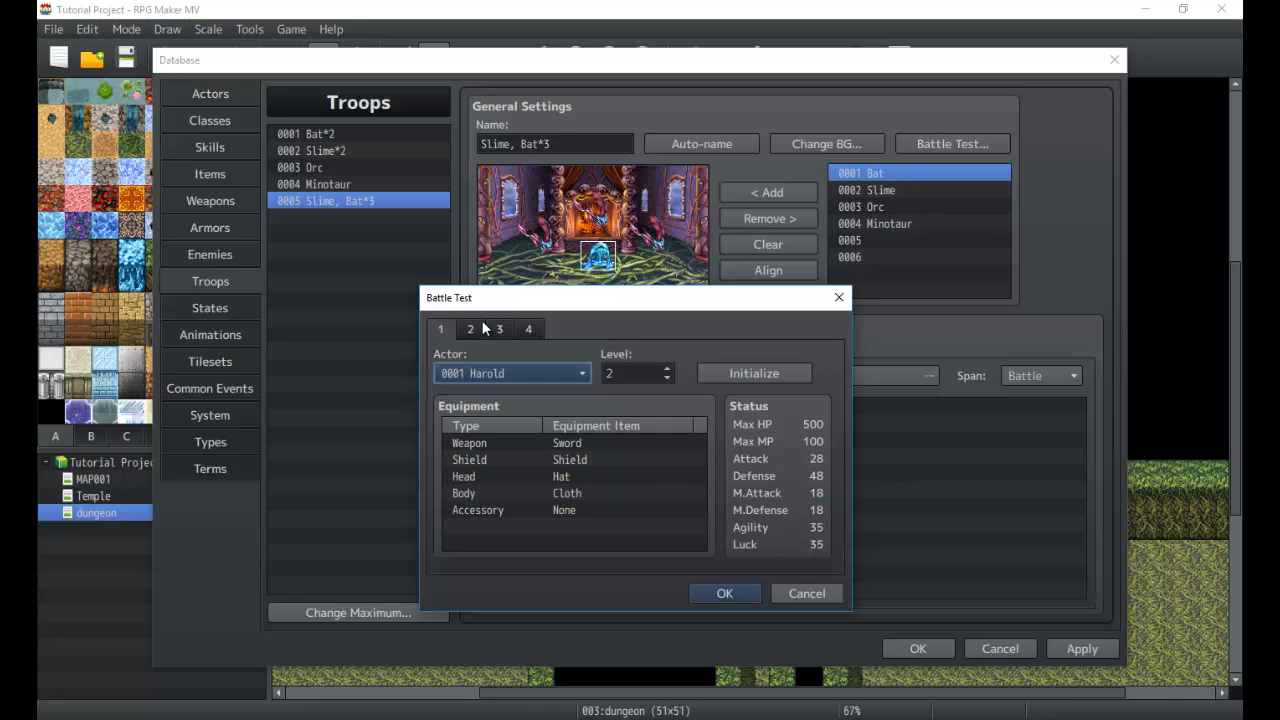
click(500, 328)
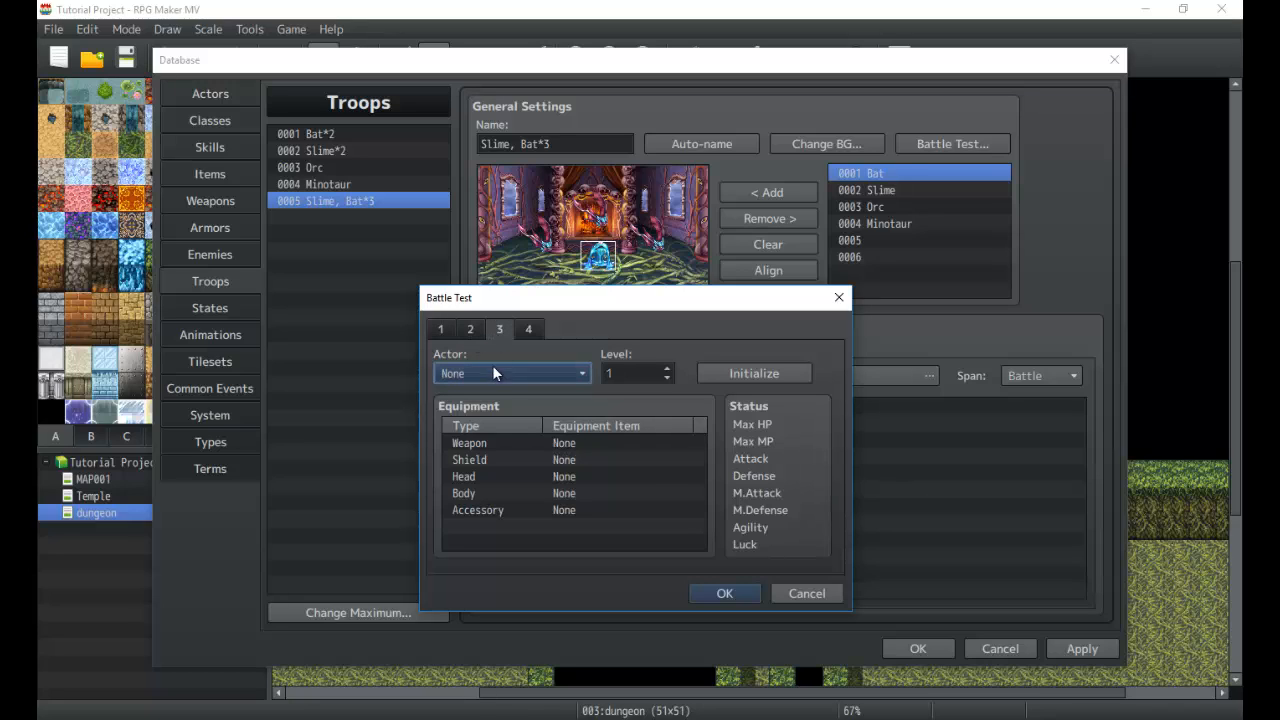
click(470, 328)
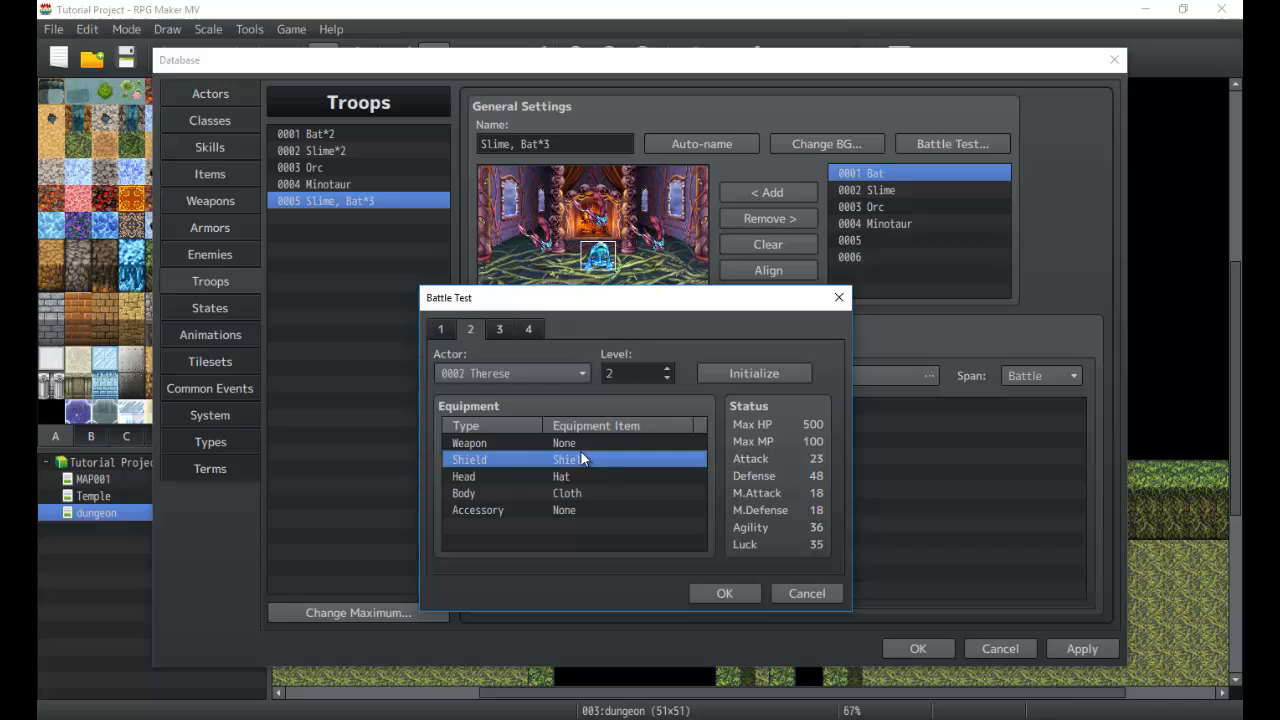
mouse_move(496, 414)
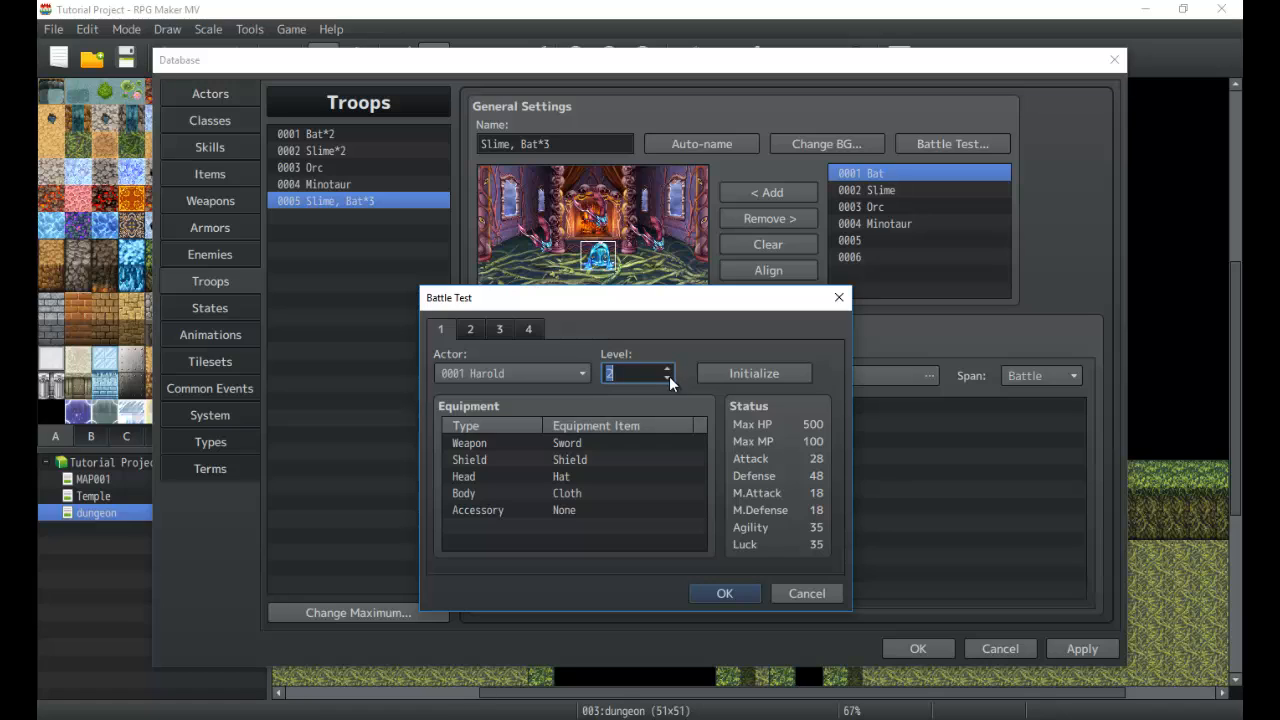
mouse_move(752, 374)
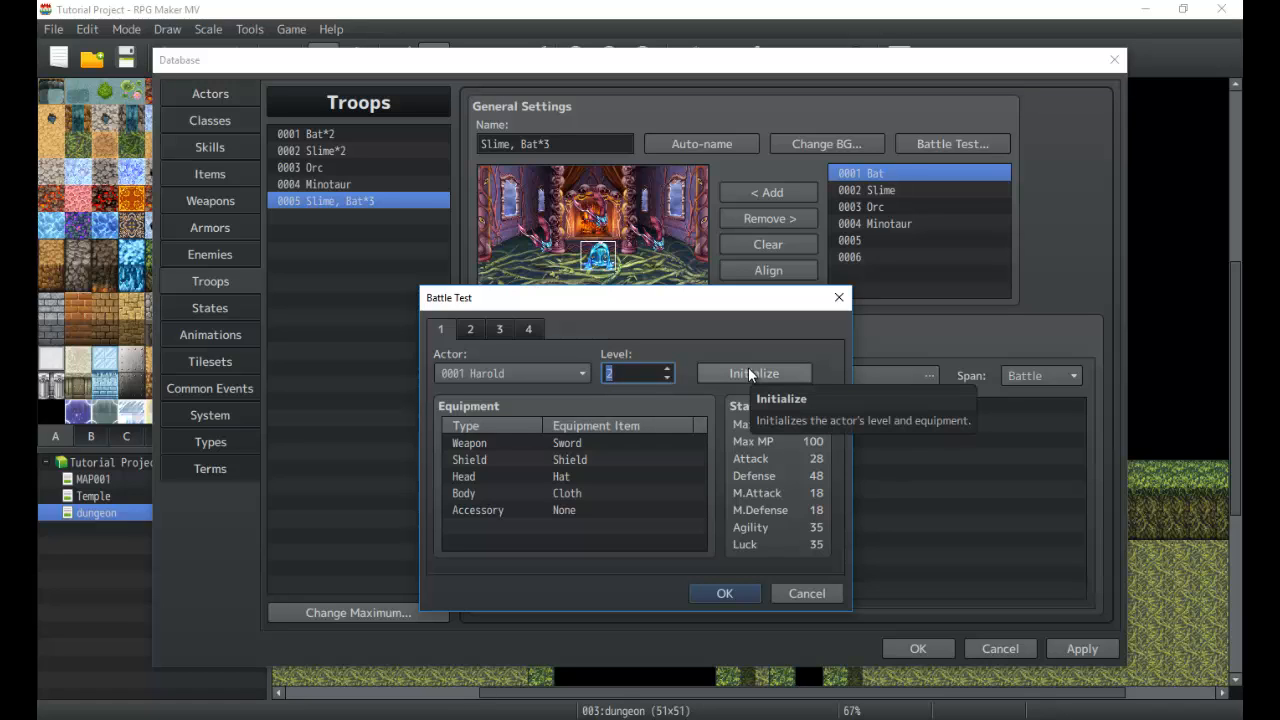
click(470, 328)
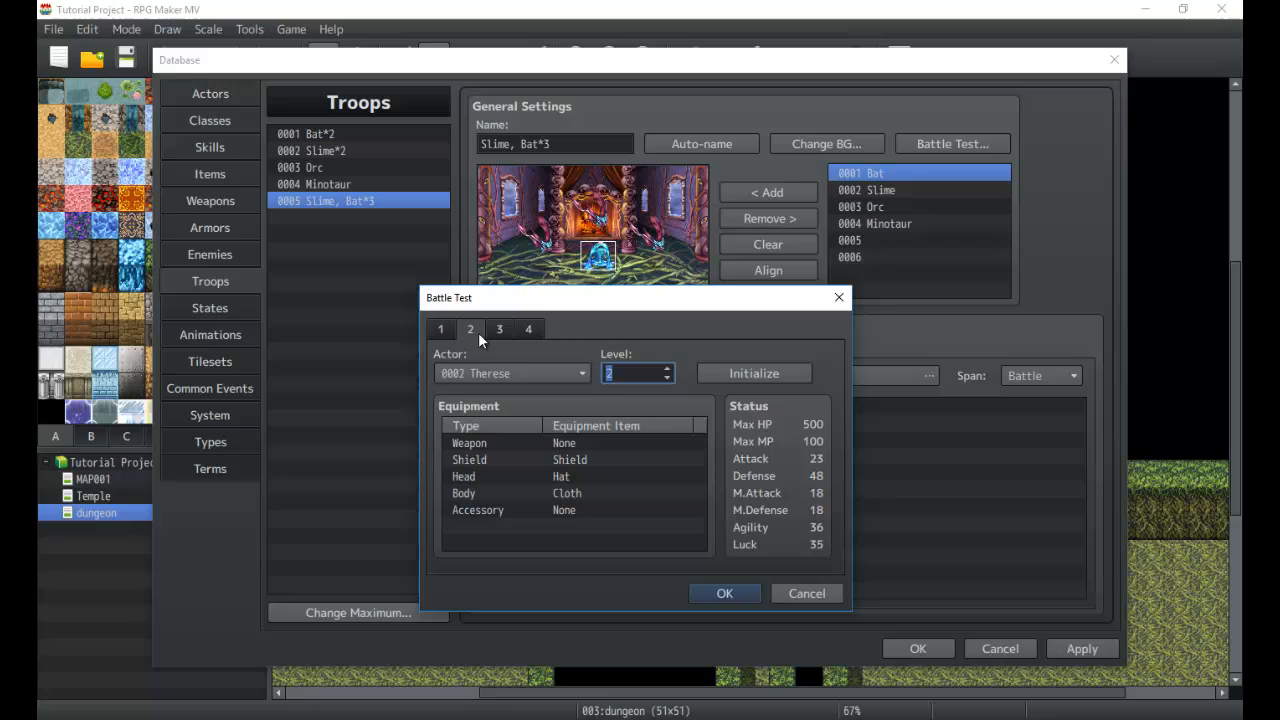
mouse_move(750, 580)
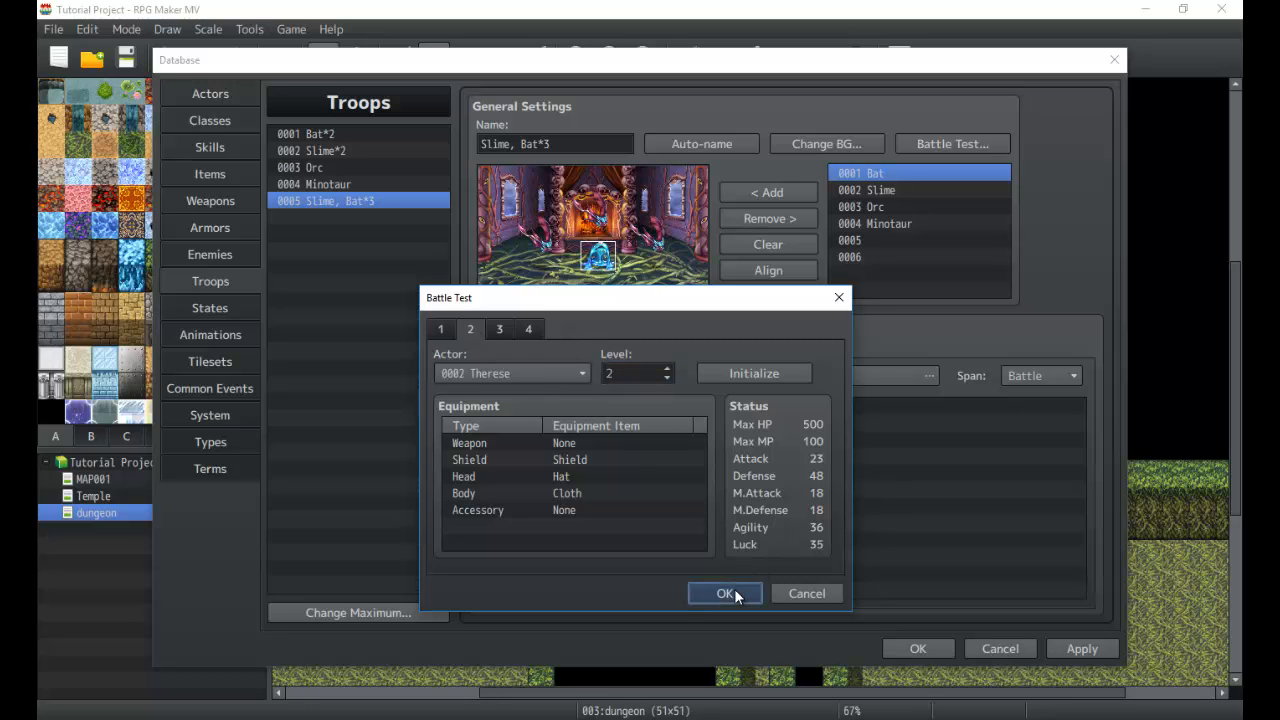
click(724, 592)
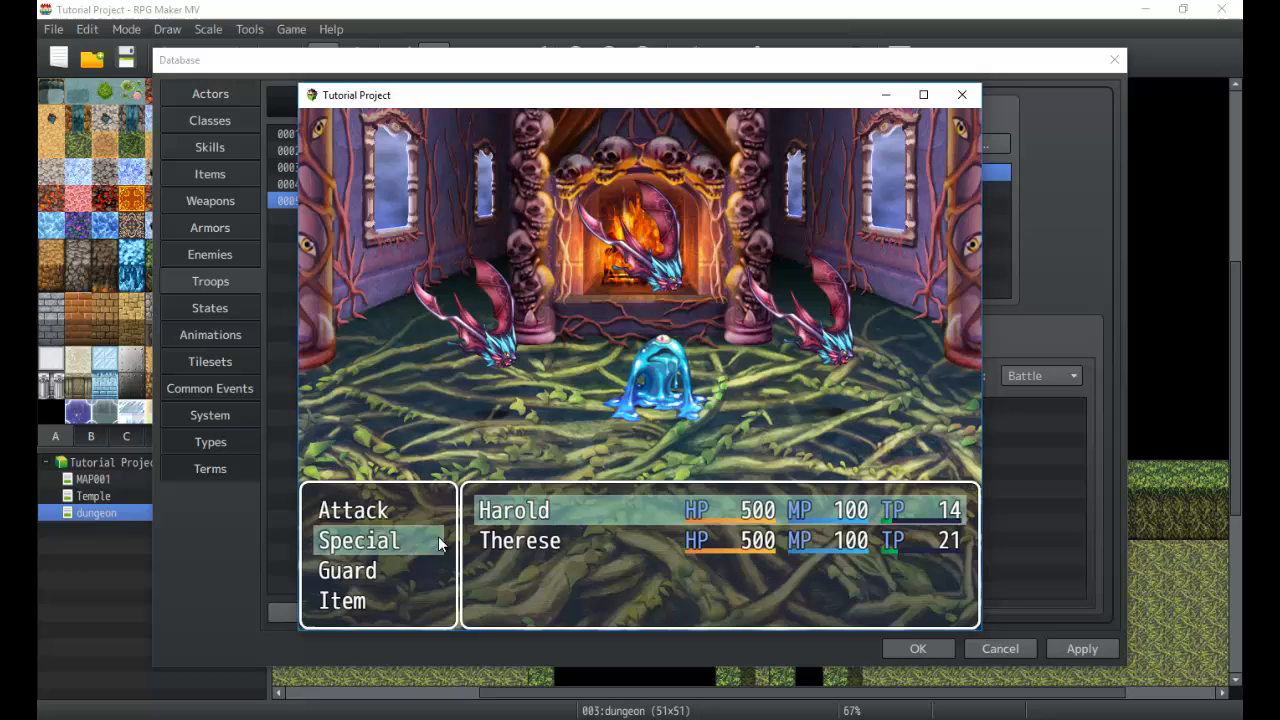
mouse_move(384, 512)
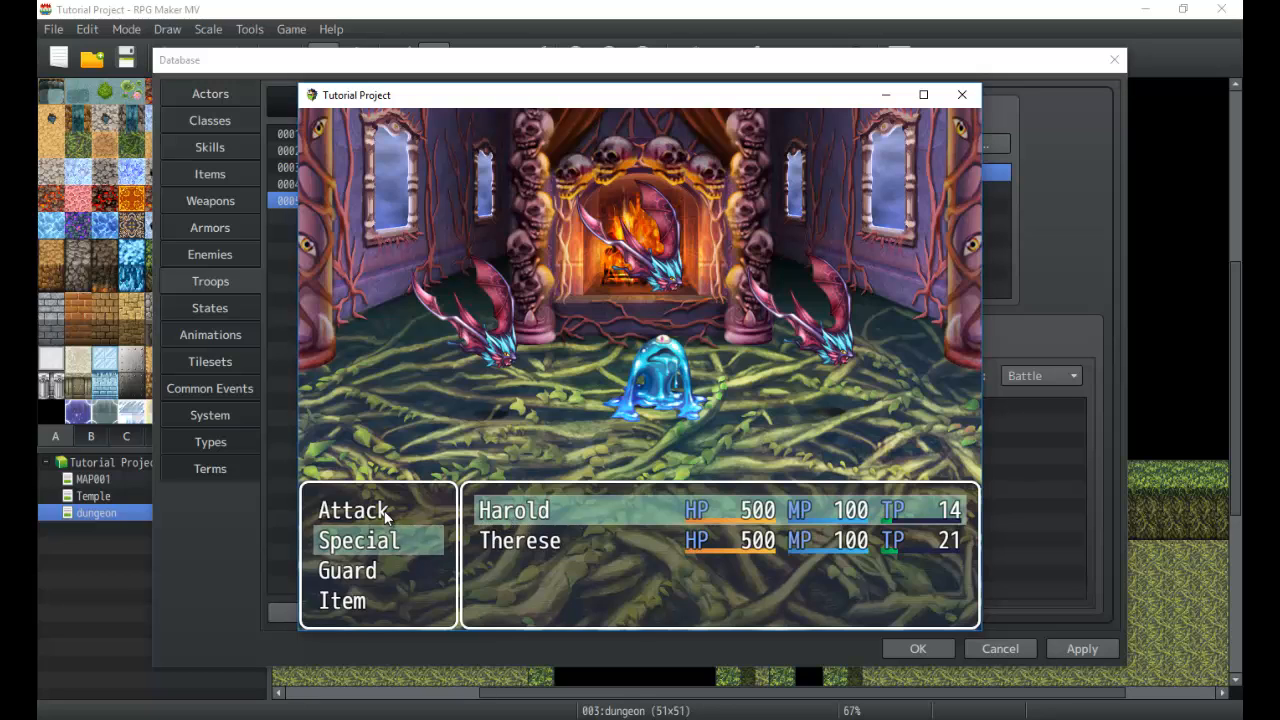
Step: Play a few turns of Attack and Fight against the slime and bats, then close the test battle
click(352, 510)
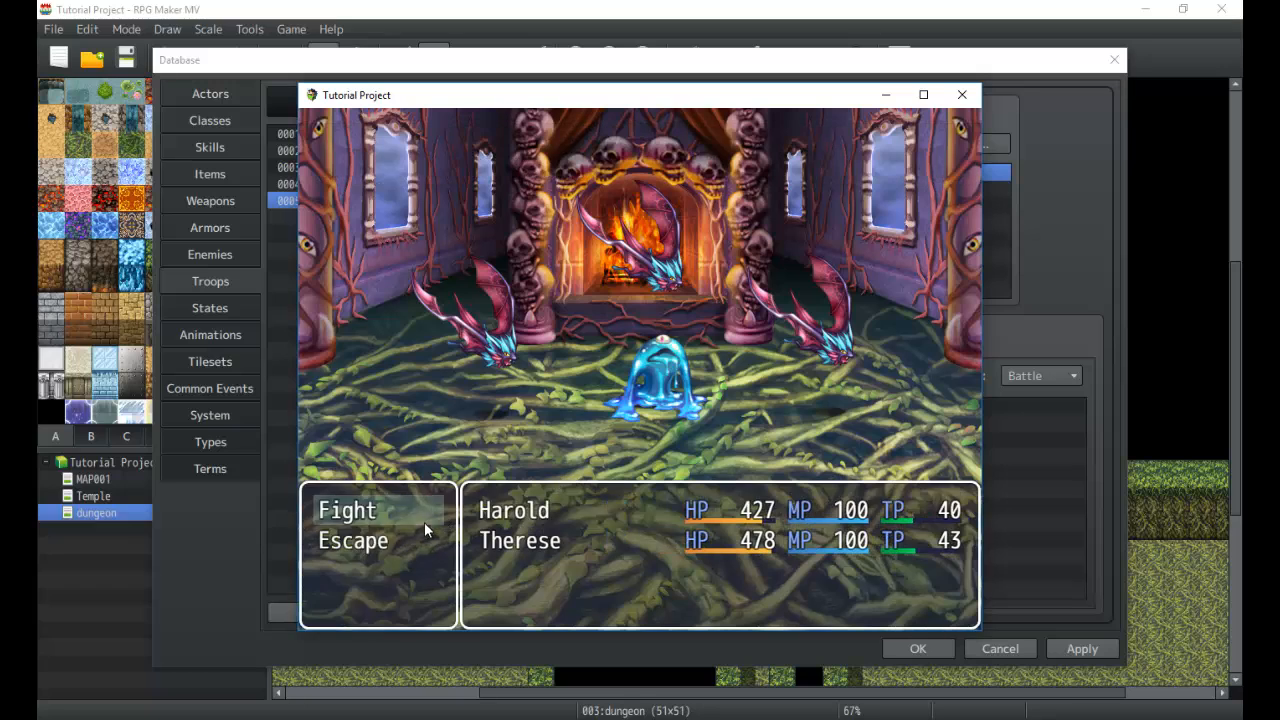
click(348, 510)
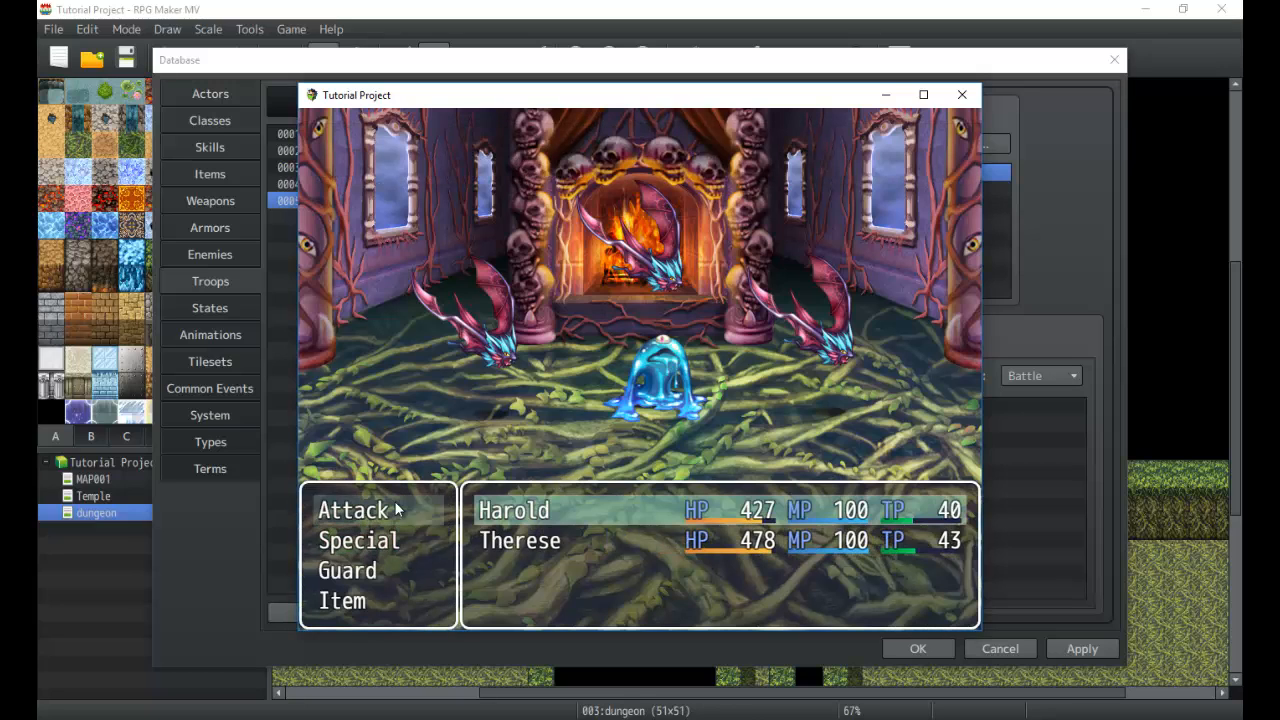
click(352, 510)
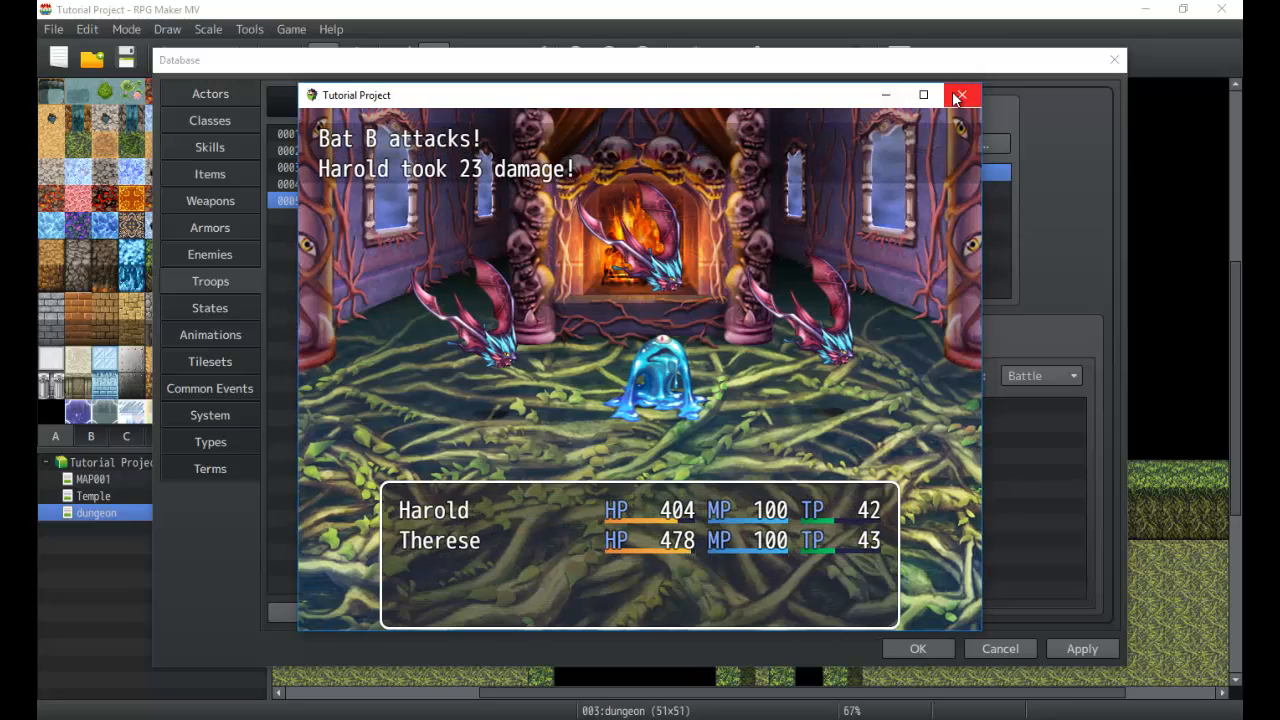
click(960, 96)
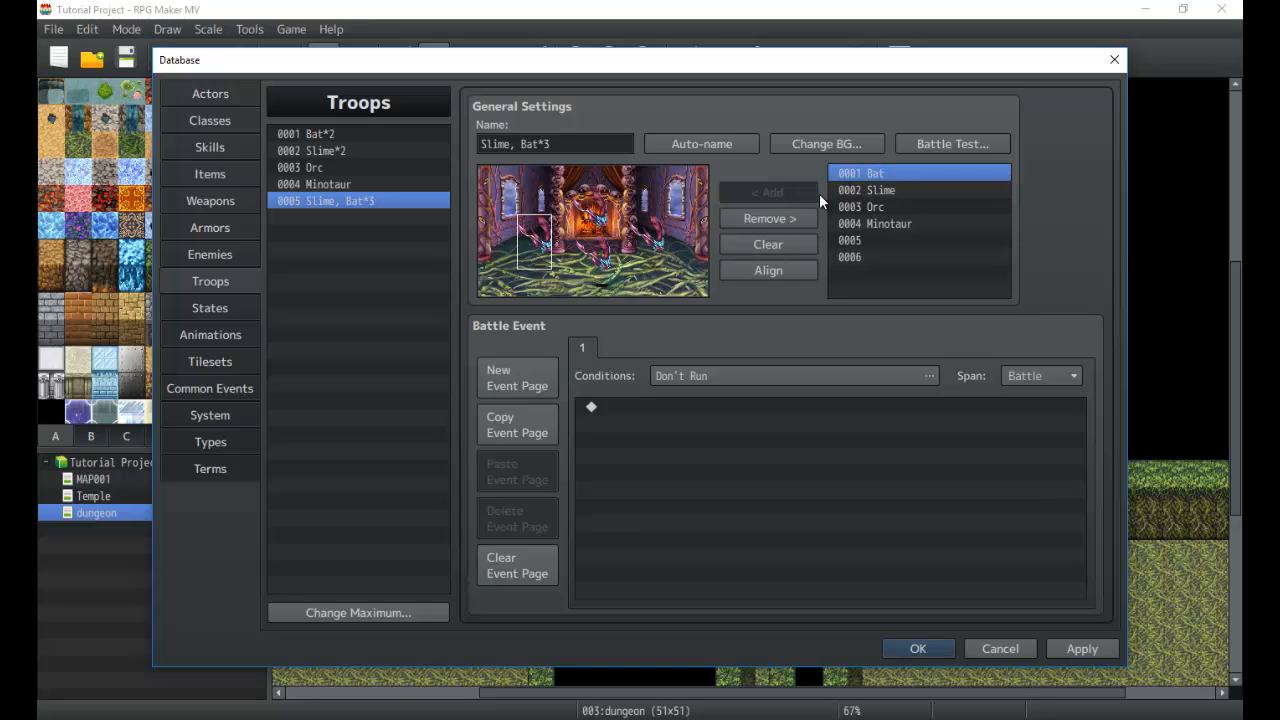
Step: Remove the slime from troop 0005, reposition the bats in the preview, and auto-name it Bat*8
click(884, 190)
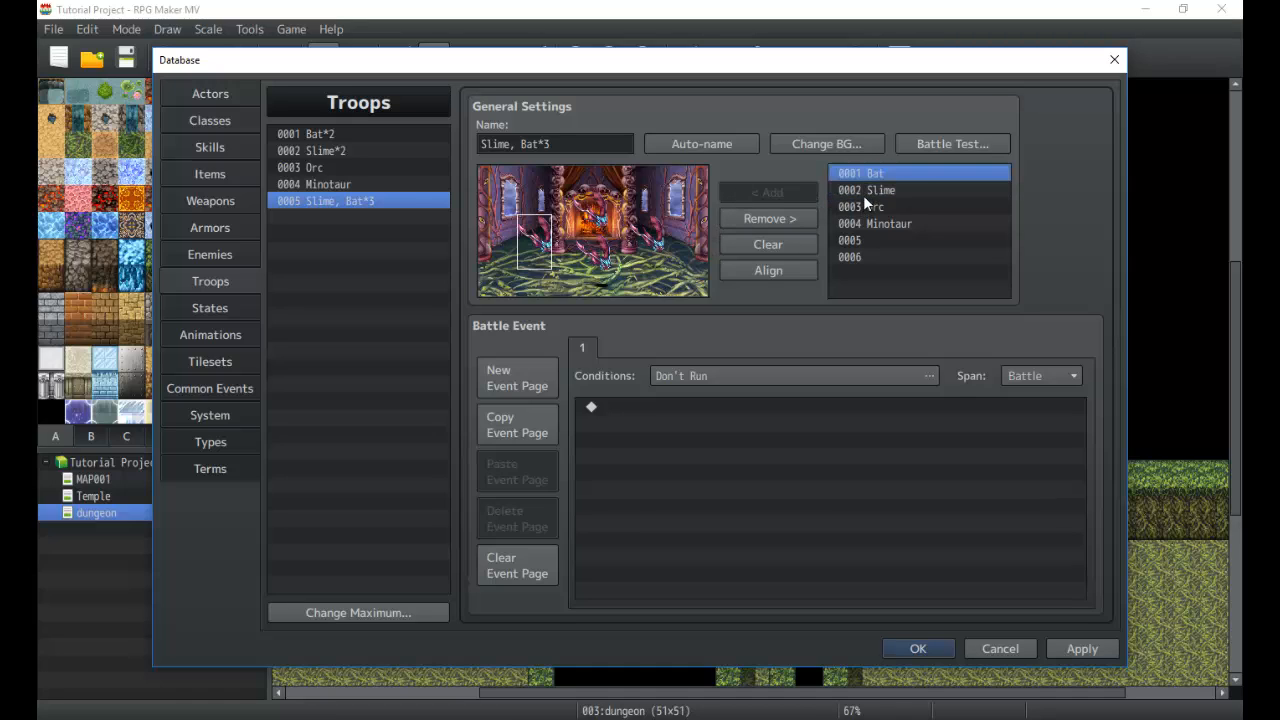
click(888, 224)
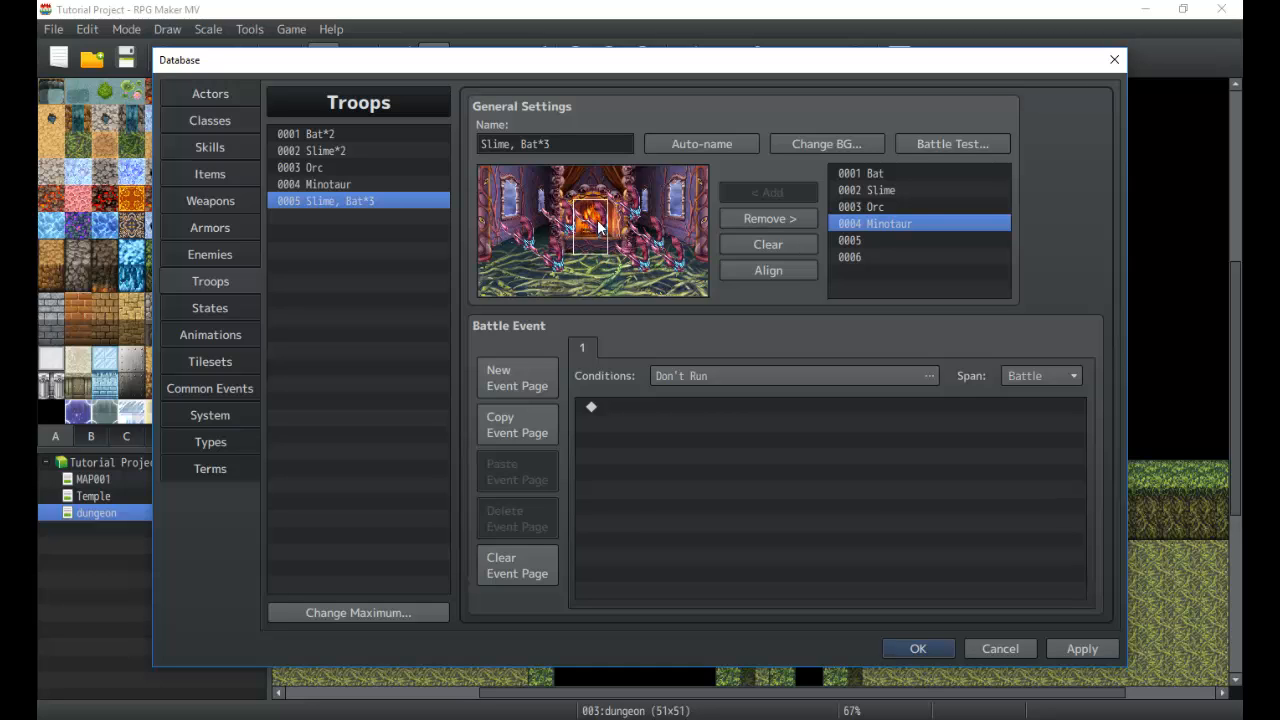
drag(592, 220, 540, 220)
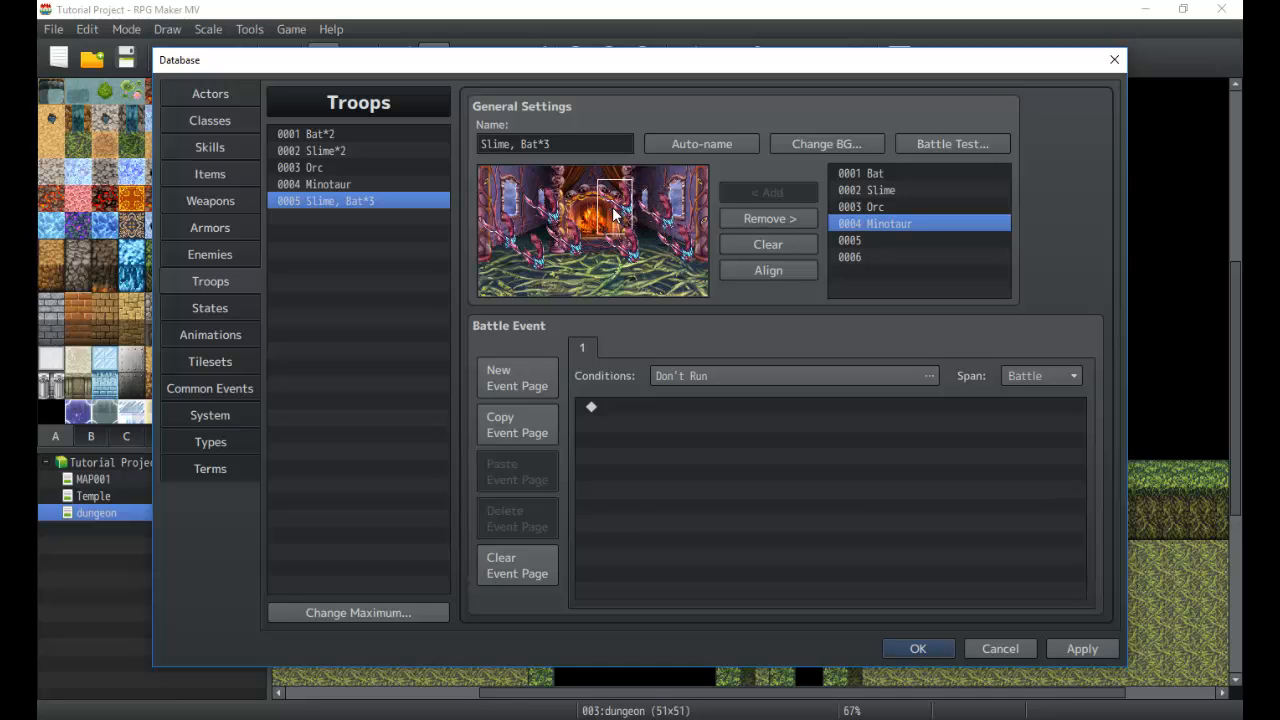
drag(616, 200, 650, 256)
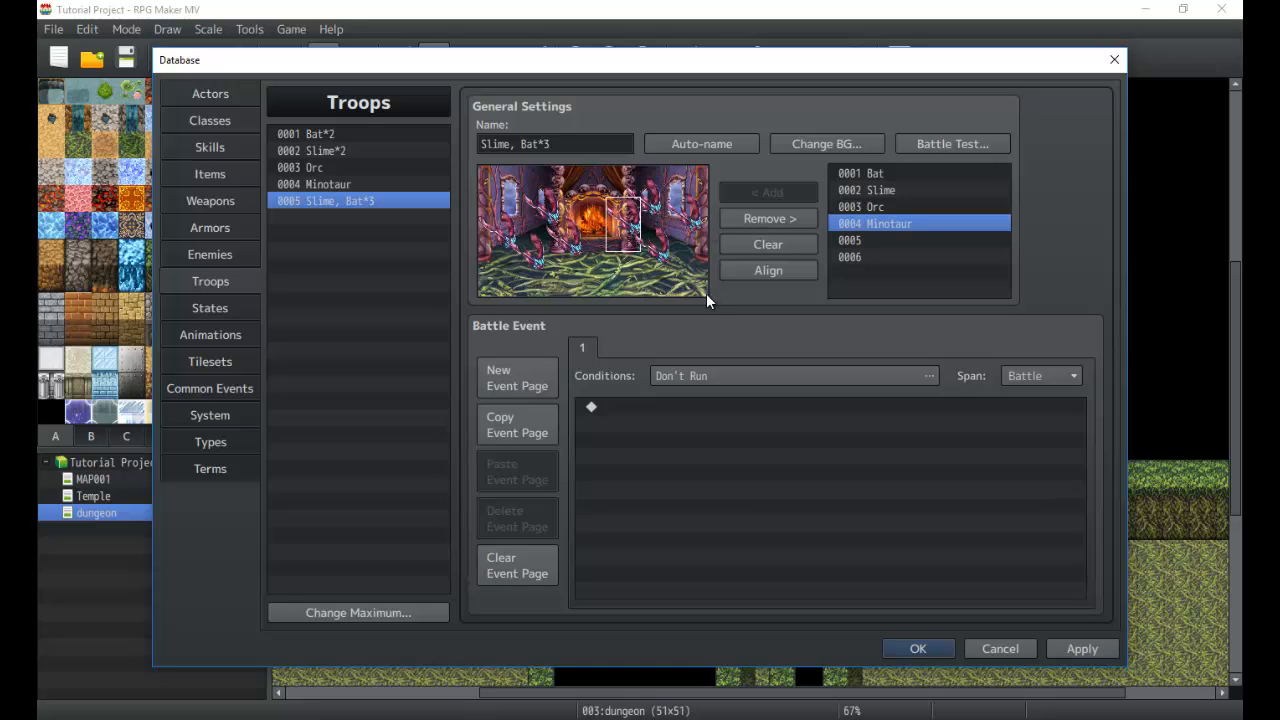
mouse_move(684, 262)
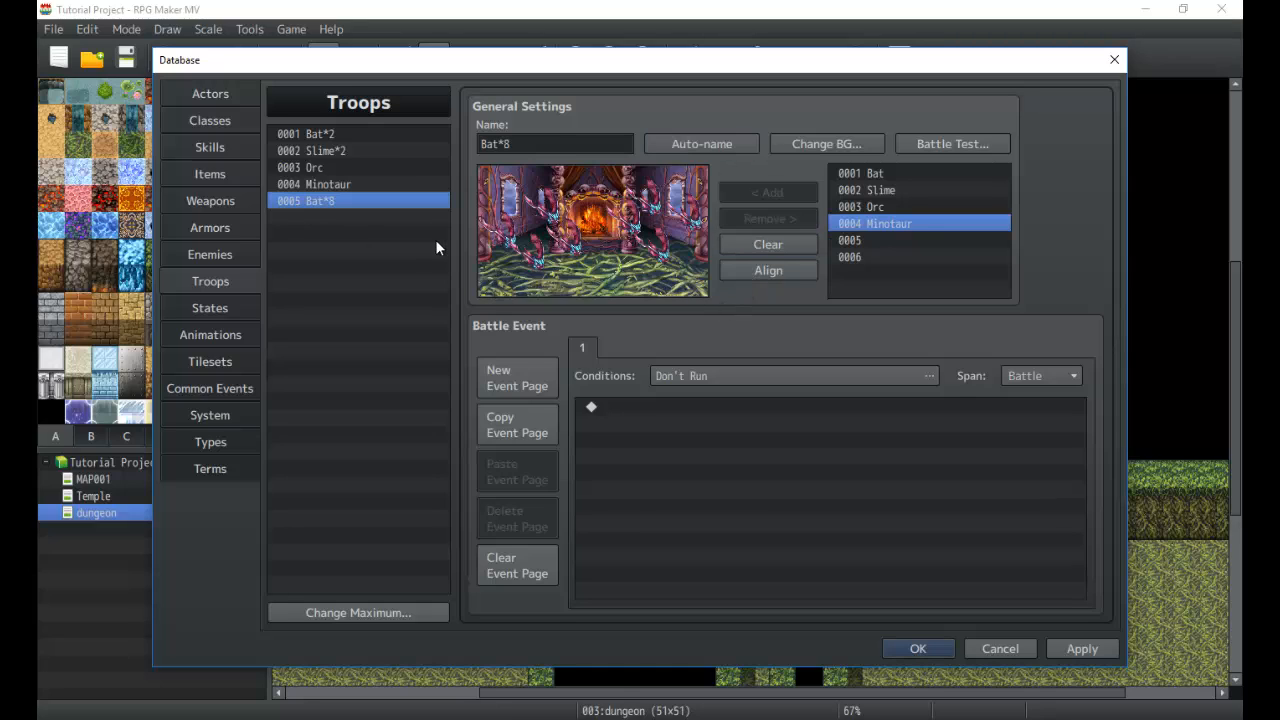
mouse_move(564, 198)
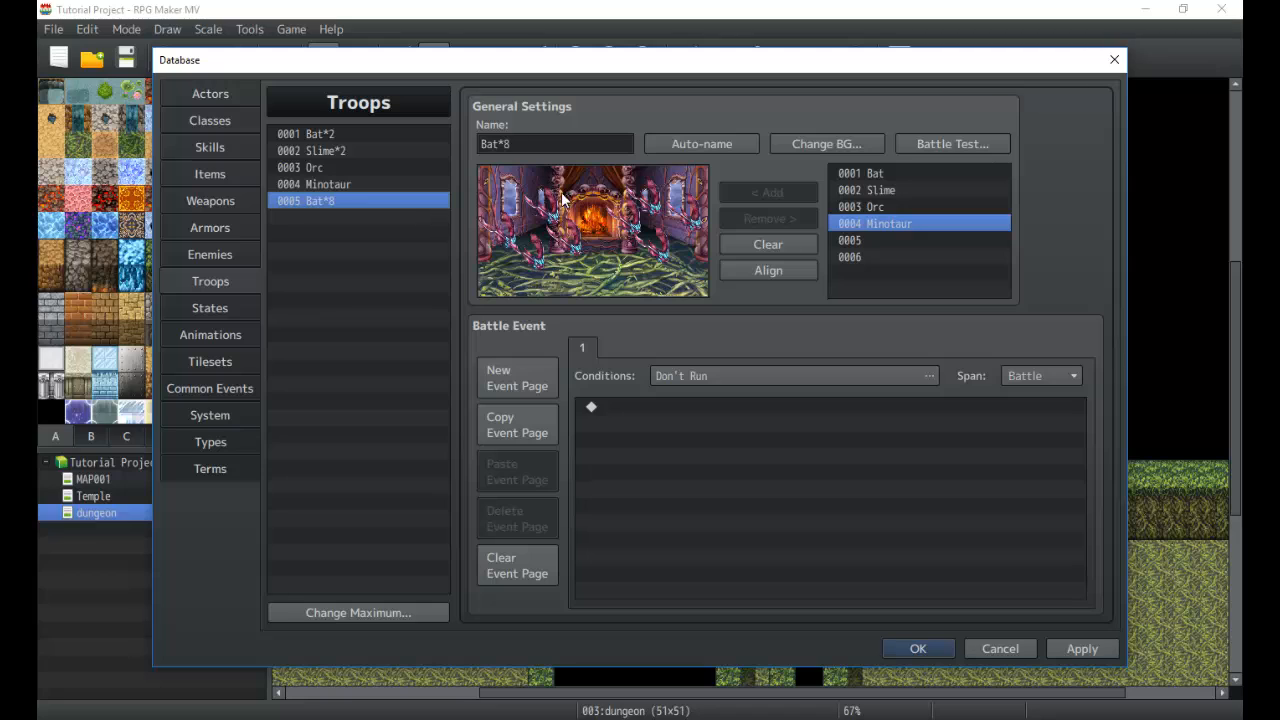
mouse_move(548, 256)
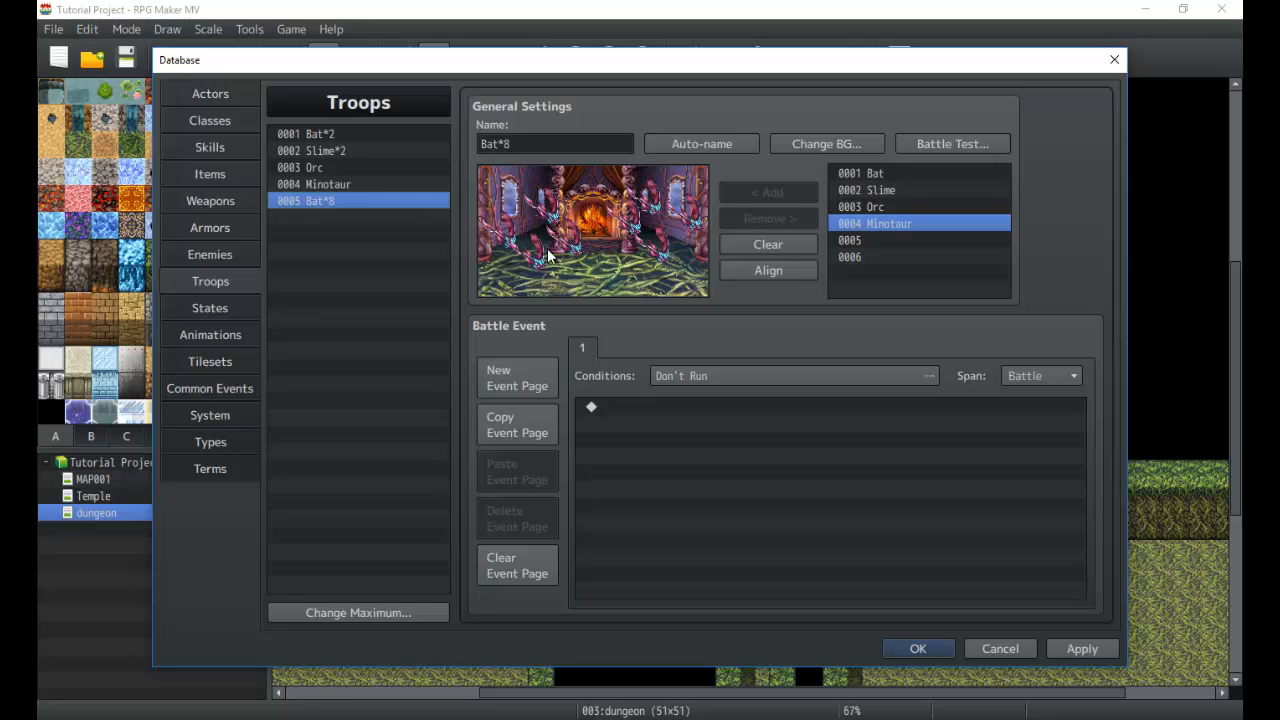
click(210, 254)
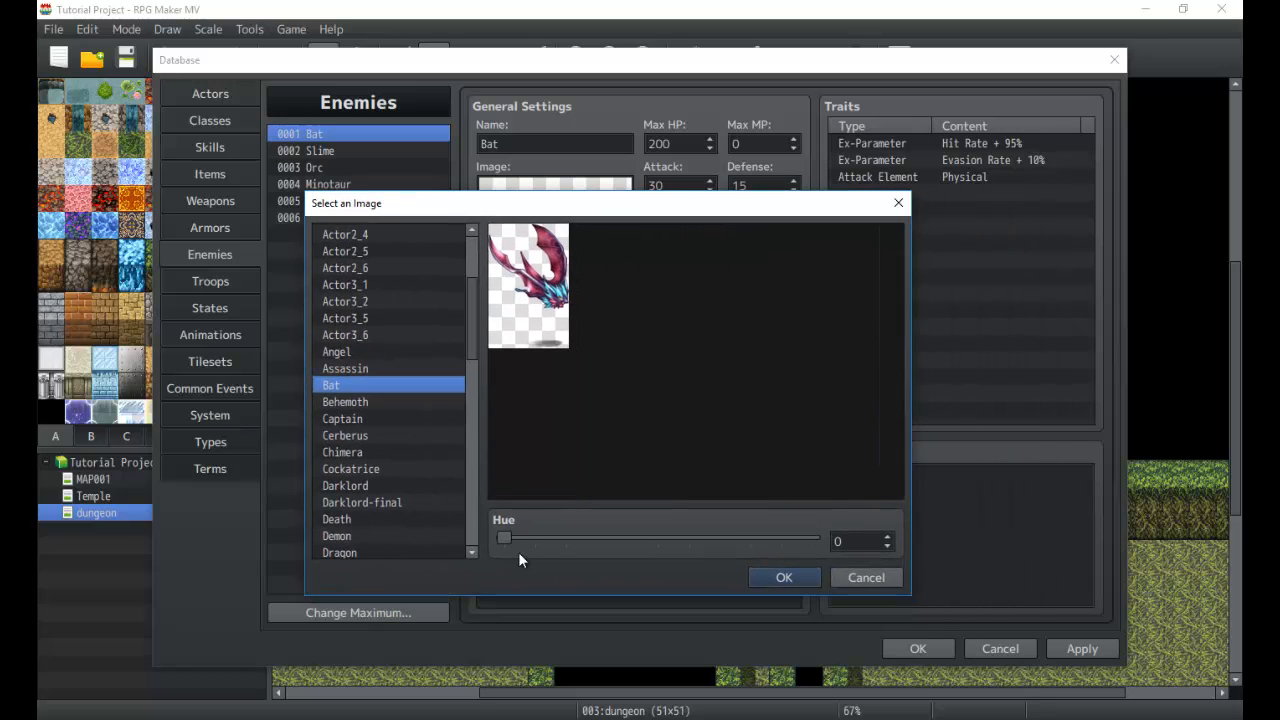
Step: Preview a tint on the original Bat's image and discard the change
drag(504, 536, 546, 536)
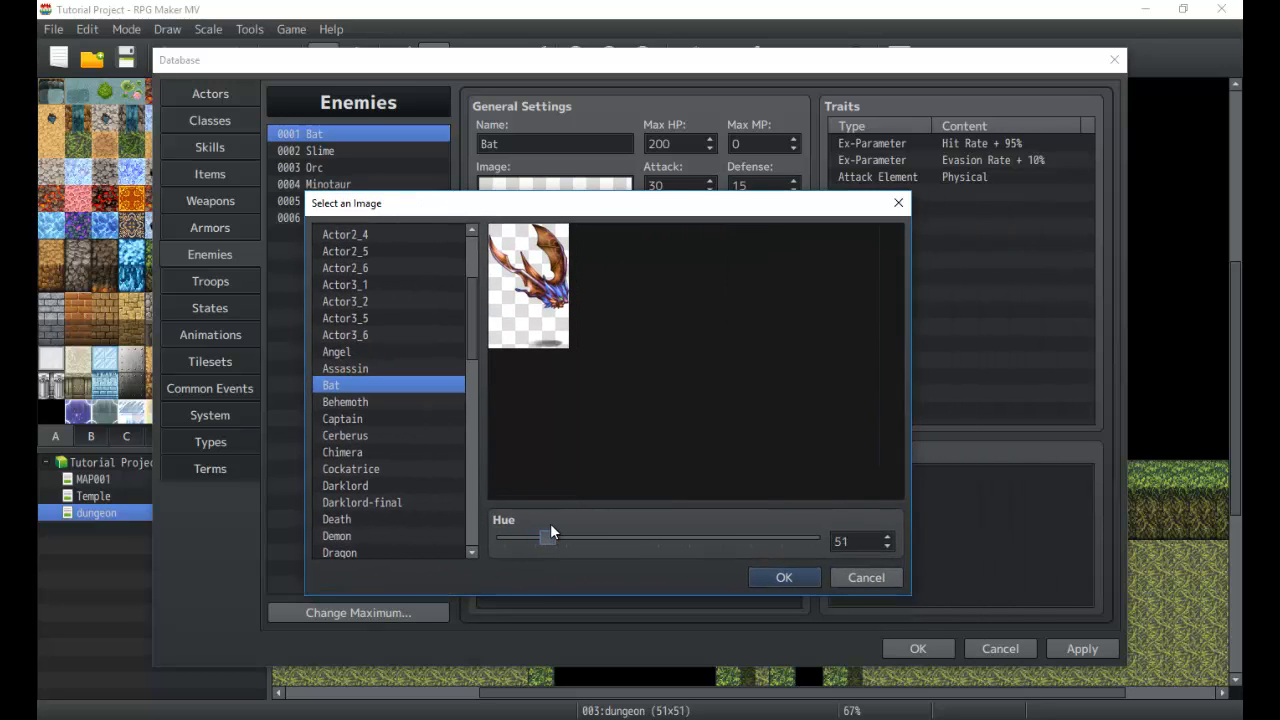
drag(544, 536, 590, 536)
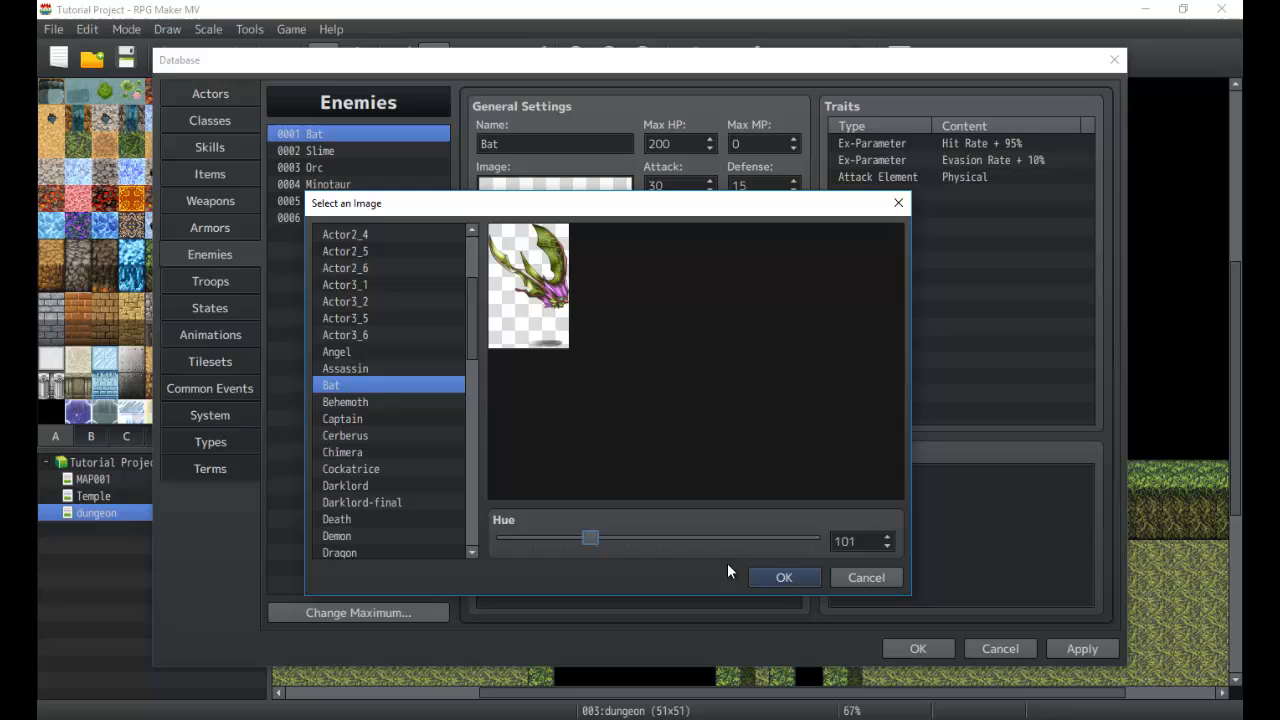
click(784, 576)
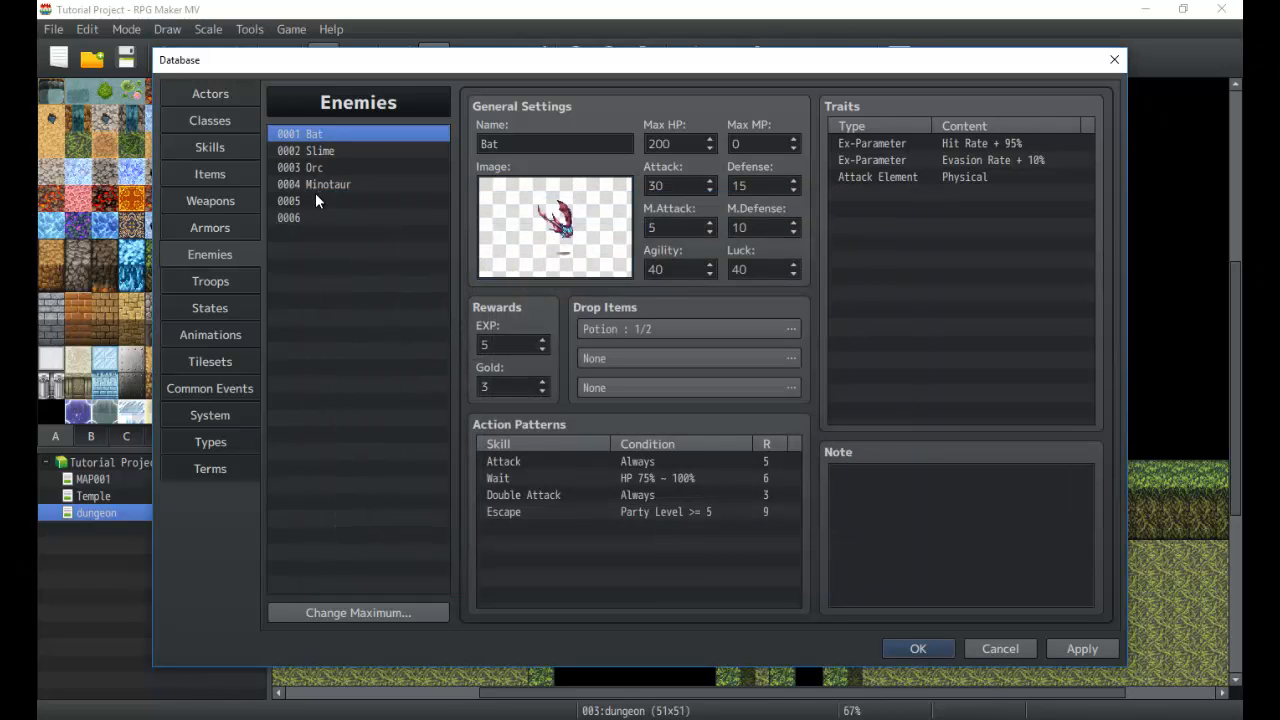
Step: Recolour enemy 0005's bat image to a blue-green hue of about 230
click(556, 224)
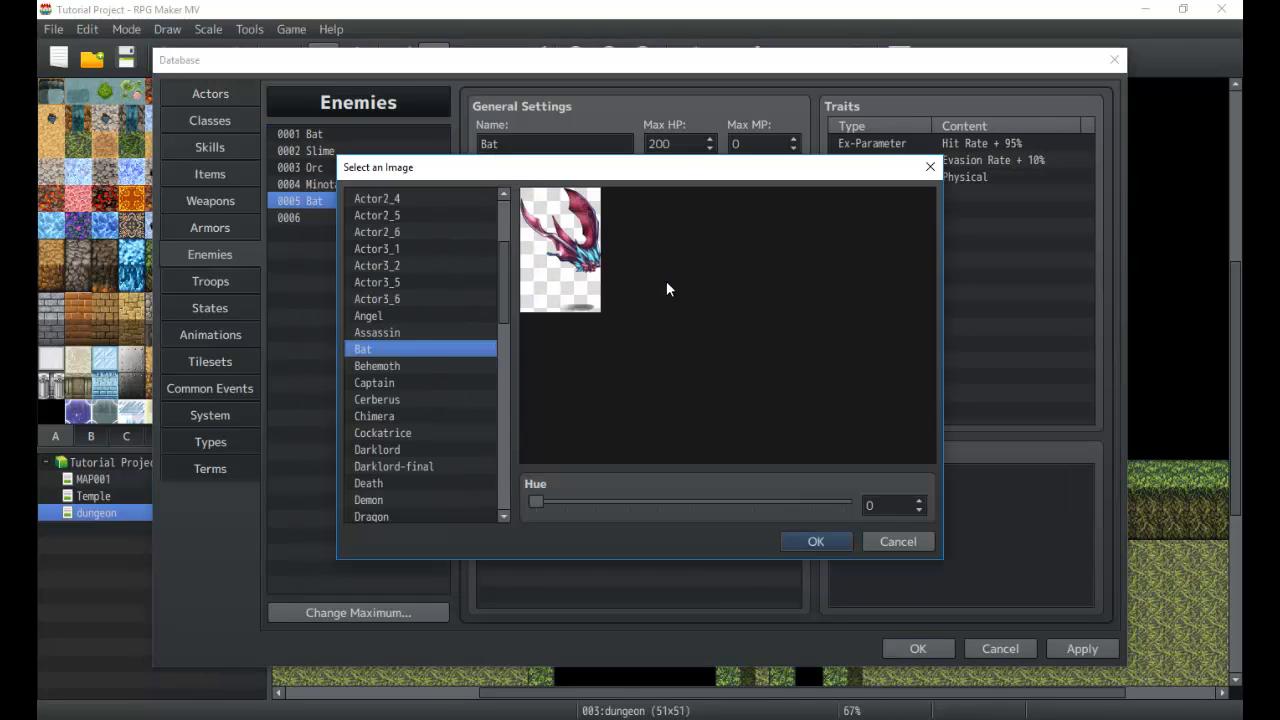
drag(536, 502, 572, 502)
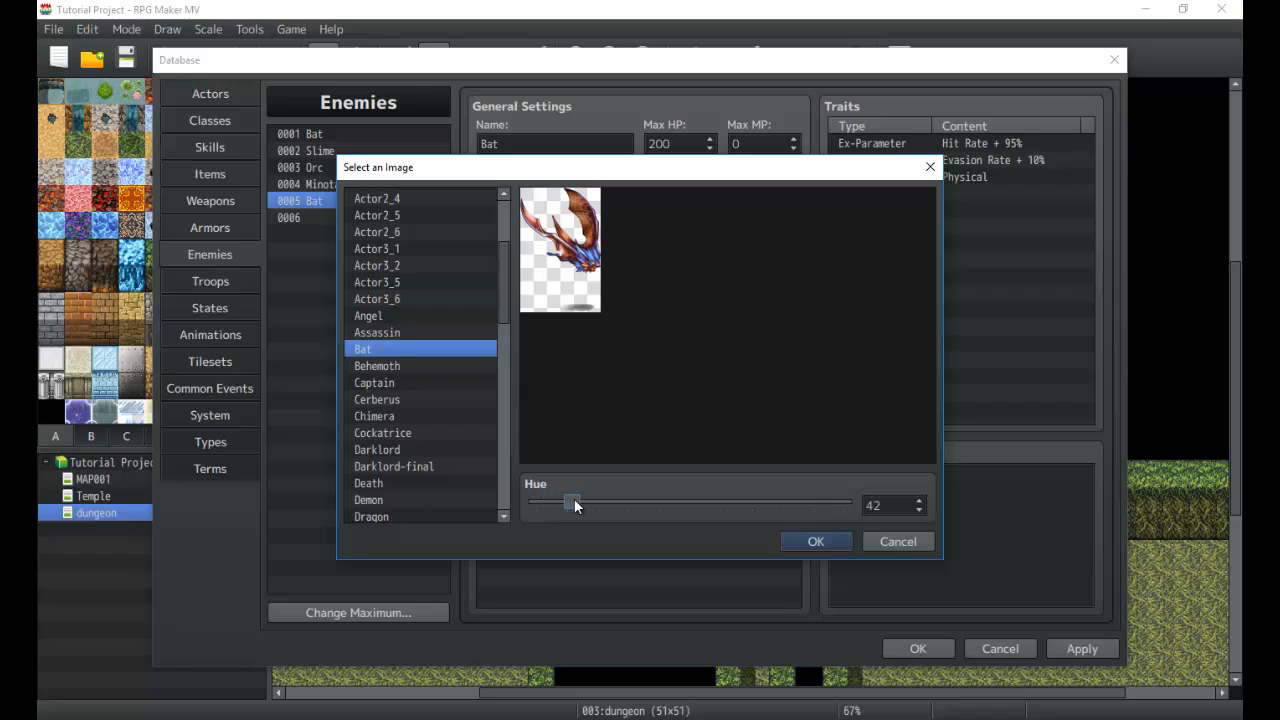
drag(572, 504, 732, 504)
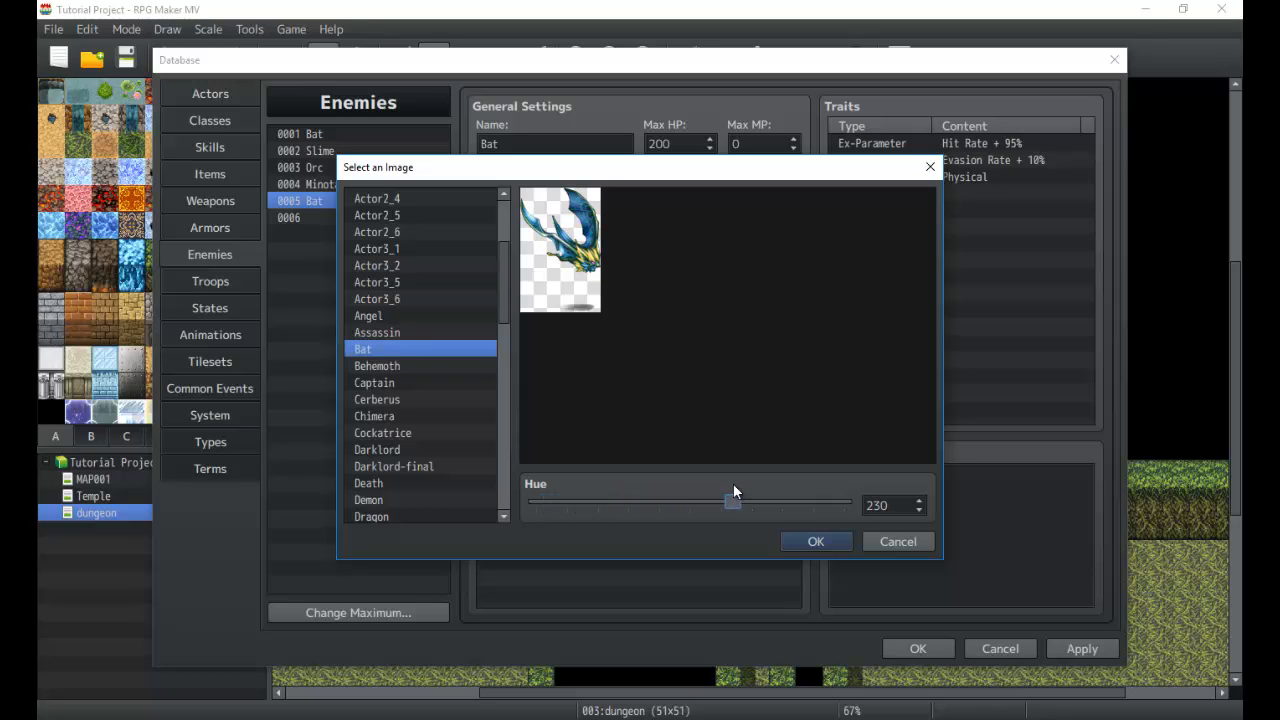
click(816, 540)
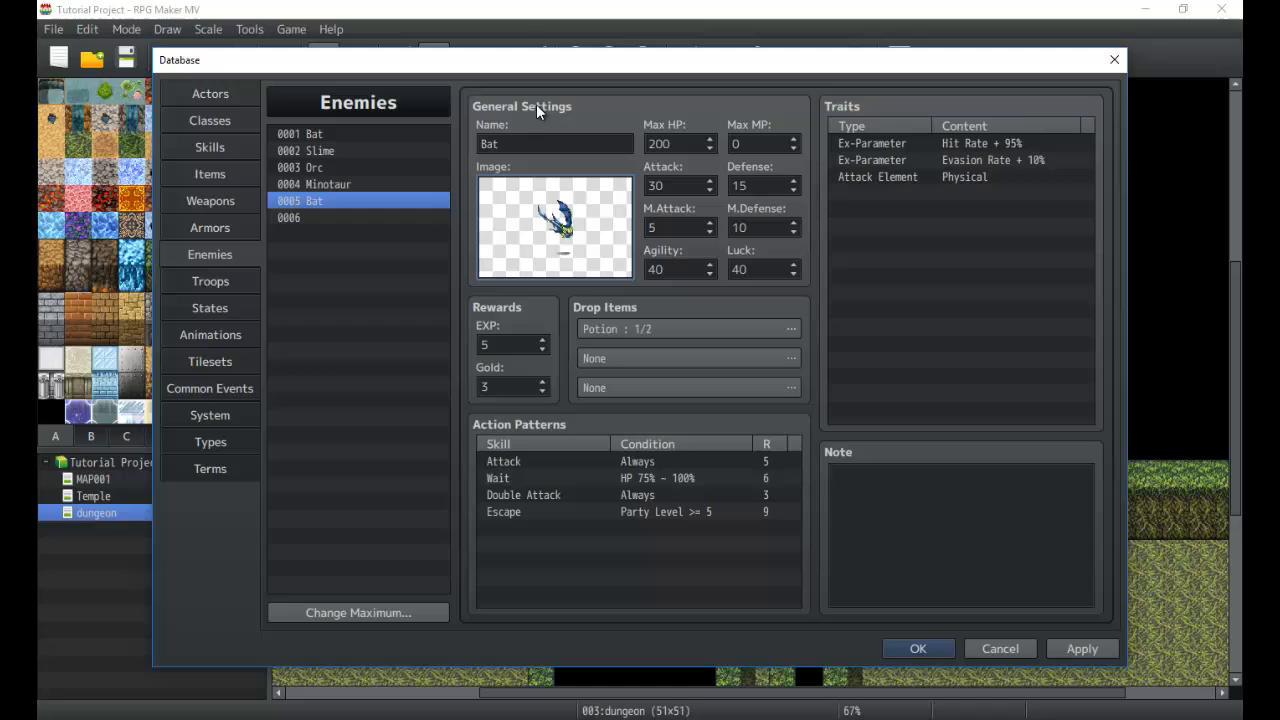
Step: Rename enemy 0005 Moonlit Bat with Max HP 350, Attack 35, Defense 20, Agility 45, Luck 45, and select Escape for removal
text(Moonlit)
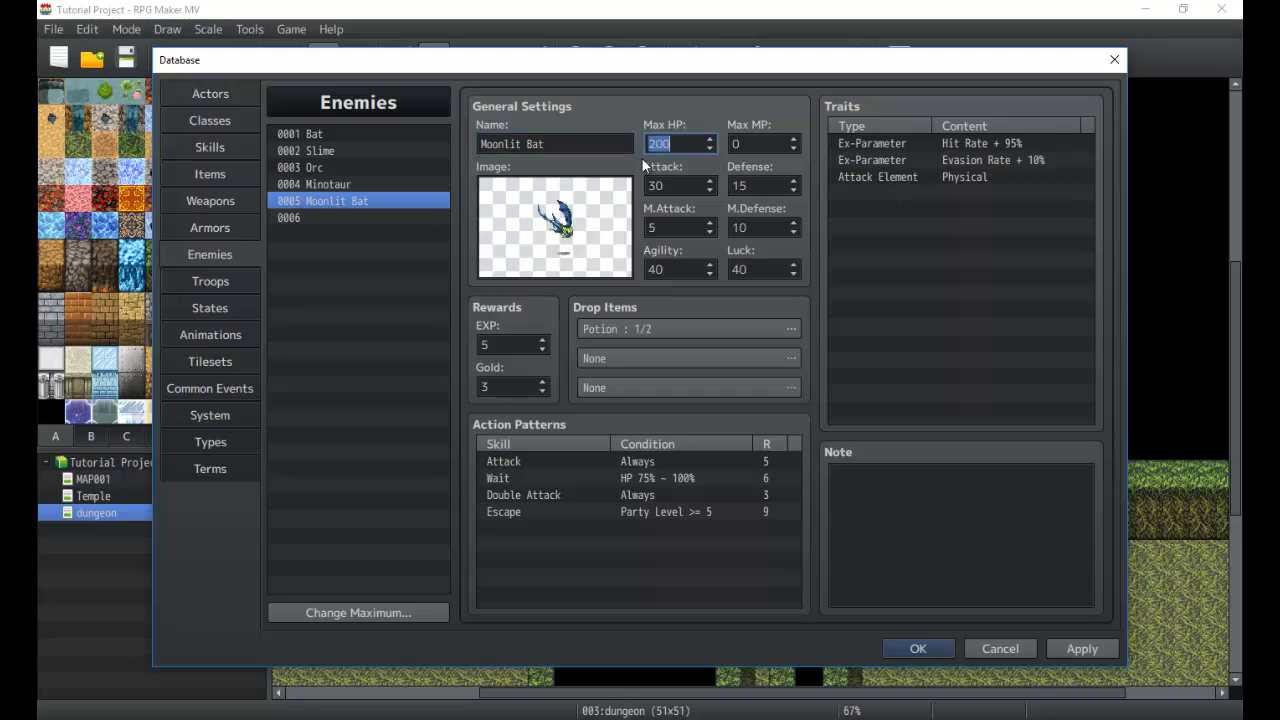
text(350)
click(764, 186)
text(20)
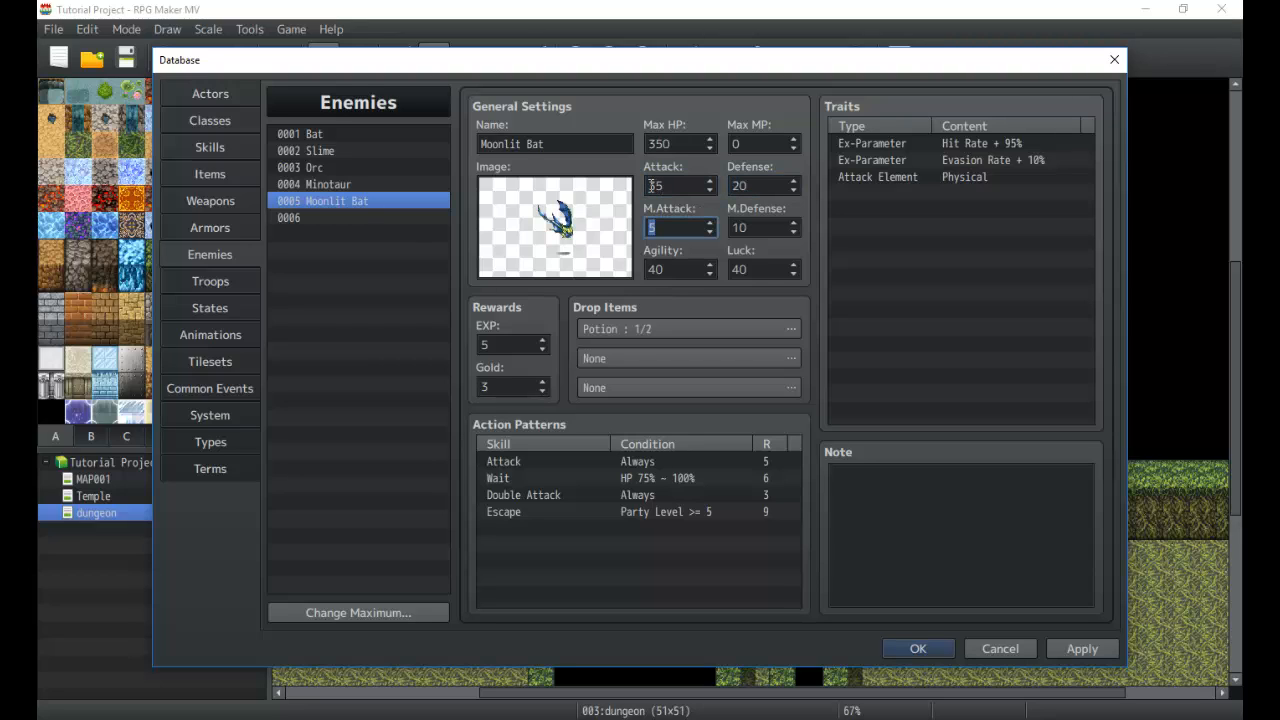
click(764, 228)
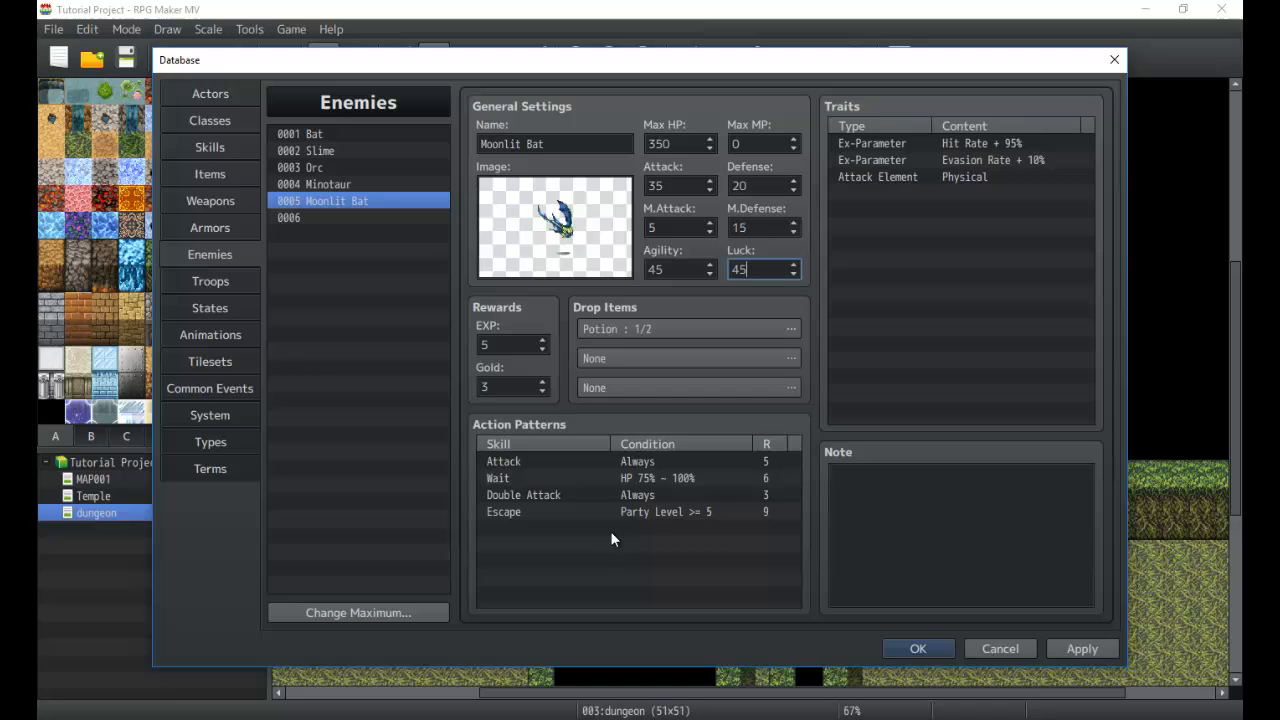
click(636, 512)
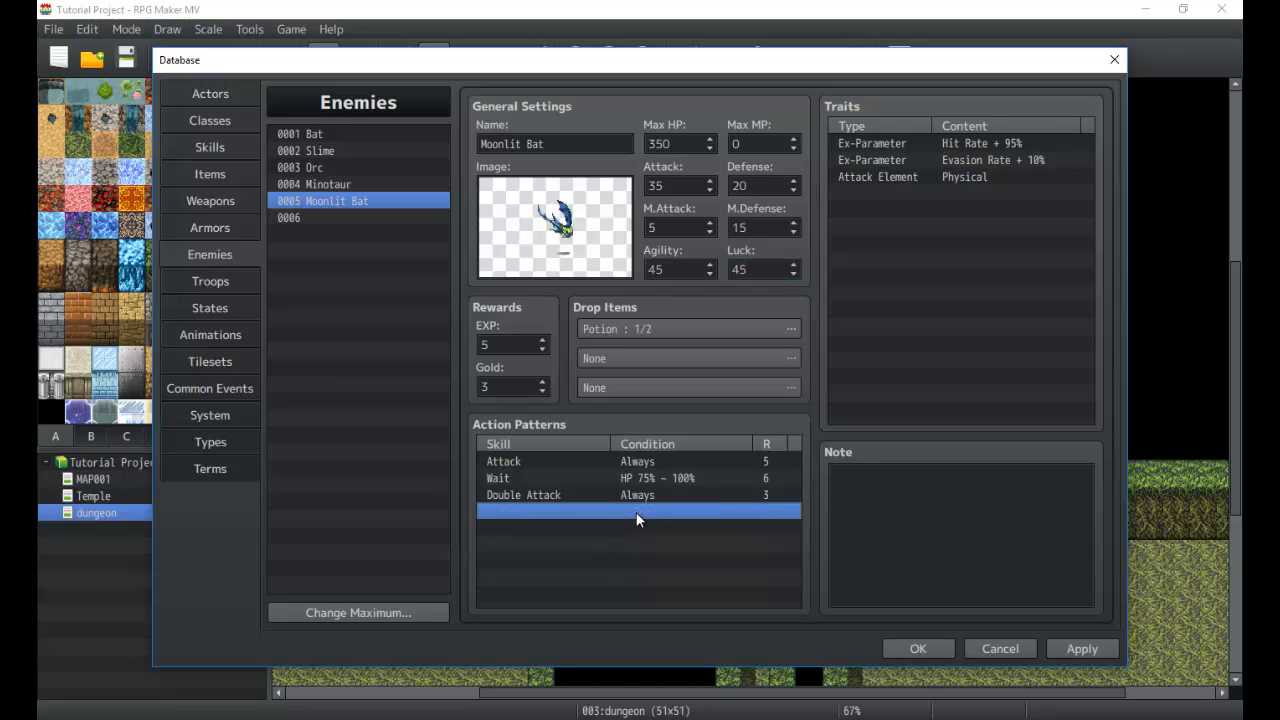
Step: Raise the Moonlit Bat's Double Attack action rating to 6
click(638, 496)
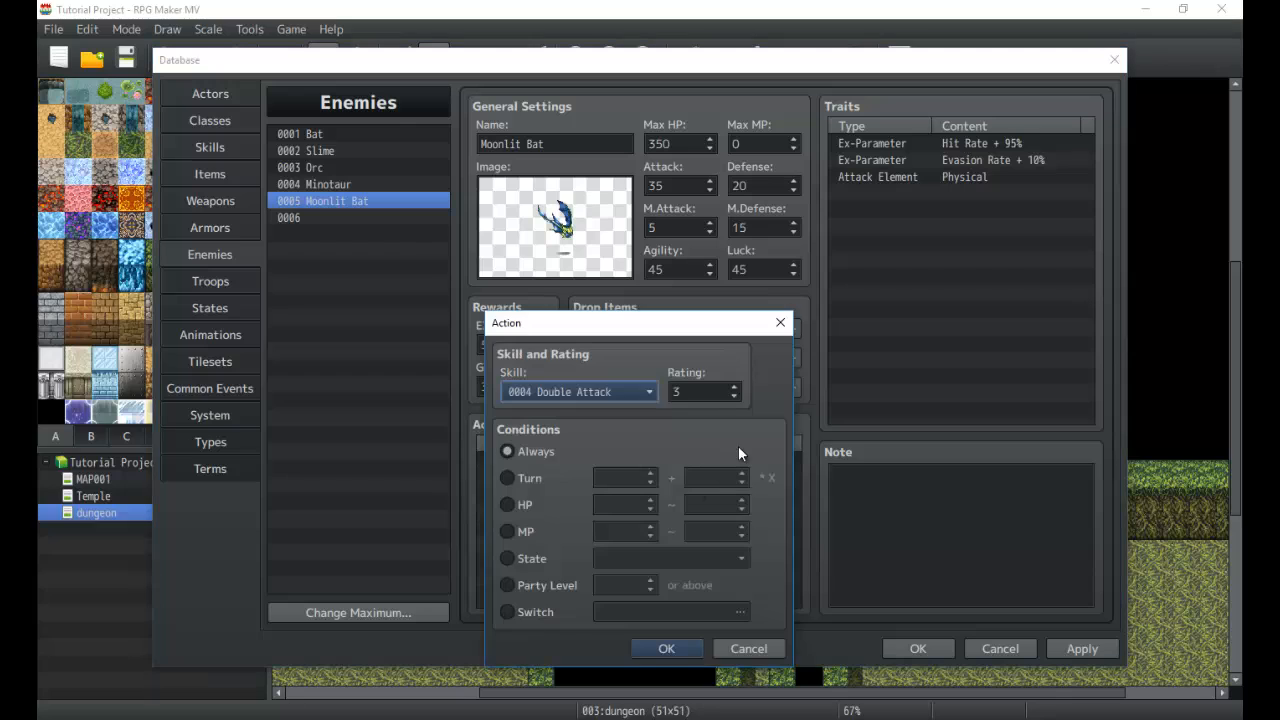
click(700, 390)
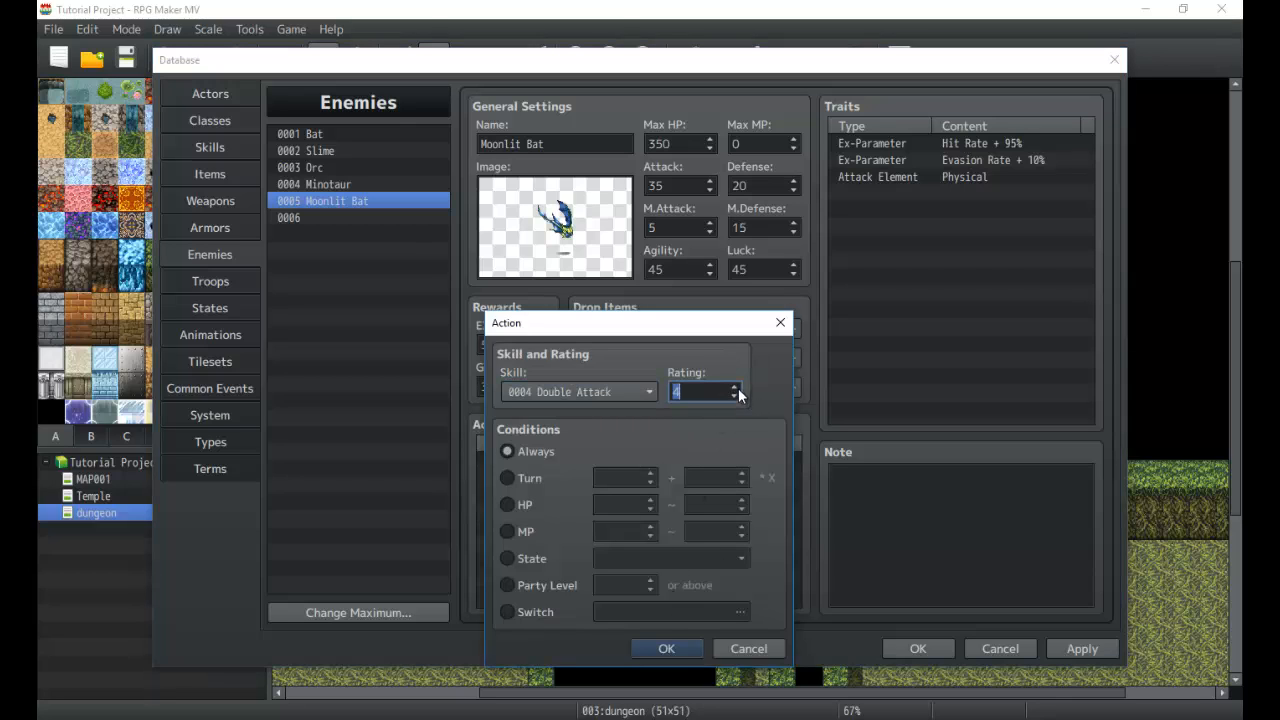
click(666, 648)
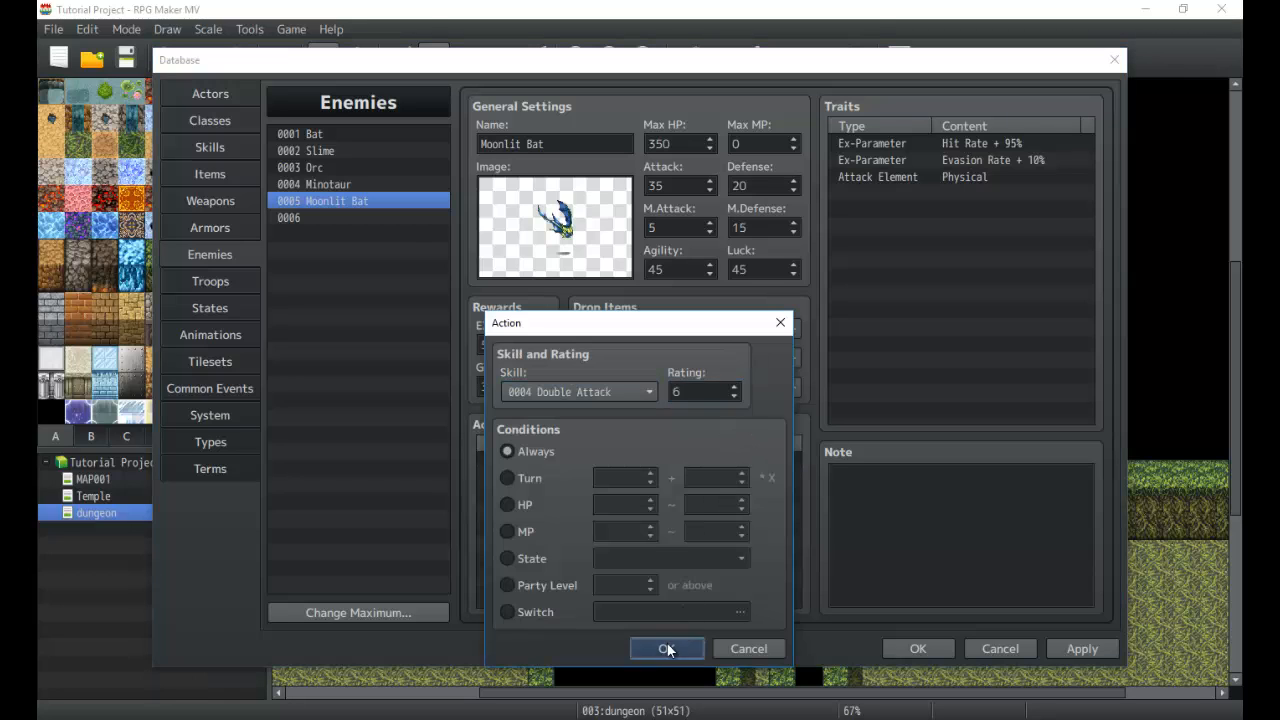
click(668, 648)
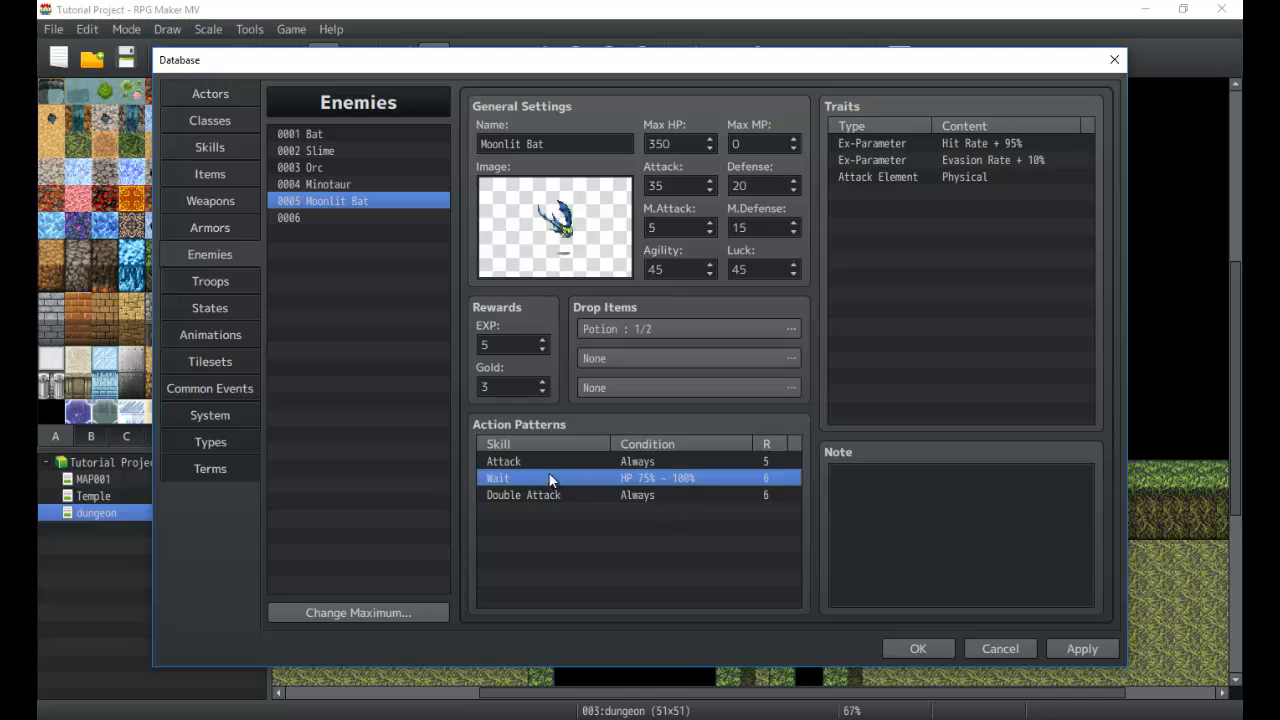
mouse_move(720, 486)
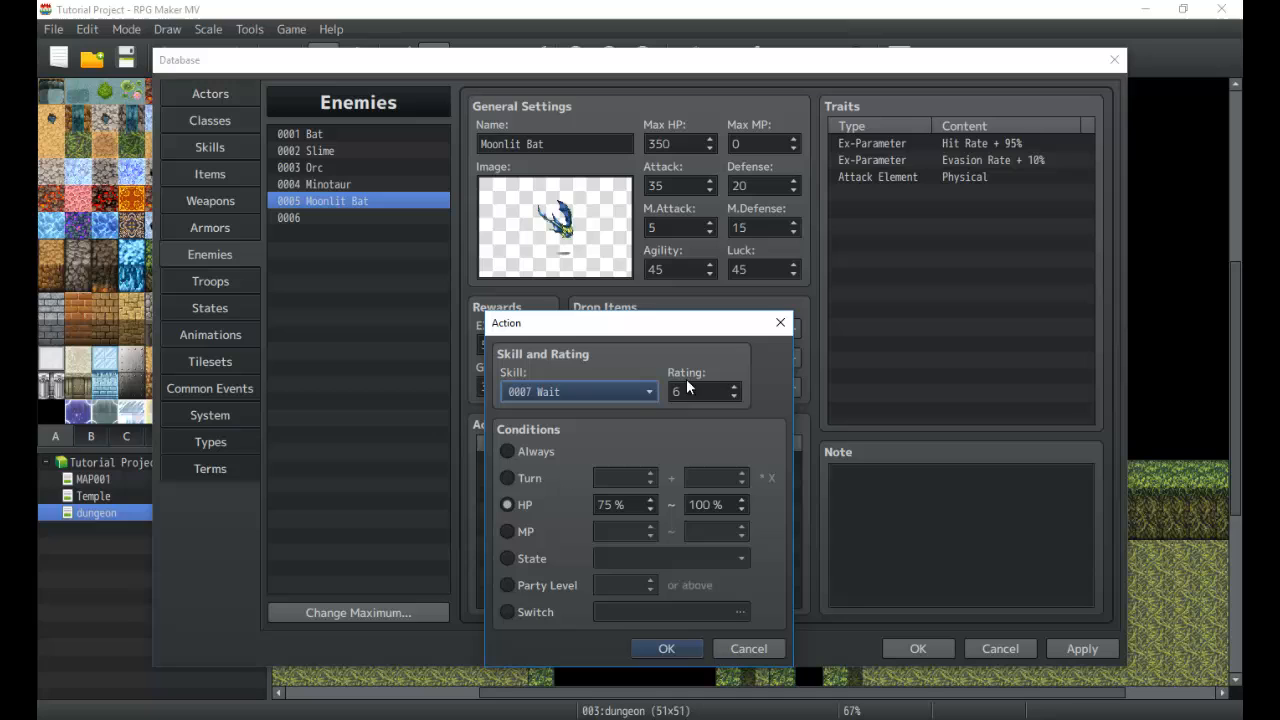
Step: Give the Wait action rating 7 and restrict it to HP between 85% and 100%
click(742, 388)
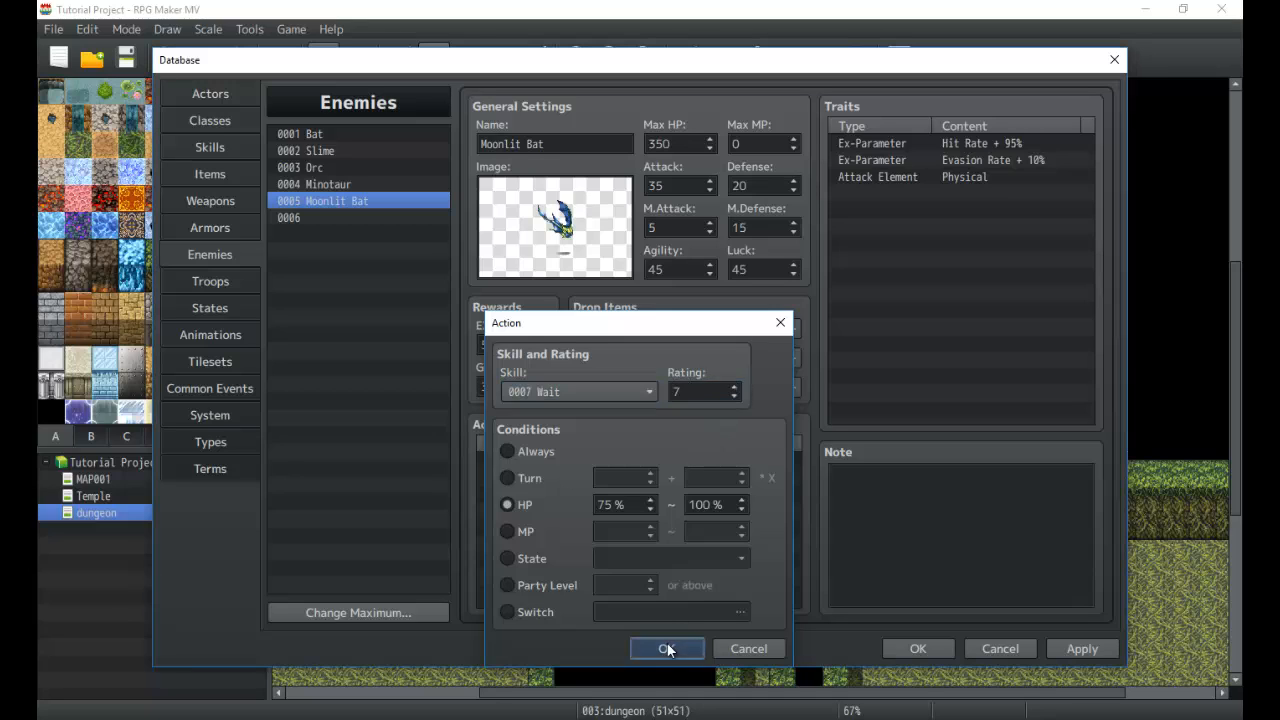
click(668, 648)
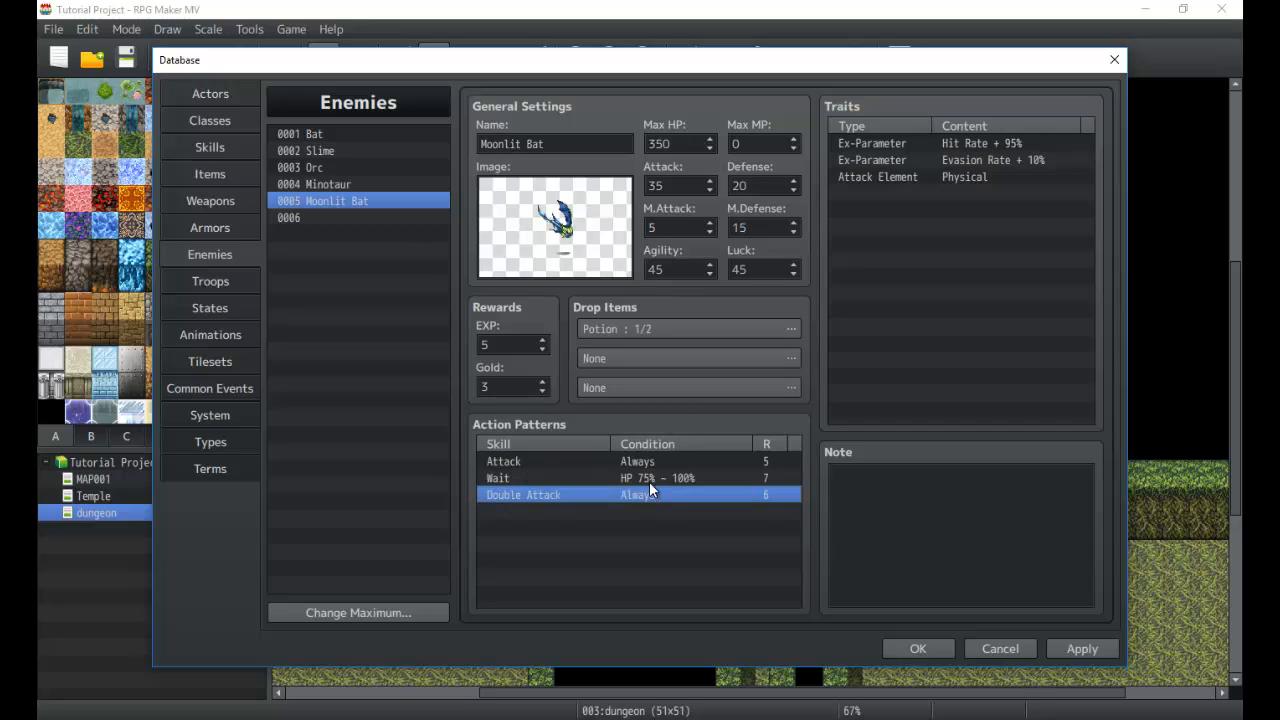
double_click(540, 478)
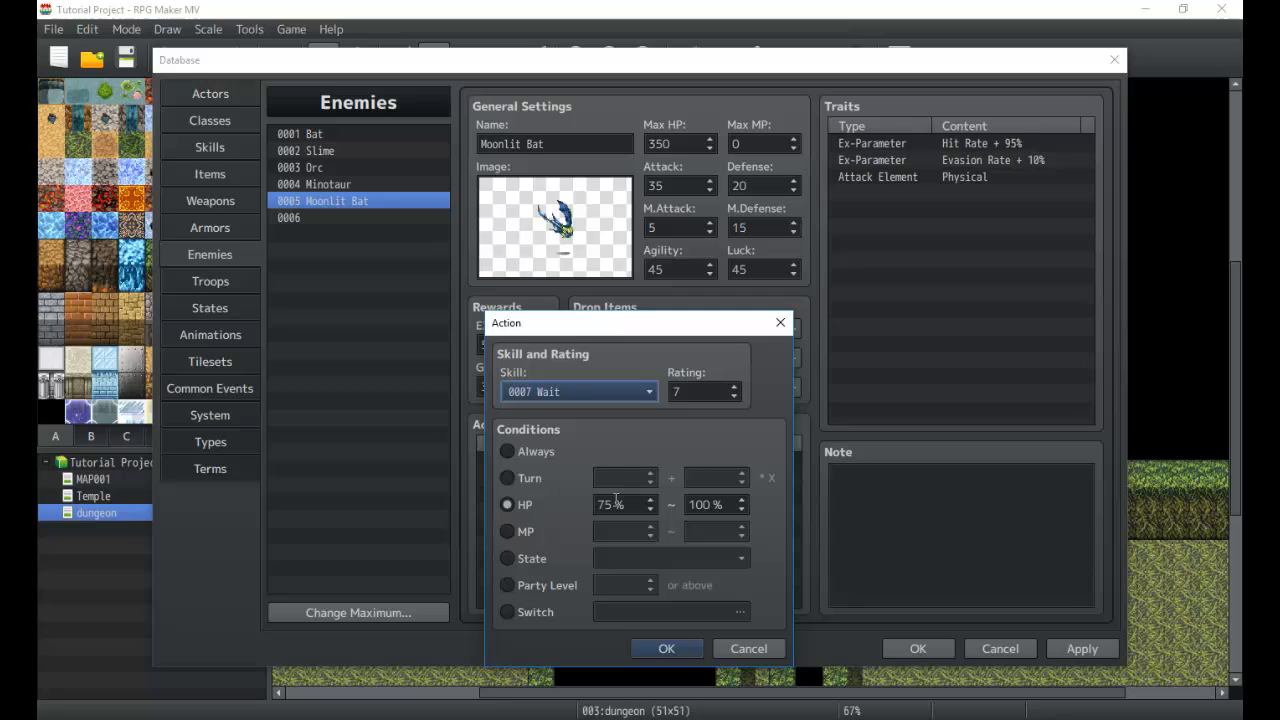
text(6)
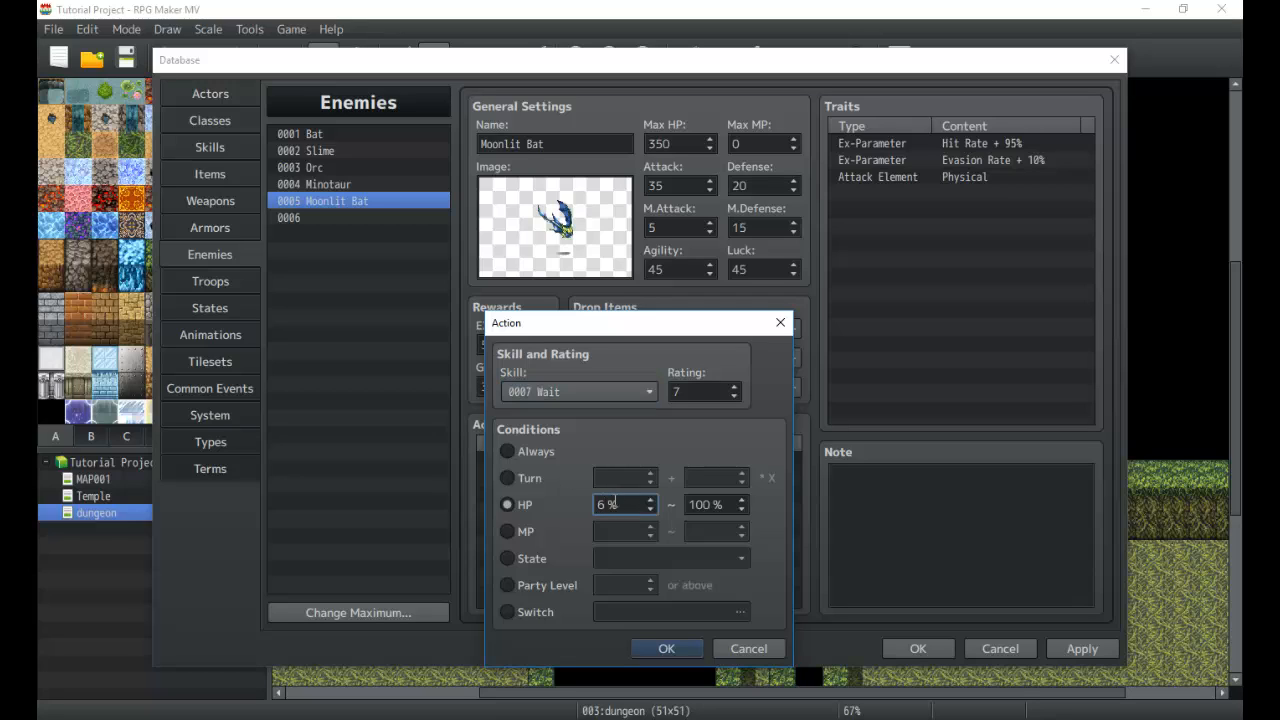
text(85)
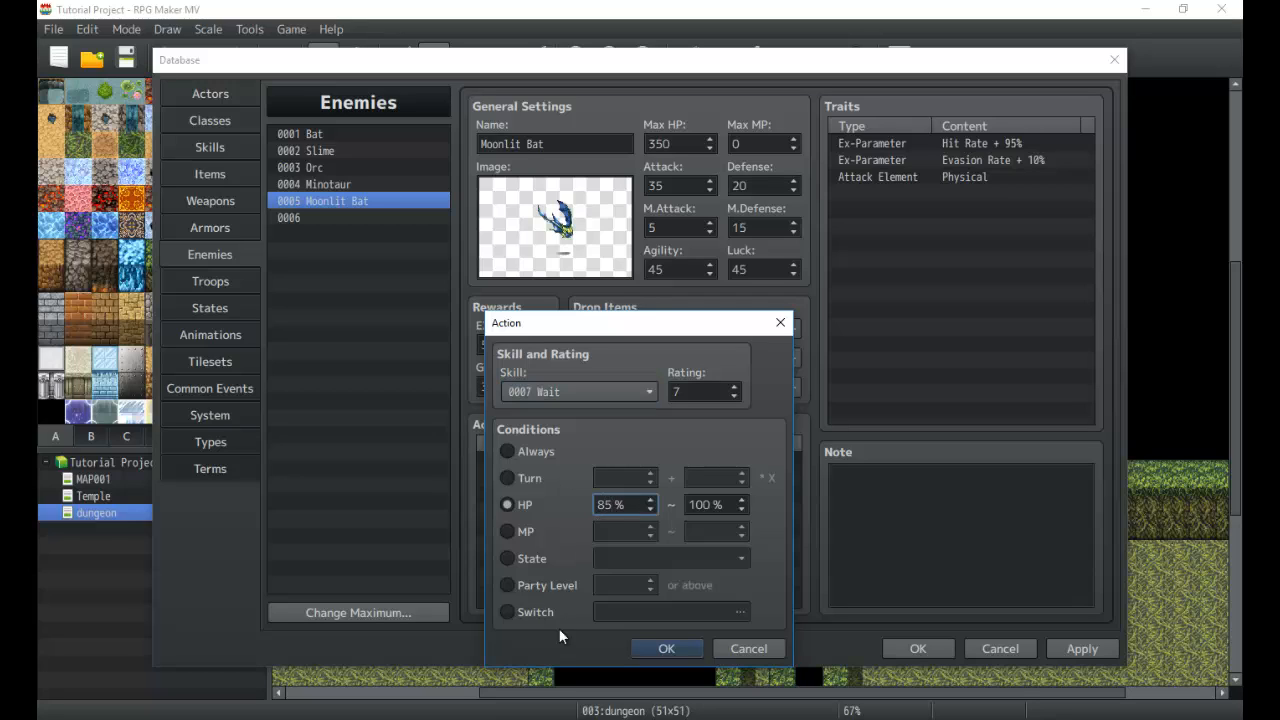
click(666, 648)
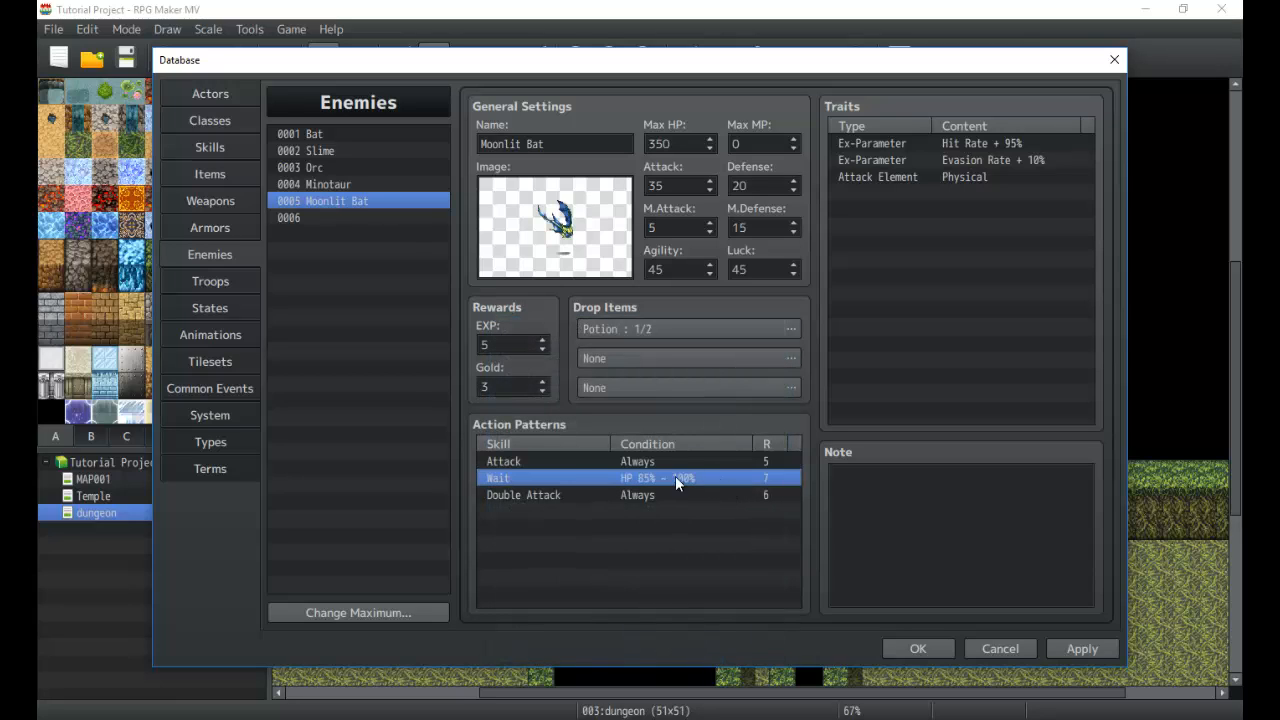
click(504, 460)
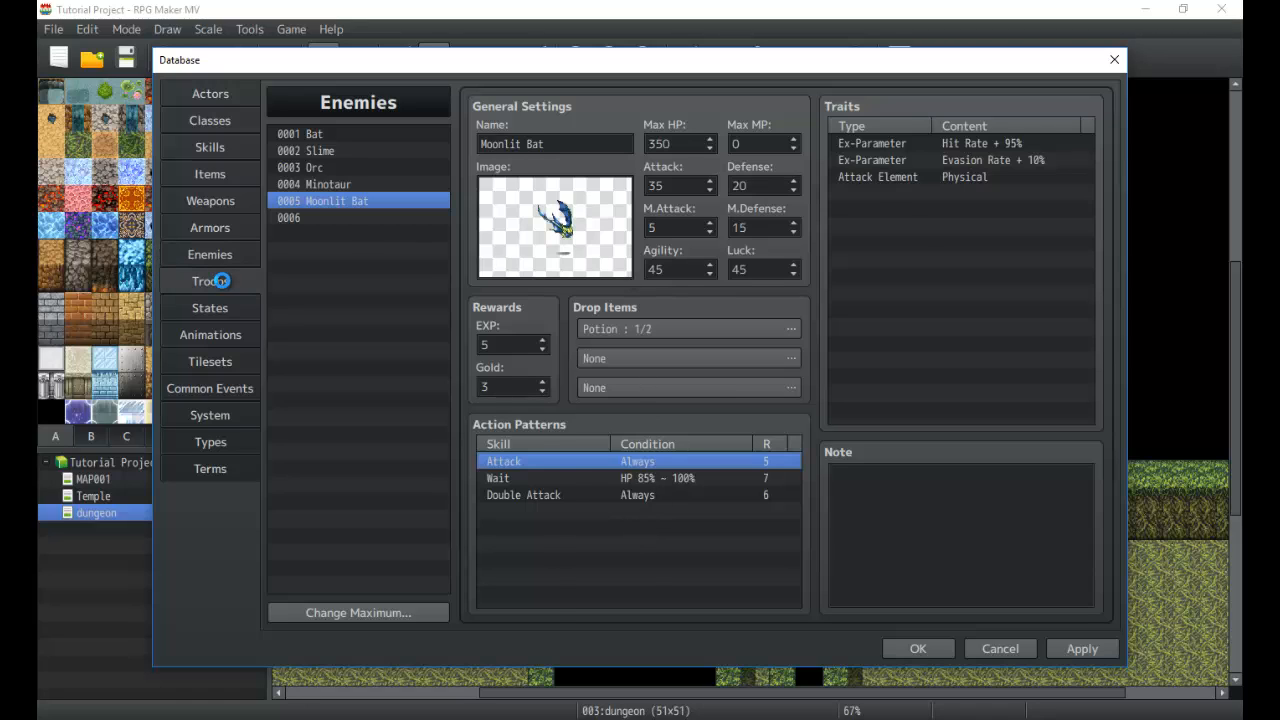
Step: Add the Moonlit Bat to troop 0005, now named Bat*7, Moonlit Bat
click(210, 280)
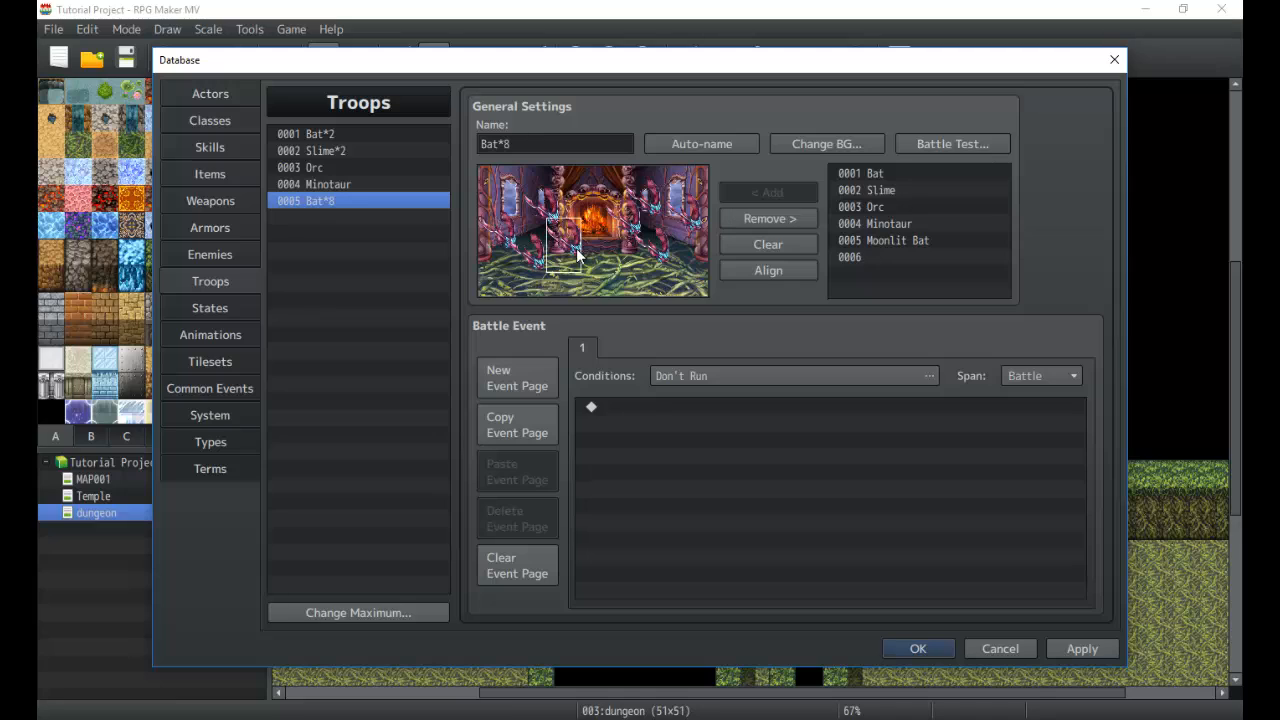
mouse_move(862, 250)
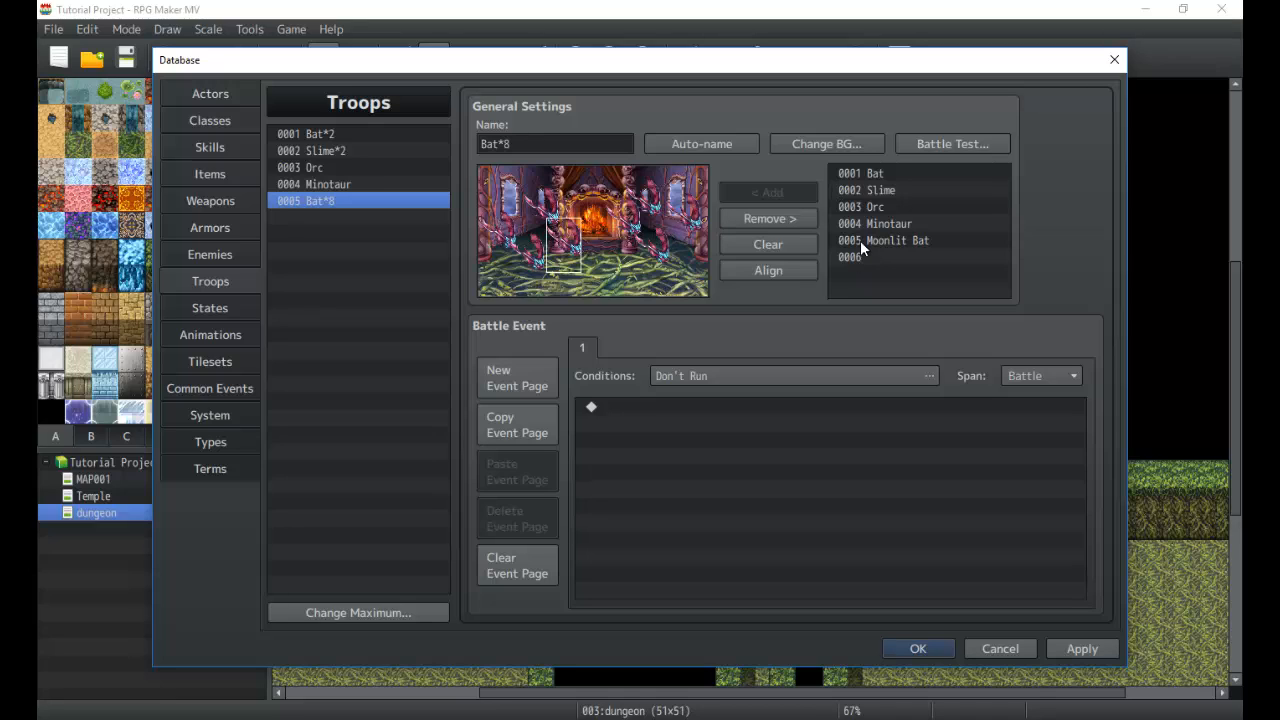
click(896, 240)
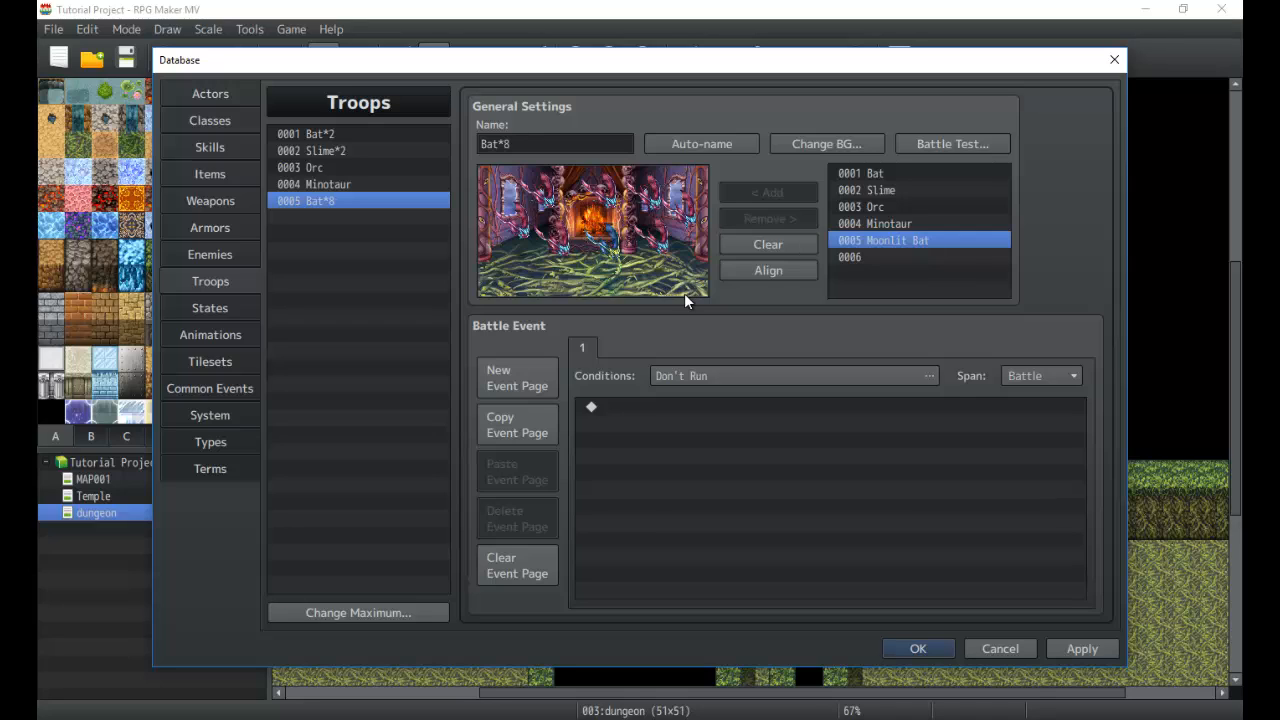
click(700, 144)
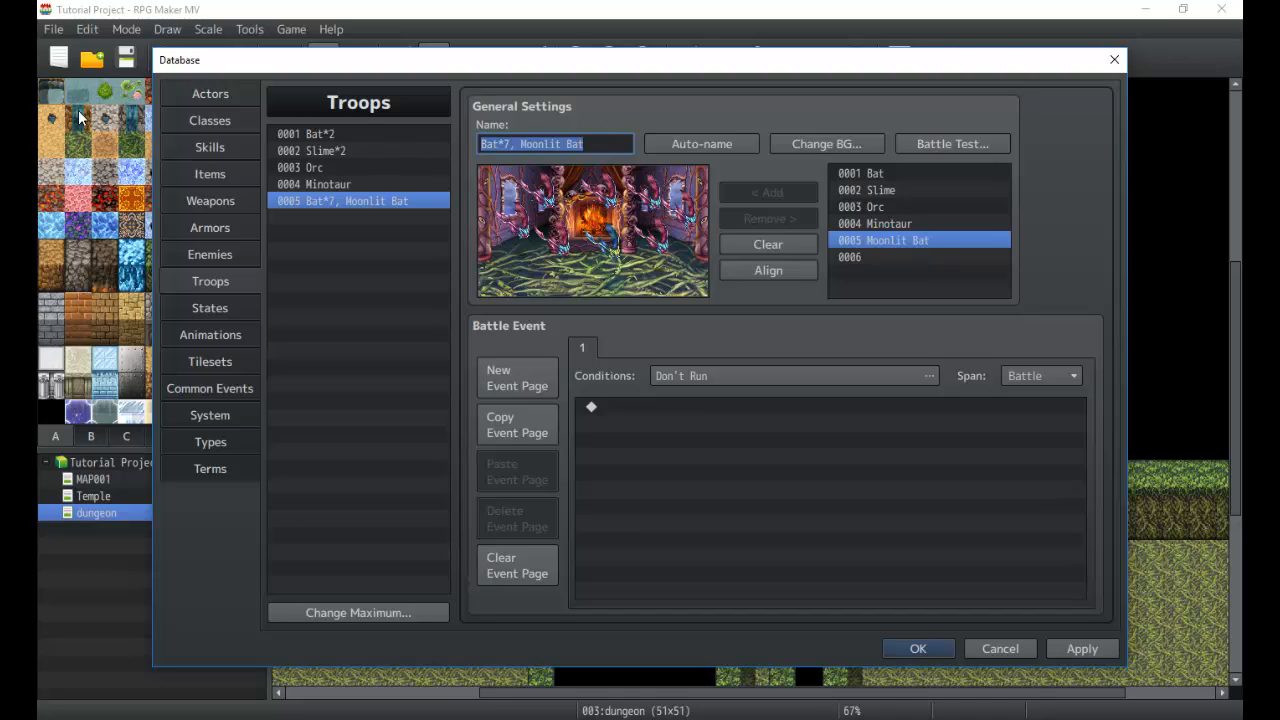
Step: Rename troop 0005 to [BOSS] Moonlit Bat
text([BOSS])
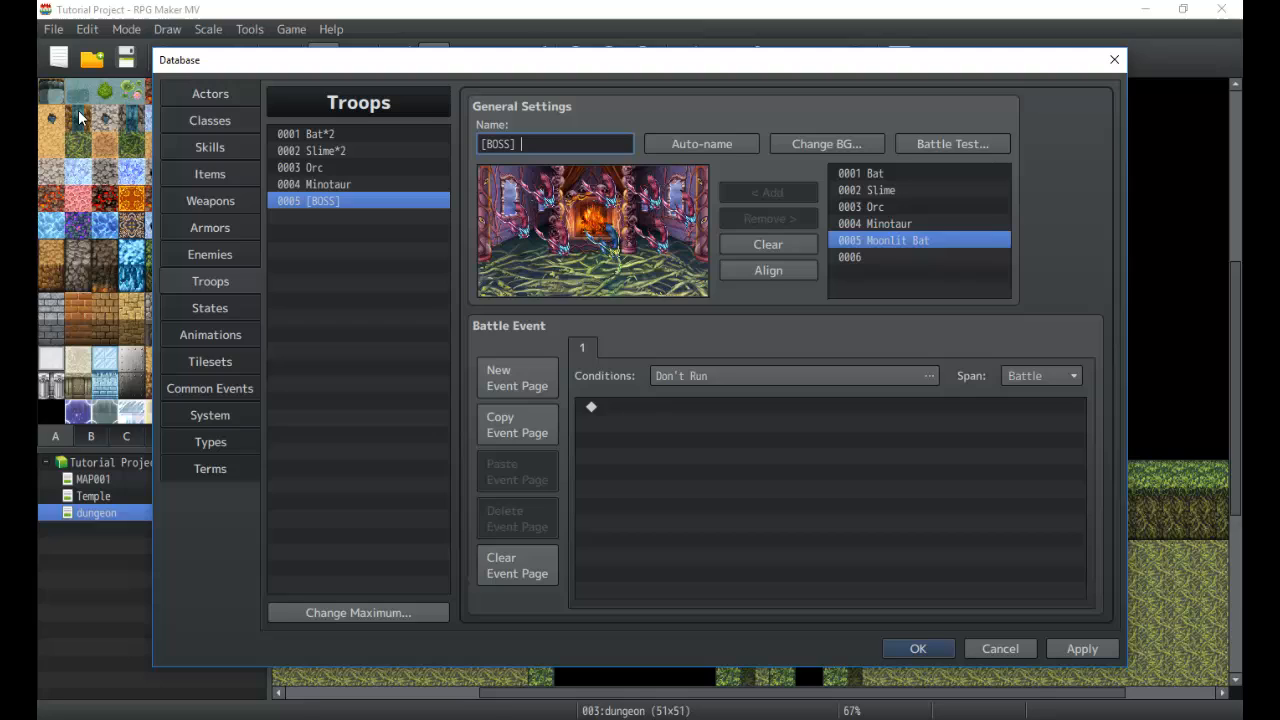
text(Moonlit Bat)
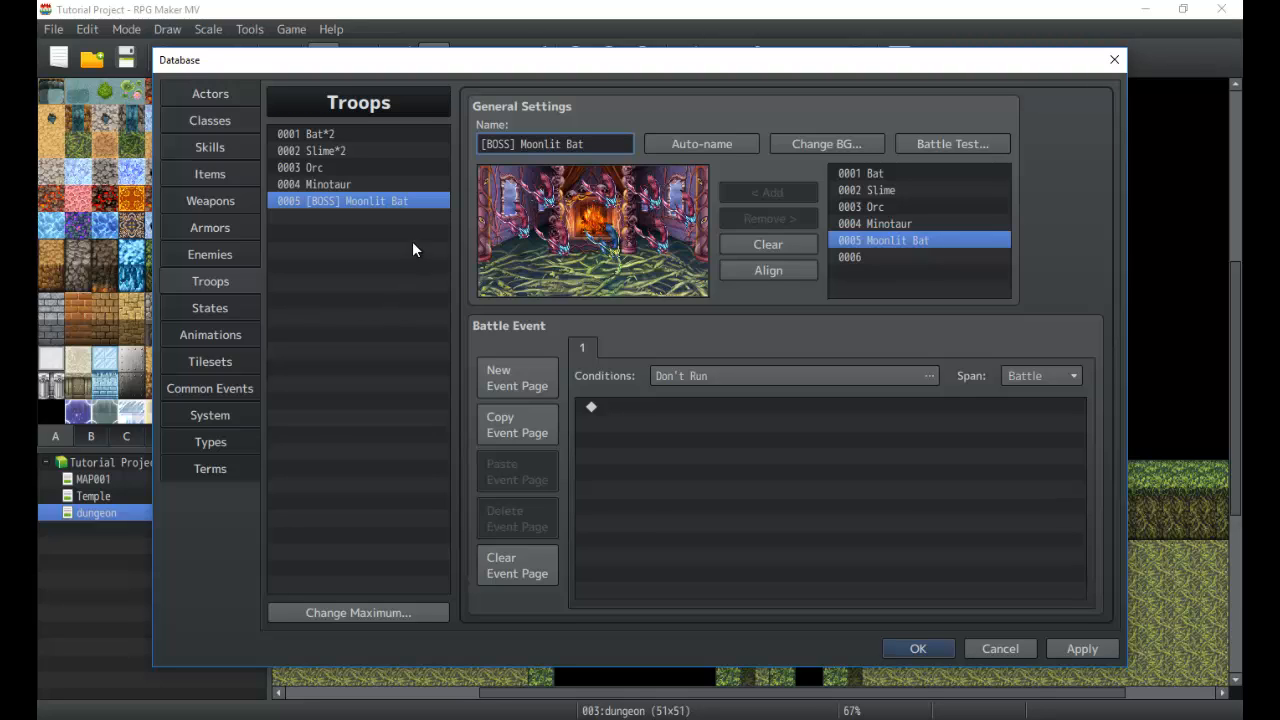
mouse_move(318, 180)
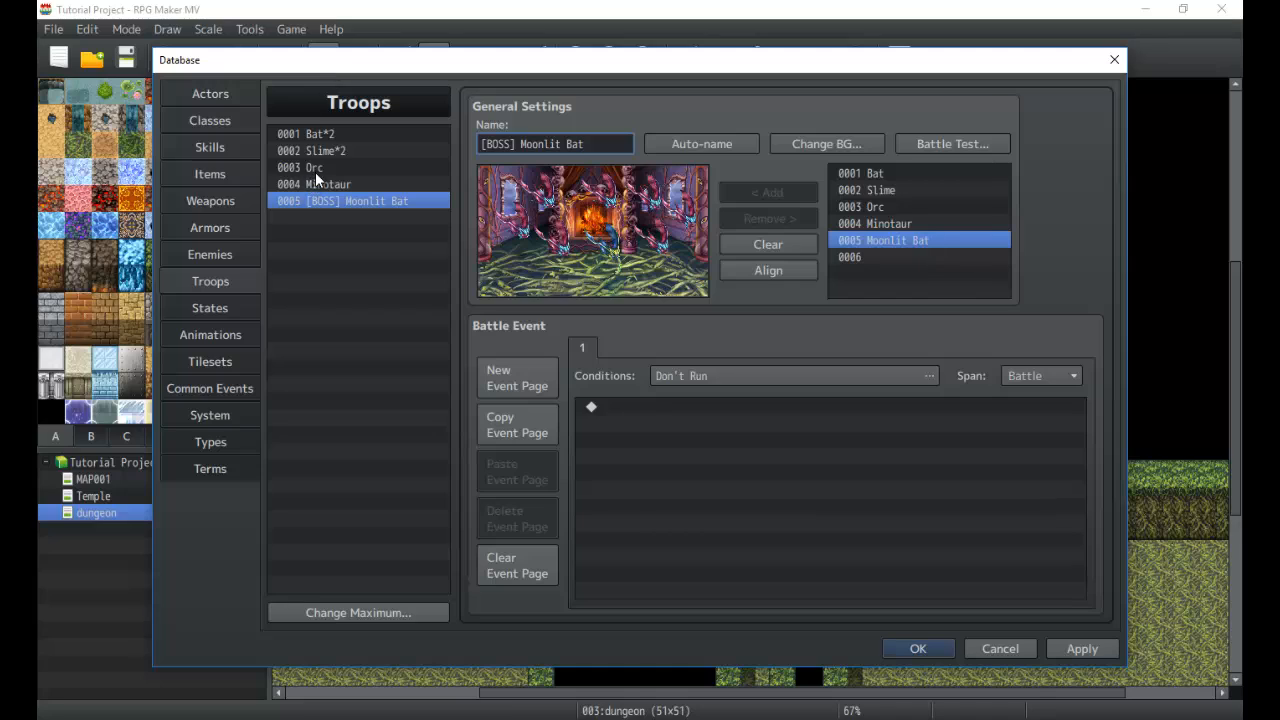
click(830, 406)
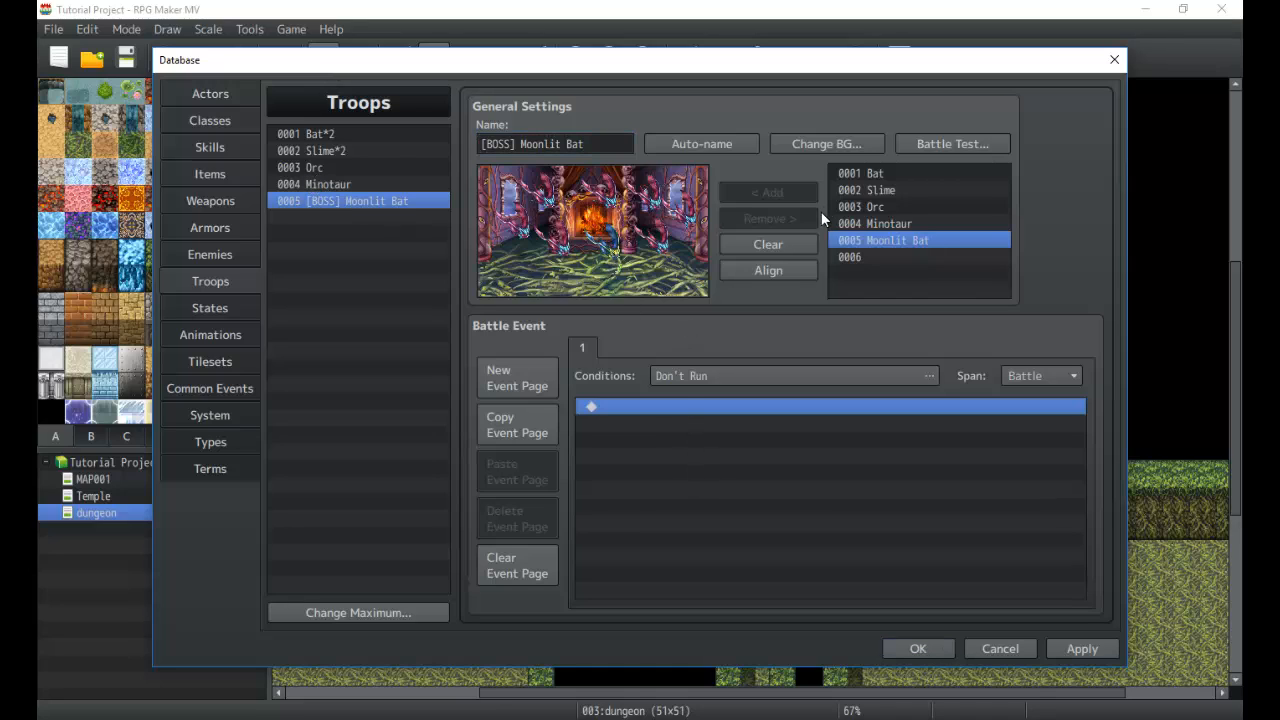
mouse_move(682, 176)
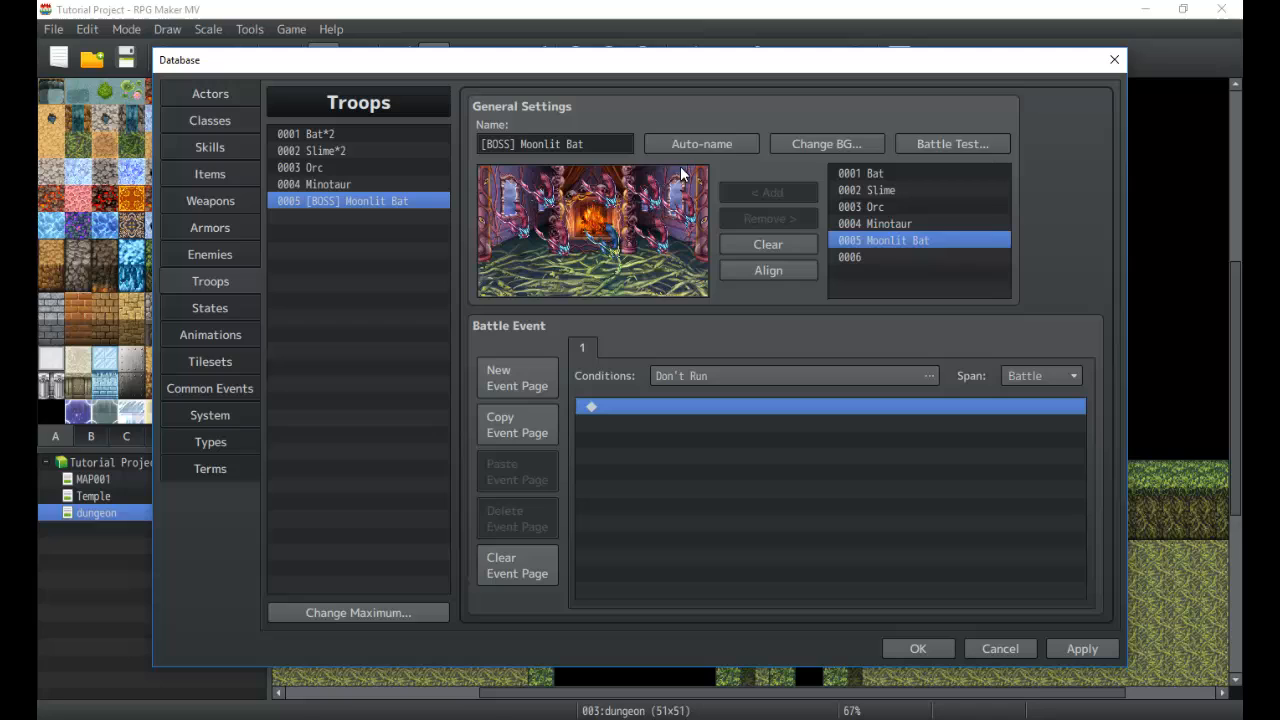
mouse_move(628, 460)
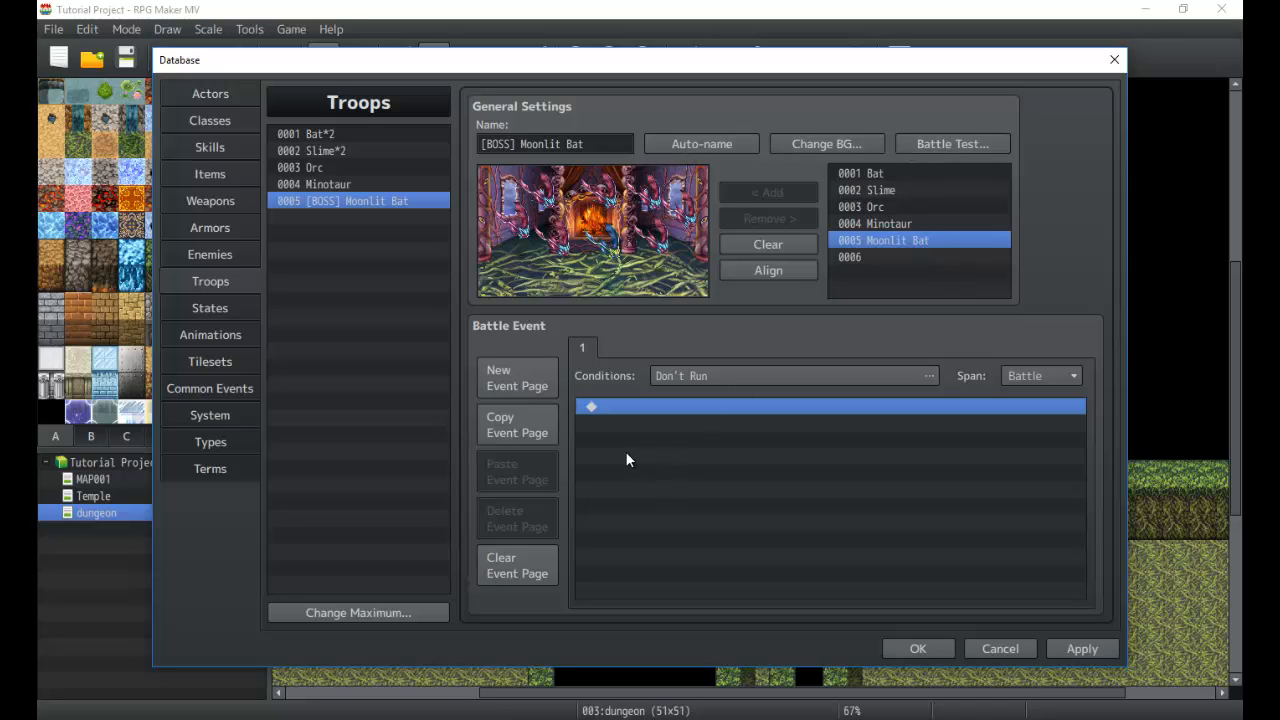
mouse_move(608, 250)
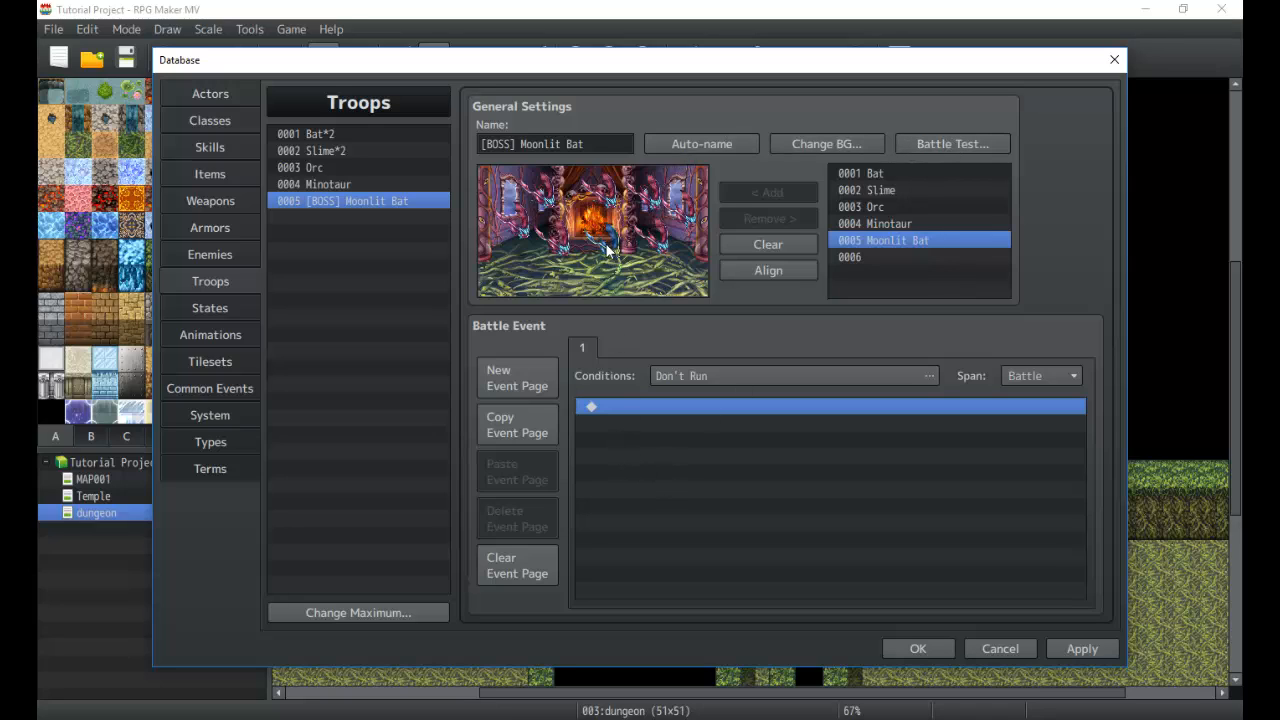
mouse_move(590, 390)
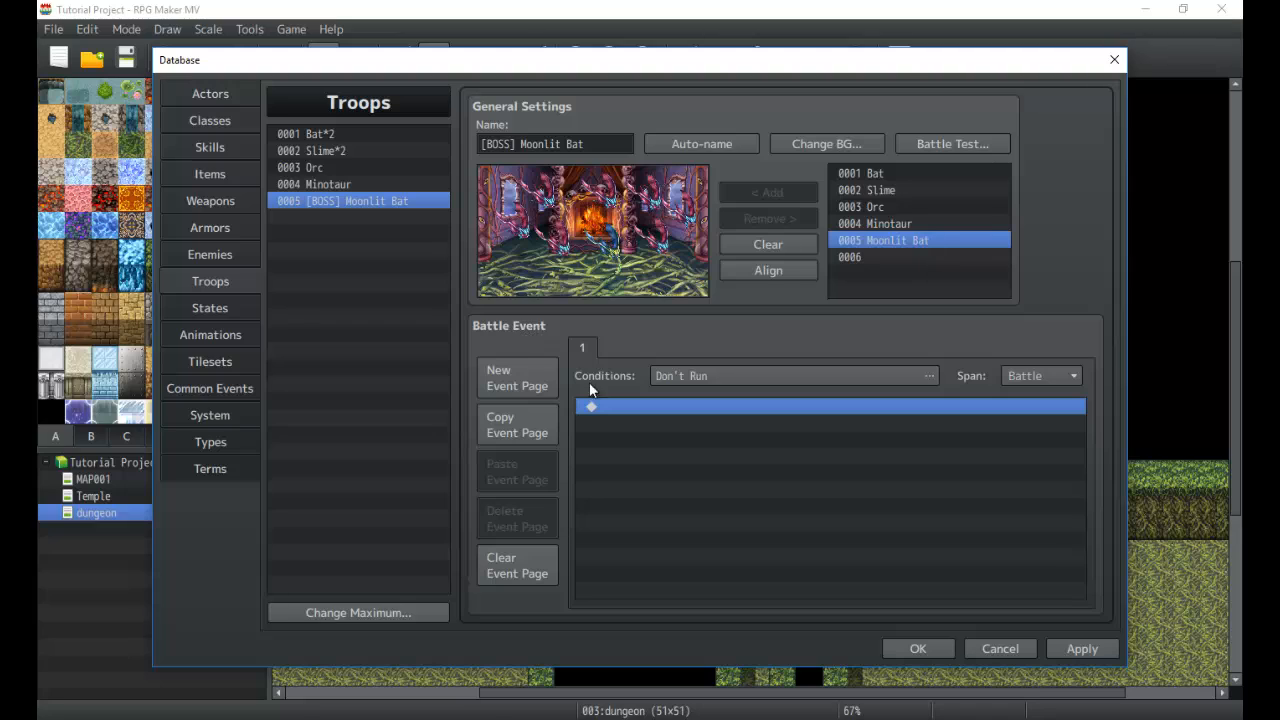
mouse_move(910, 580)
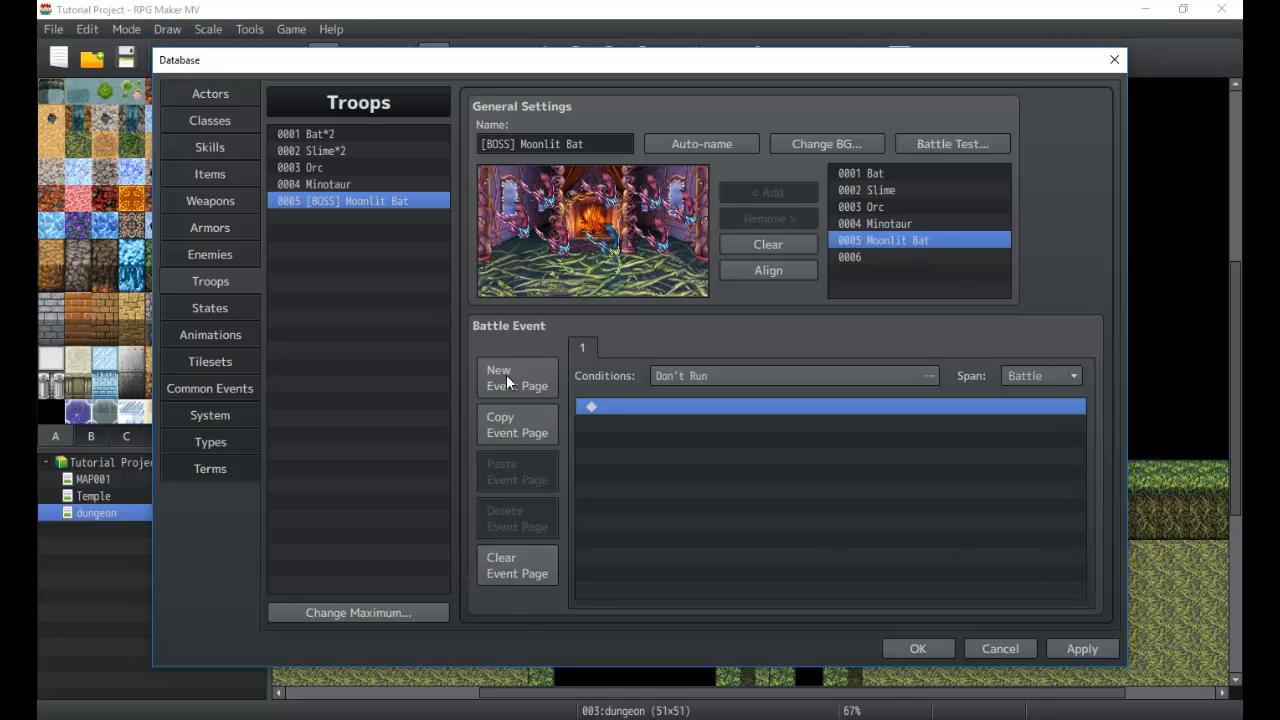
mouse_move(1088, 360)
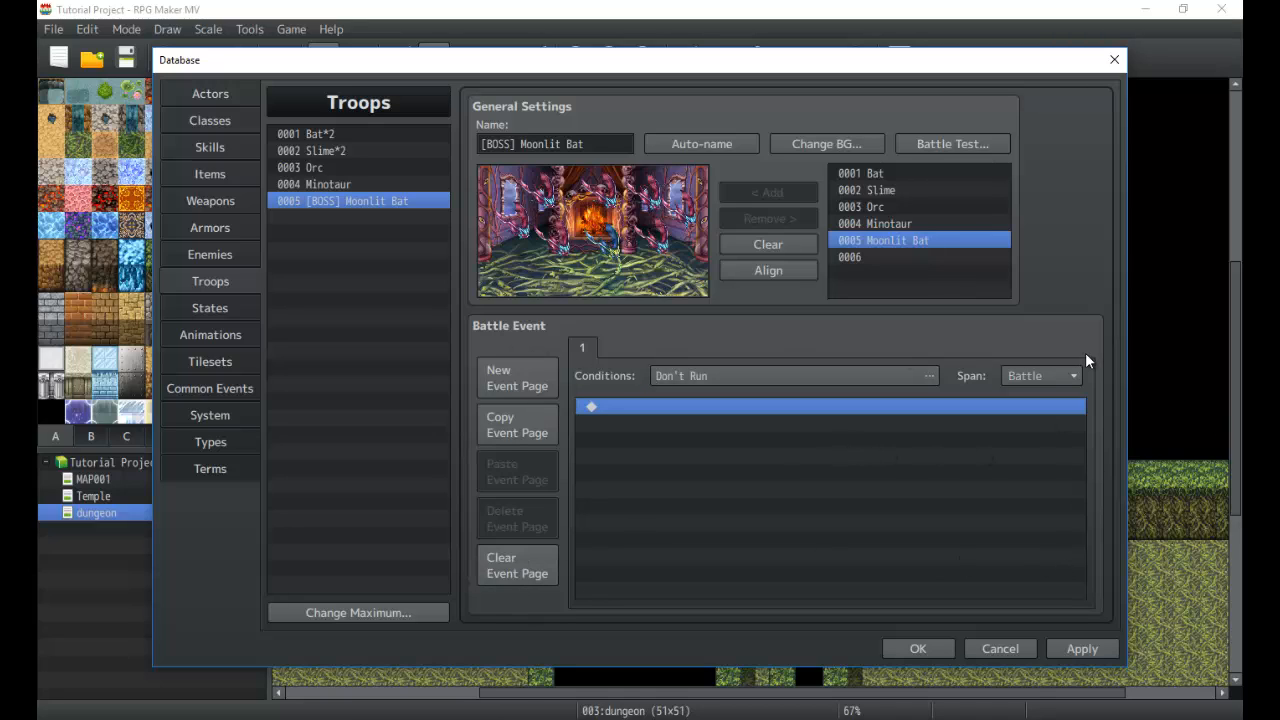
mouse_move(1060, 352)
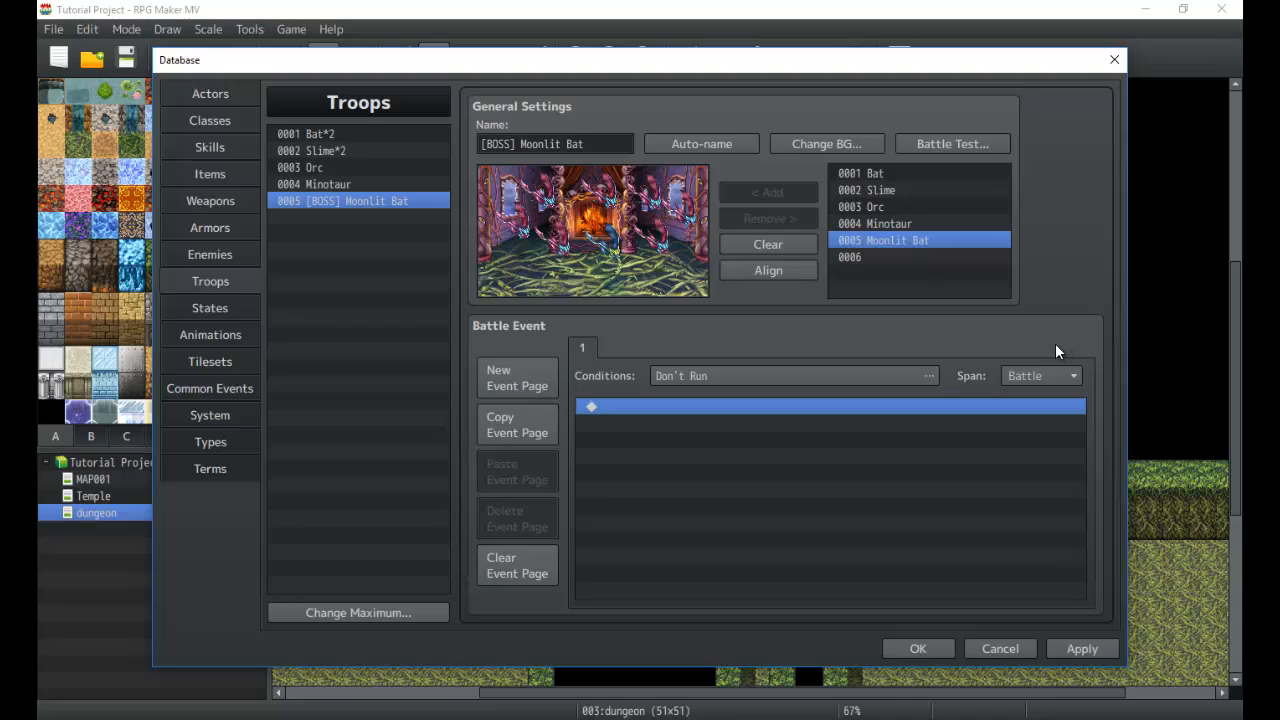
mouse_move(764, 456)
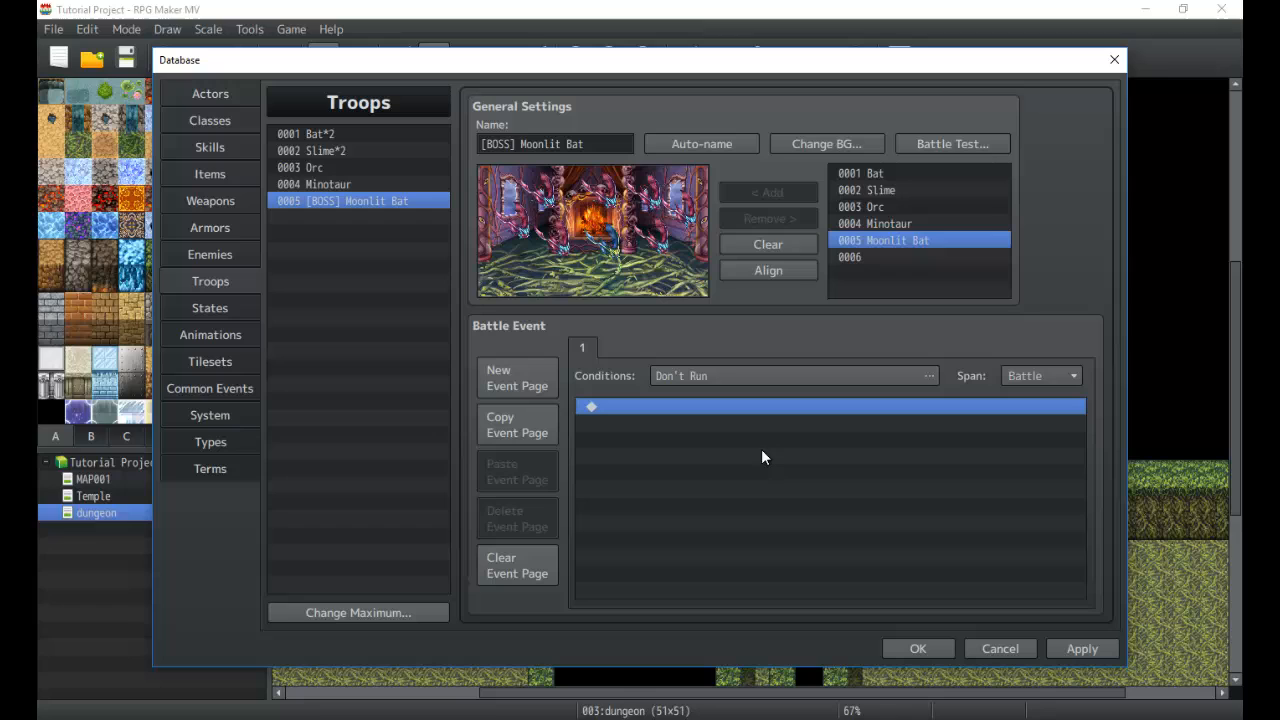
mouse_move(536, 408)
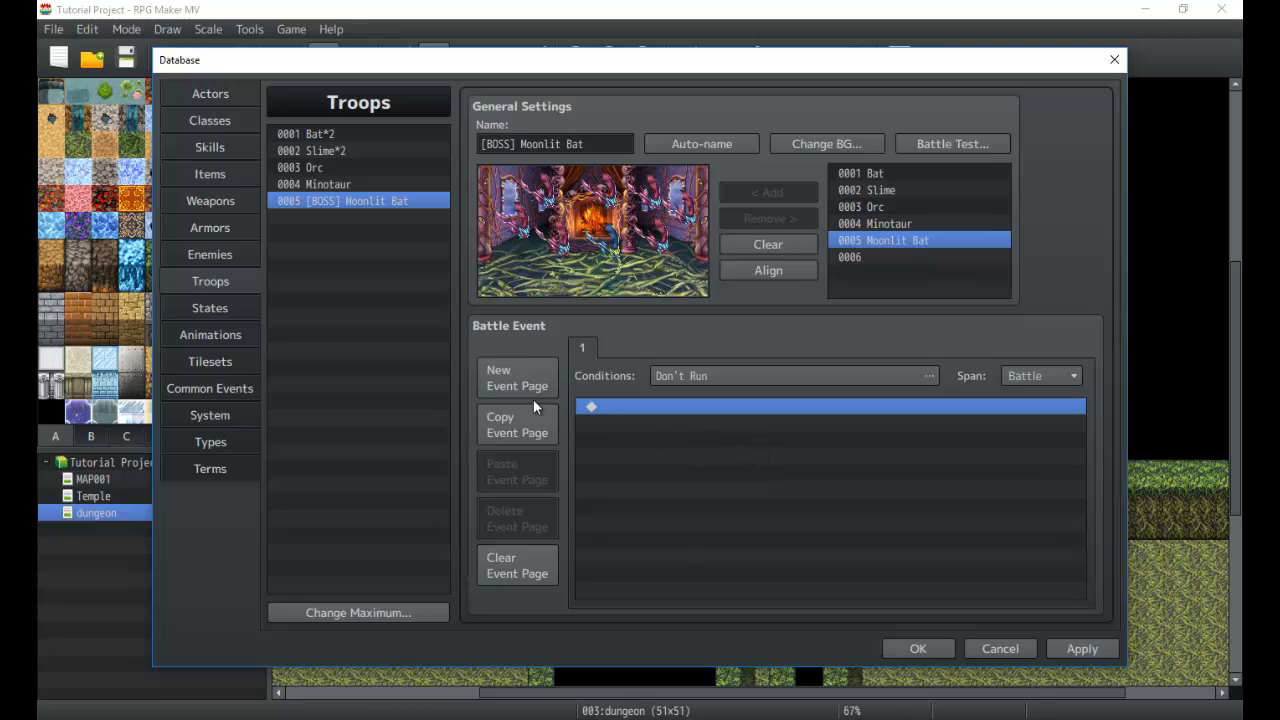
click(210, 252)
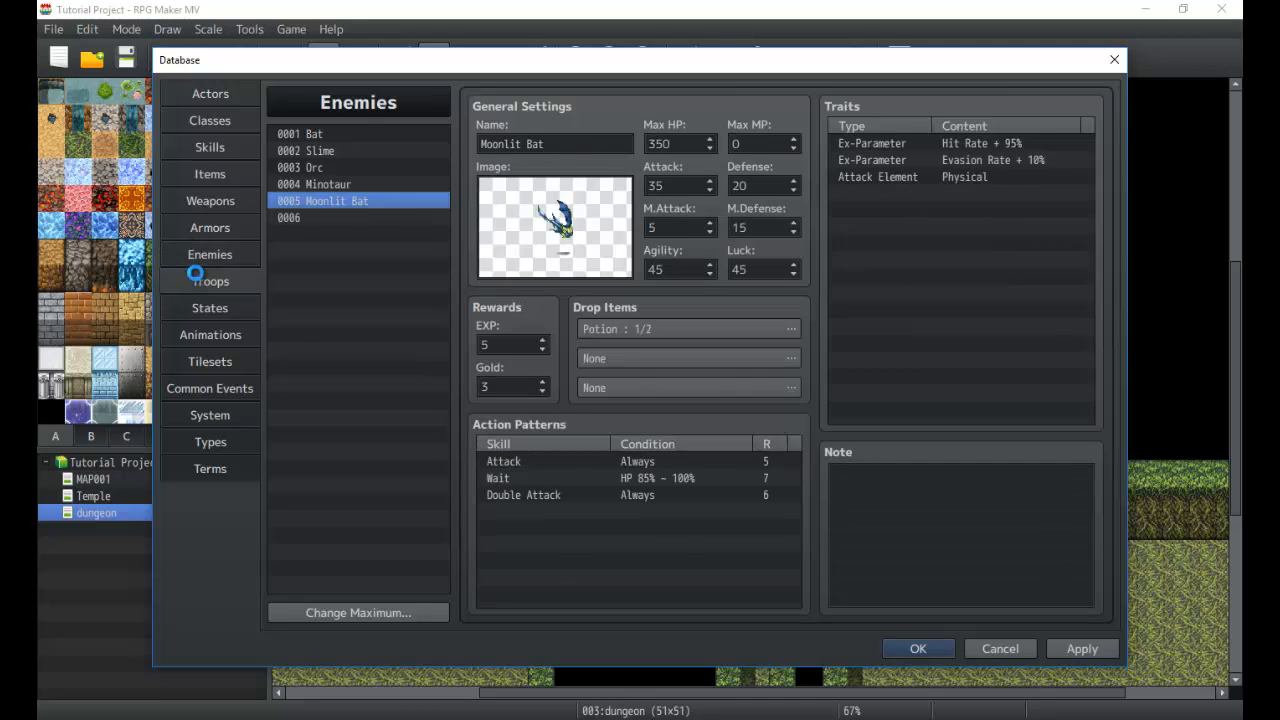
click(210, 280)
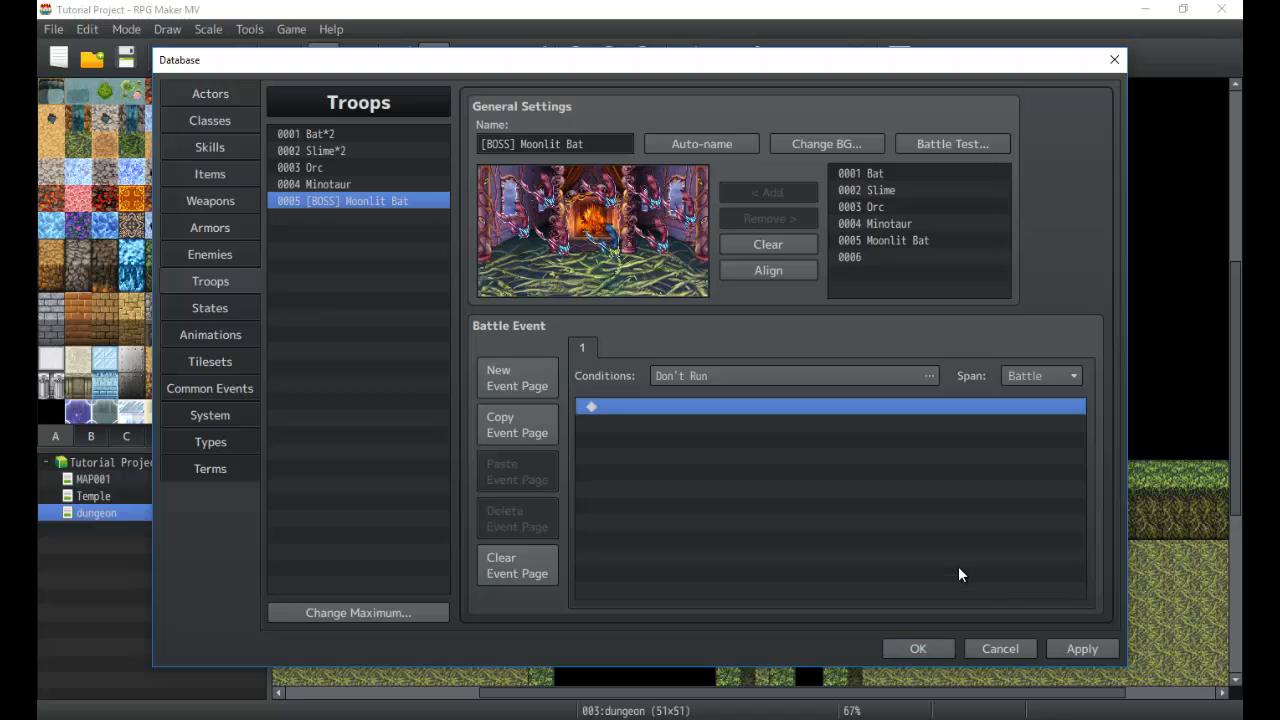
mouse_move(956, 548)
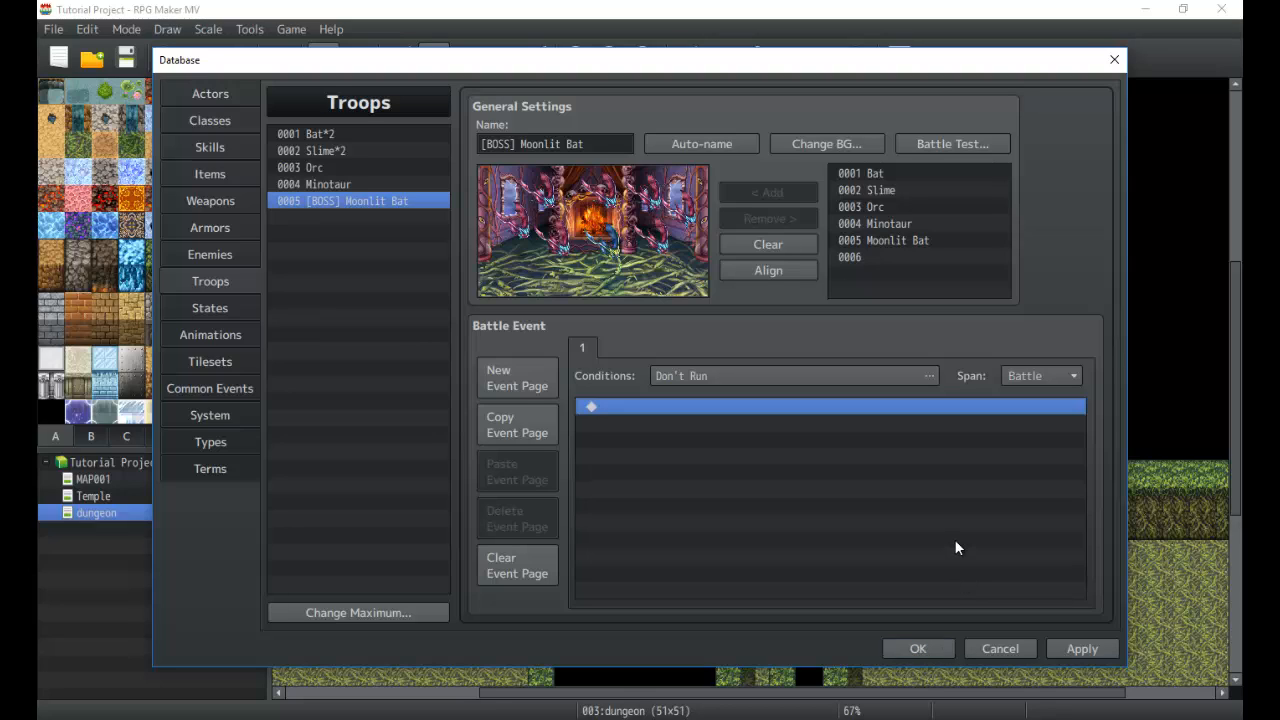